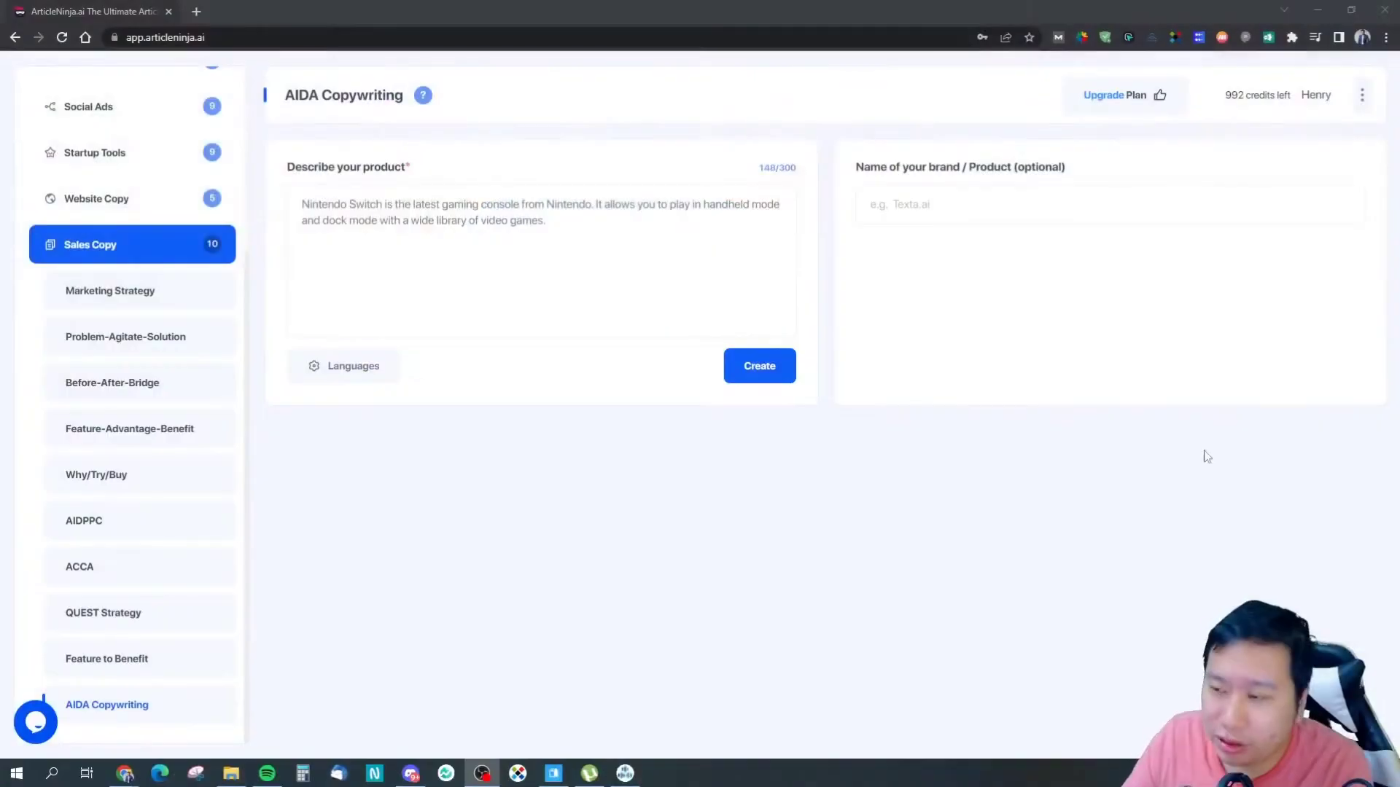
mouse_move(1079, 358)
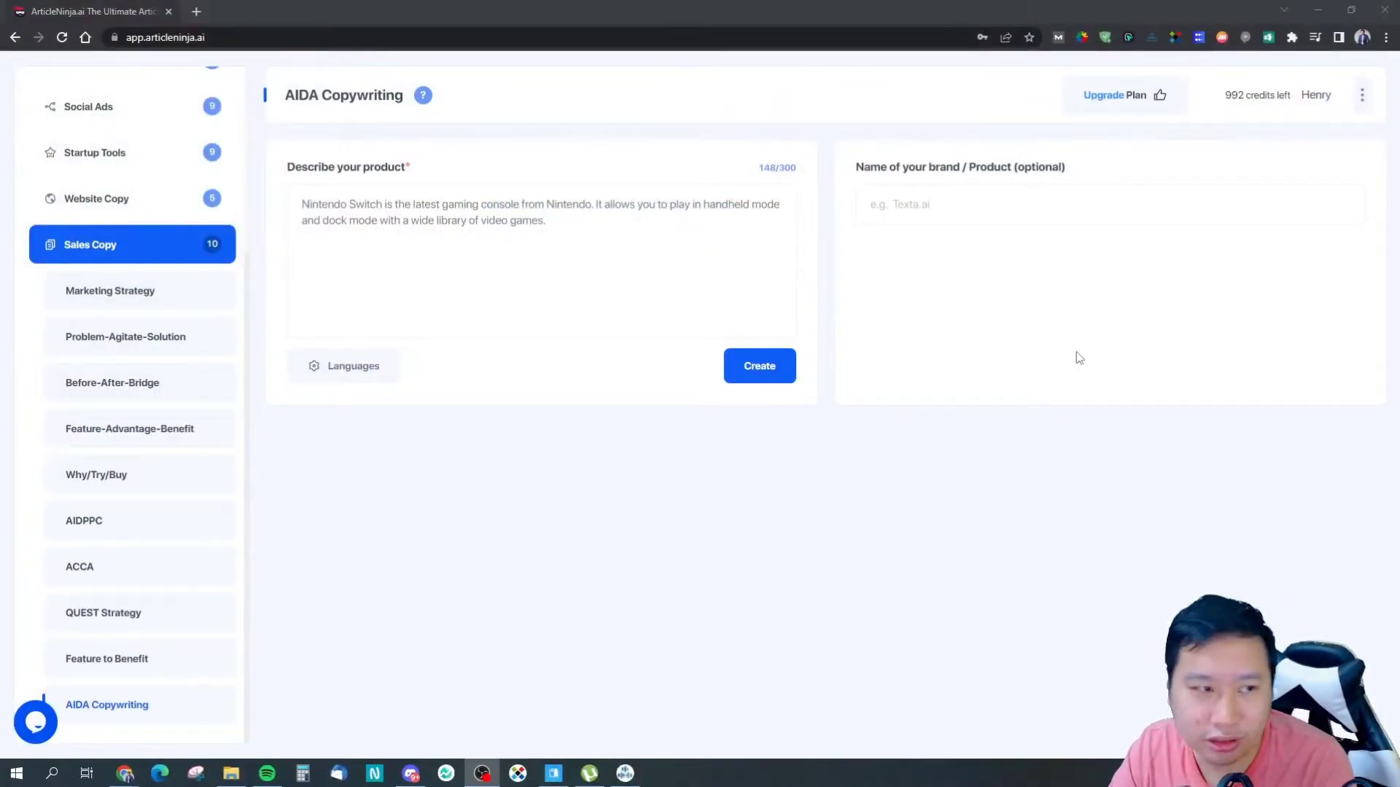
mouse_move(473, 513)
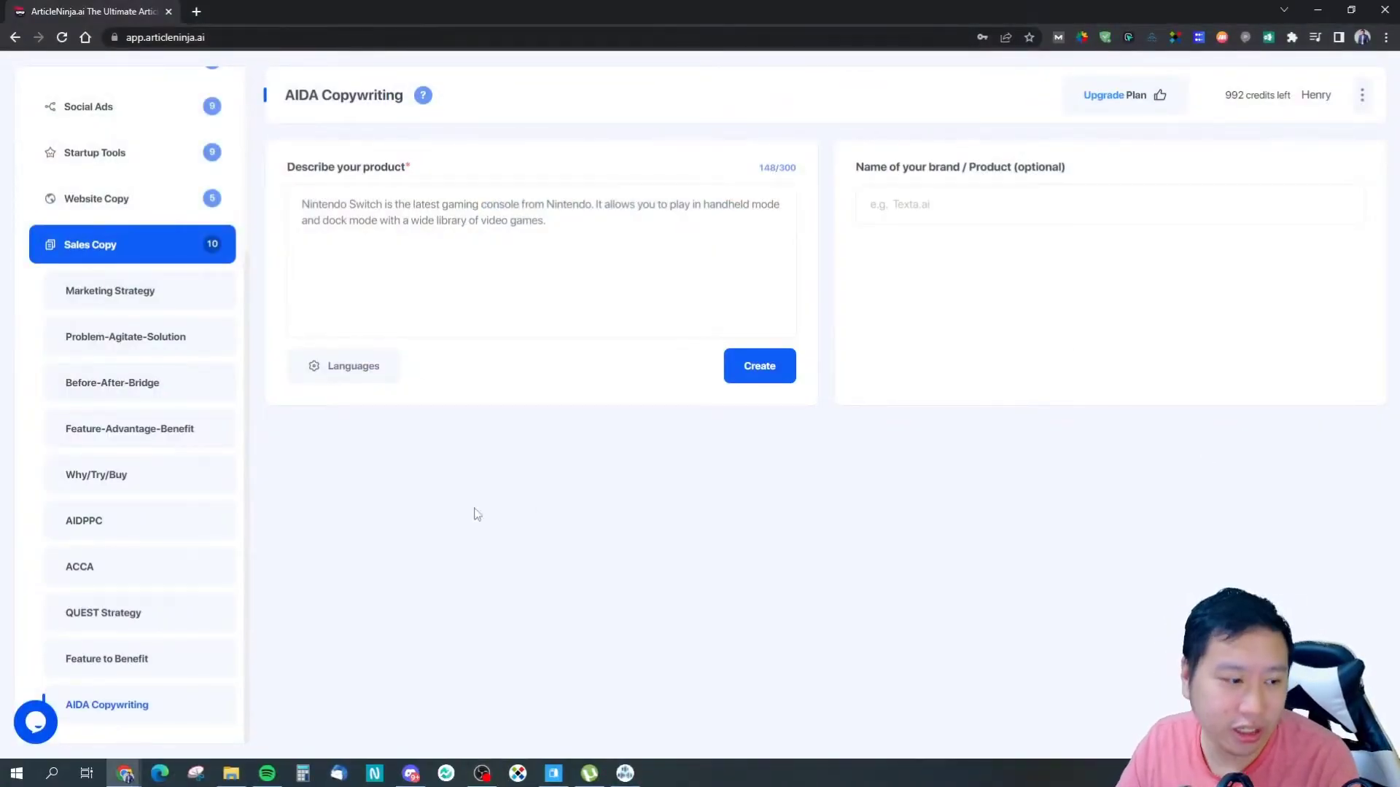
mouse_move(219, 632)
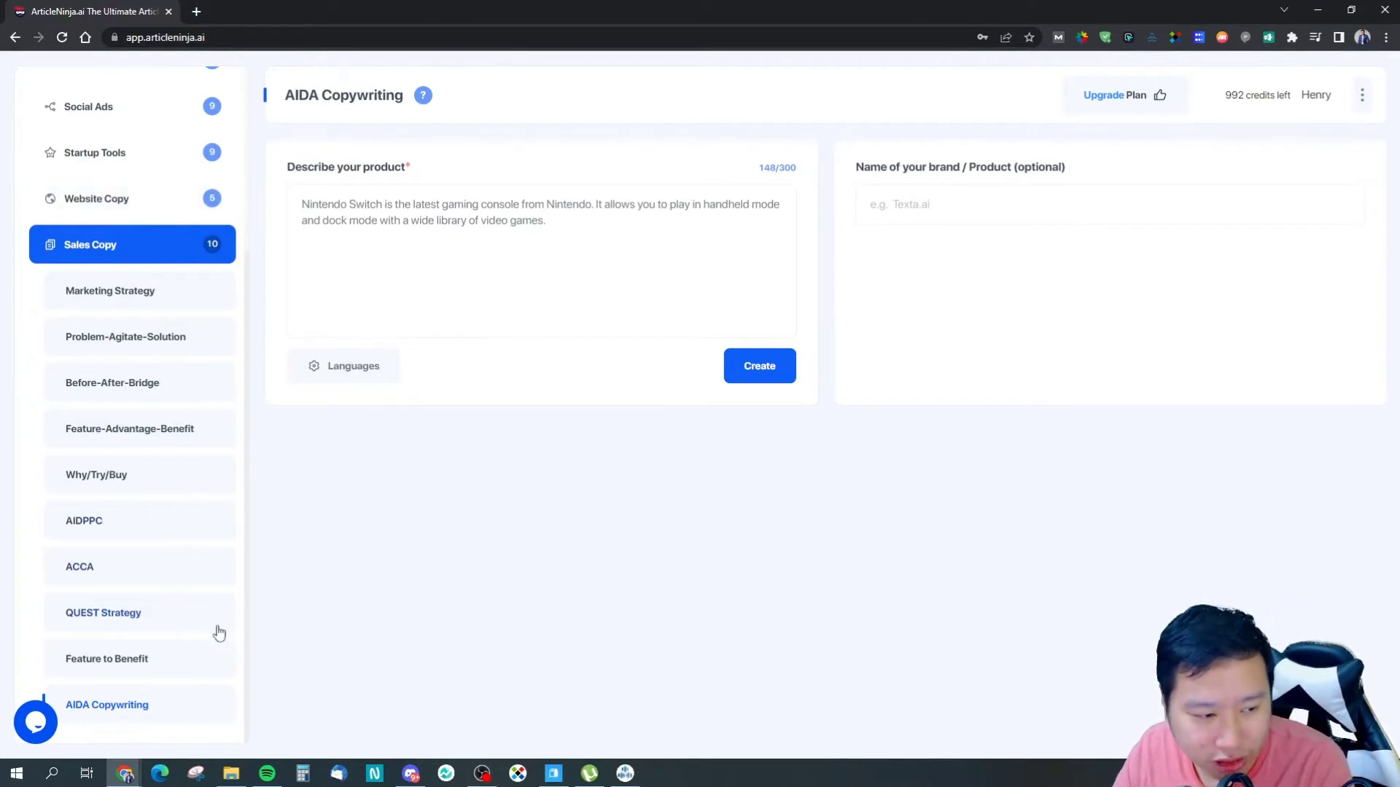
Enter 'Nintendo Switch' as the brand/product name and create AIDA sales copy
scroll("up", 3)
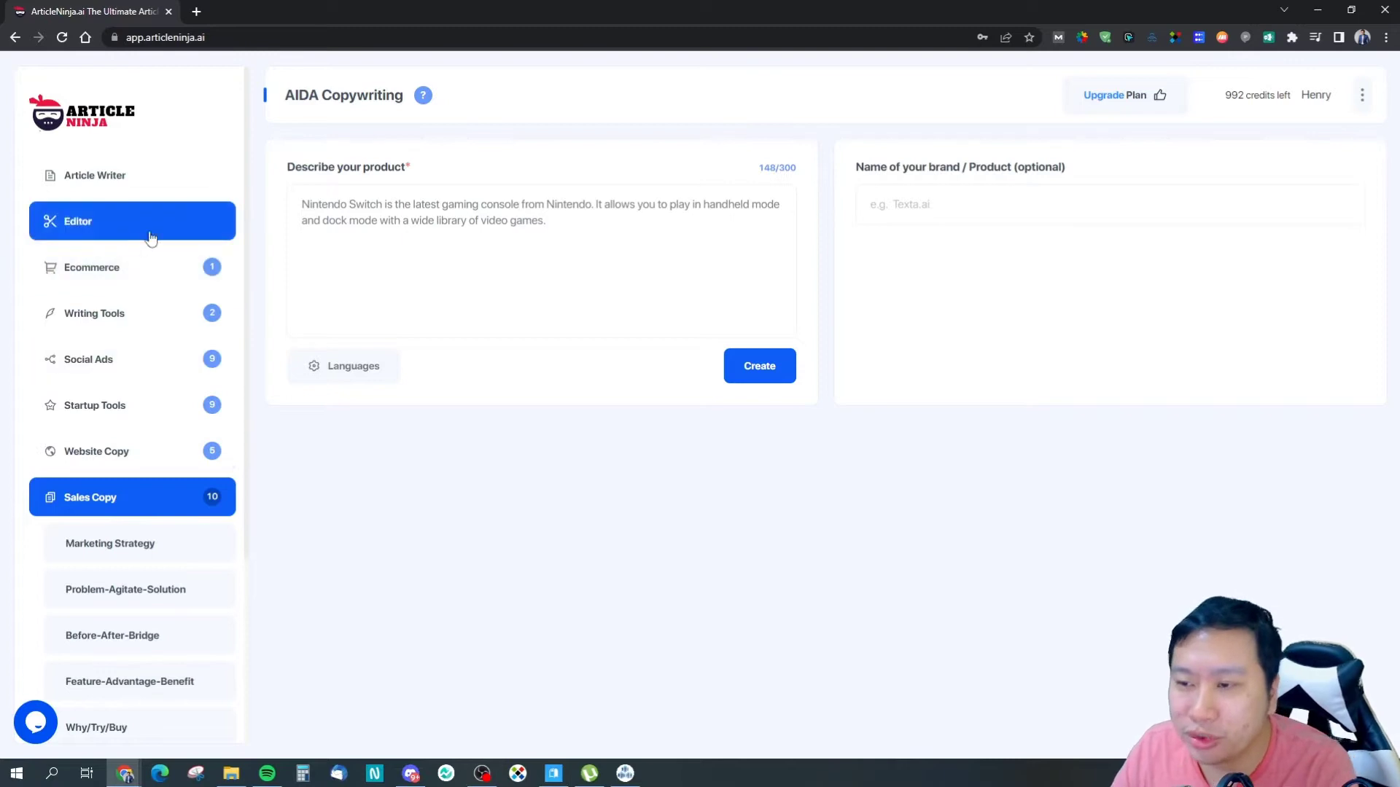
mouse_move(179, 302)
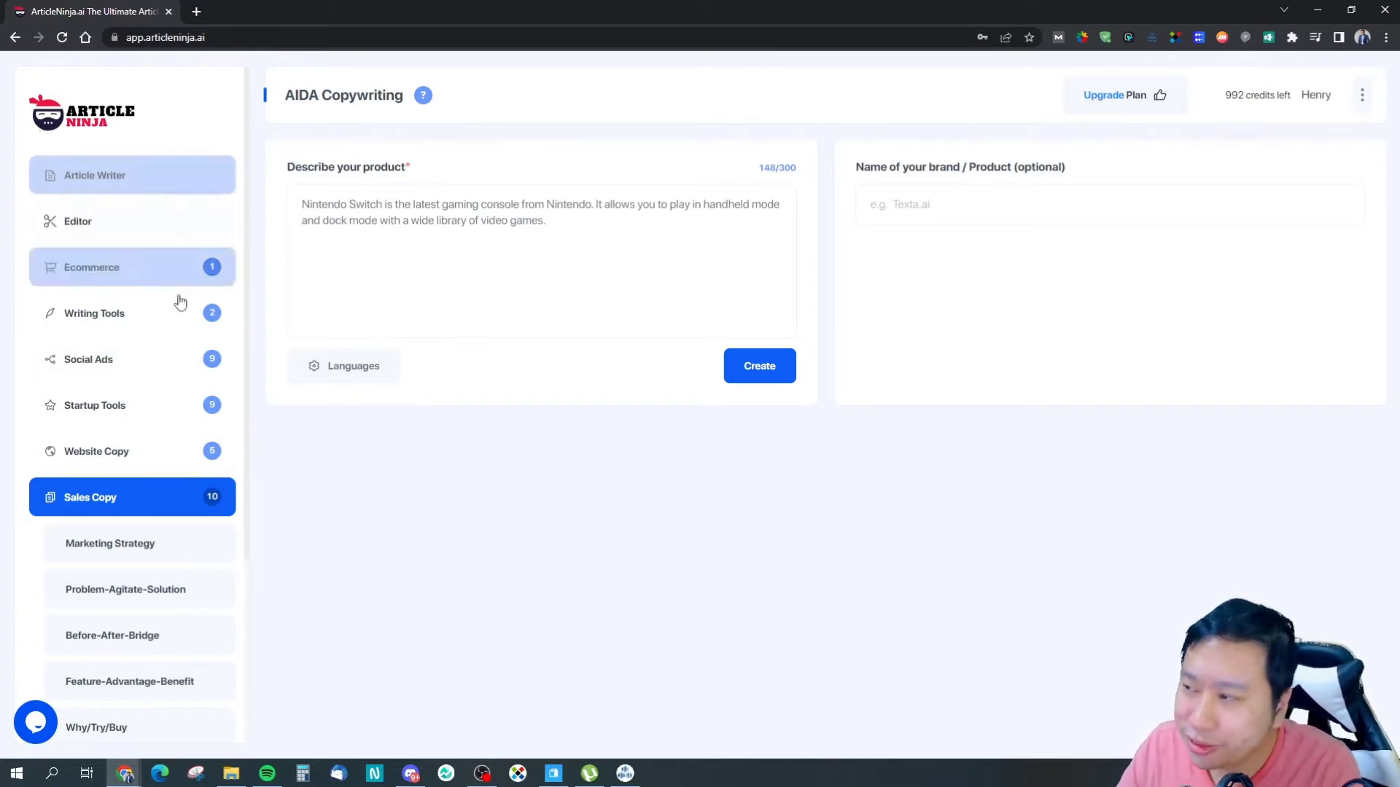
left_click(94, 313)
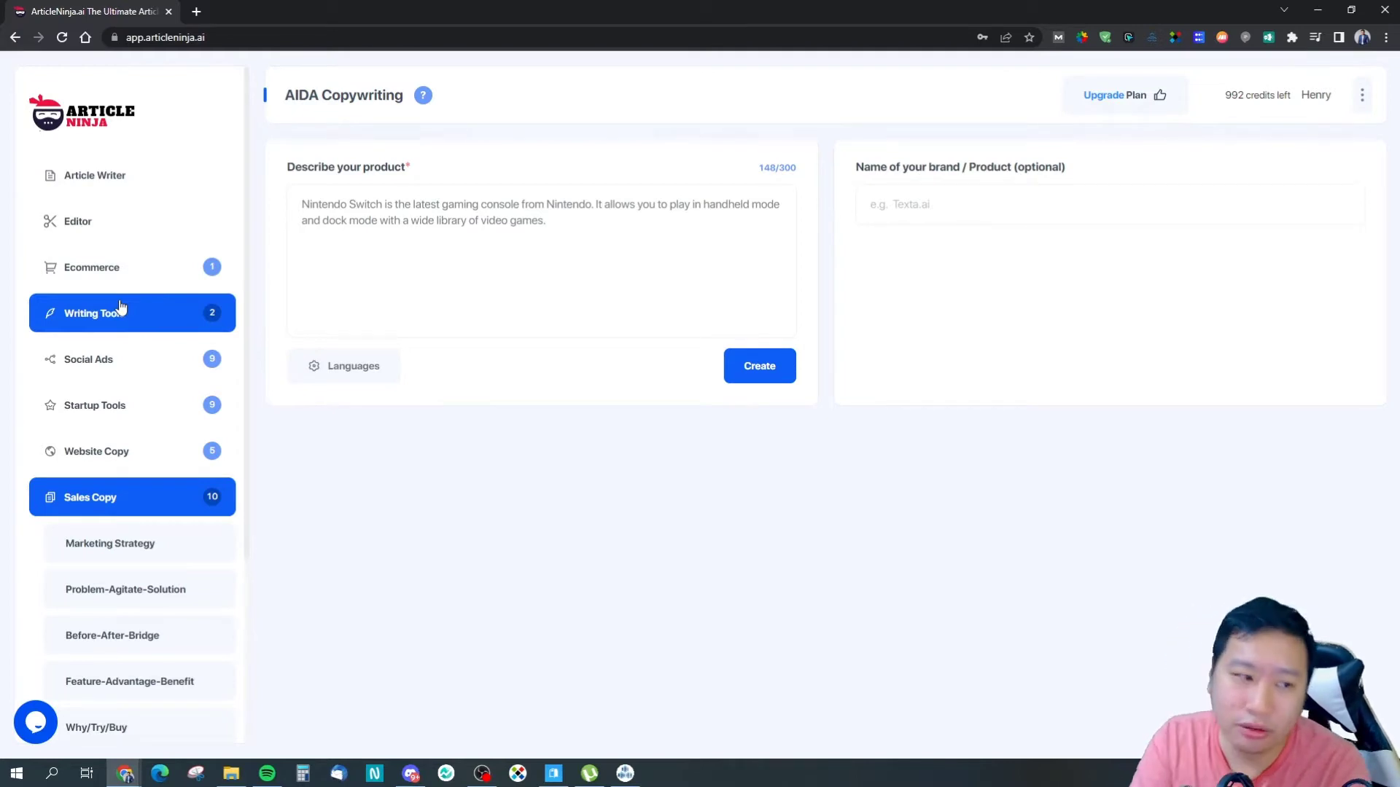
scroll("down", 3)
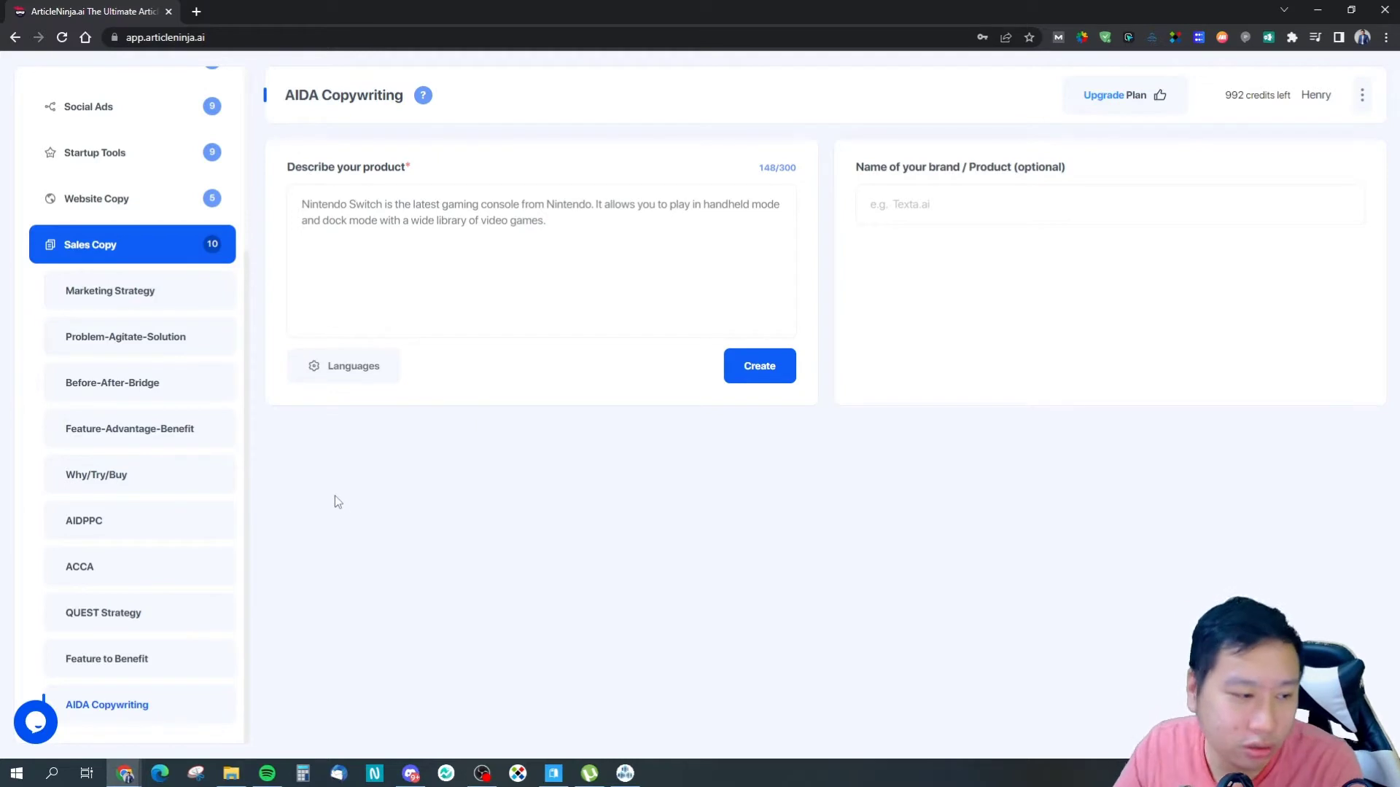
mouse_move(148, 565)
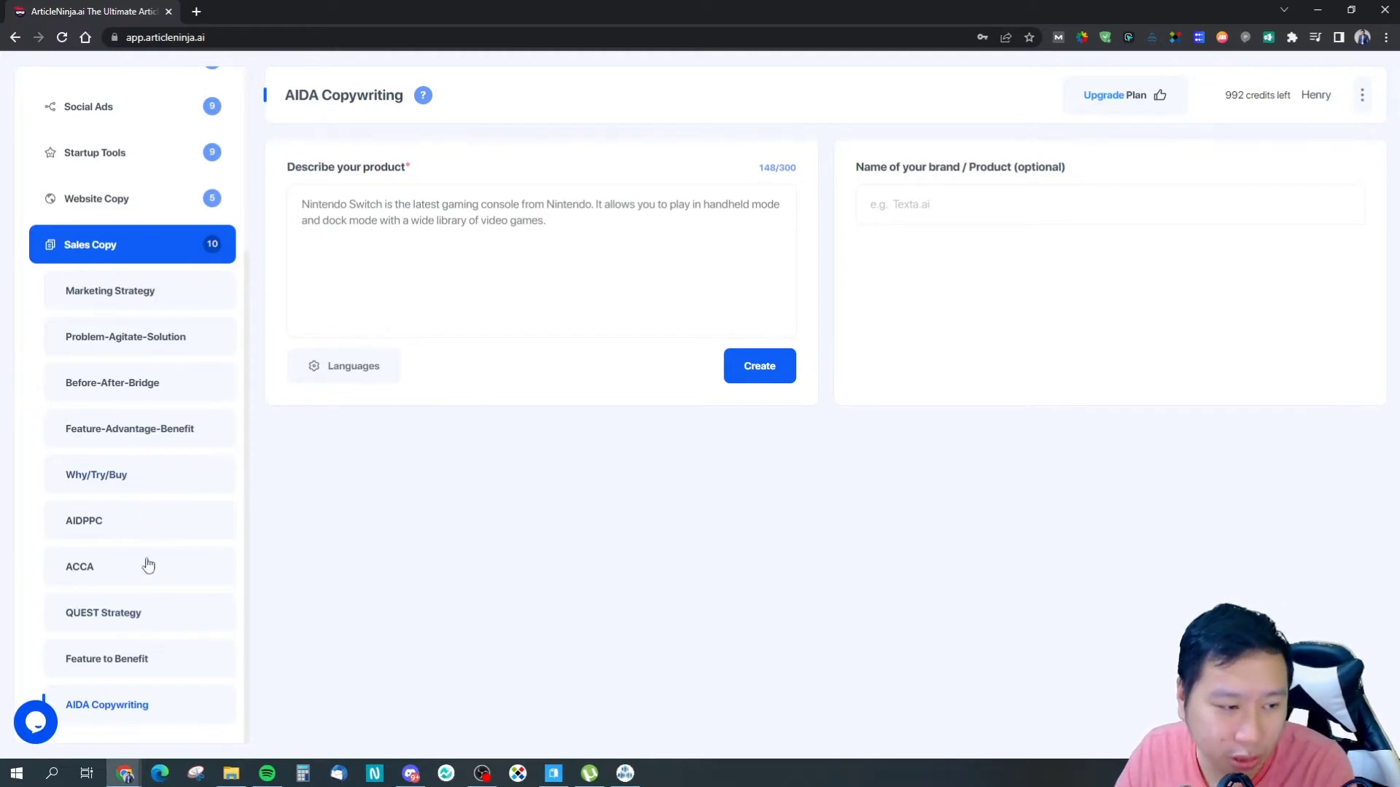
mouse_move(123, 585)
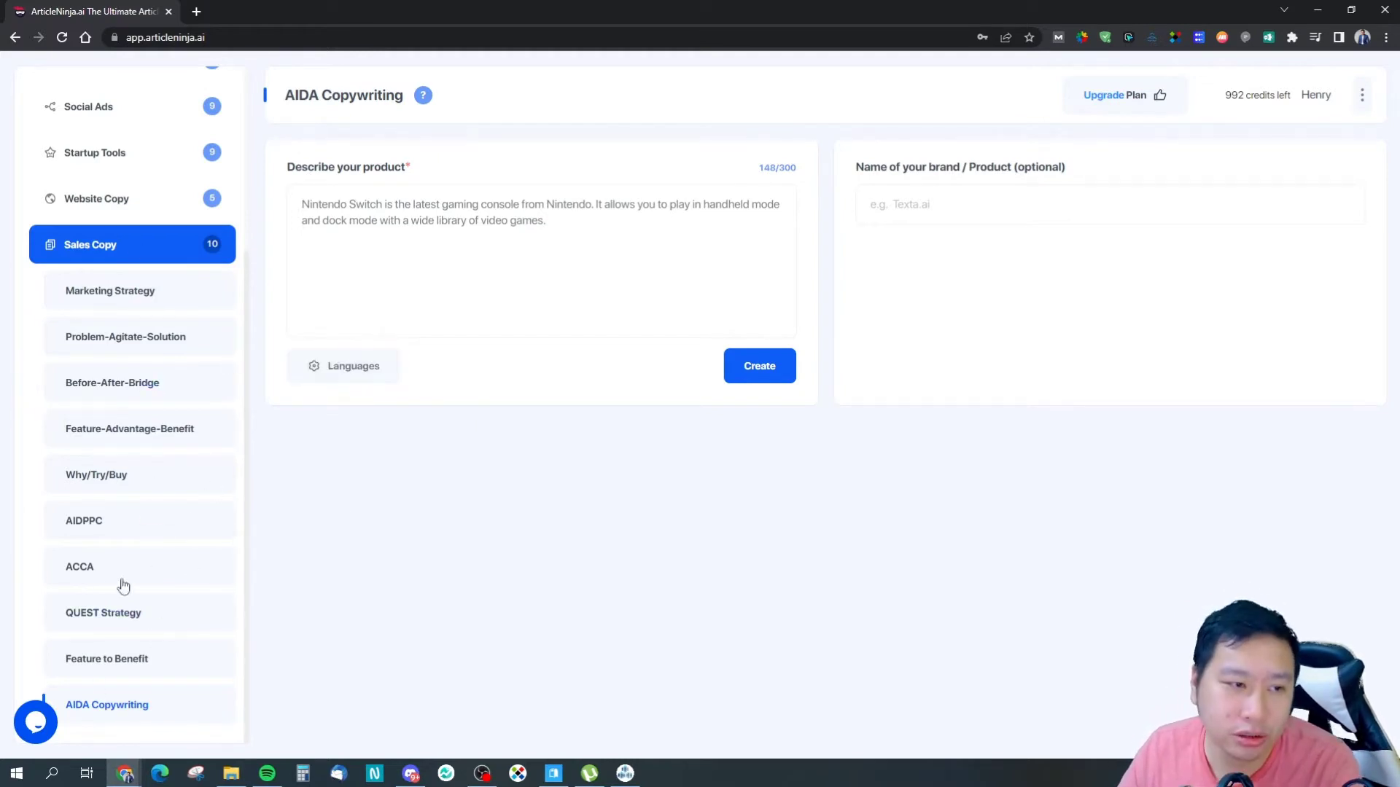
mouse_move(174, 588)
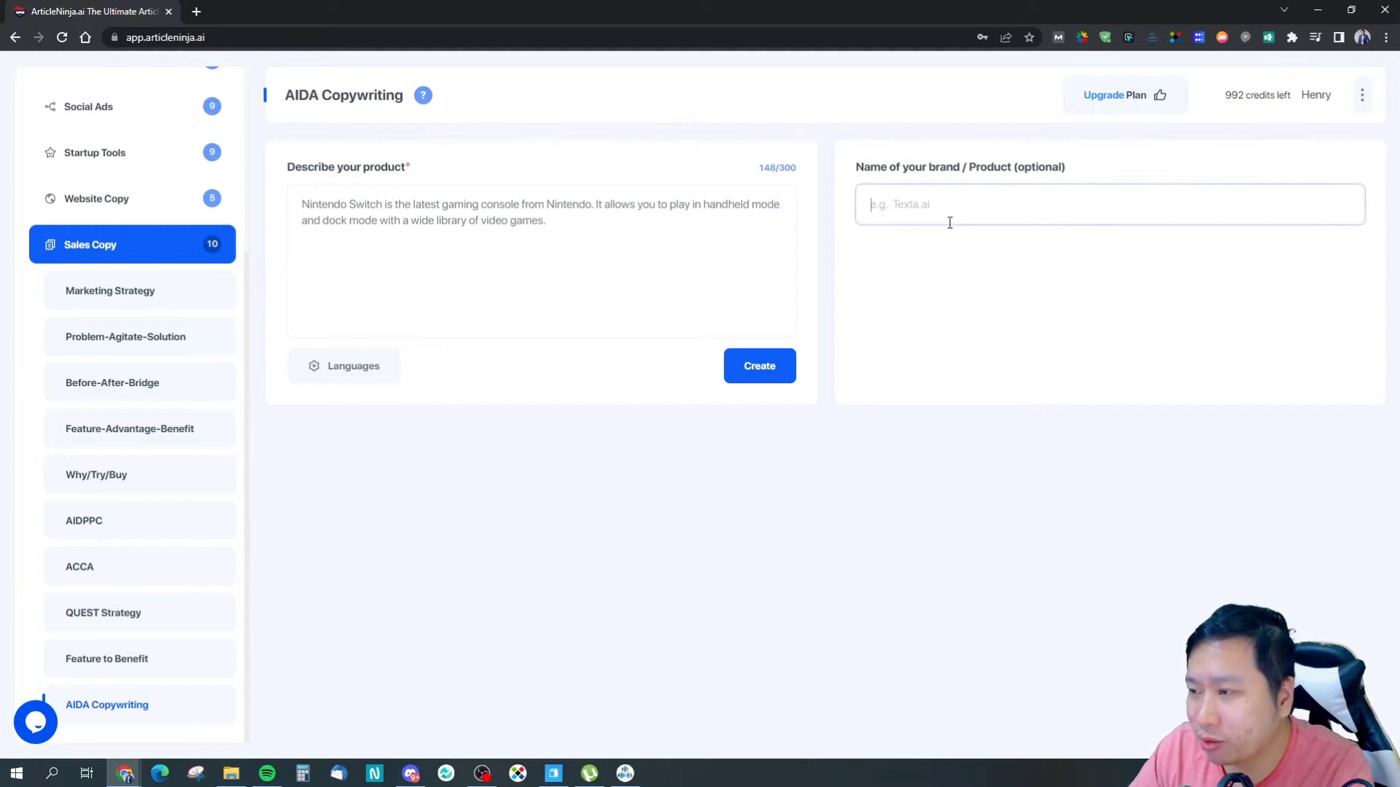
type("Nintendo")
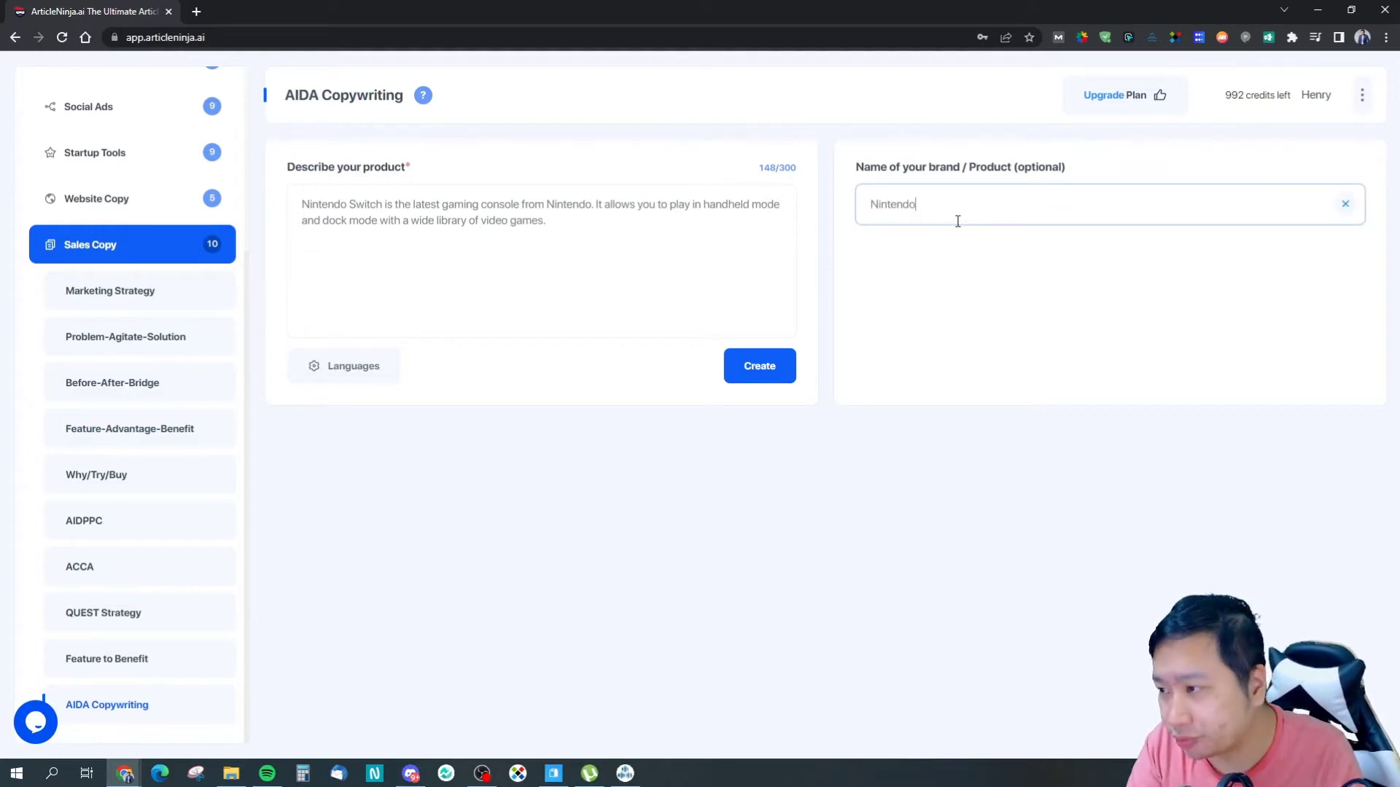
type("Switch")
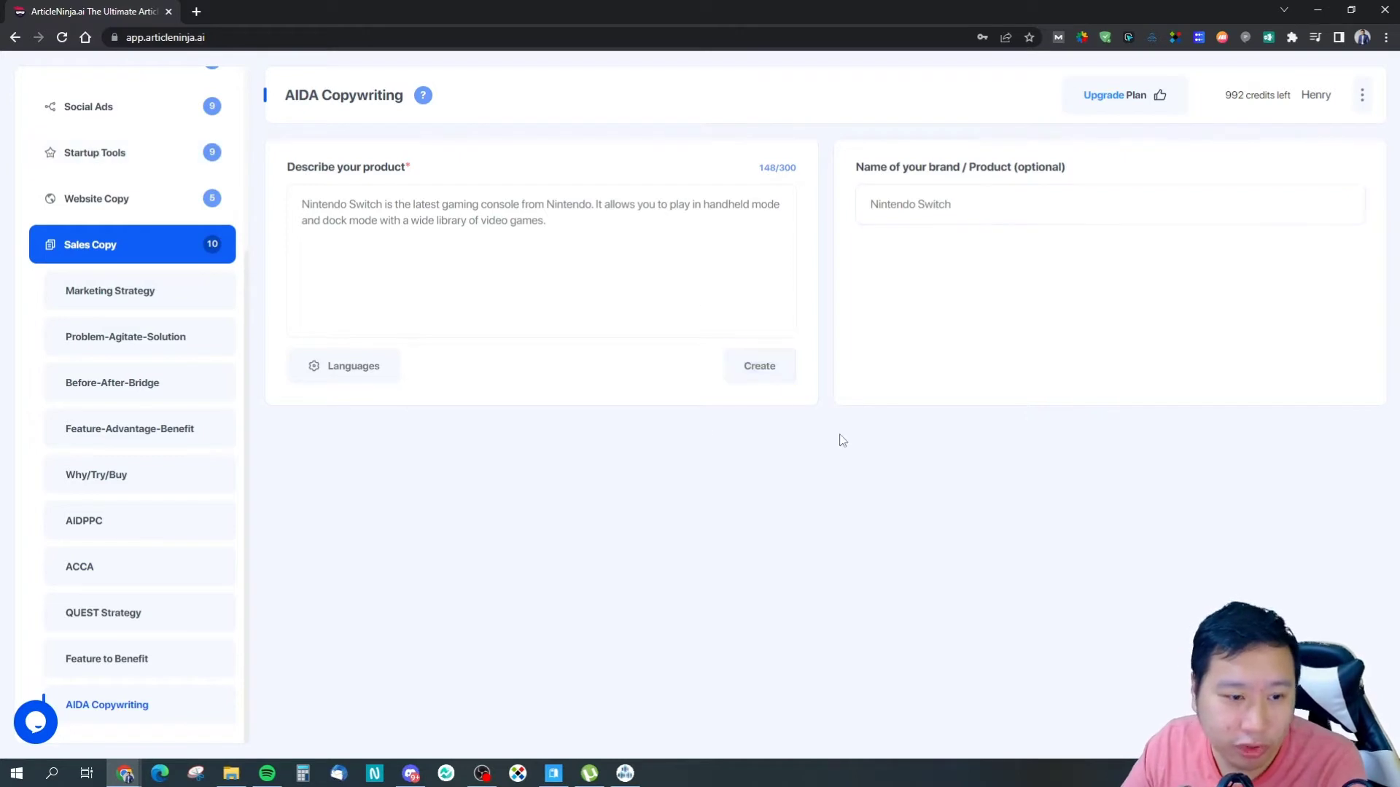
left_click(759, 365)
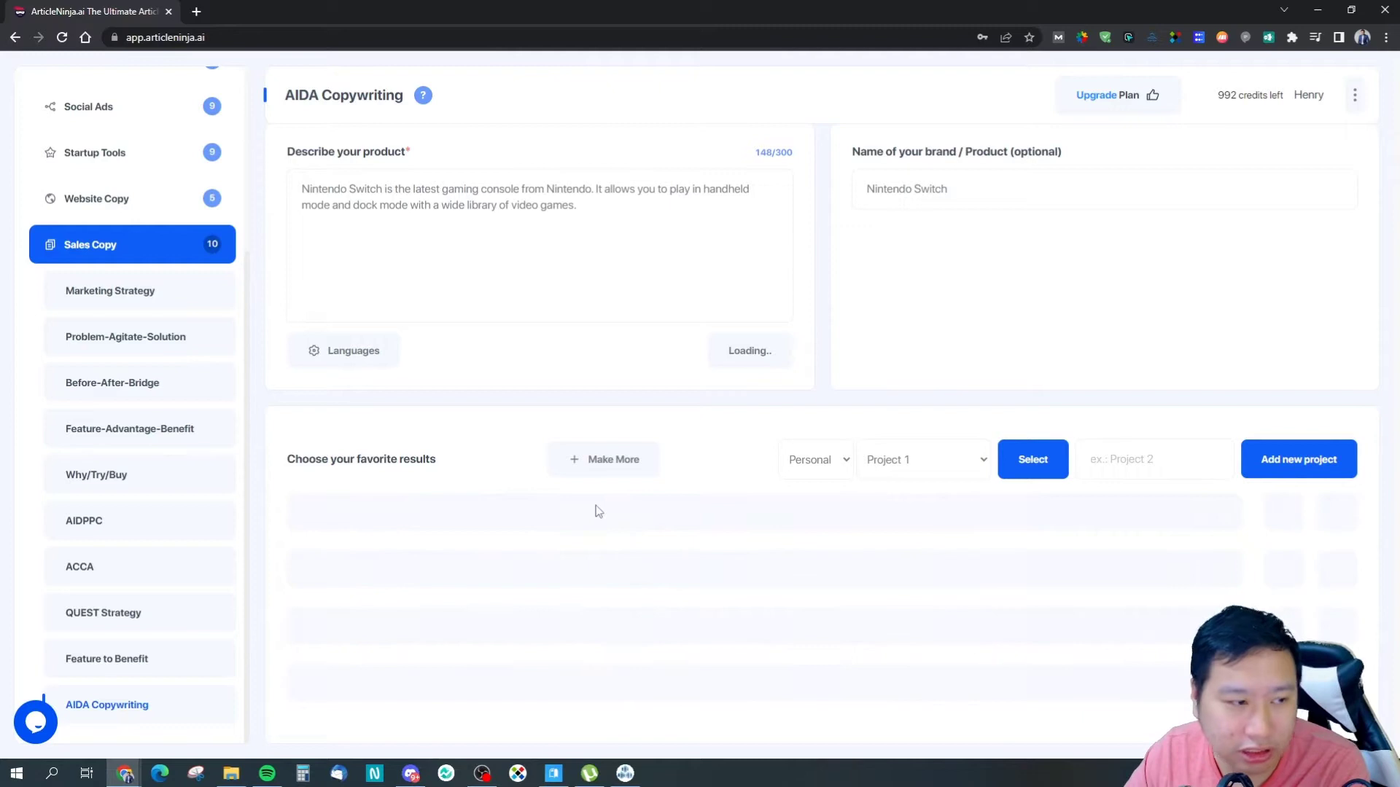
mouse_move(623, 512)
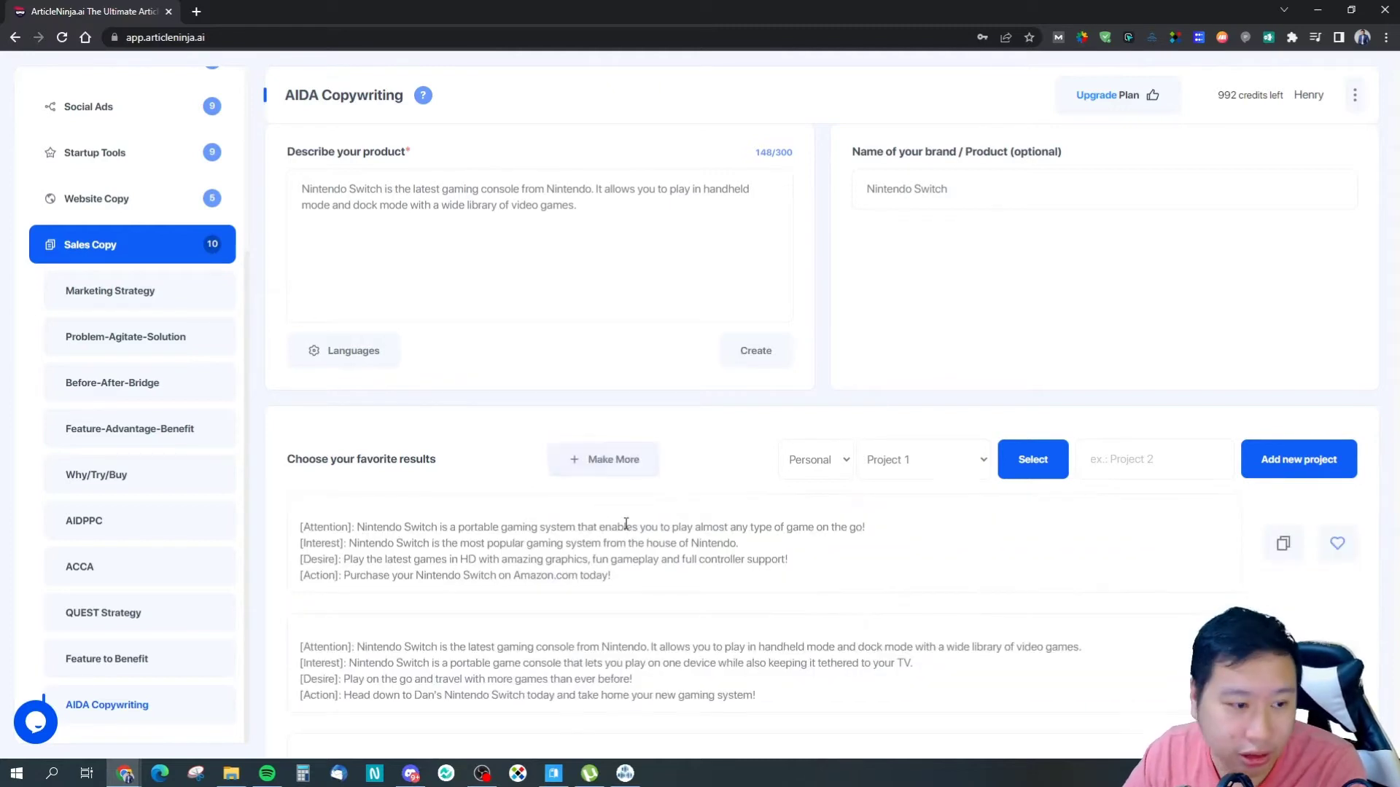
Scroll through the three generated Nintendo Switch AIDA copy variants
scroll("down", 3)
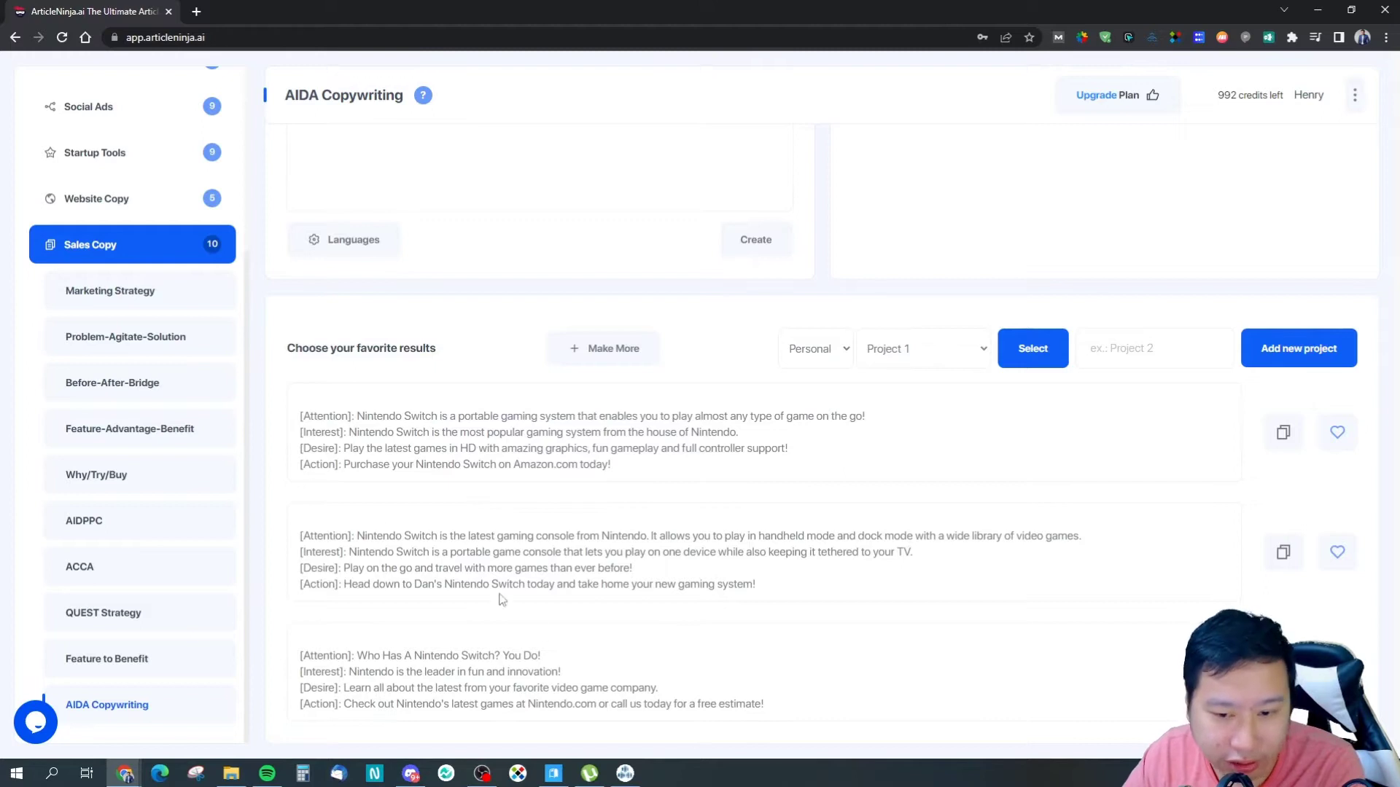
mouse_move(522, 514)
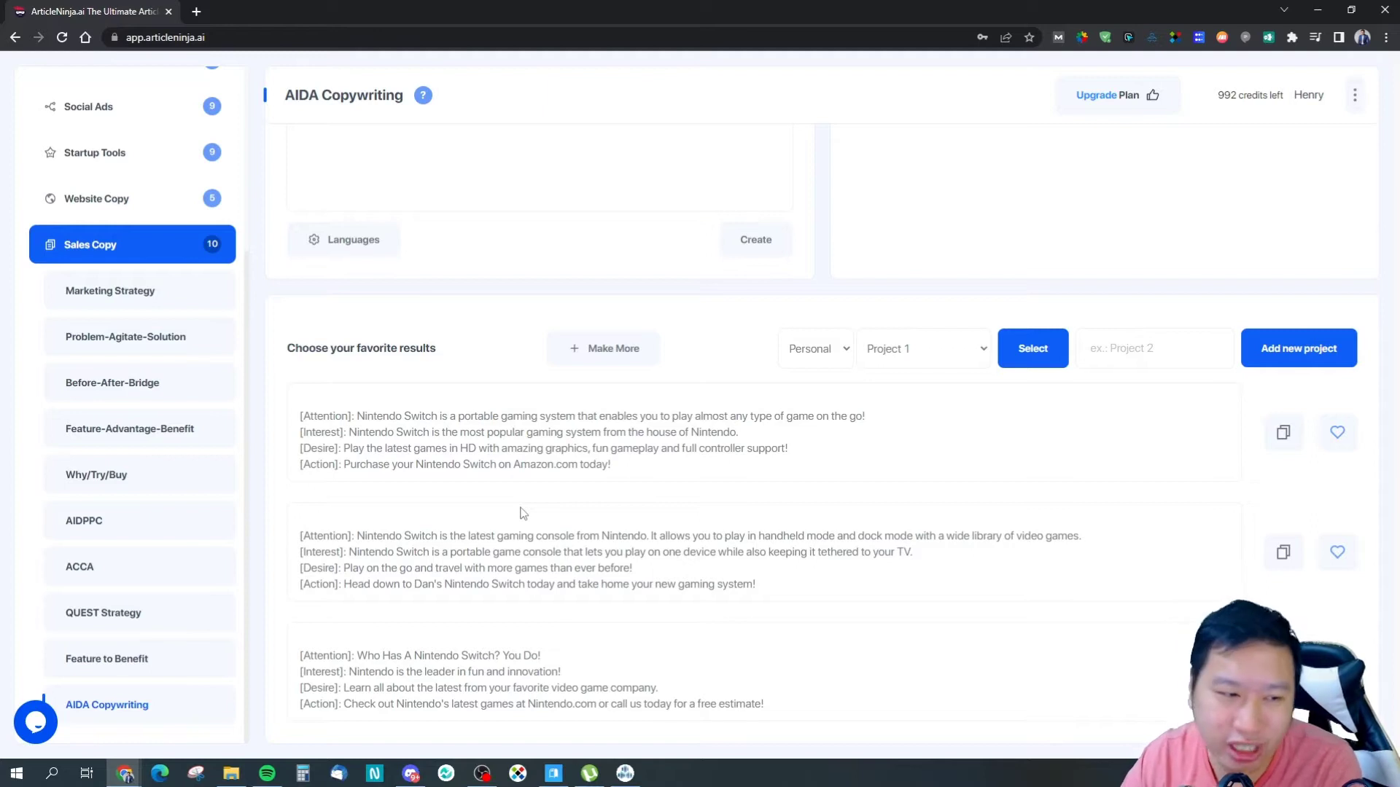
mouse_move(570, 398)
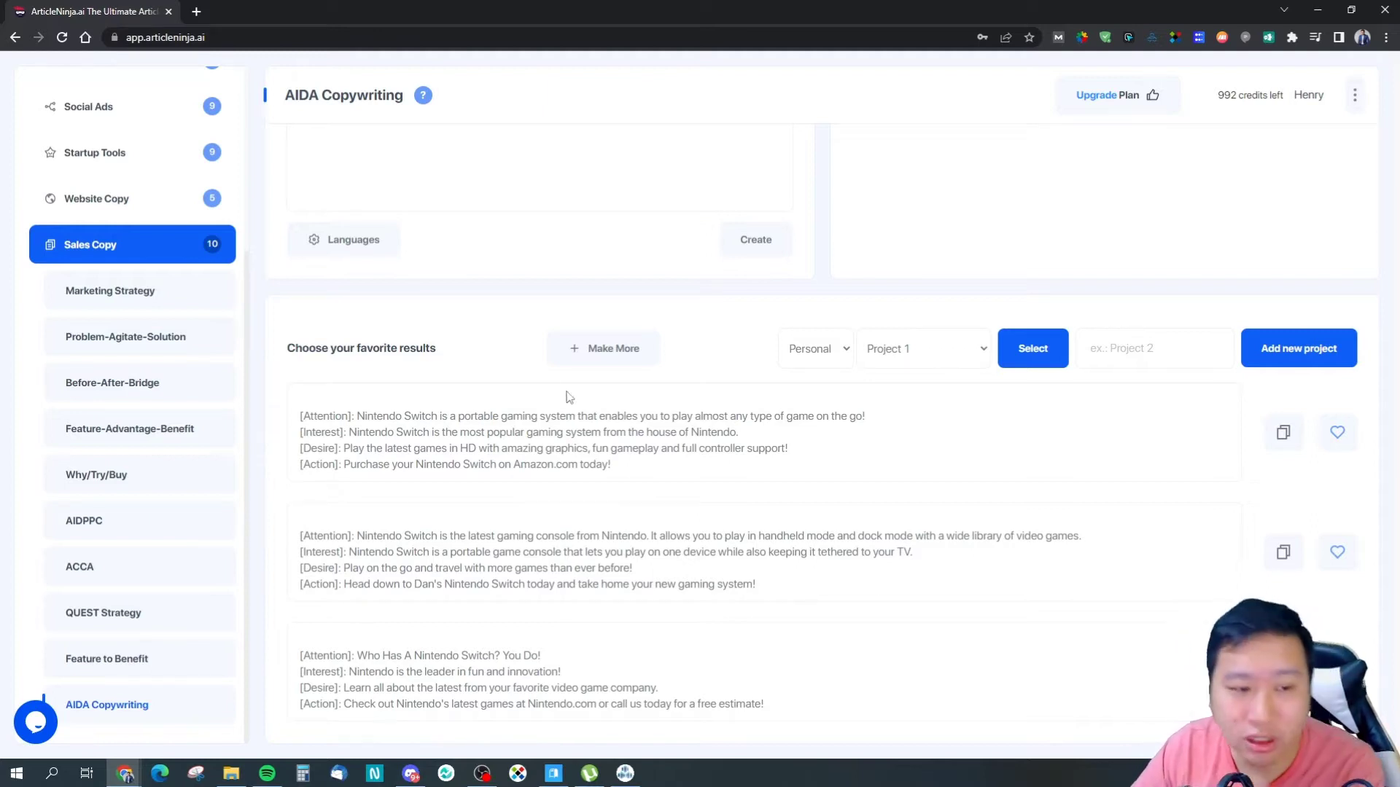
scroll("down", 3)
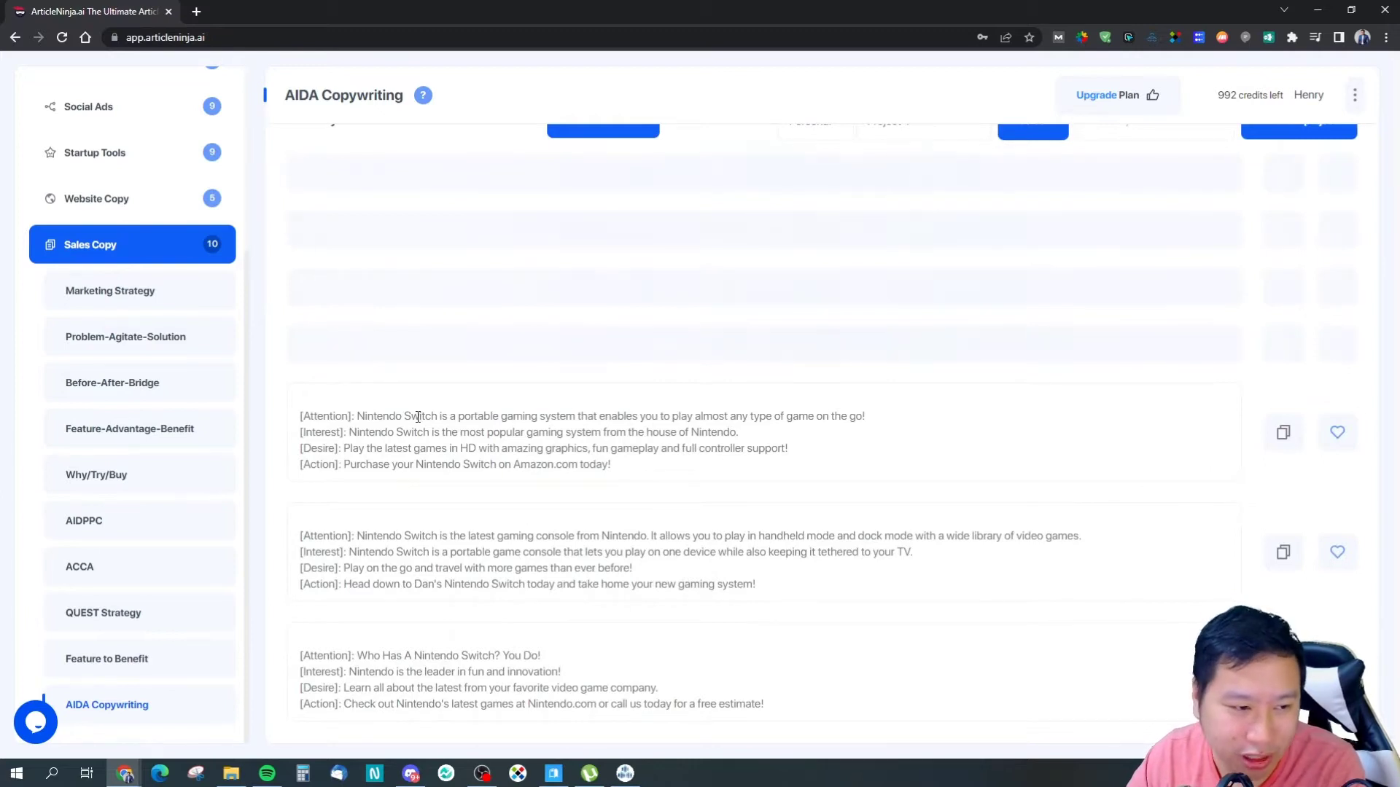
scroll("up", 3)
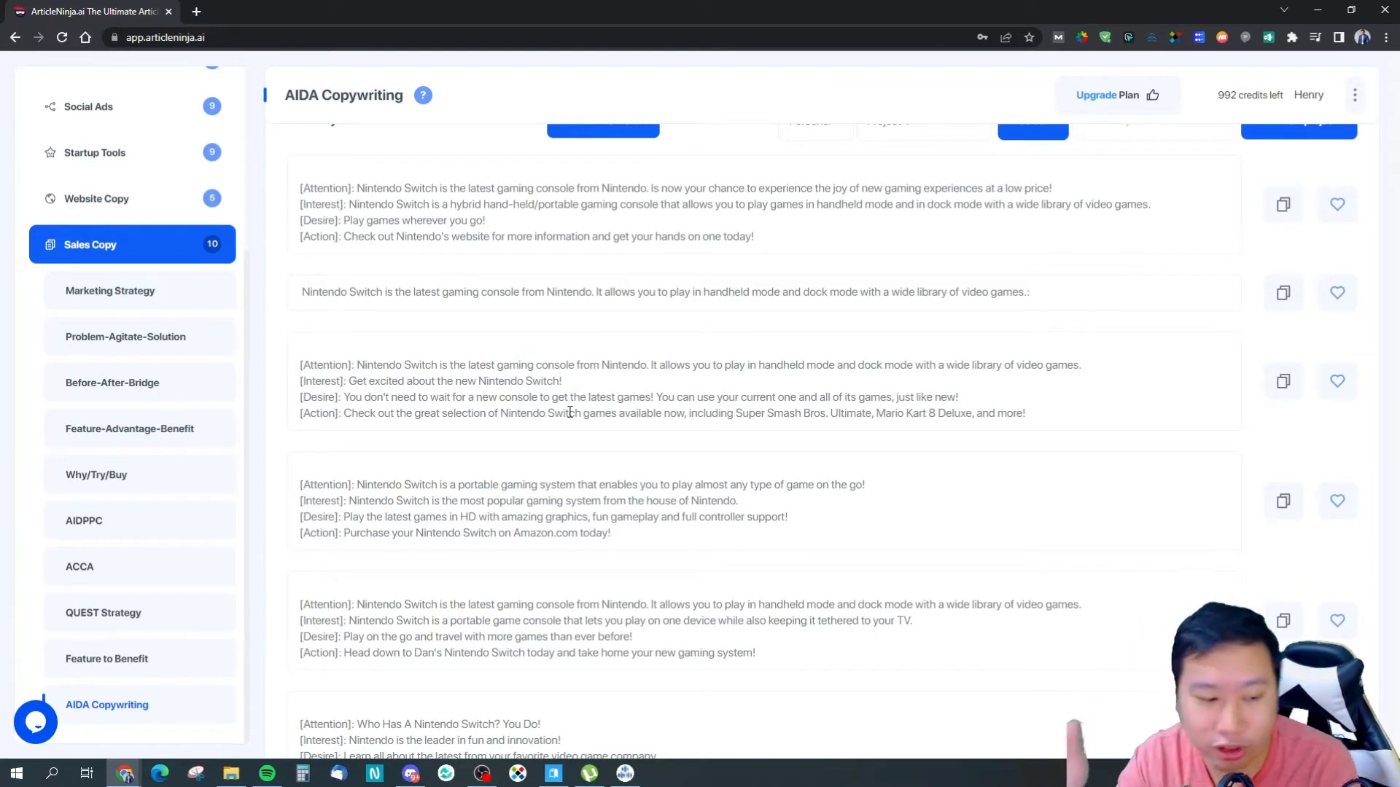
scroll("down", 3)
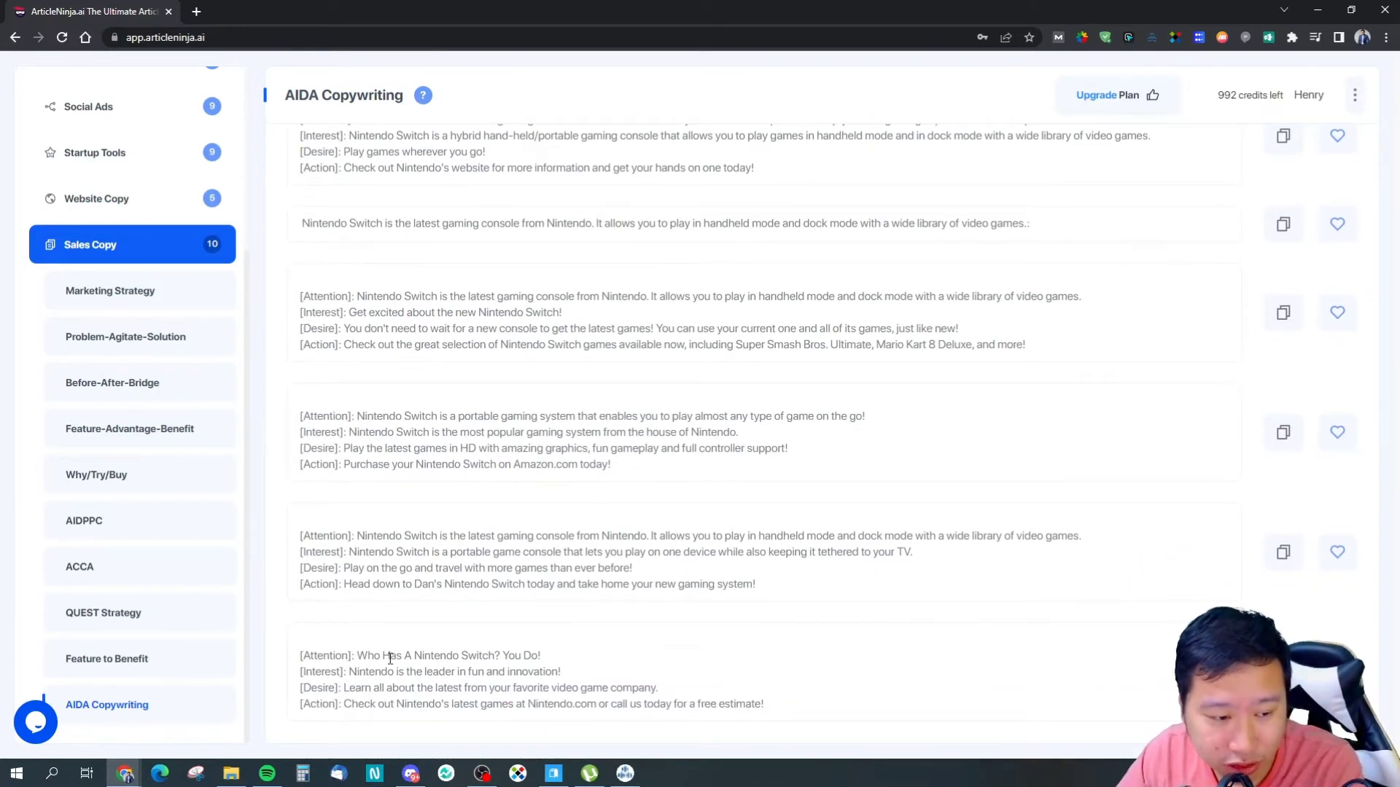
mouse_move(454, 677)
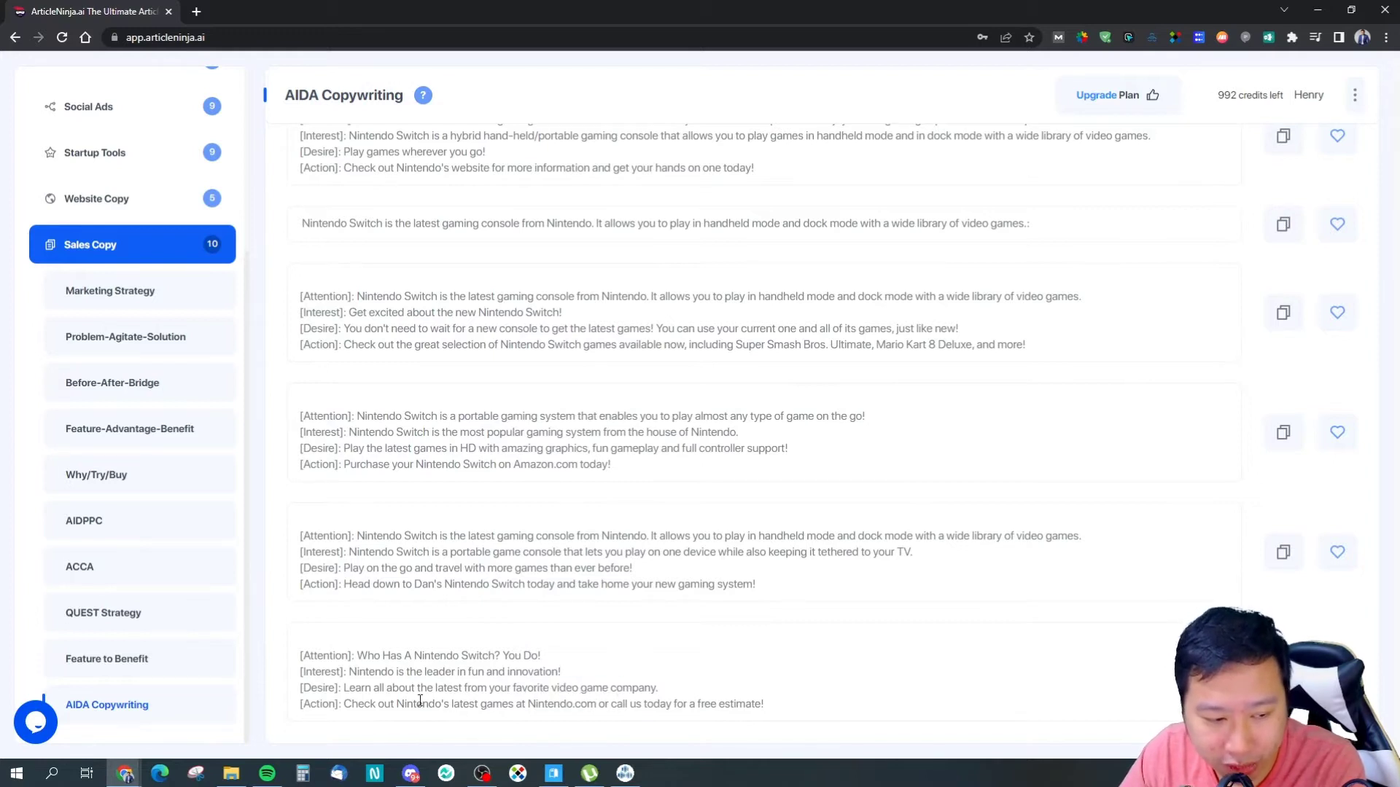
key("ctrl+a")
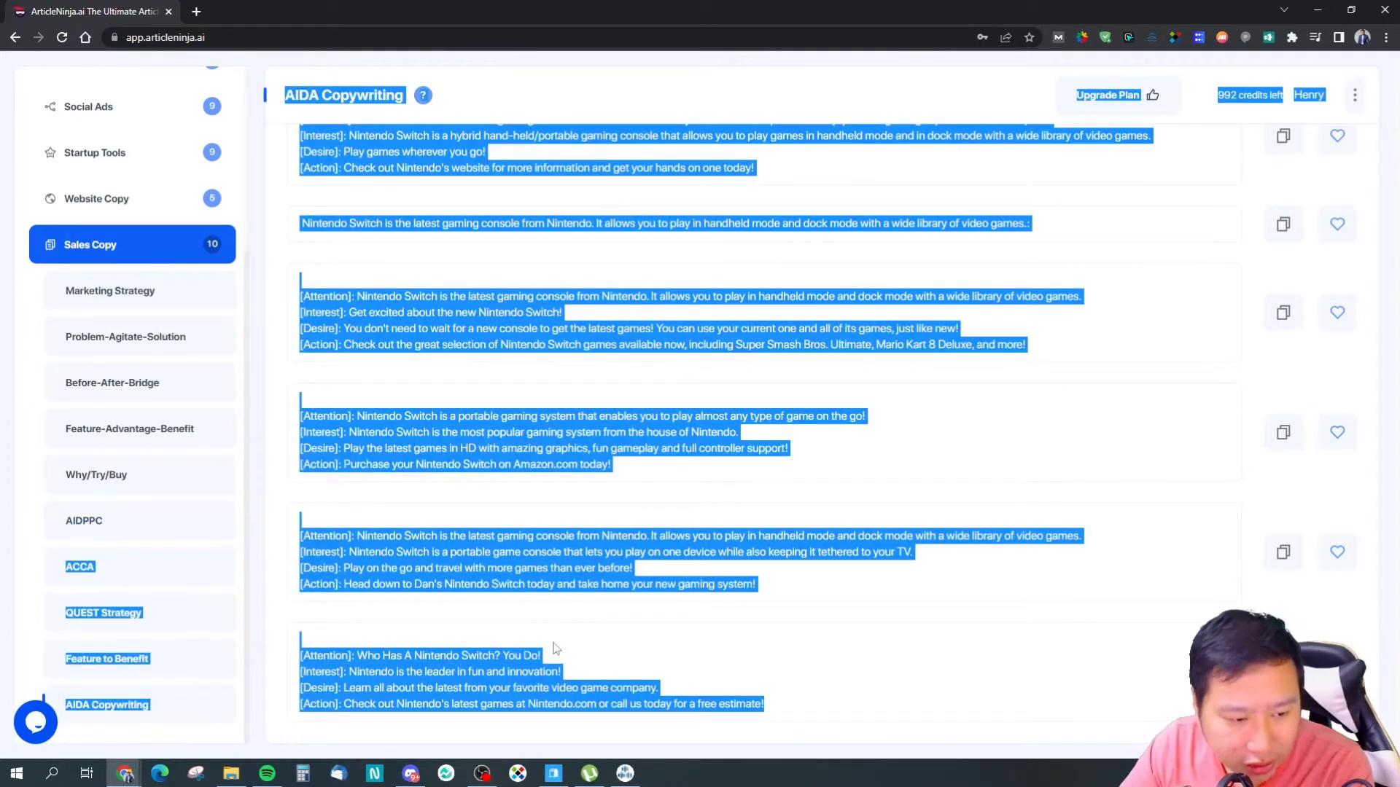
left_click(553, 645)
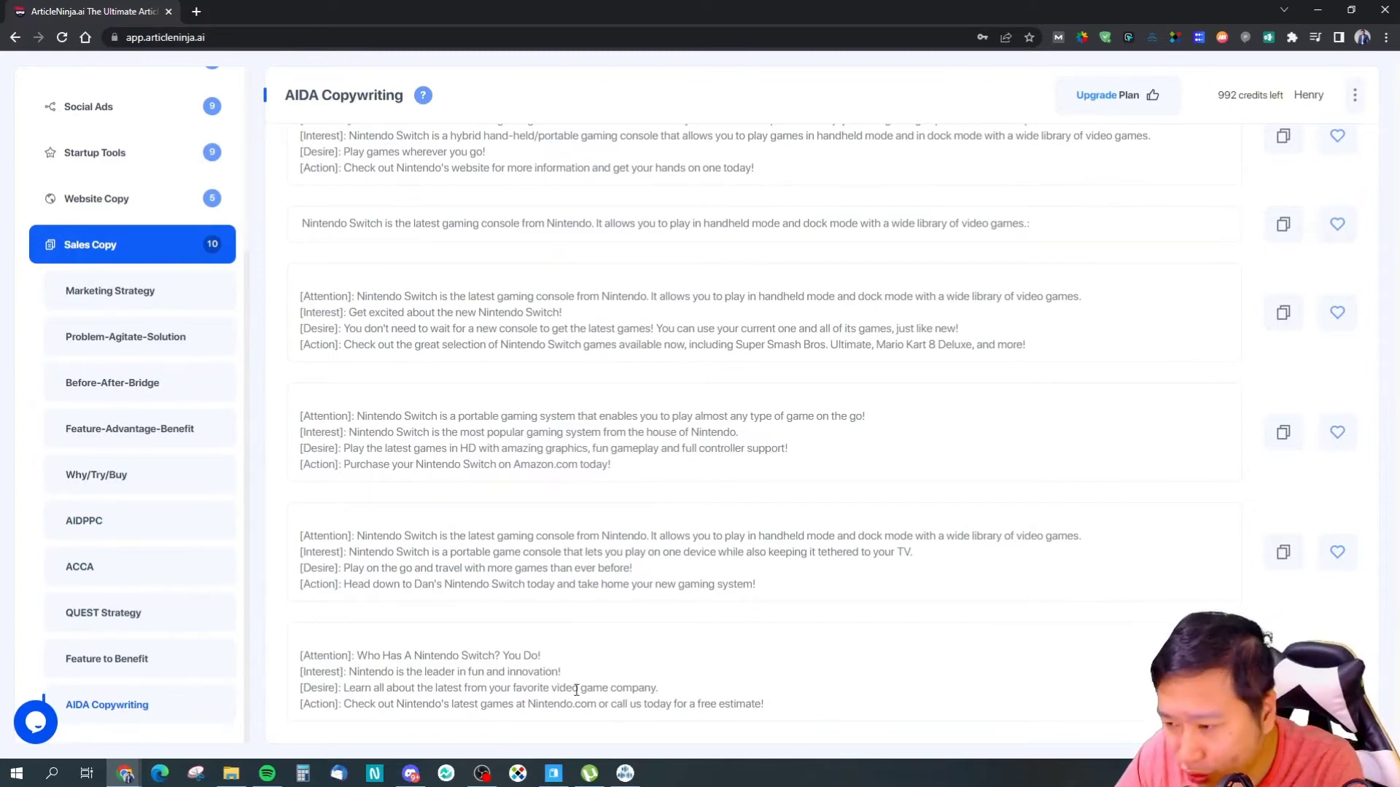
scroll("up", 3)
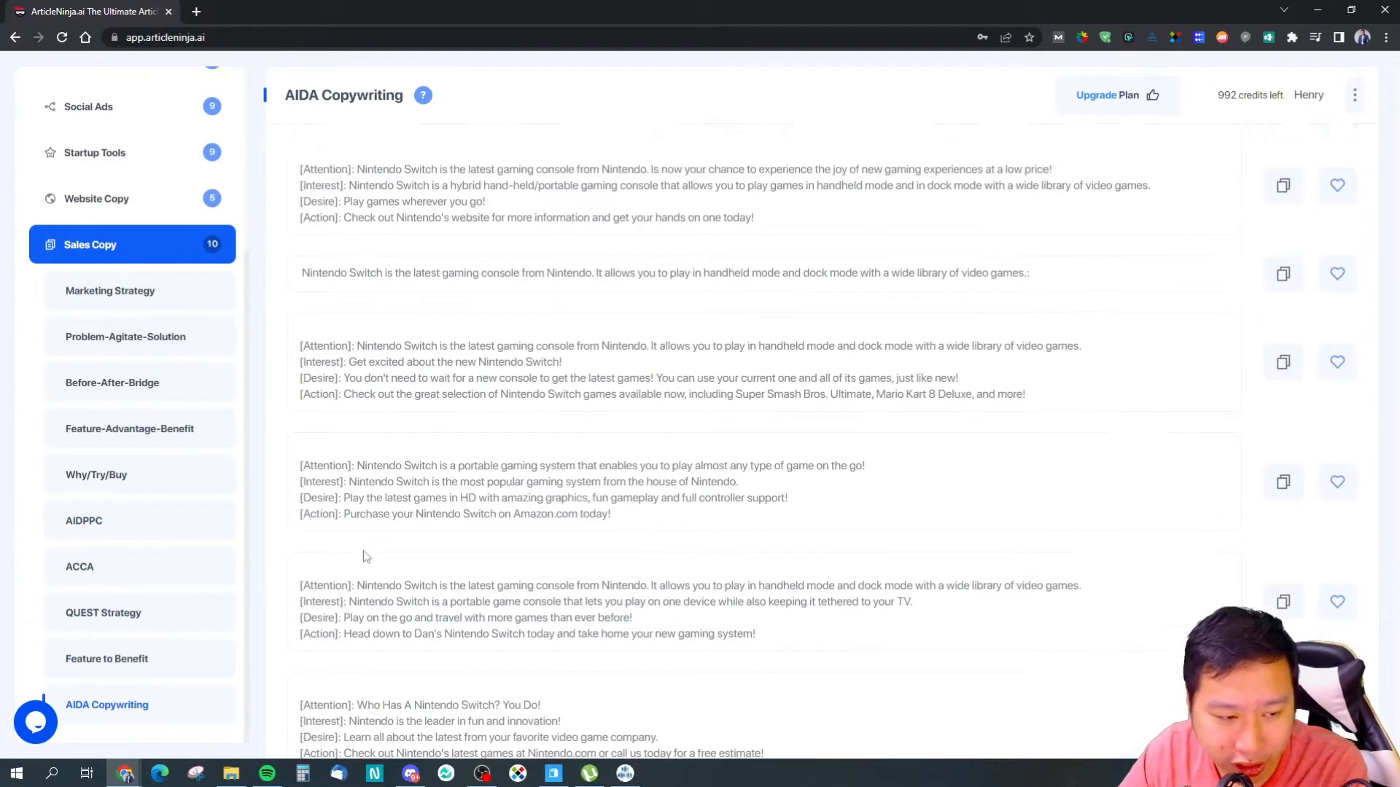
scroll("up", 3)
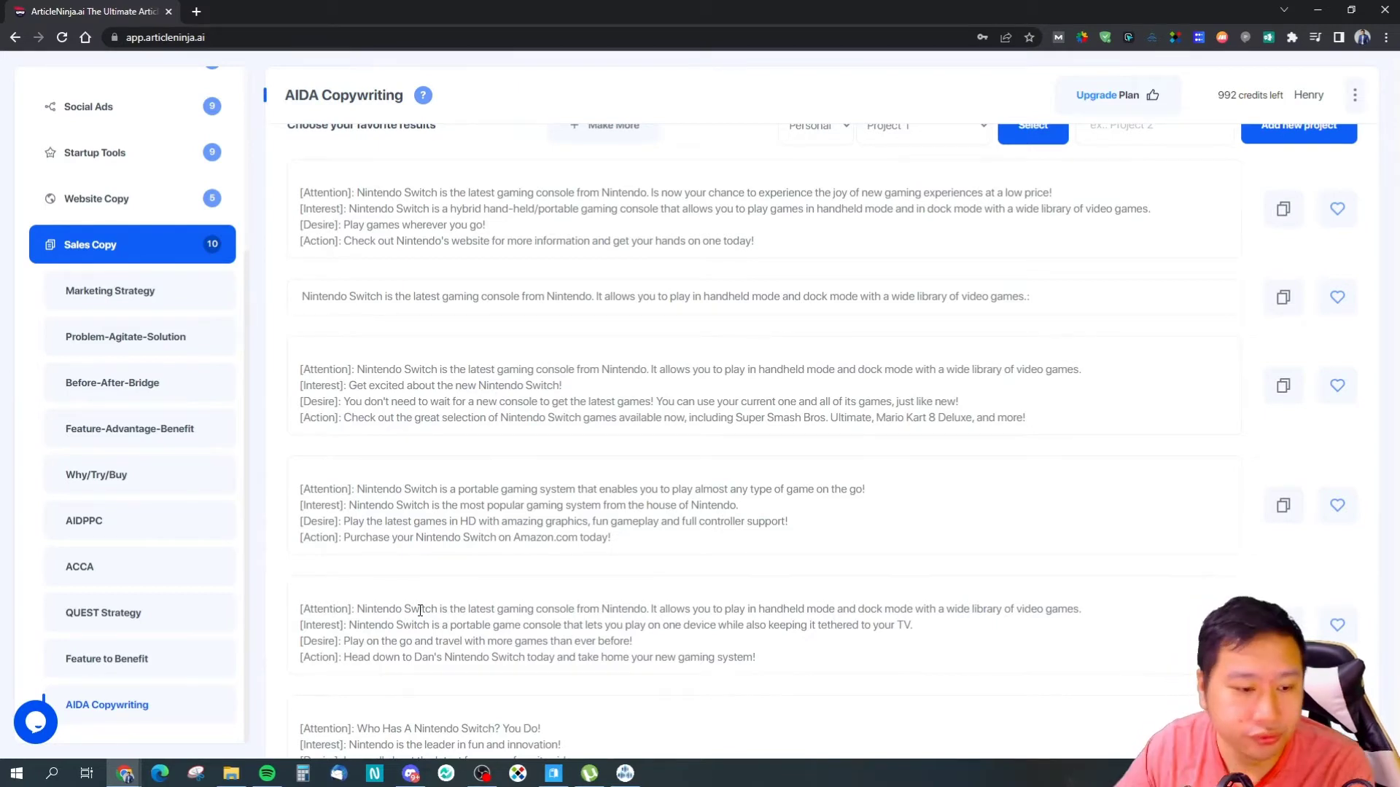
mouse_move(514, 375)
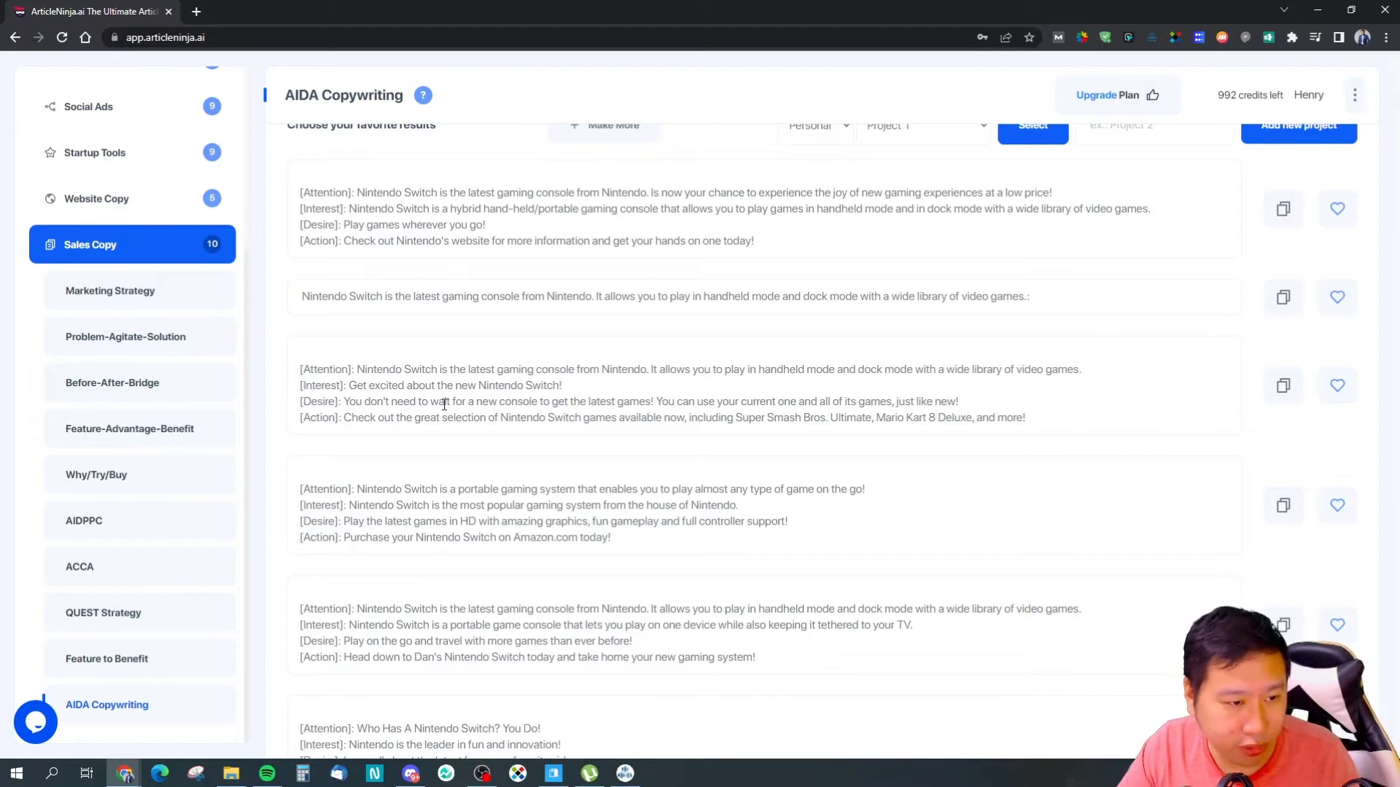
mouse_move(922, 353)
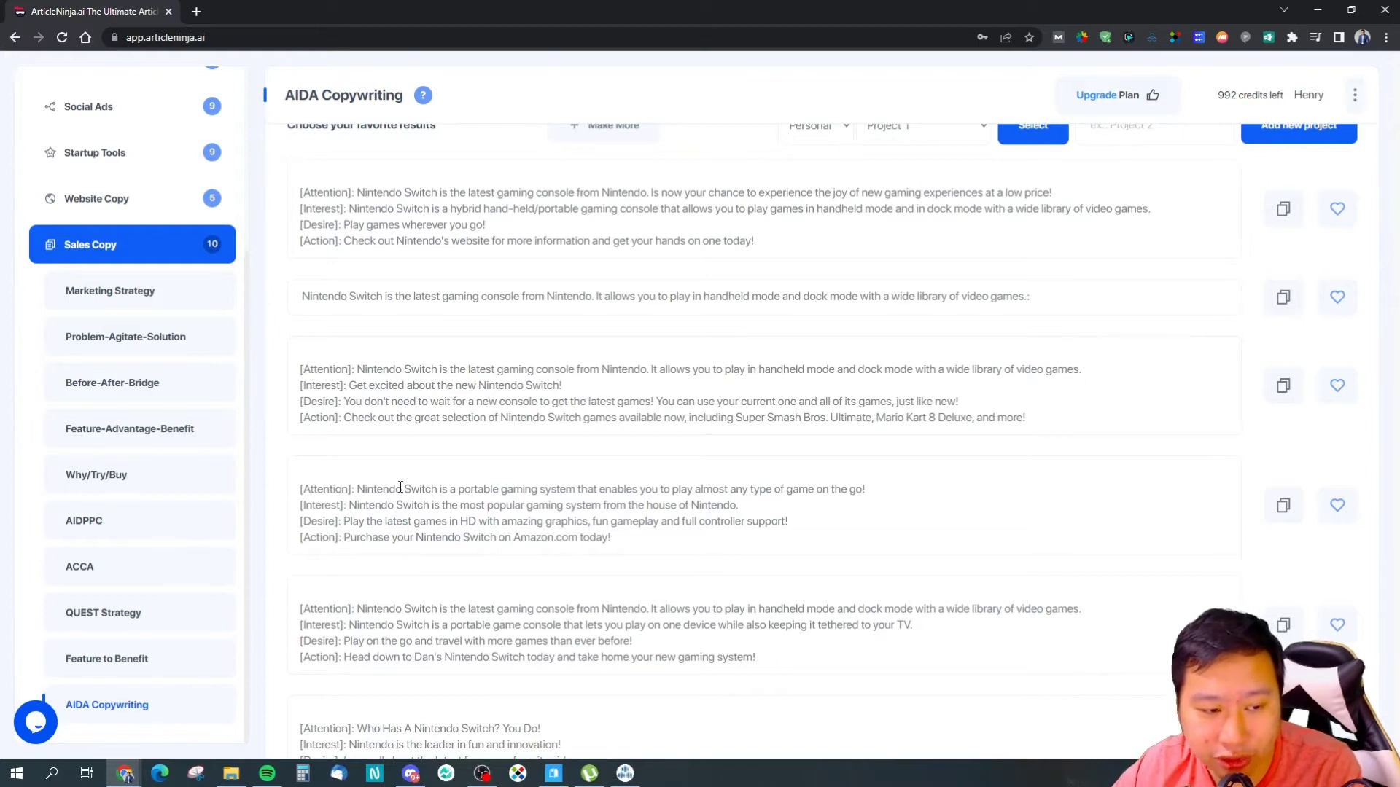
mouse_move(403, 489)
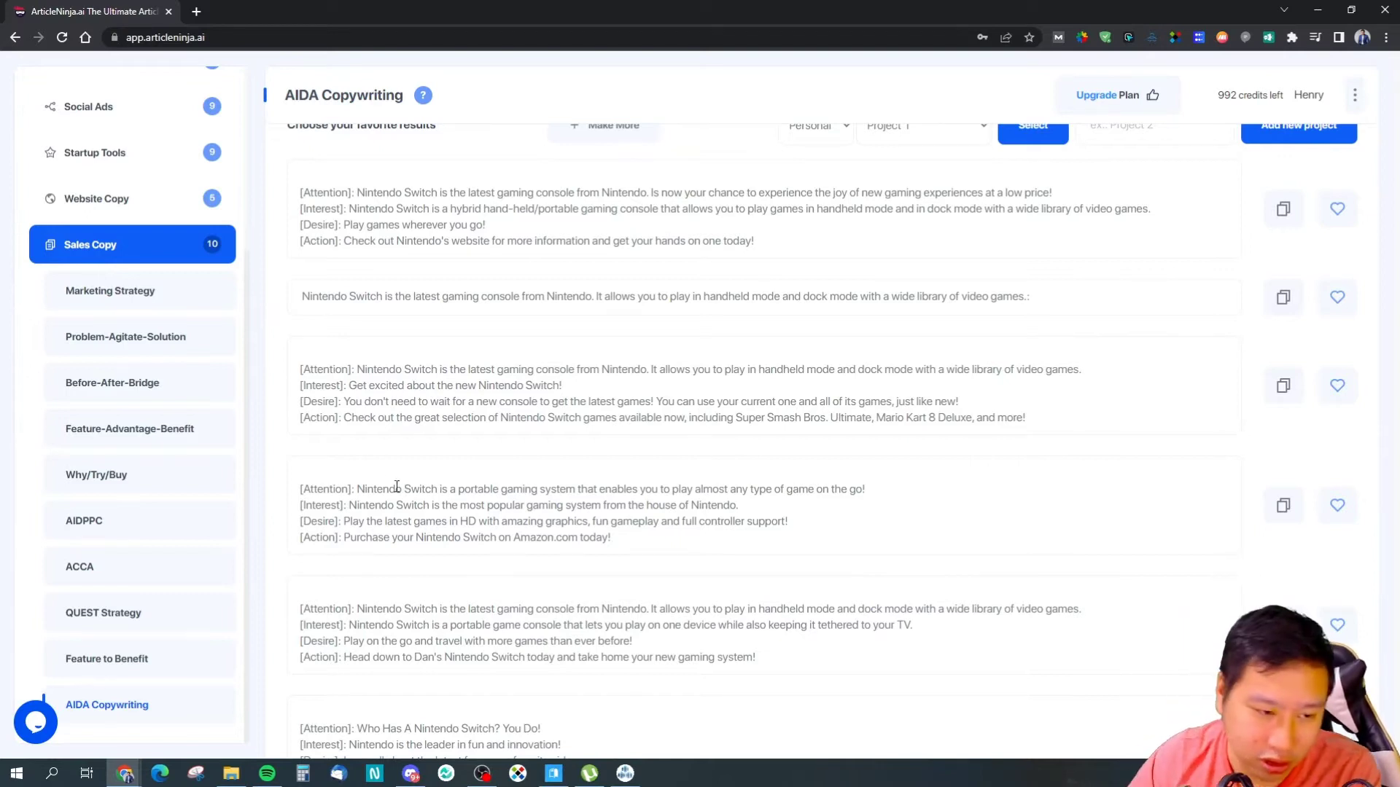
scroll("up", 3)
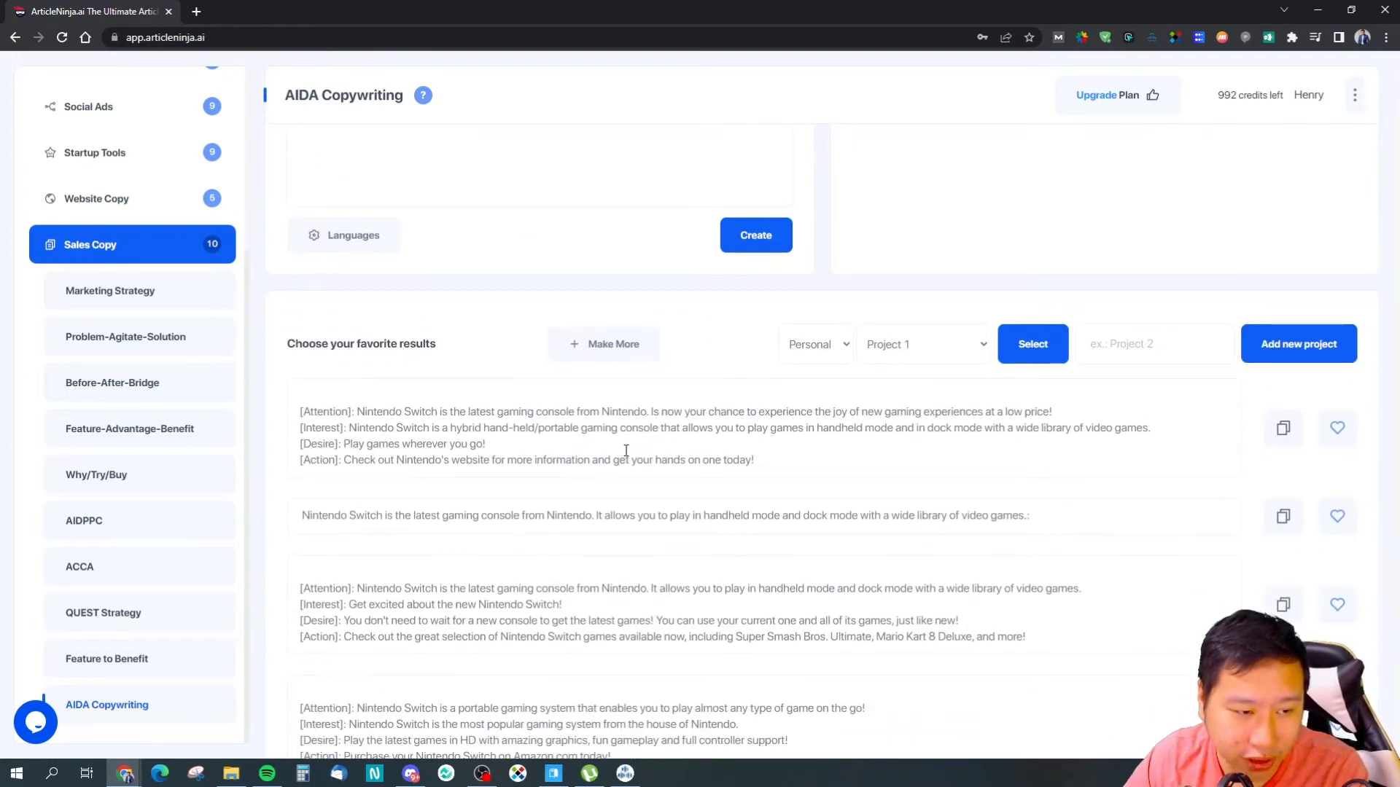
scroll("down", 3)
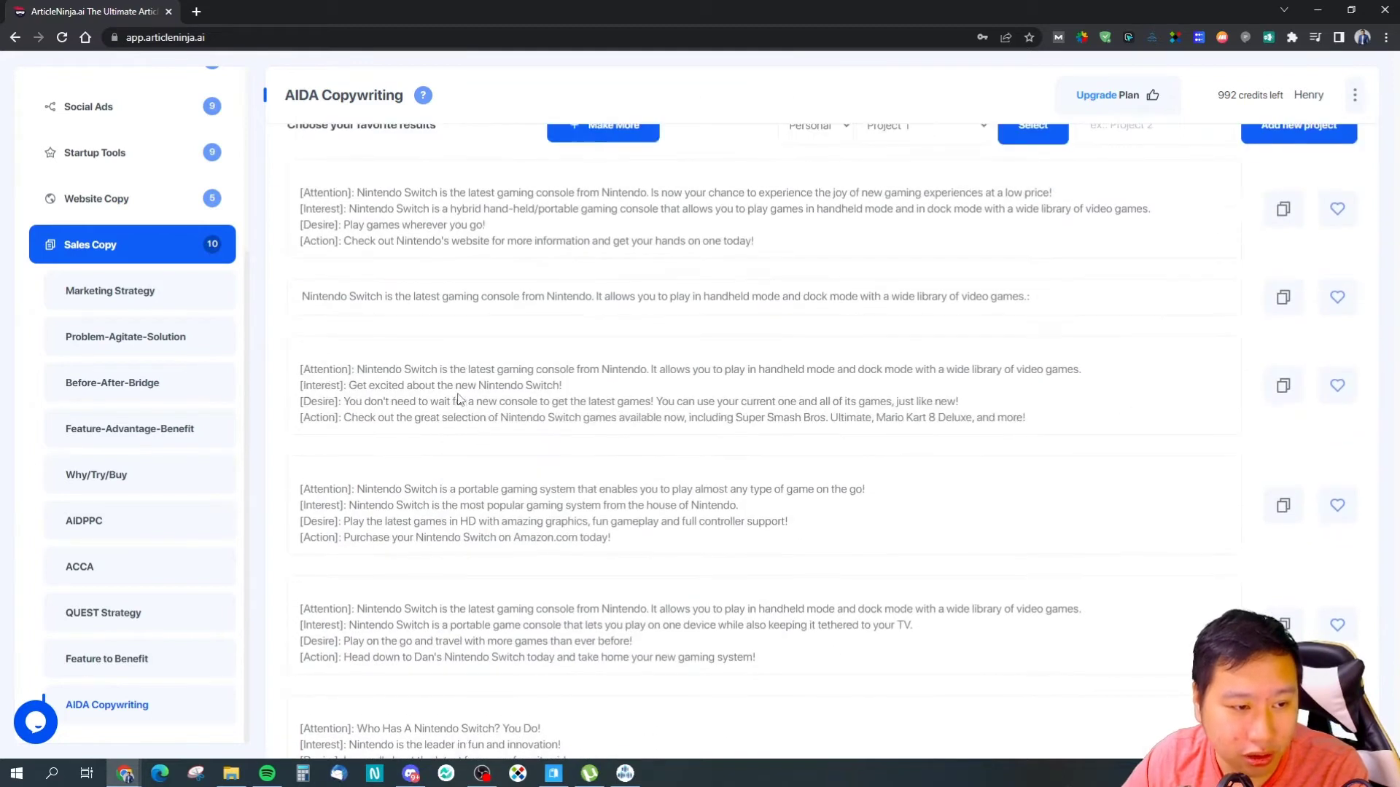
scroll("up", 3)
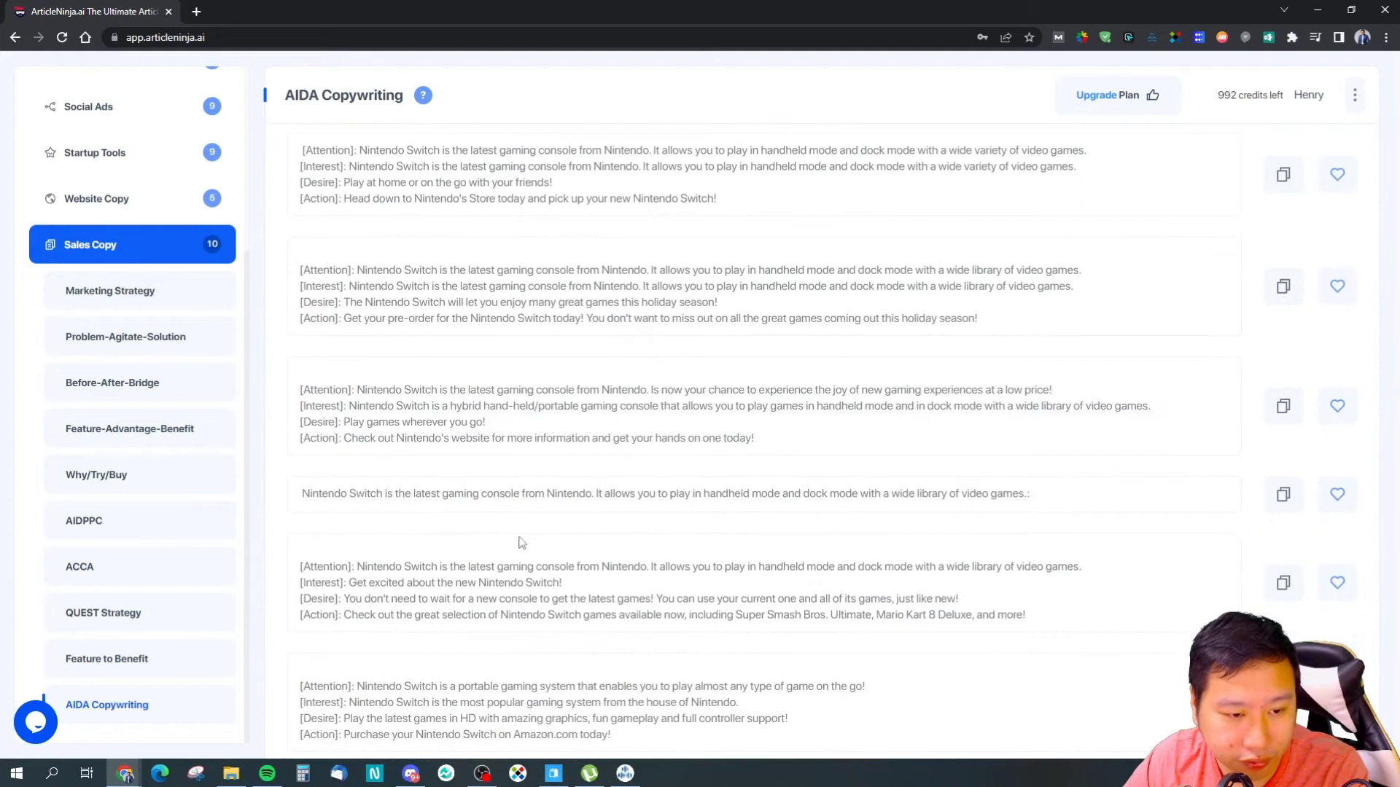
scroll("down", 3)
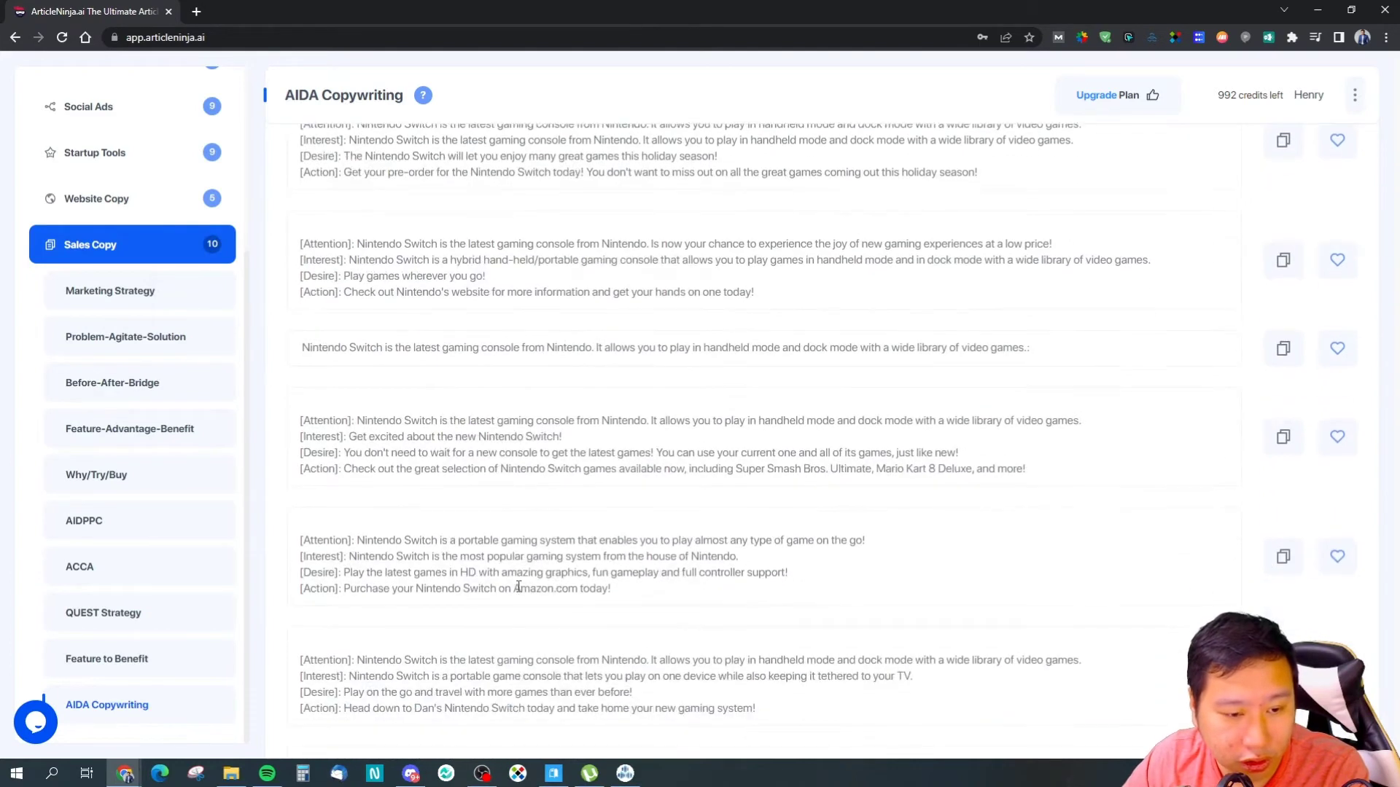
scroll("up", 3)
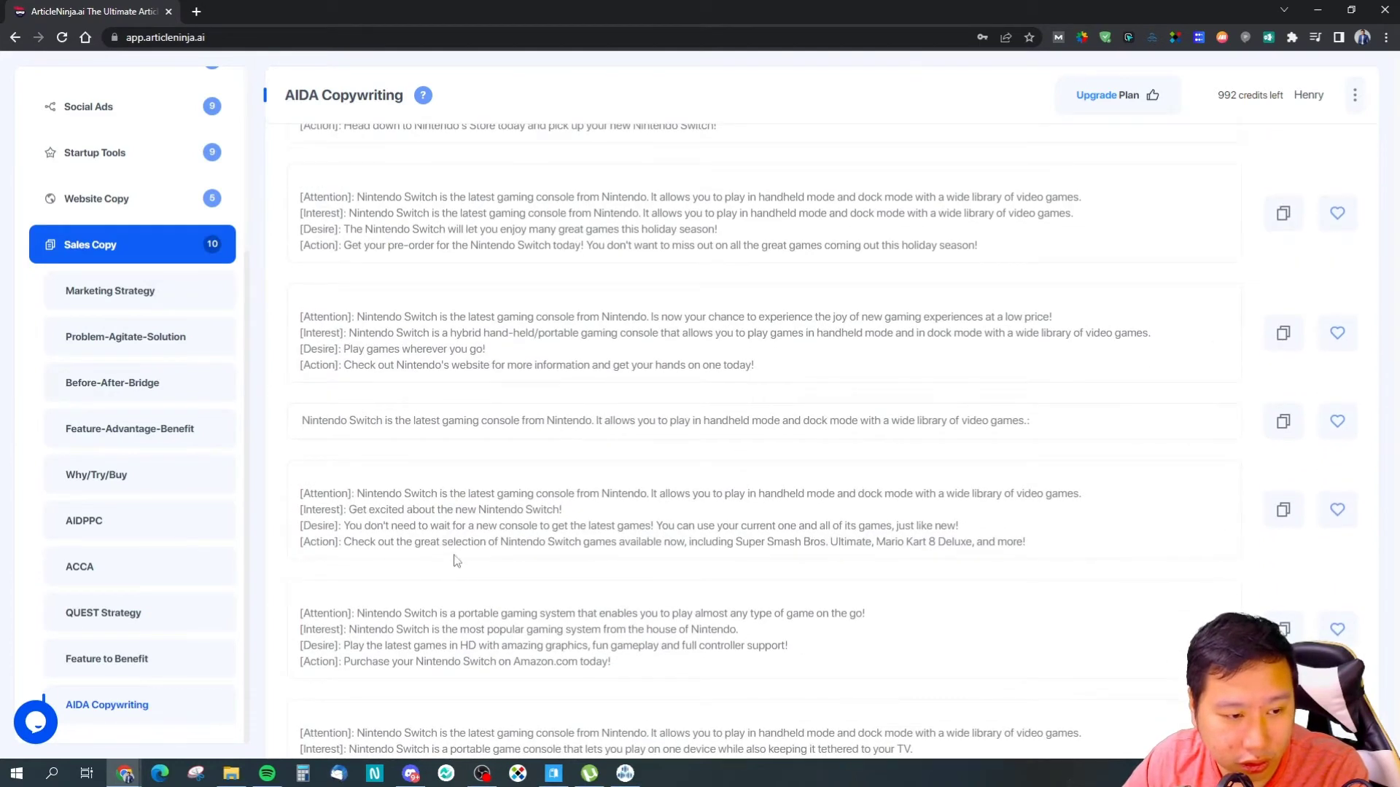
double_click(455, 541)
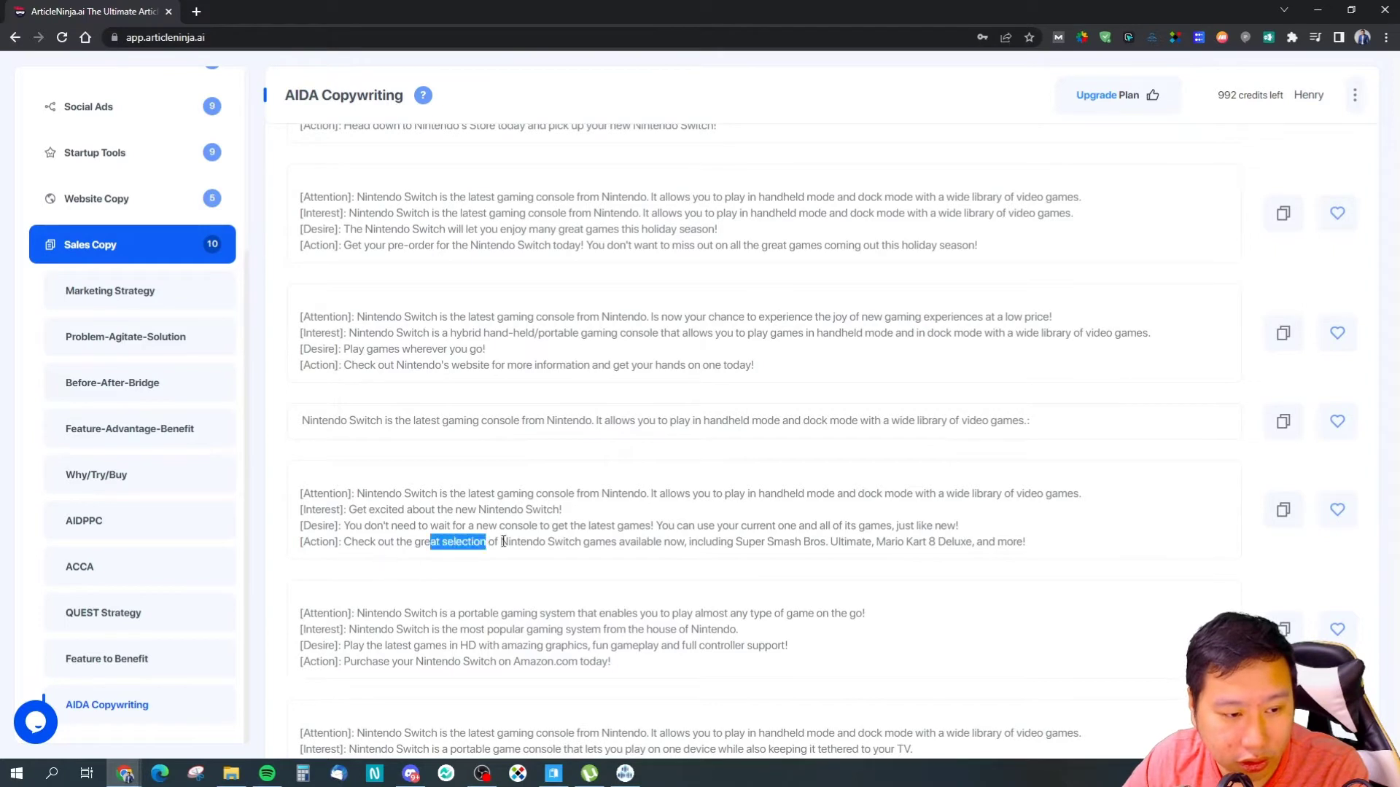
scroll("up", 3)
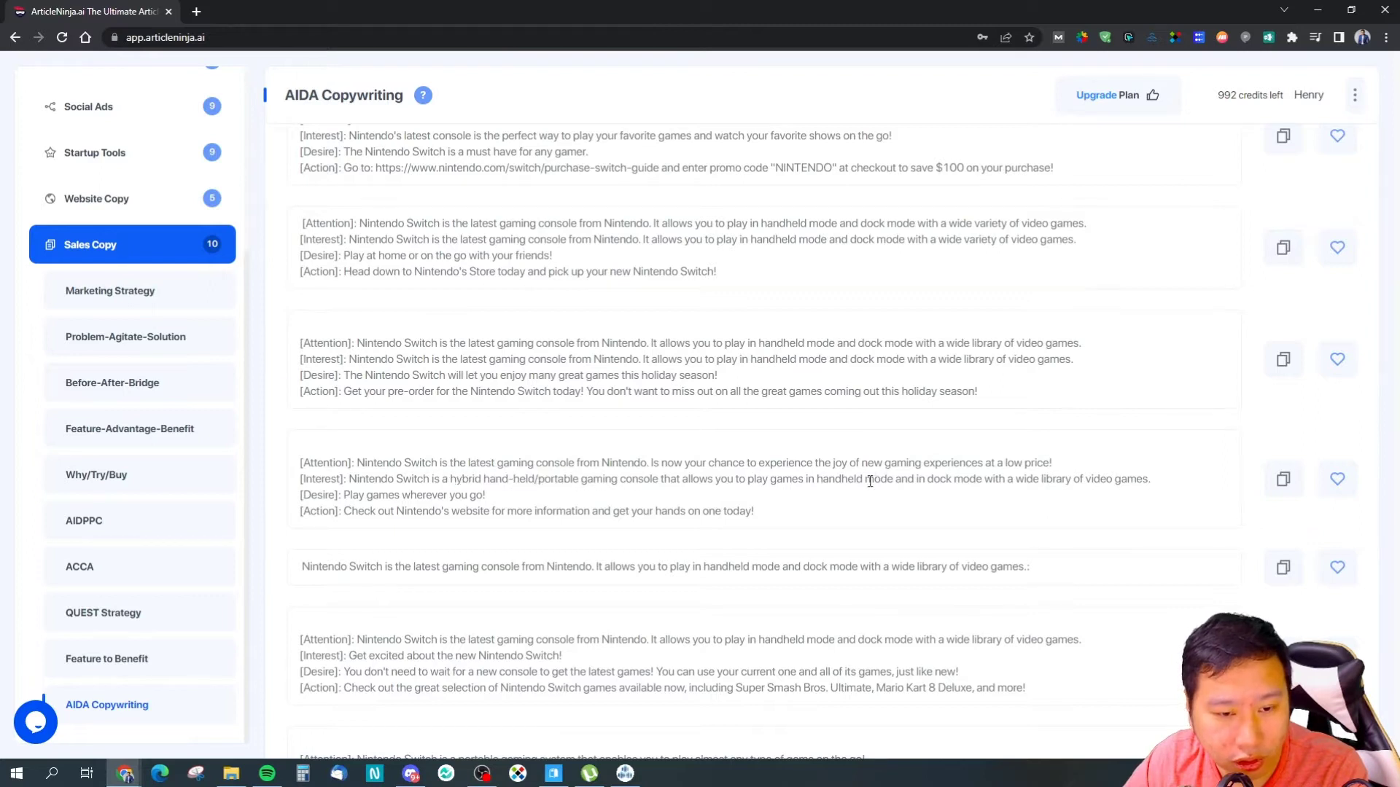
scroll("up", 3)
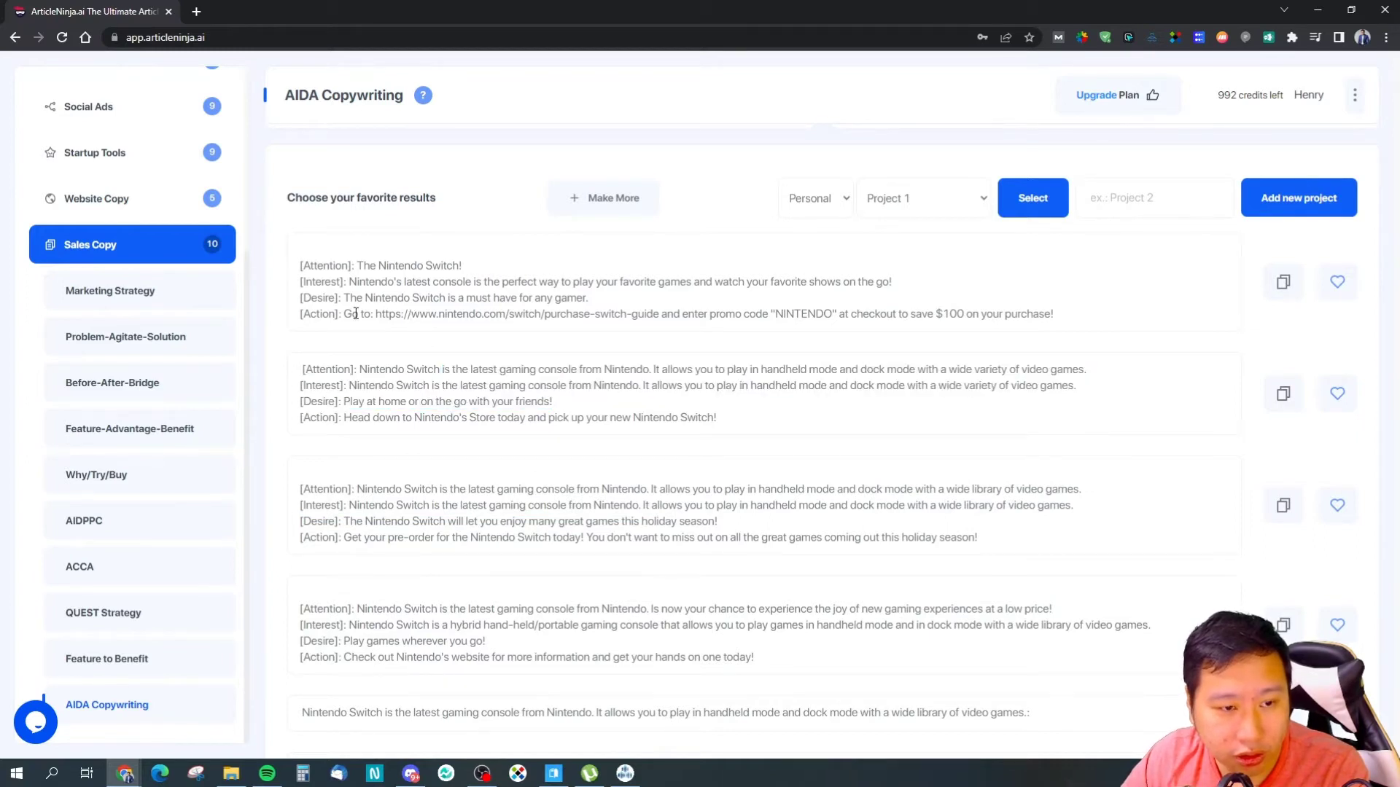
mouse_move(721, 435)
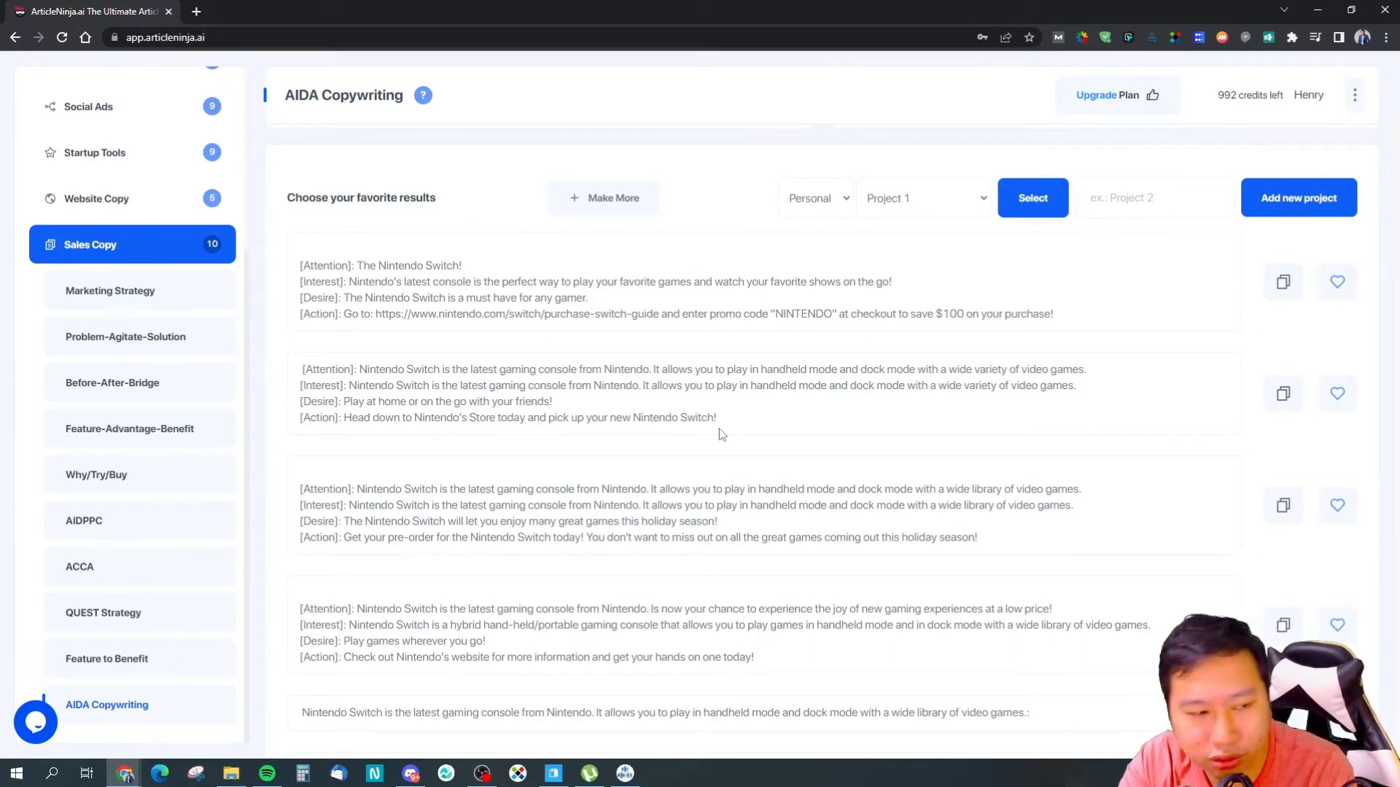
mouse_move(107, 377)
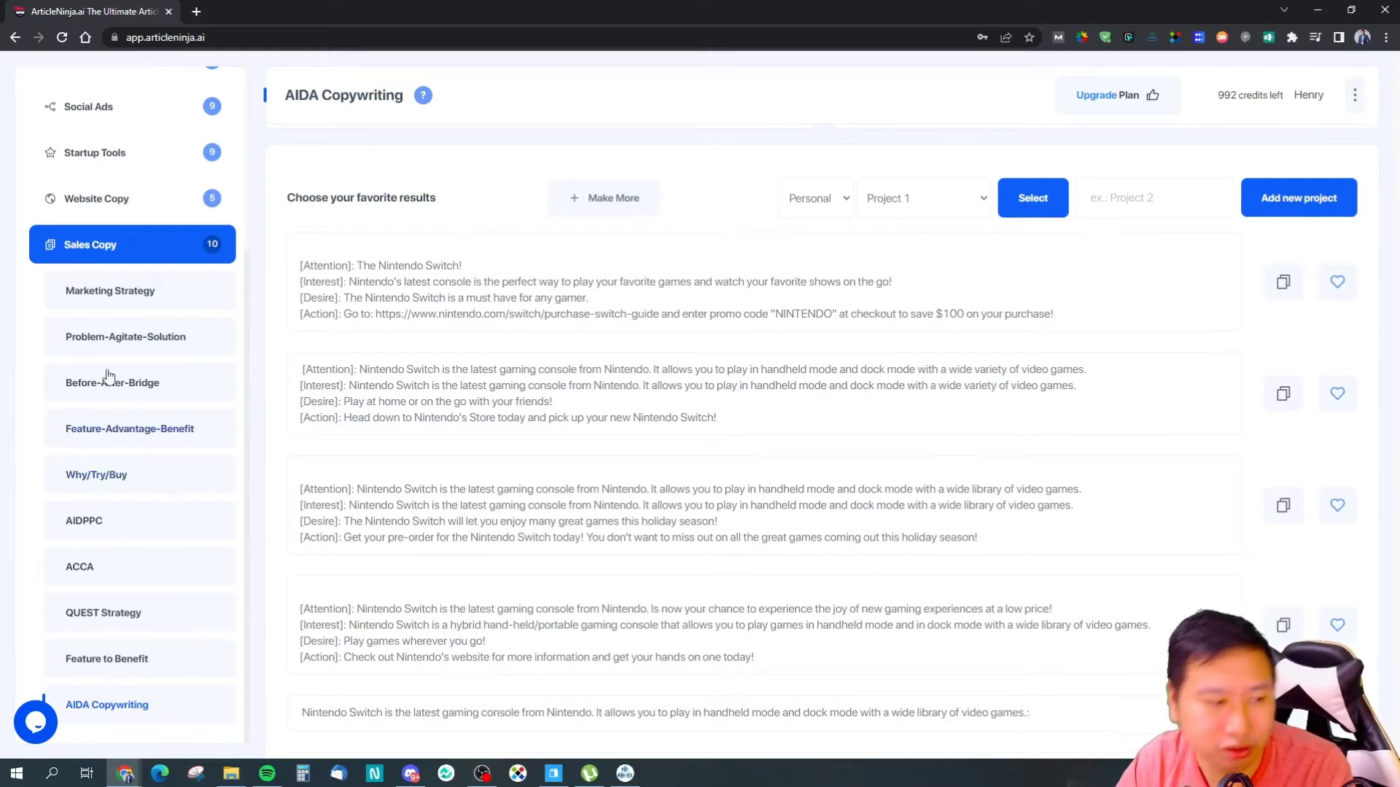
Create Problem-Agitate-Solution copy for the Switch and review the results, highlighting a cartridges phrase
left_click(127, 336)
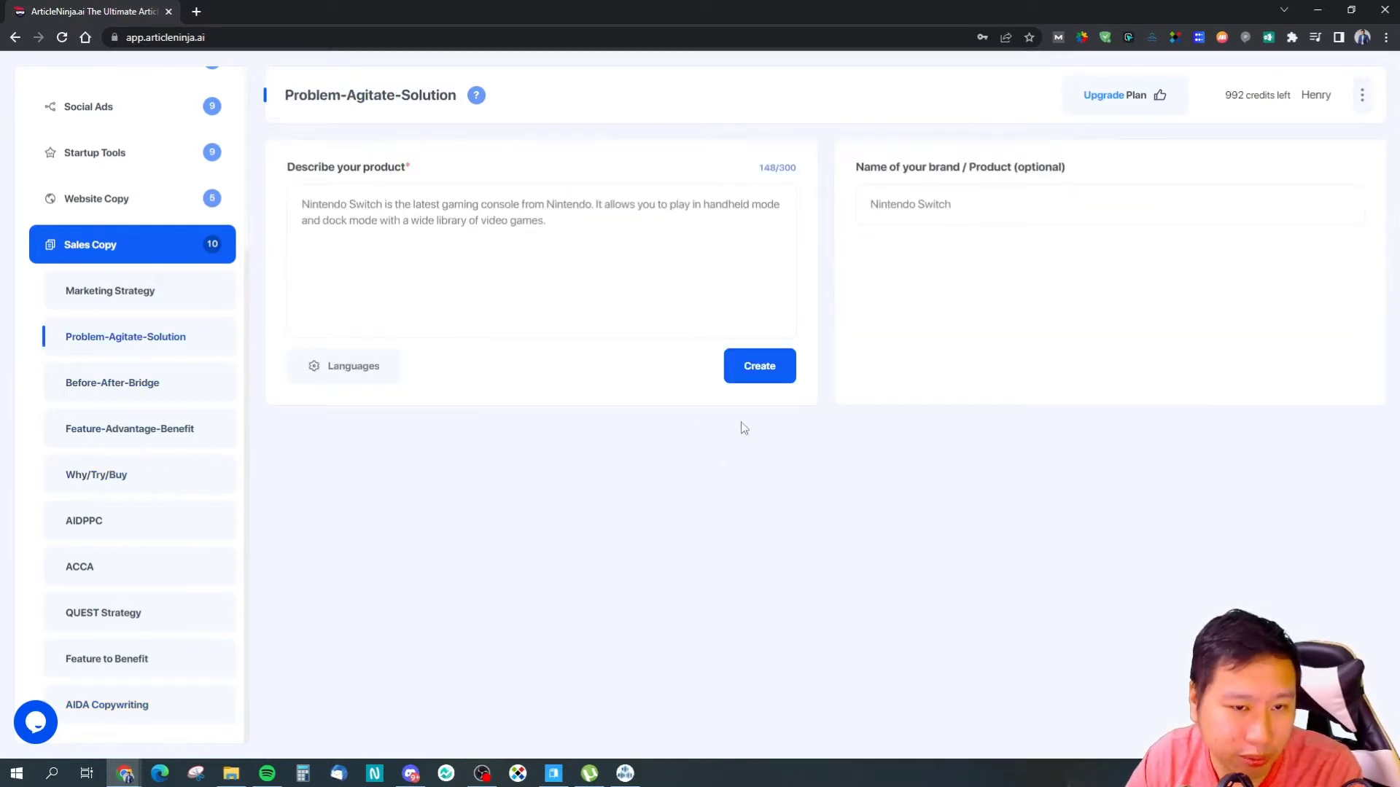
left_click(758, 366)
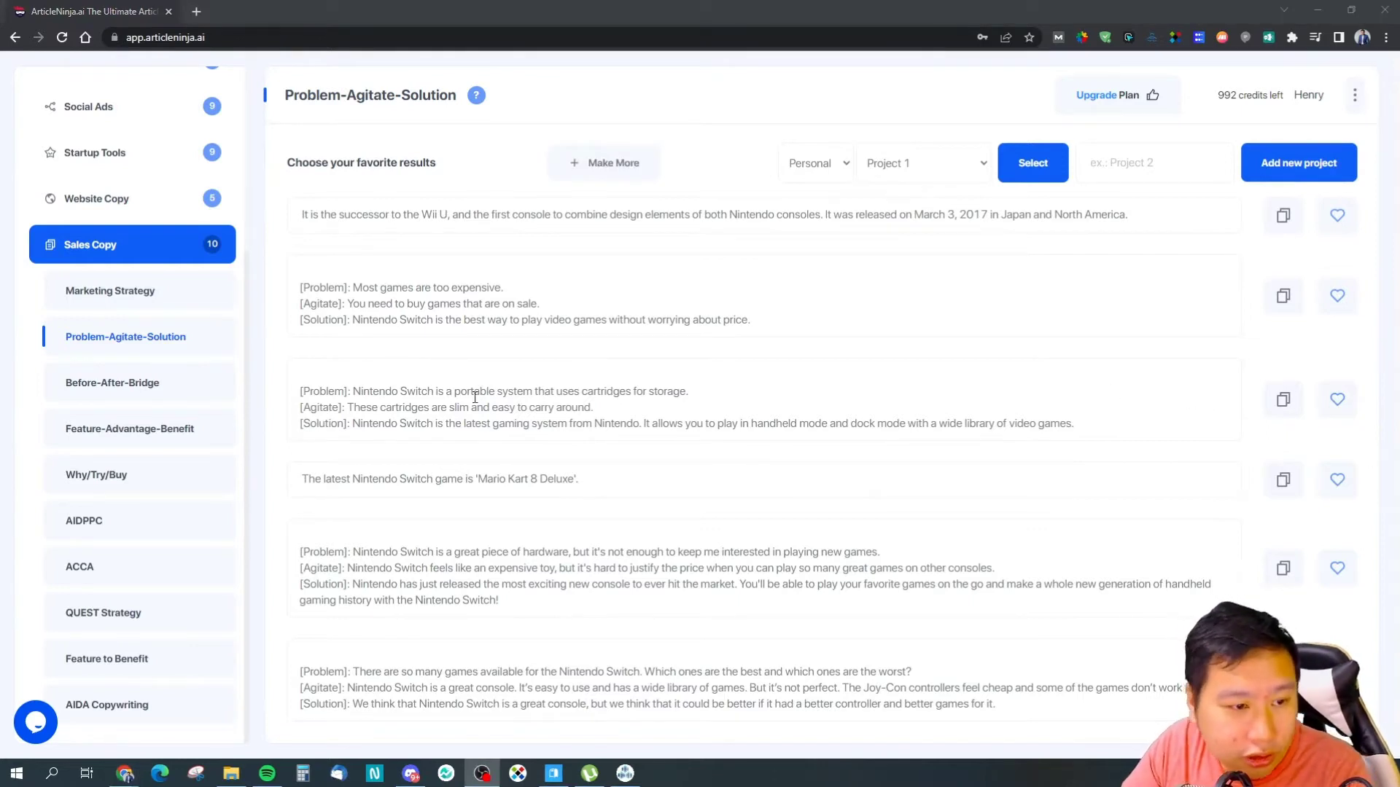
scroll("up", 3)
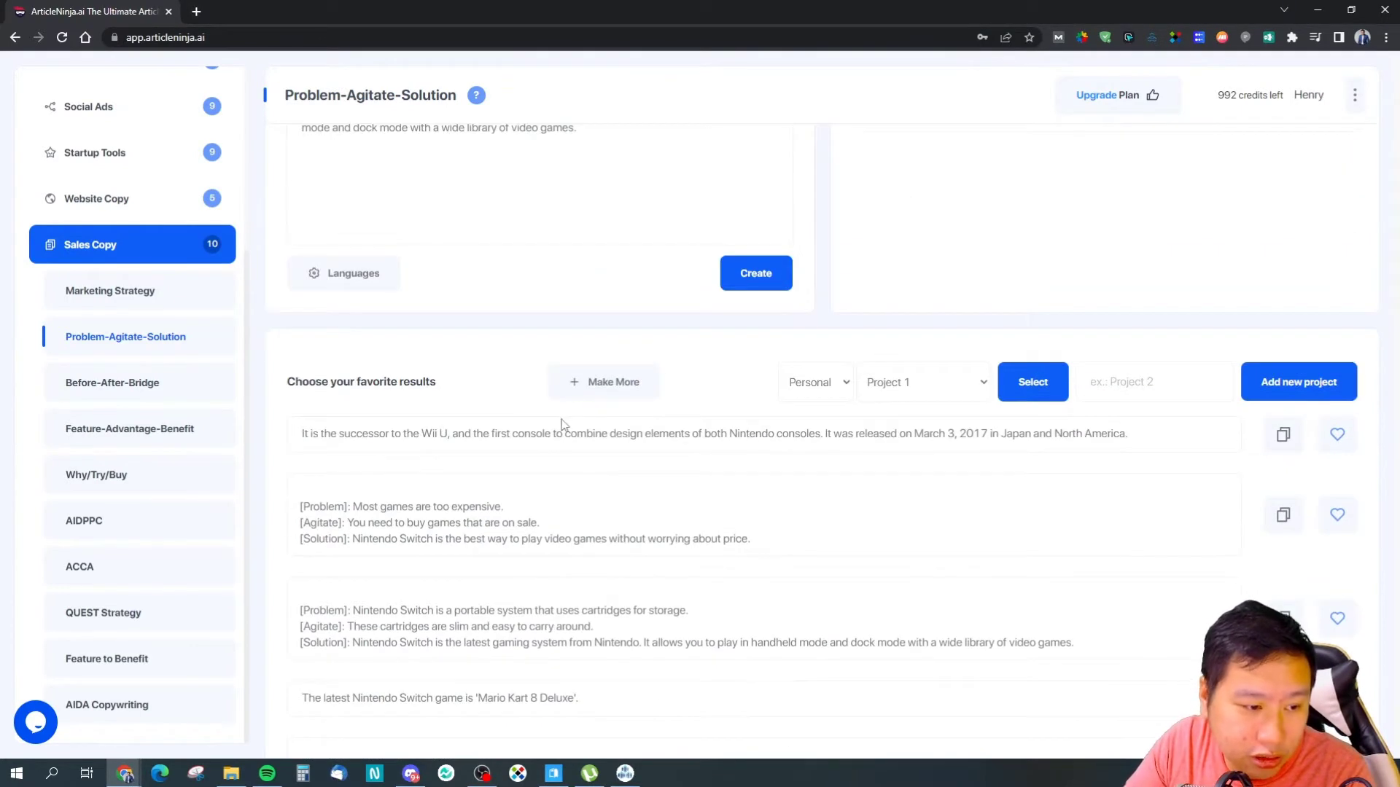
scroll("down", 3)
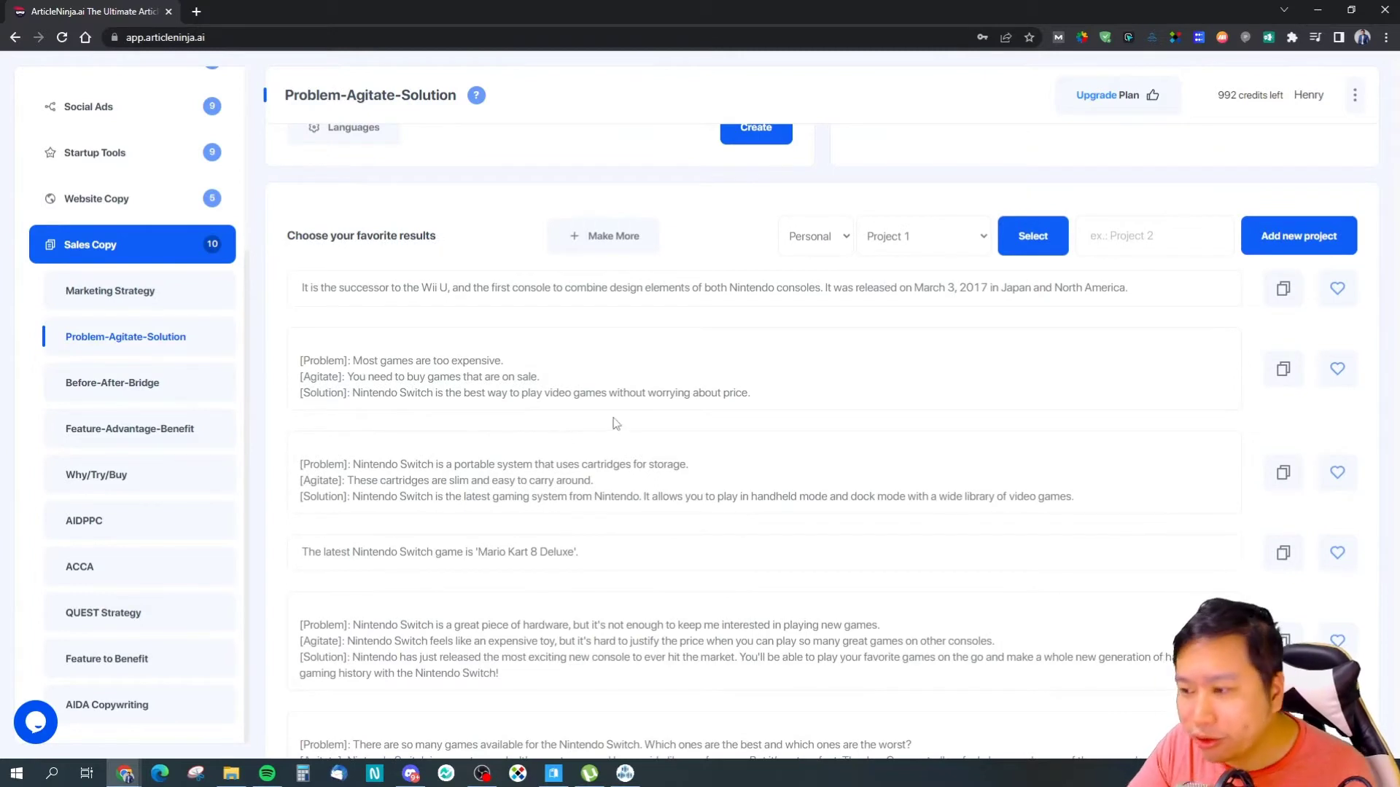
mouse_move(395, 461)
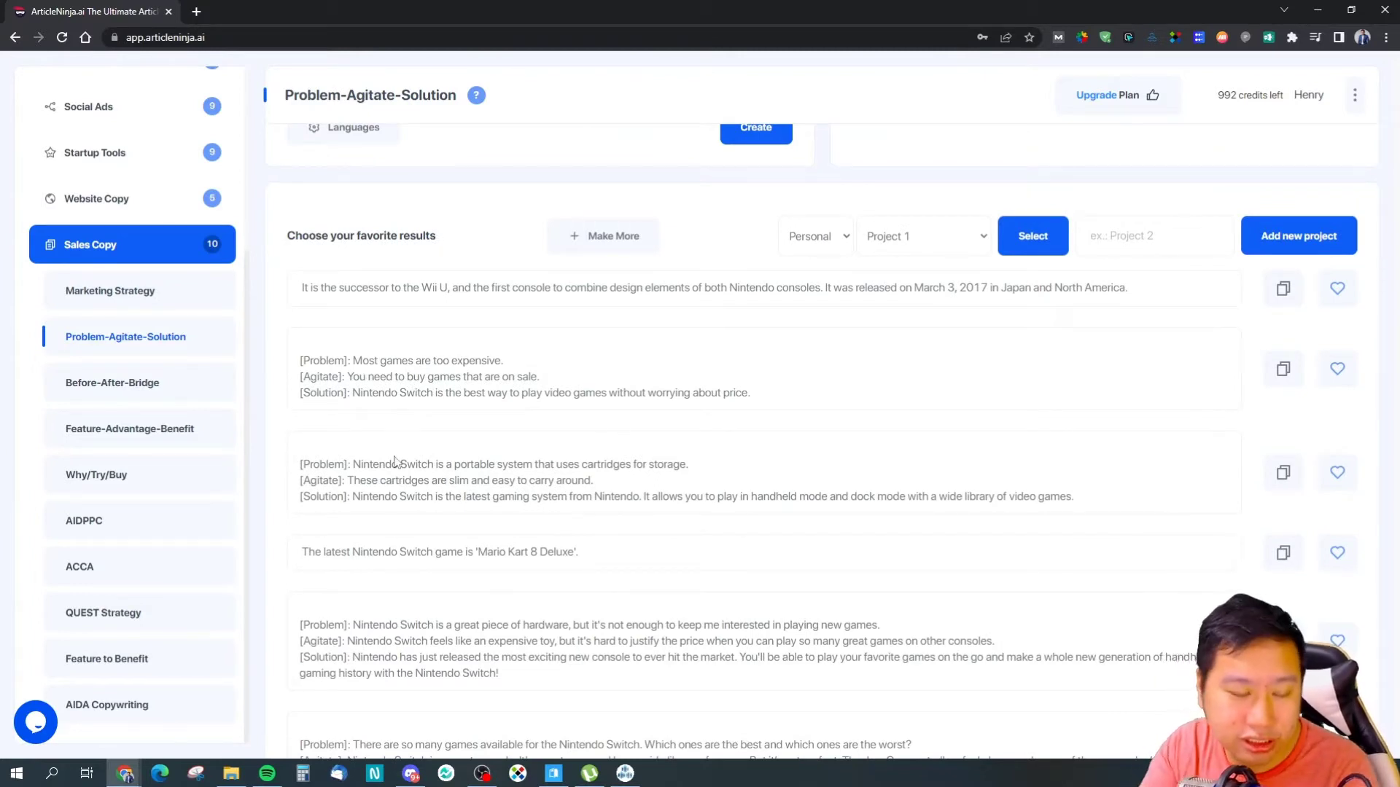
mouse_move(491, 476)
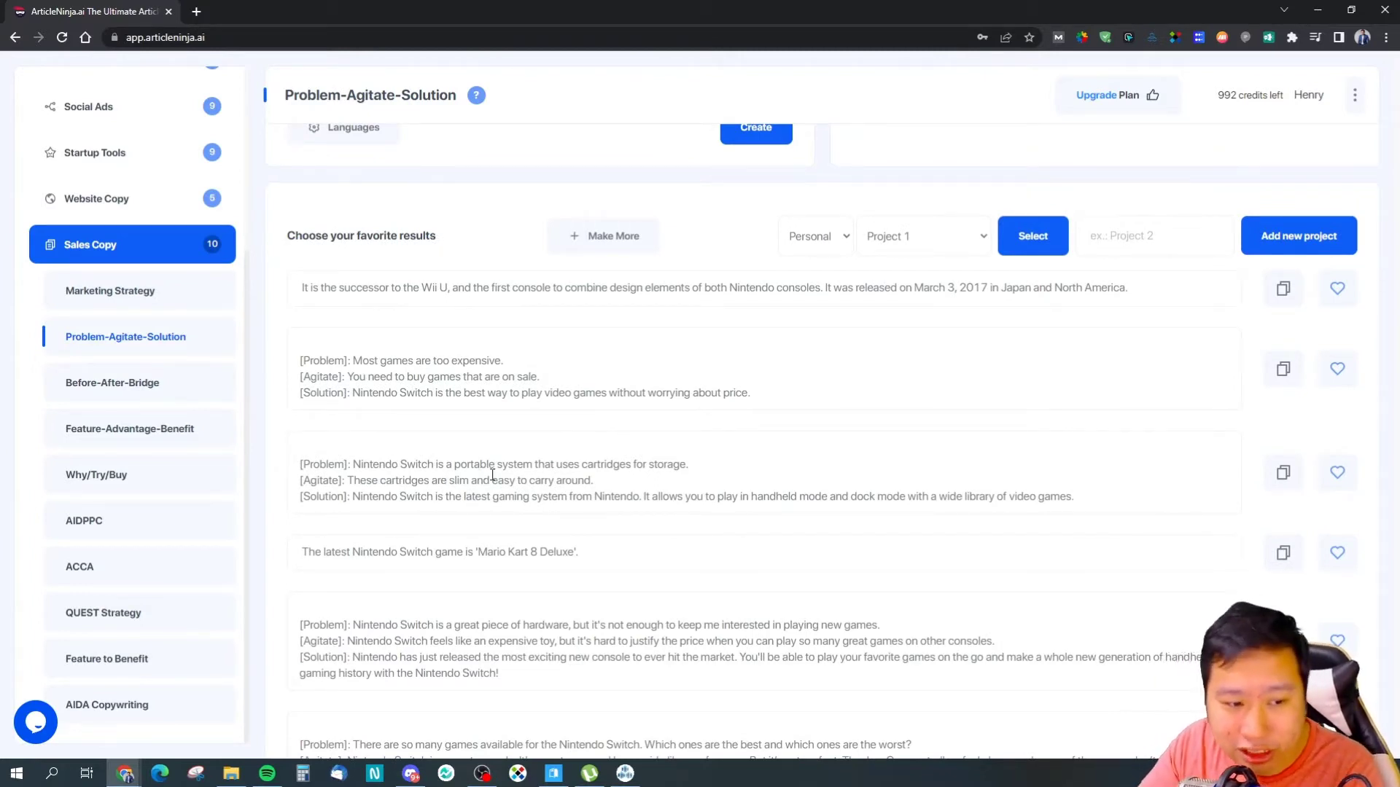
double_click(616, 465)
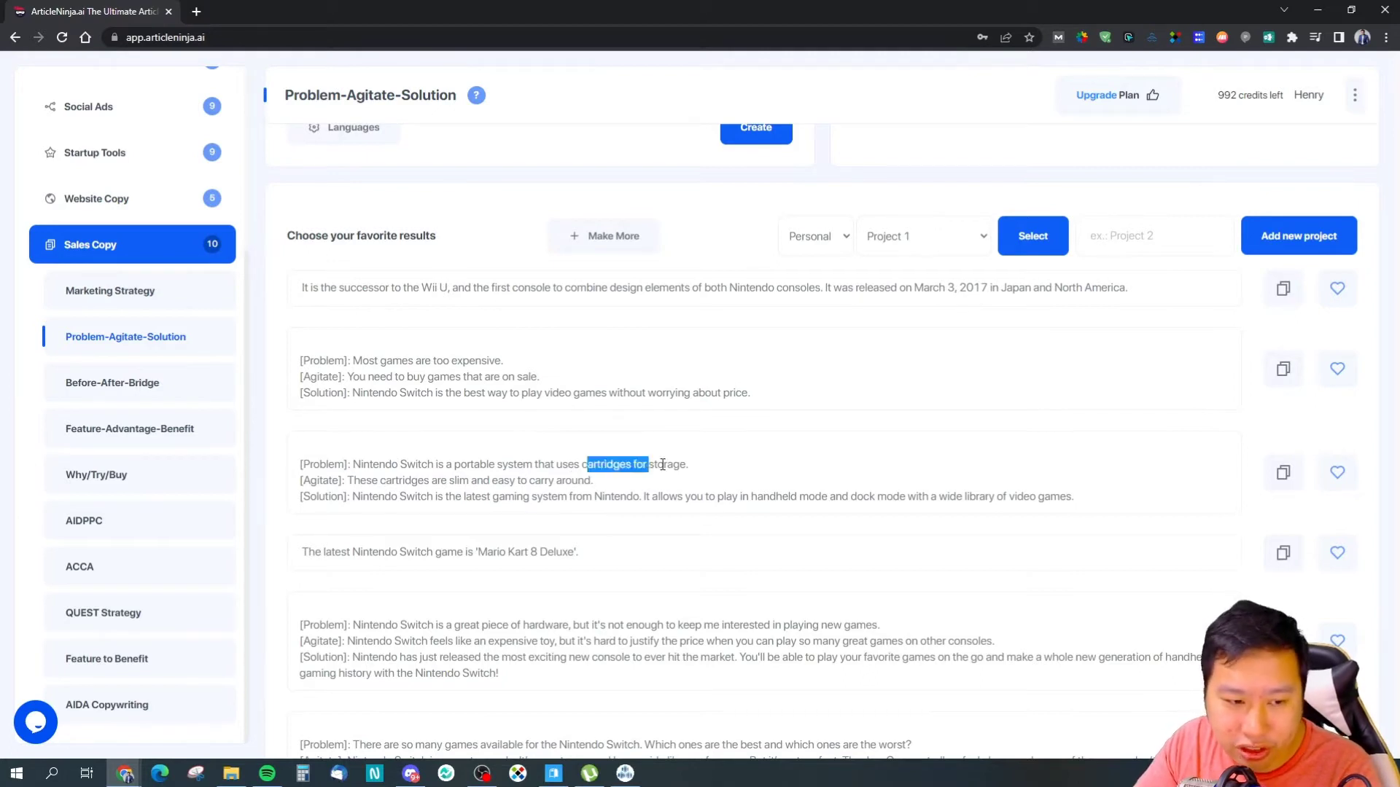
scroll("up", 3)
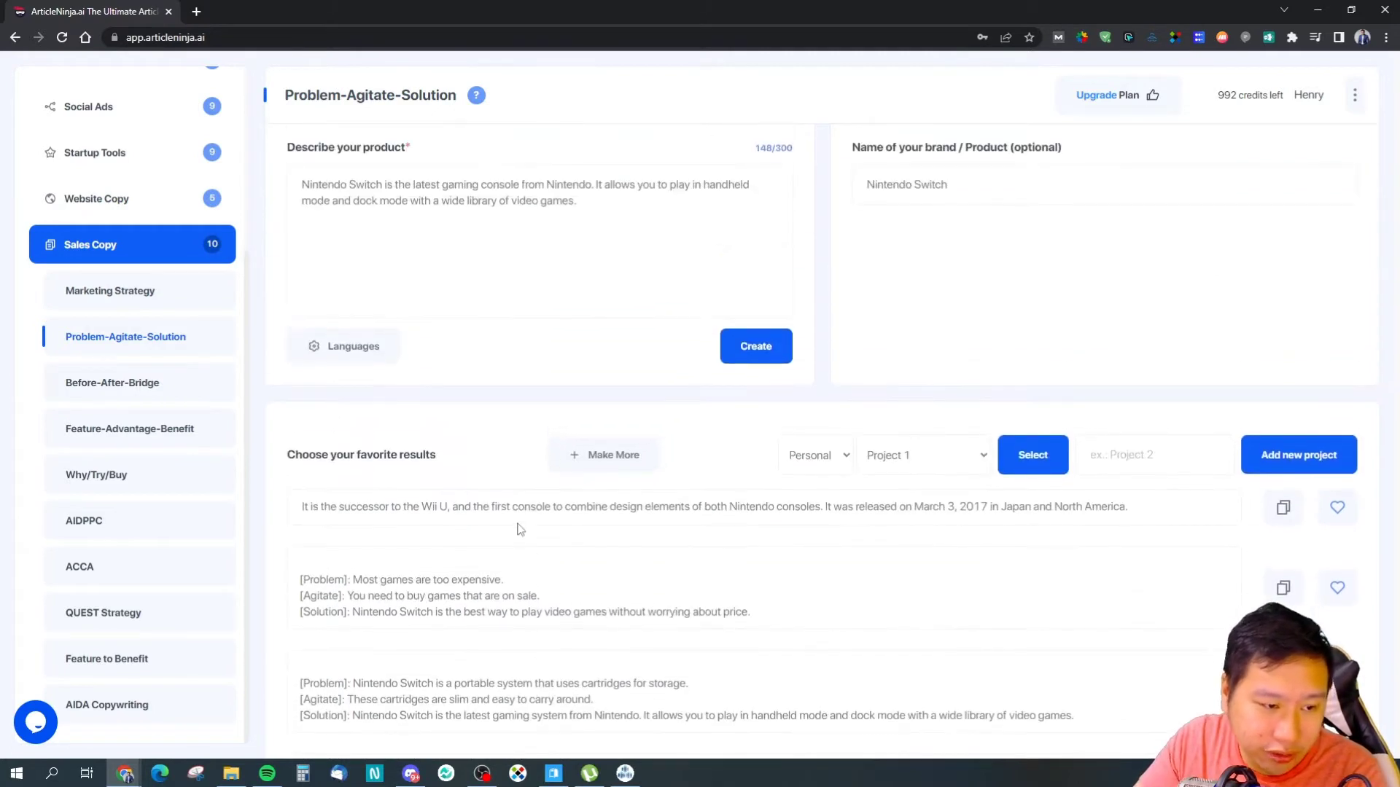
scroll("down", 3)
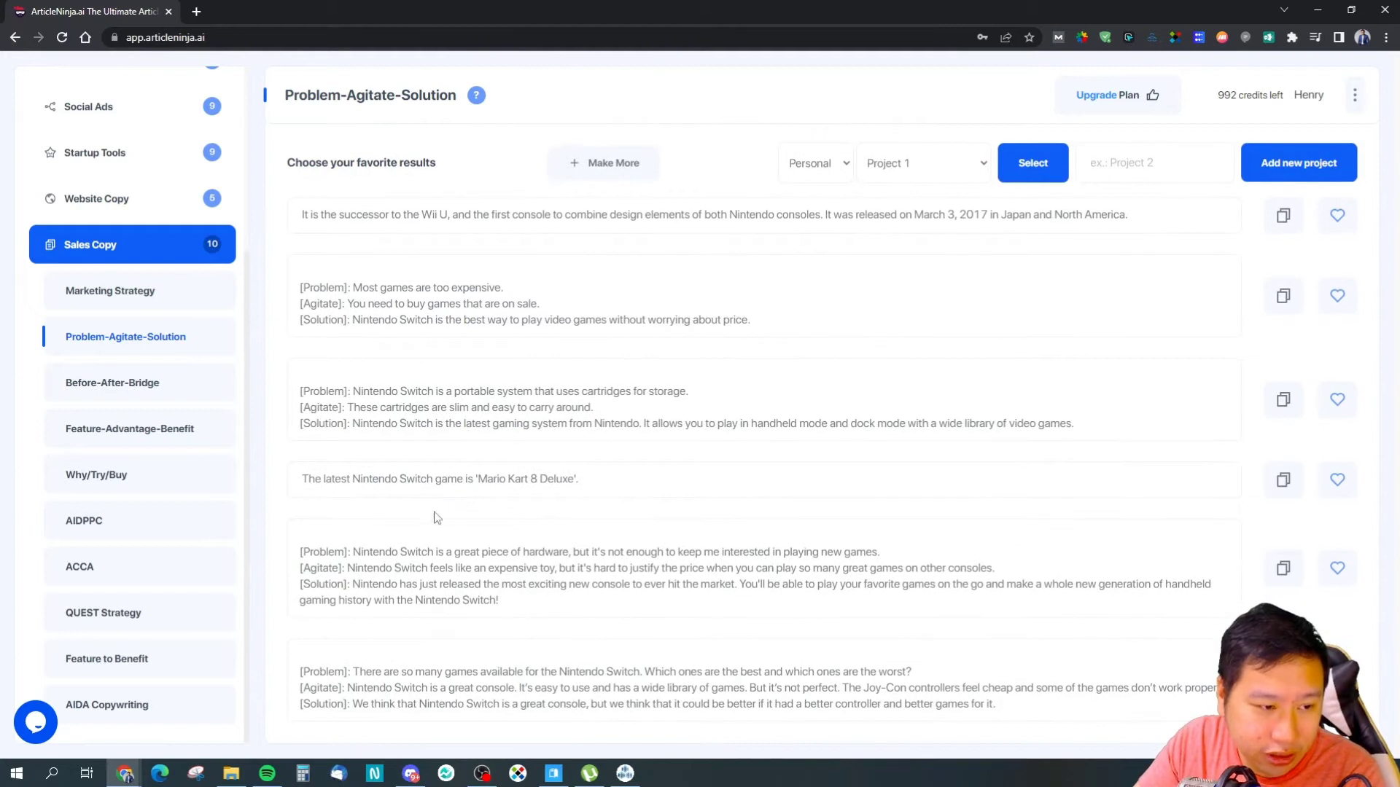
mouse_move(541, 530)
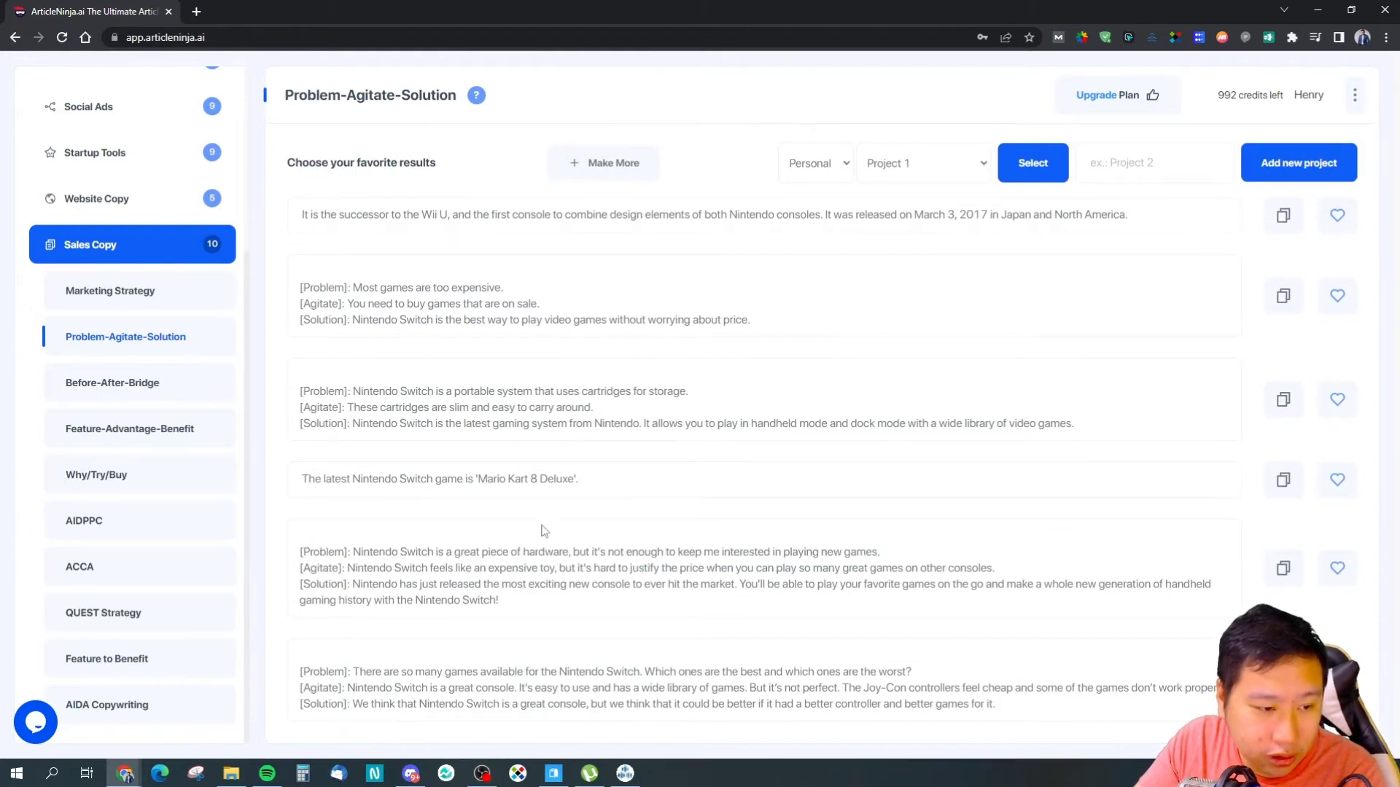
mouse_move(497, 581)
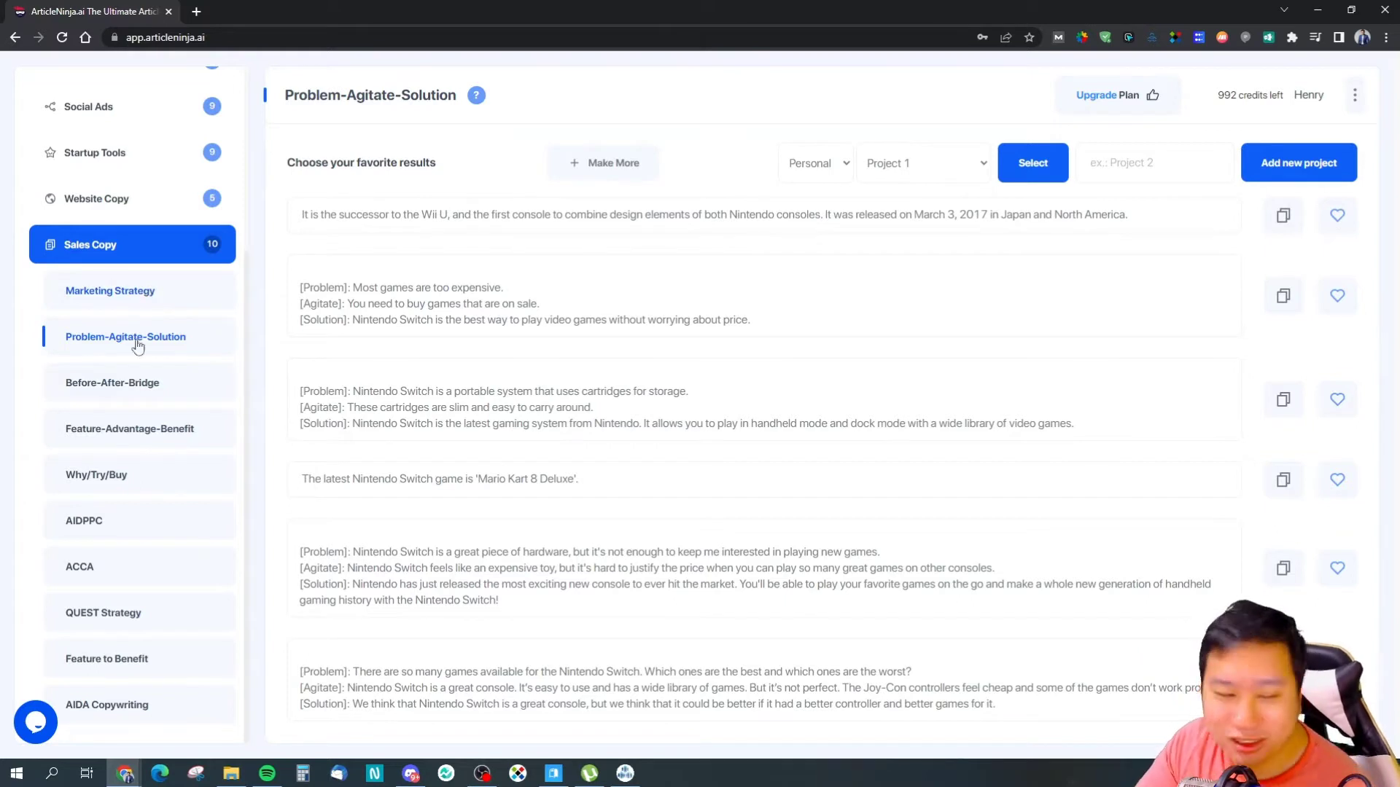
mouse_move(142, 418)
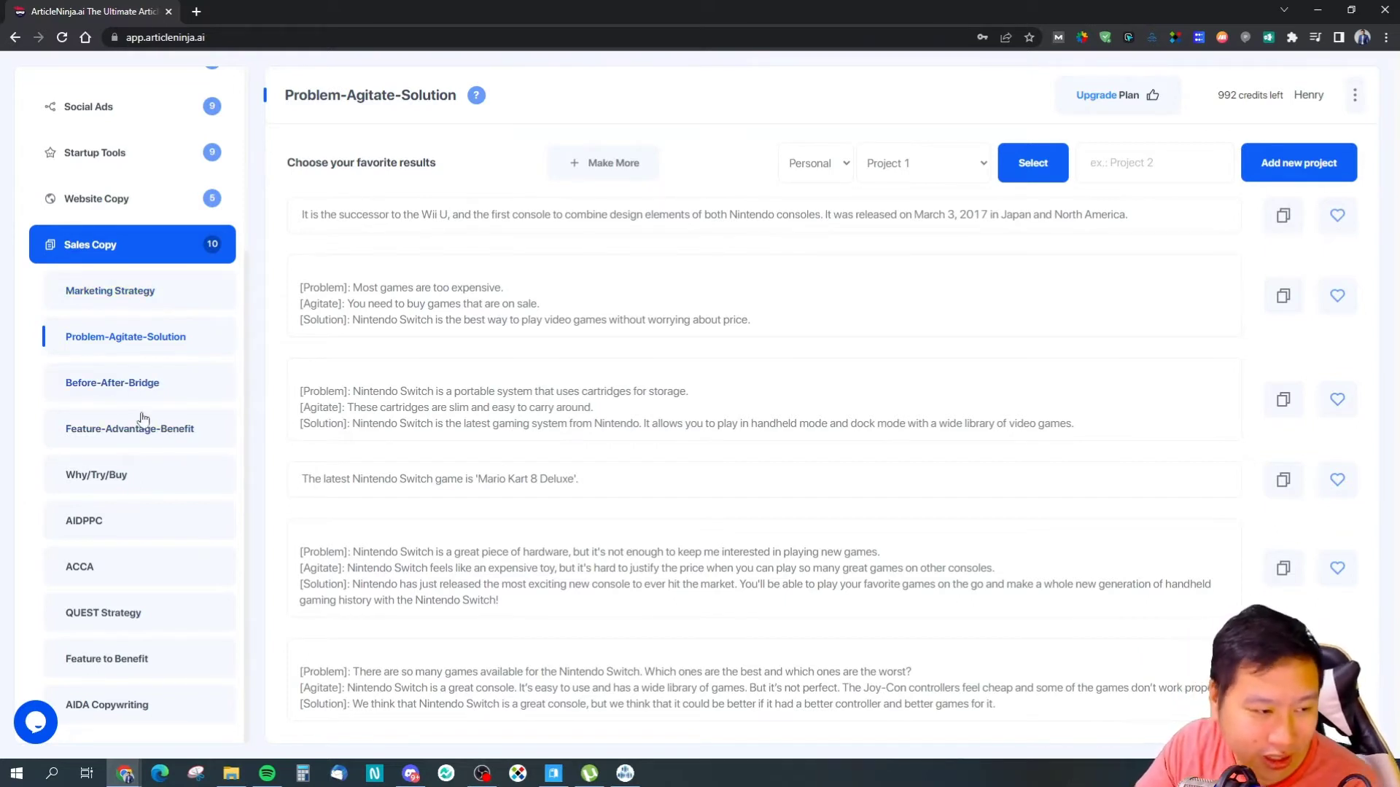
Create Feature-Advantage-Benefit copy for the Switch and scroll to the favorite results list
left_click(130, 429)
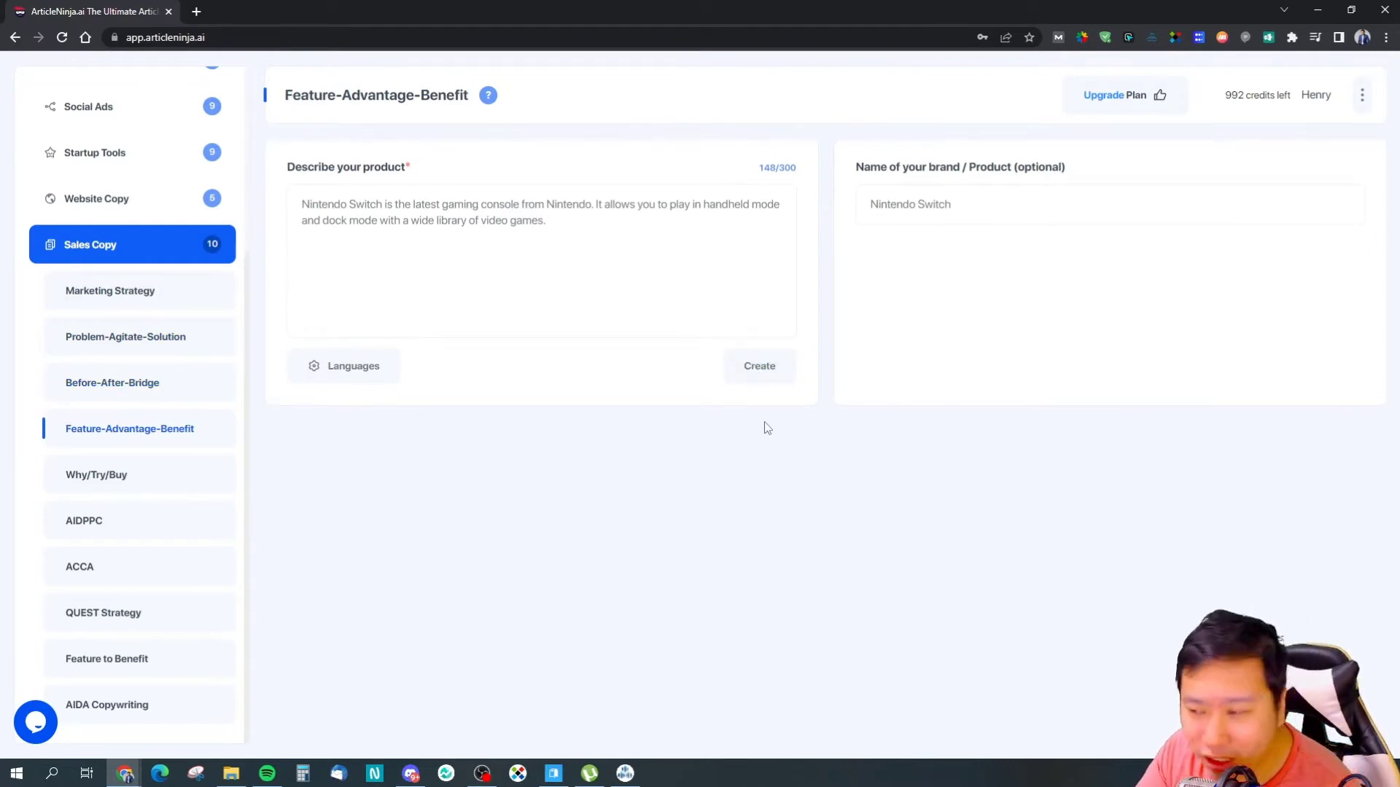
left_click(759, 365)
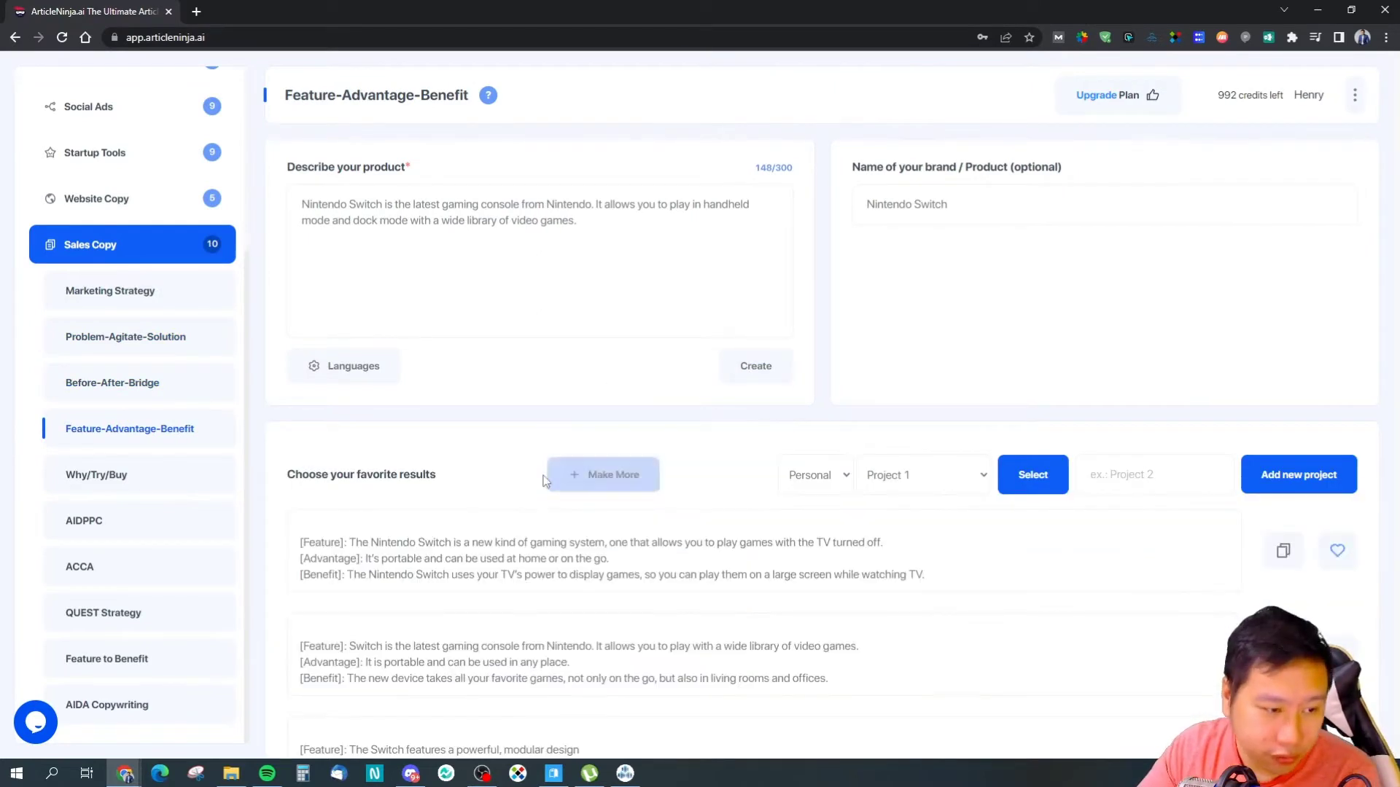
scroll("down", 3)
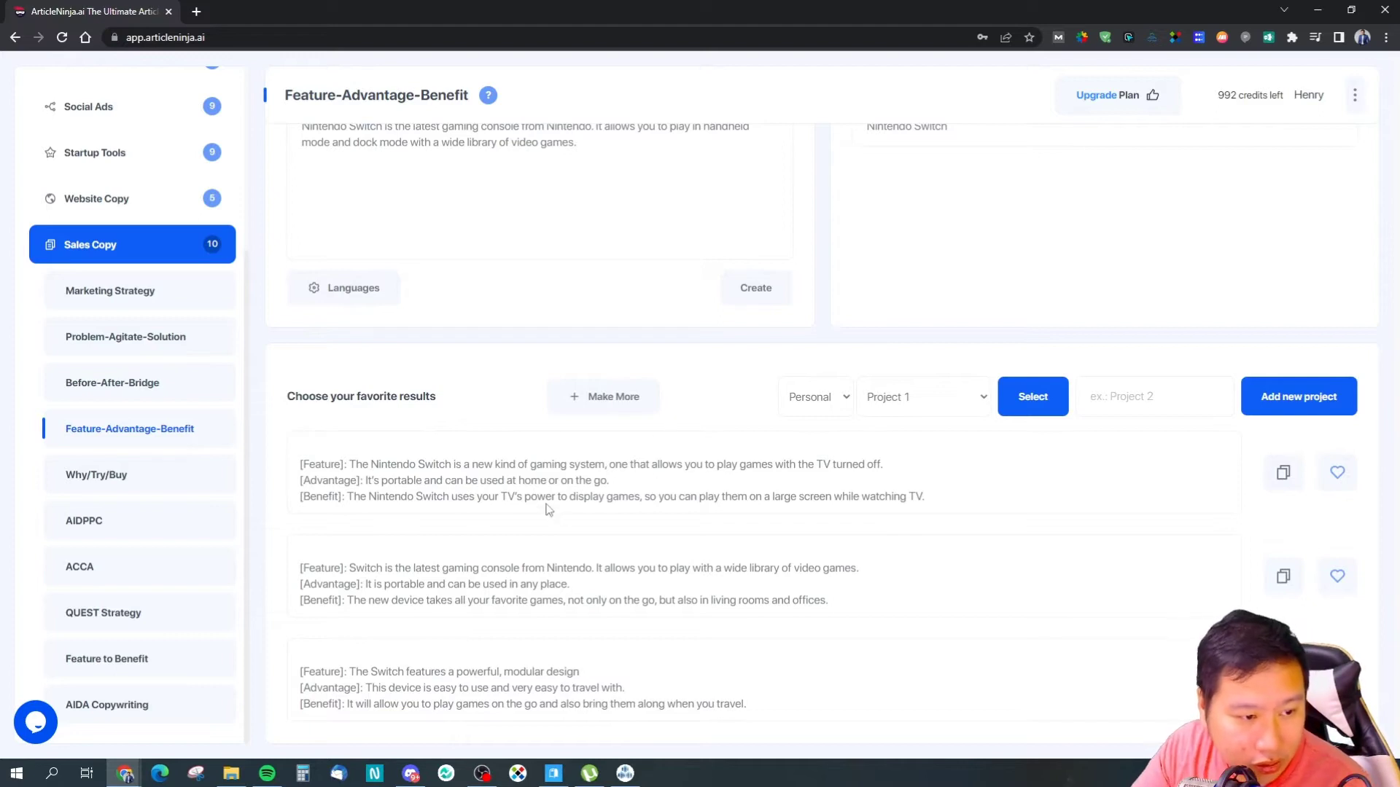
mouse_move(639, 488)
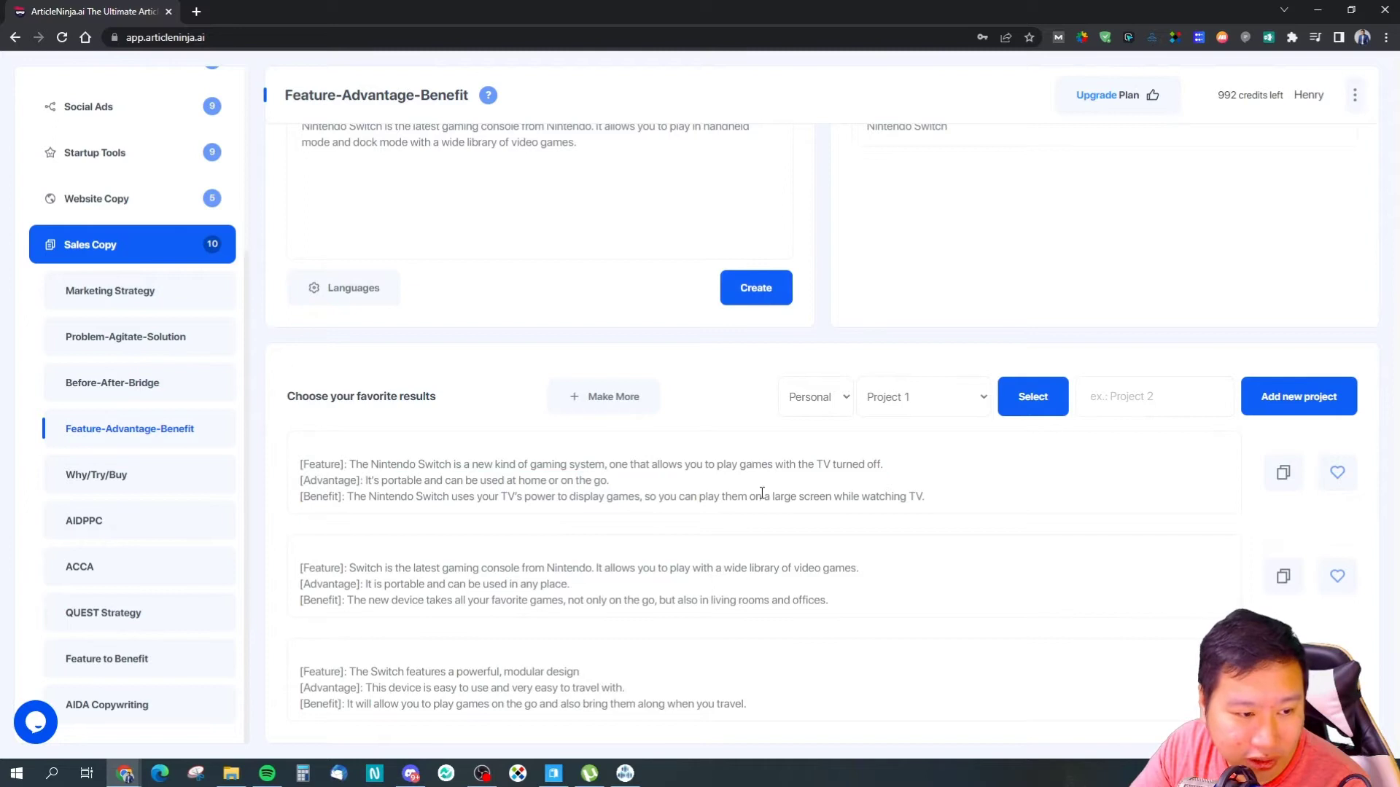
mouse_move(527, 518)
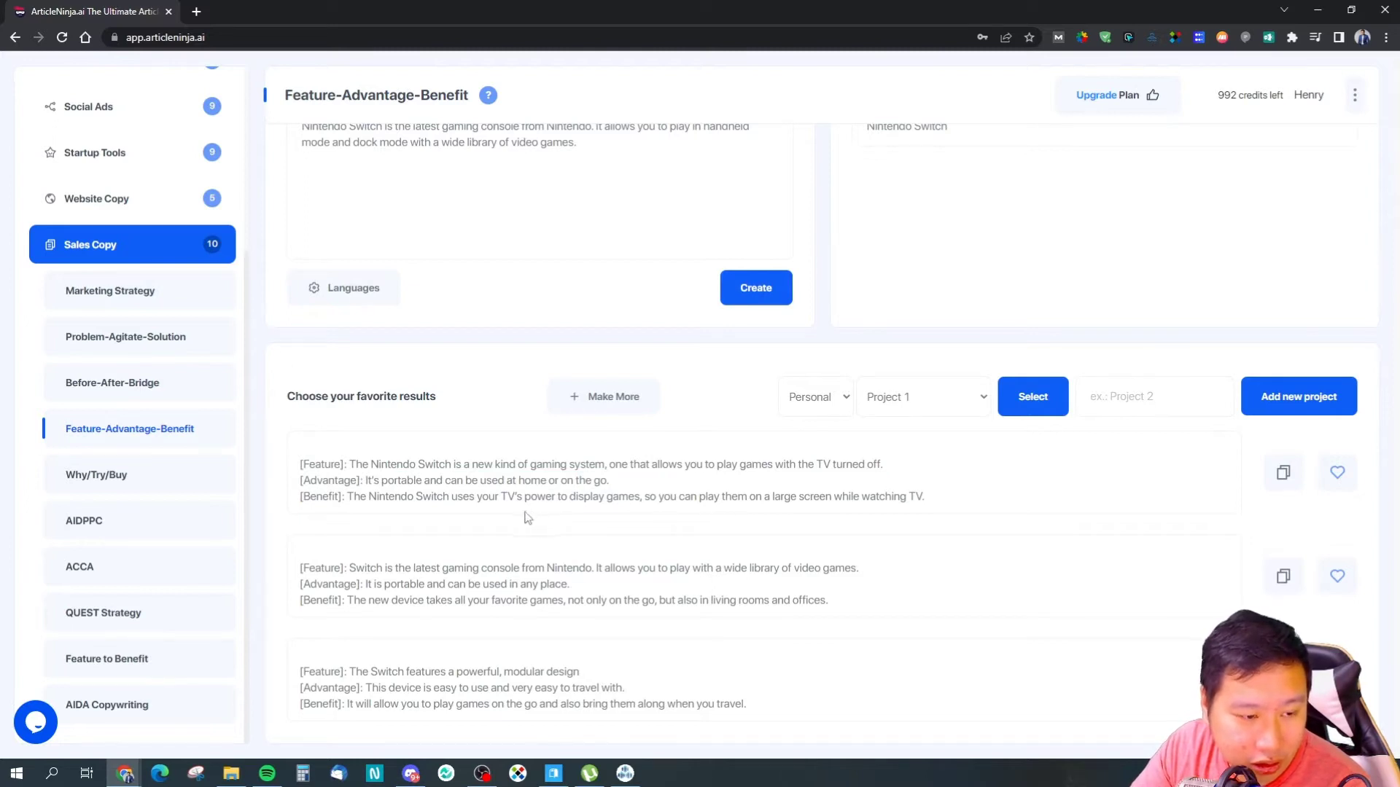
mouse_move(546, 567)
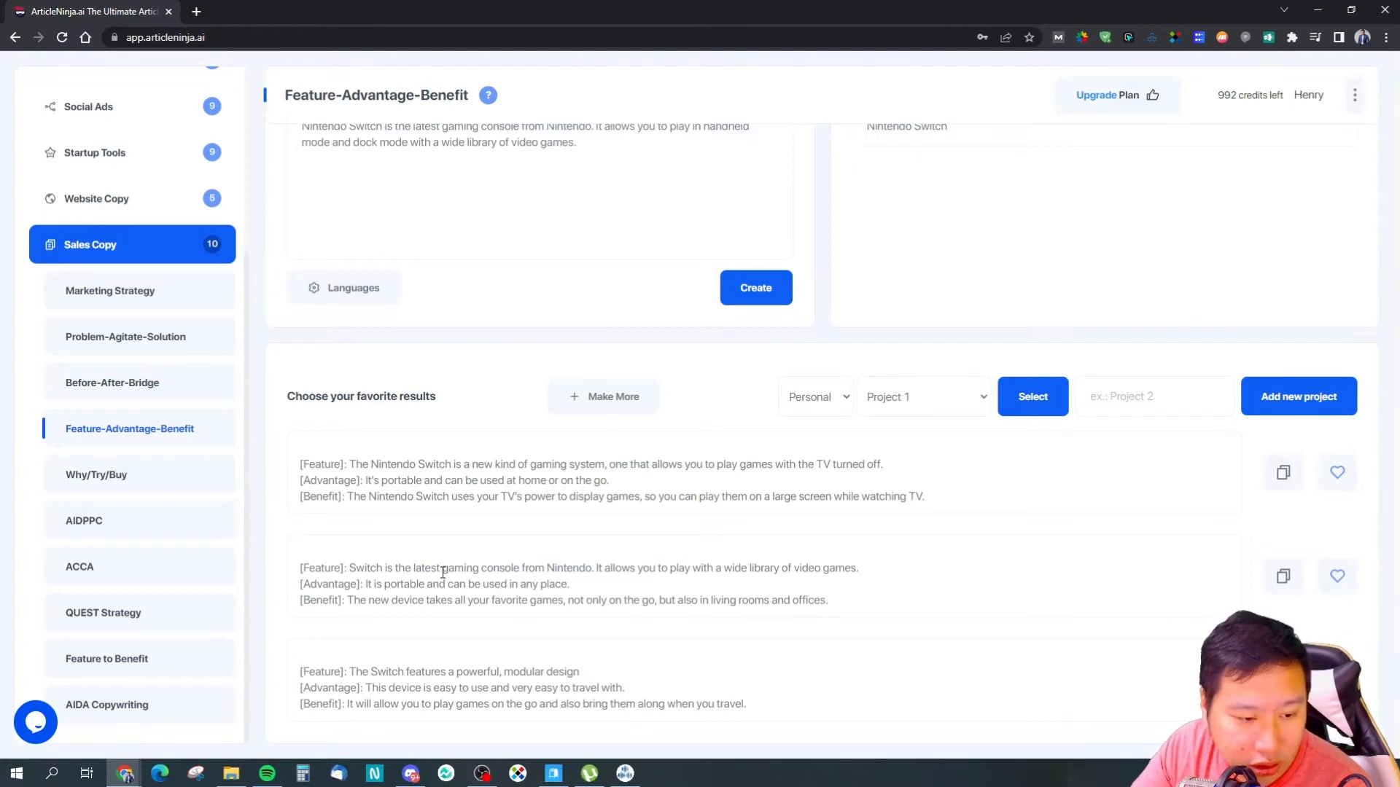
mouse_move(290, 498)
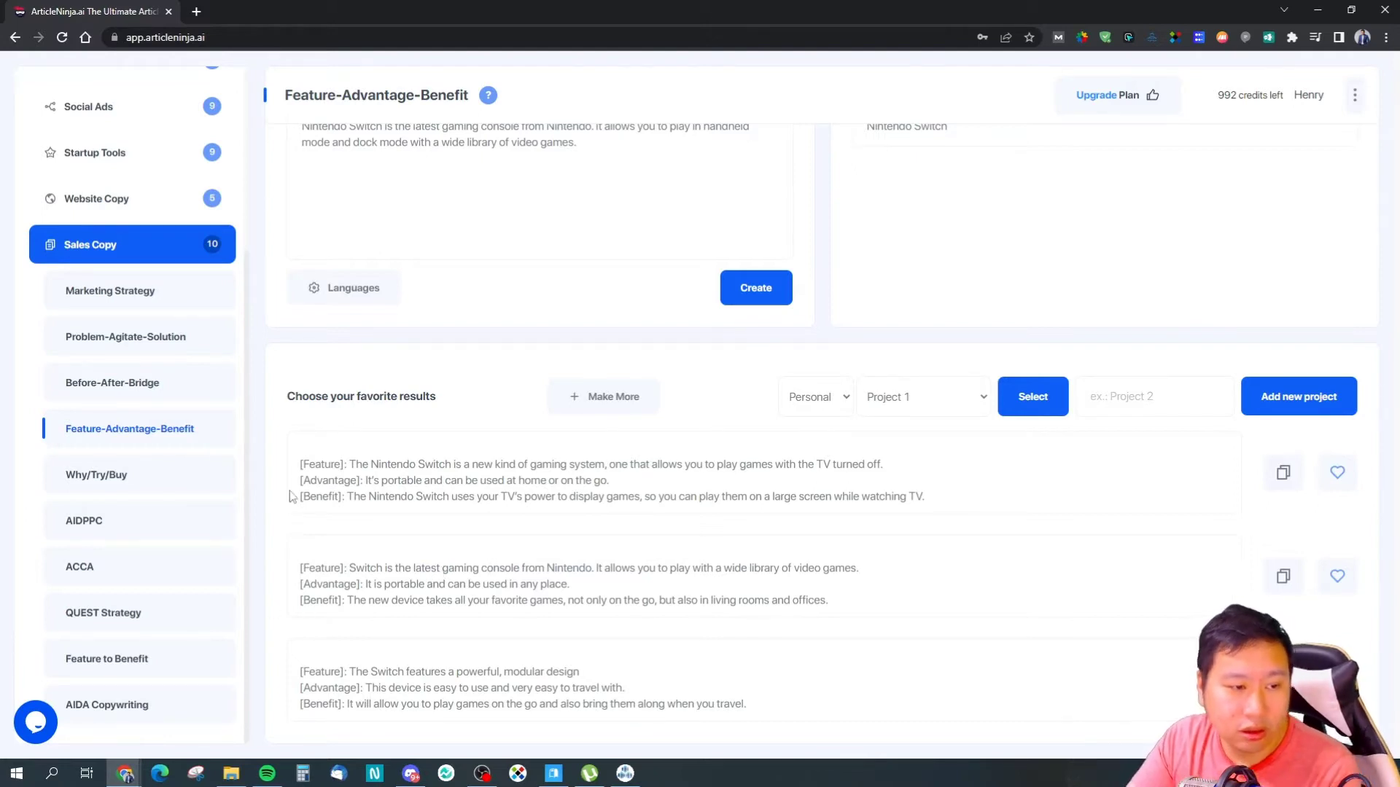
Create Before-After-Bridge copy for the Nintendo Switch and scroll the results
left_click(112, 382)
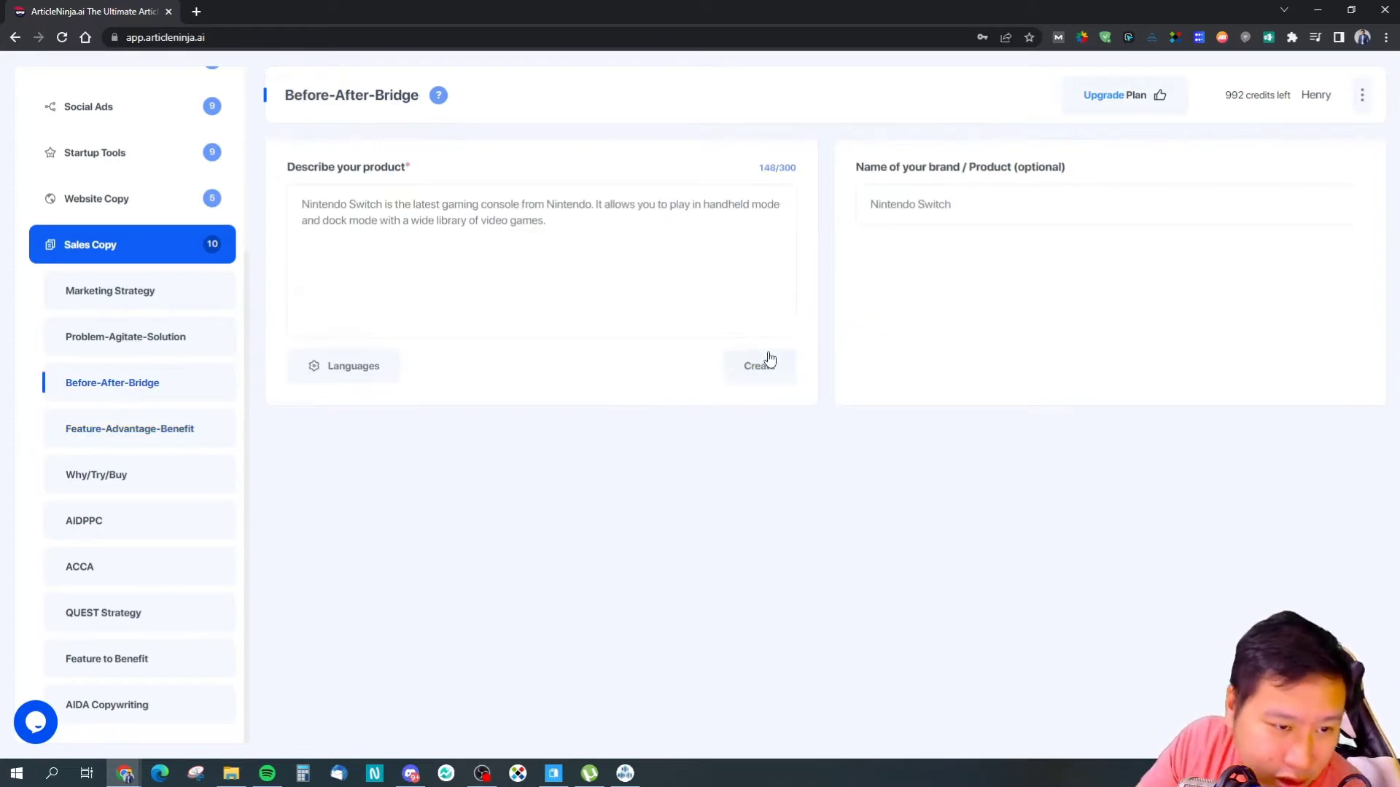
left_click(755, 365)
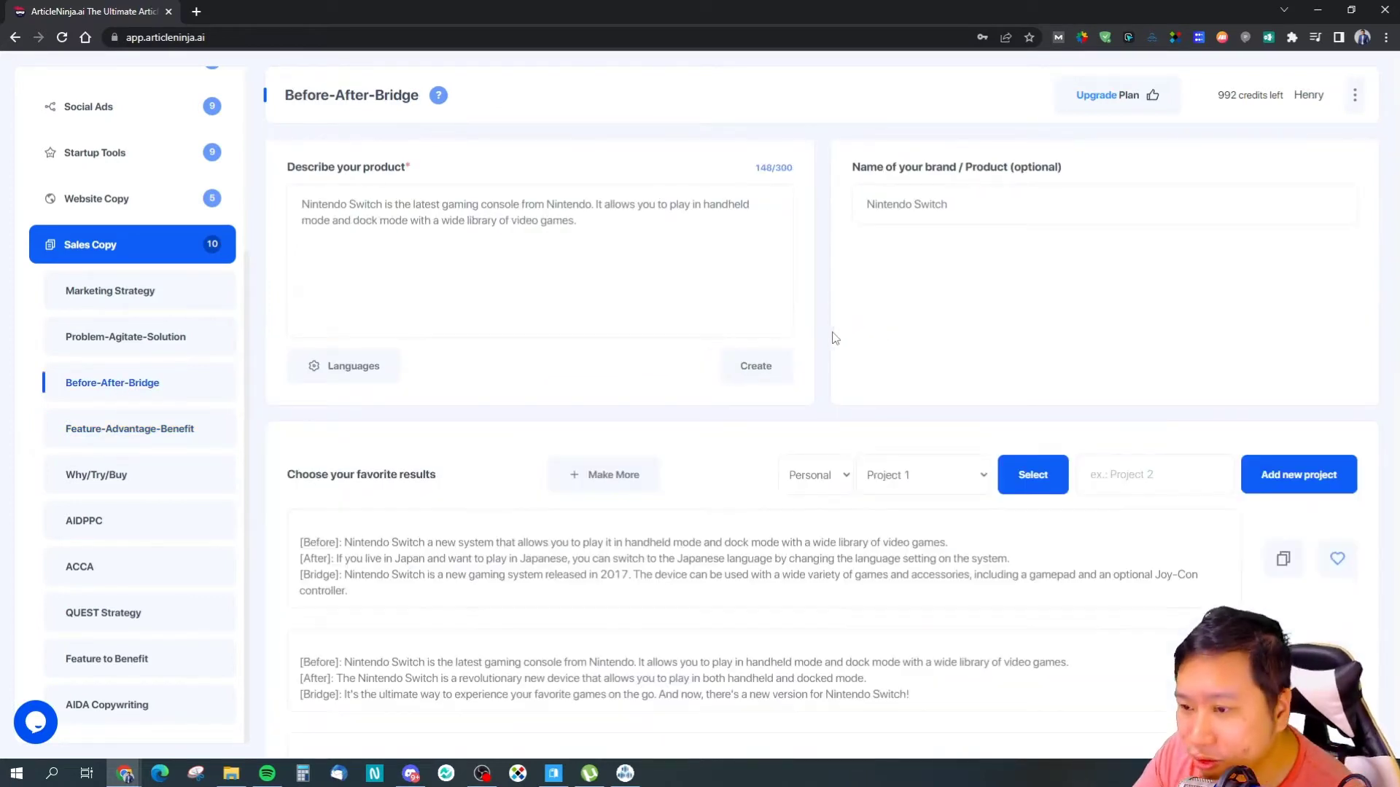
scroll("down", 3)
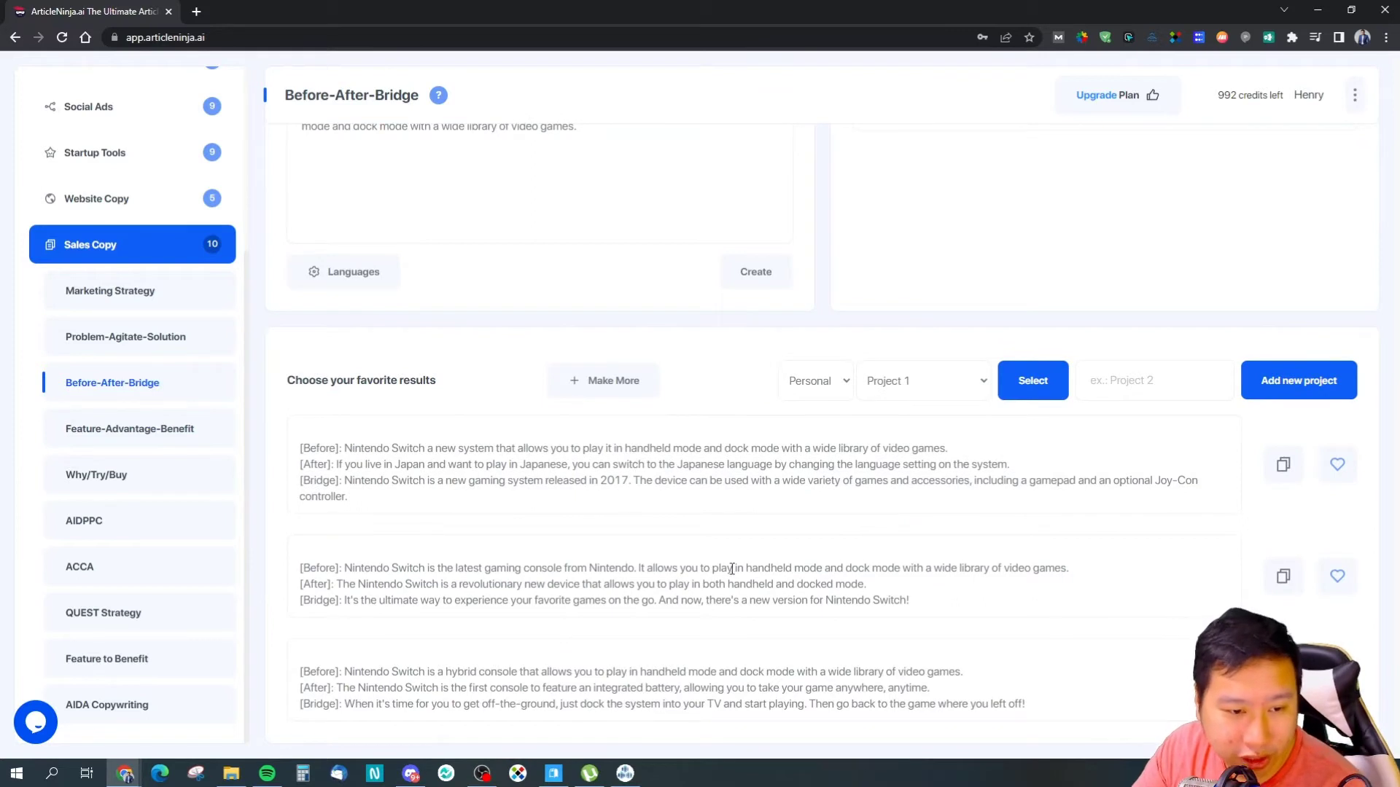
mouse_move(814, 442)
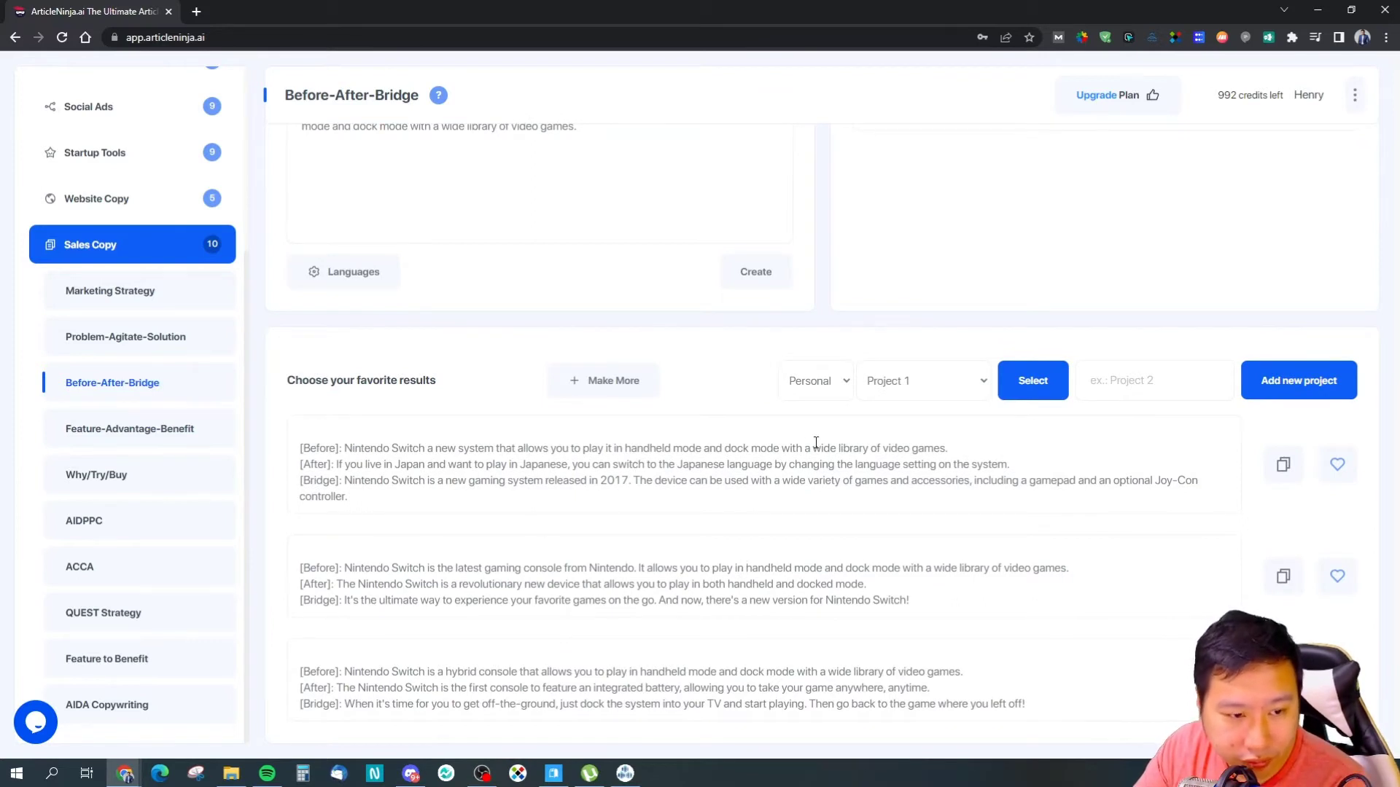
mouse_move(556, 652)
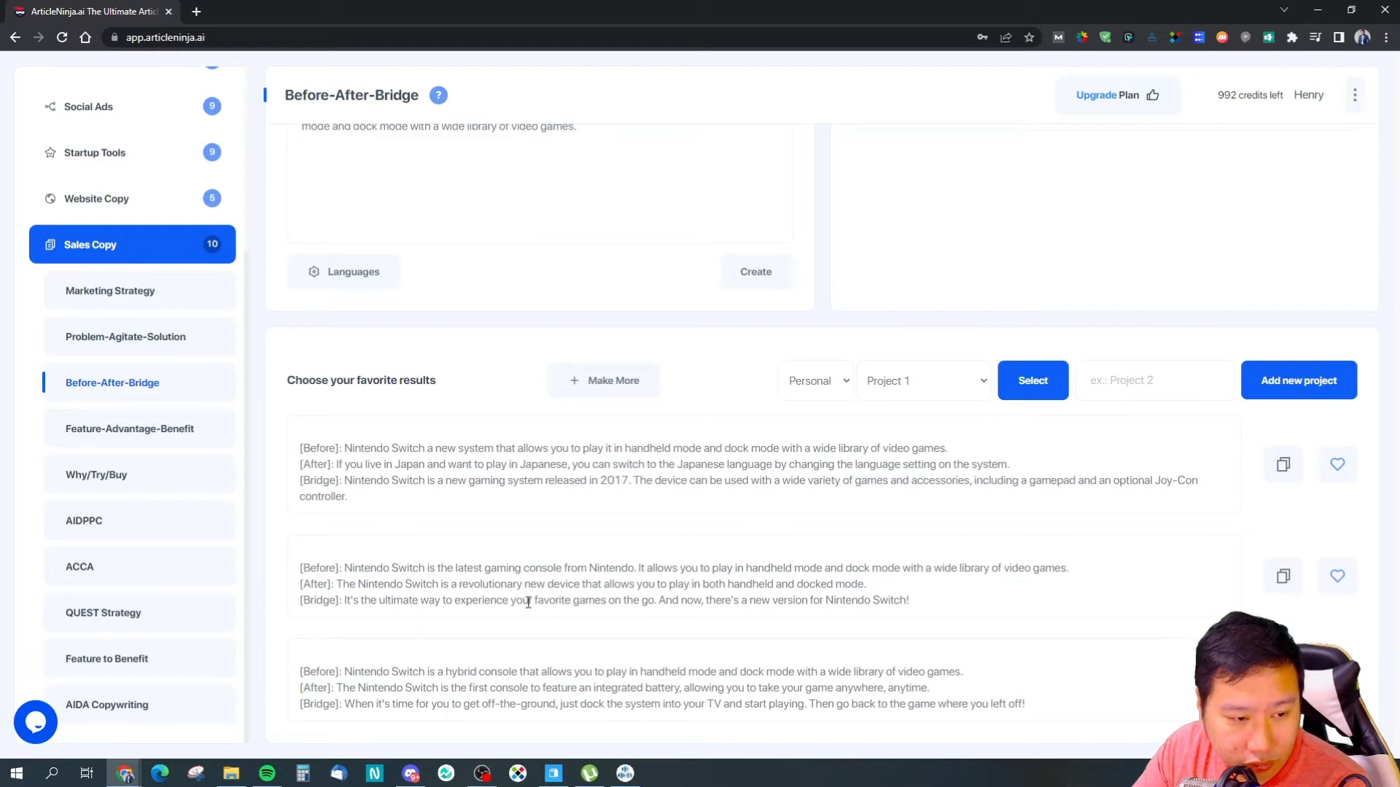
mouse_move(420, 660)
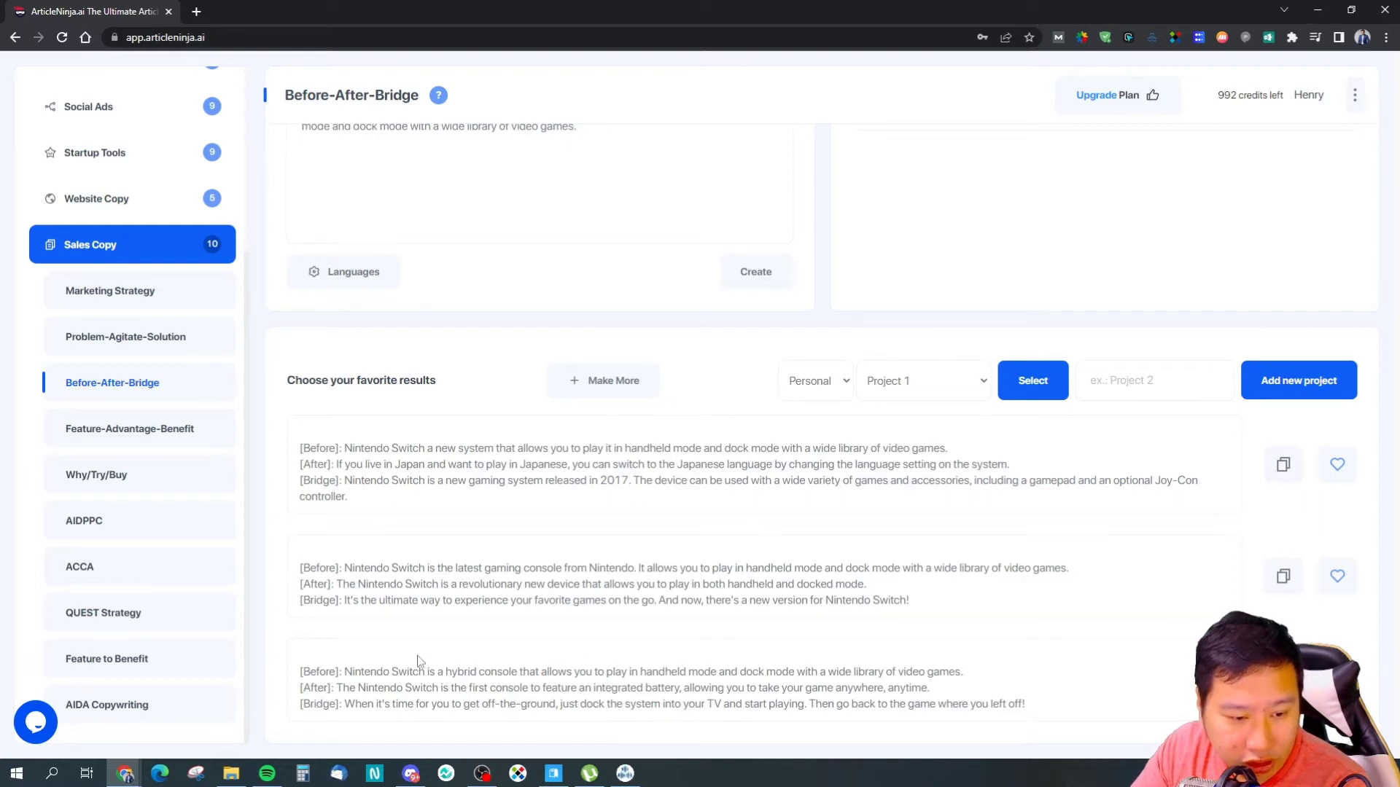
Switch to the AIDPPC tool, keeping the same description and brand name
scroll("up", 3)
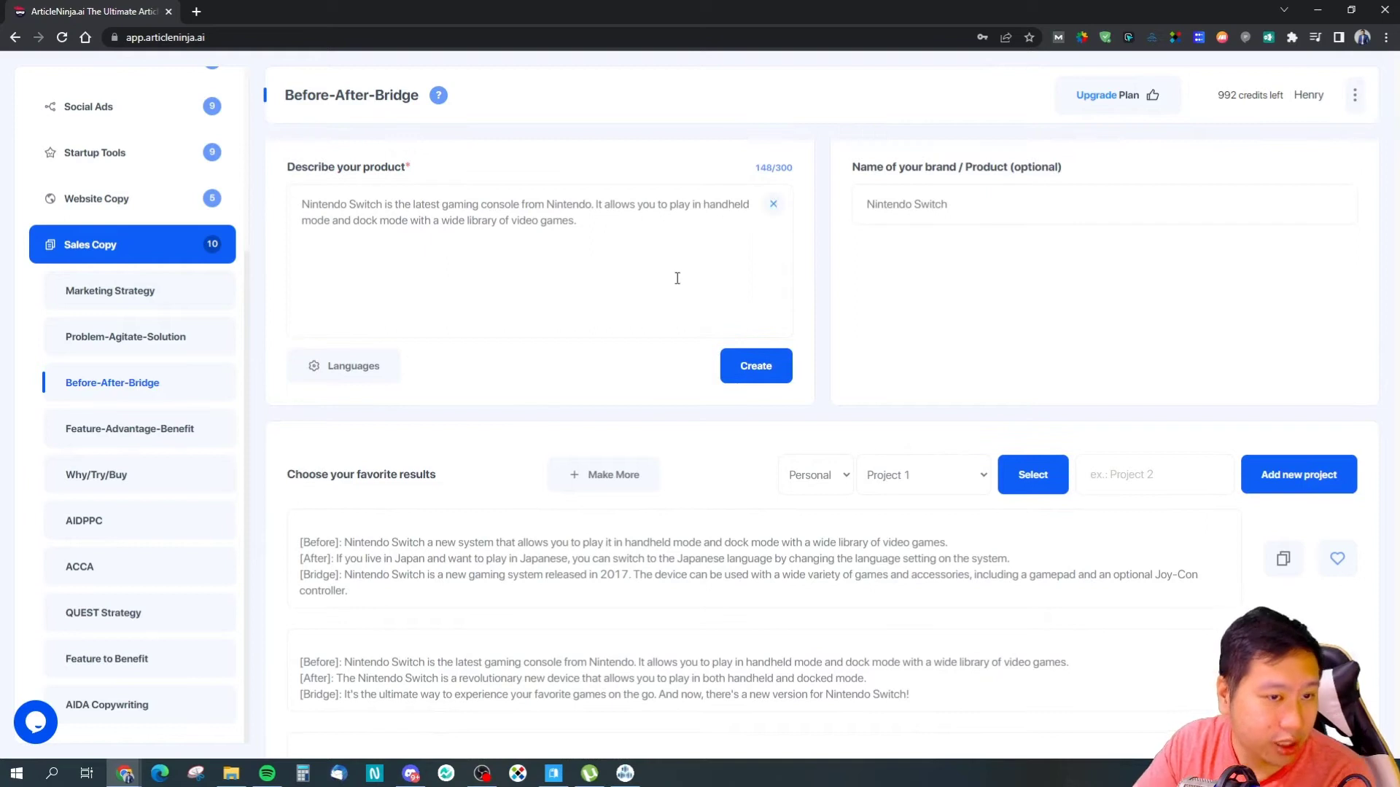
mouse_move(166, 404)
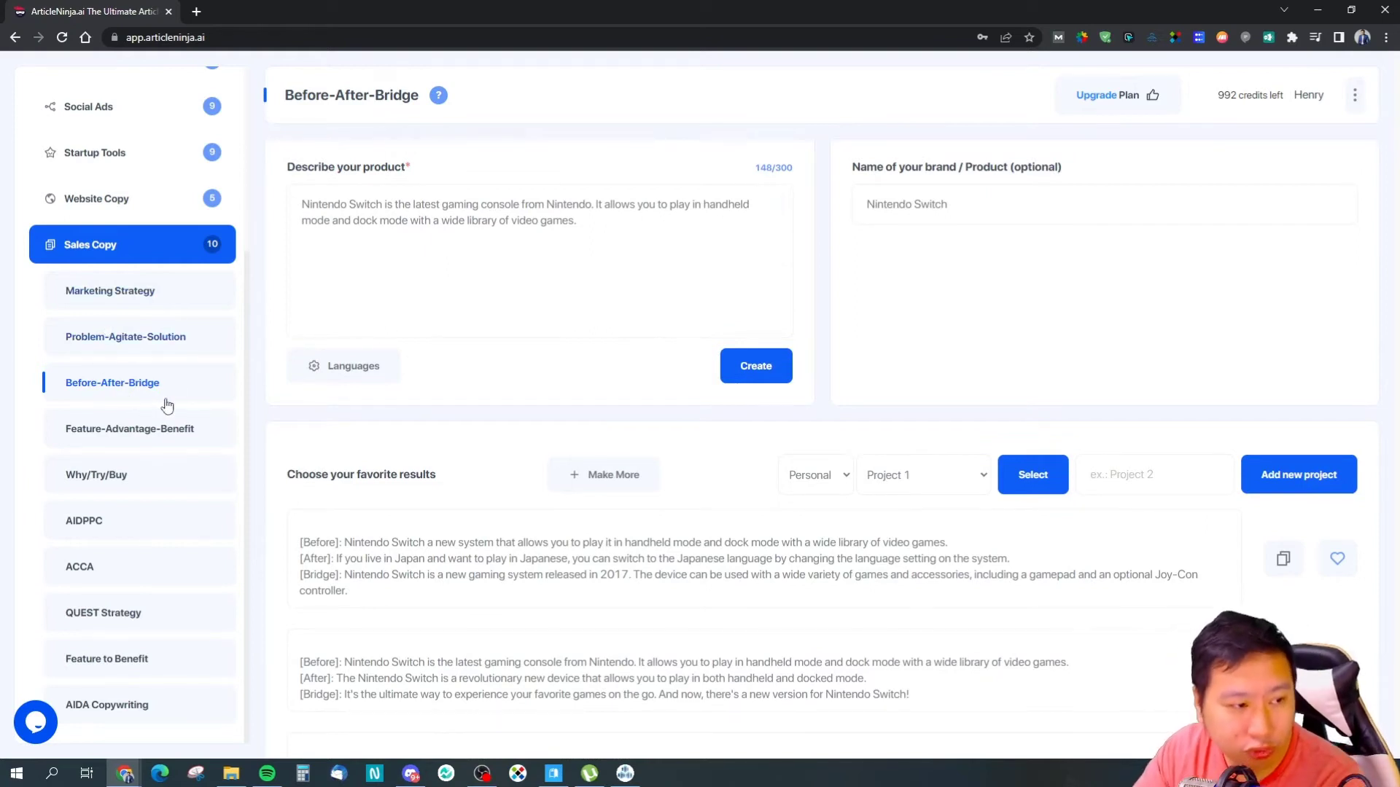
left_click(375, 223)
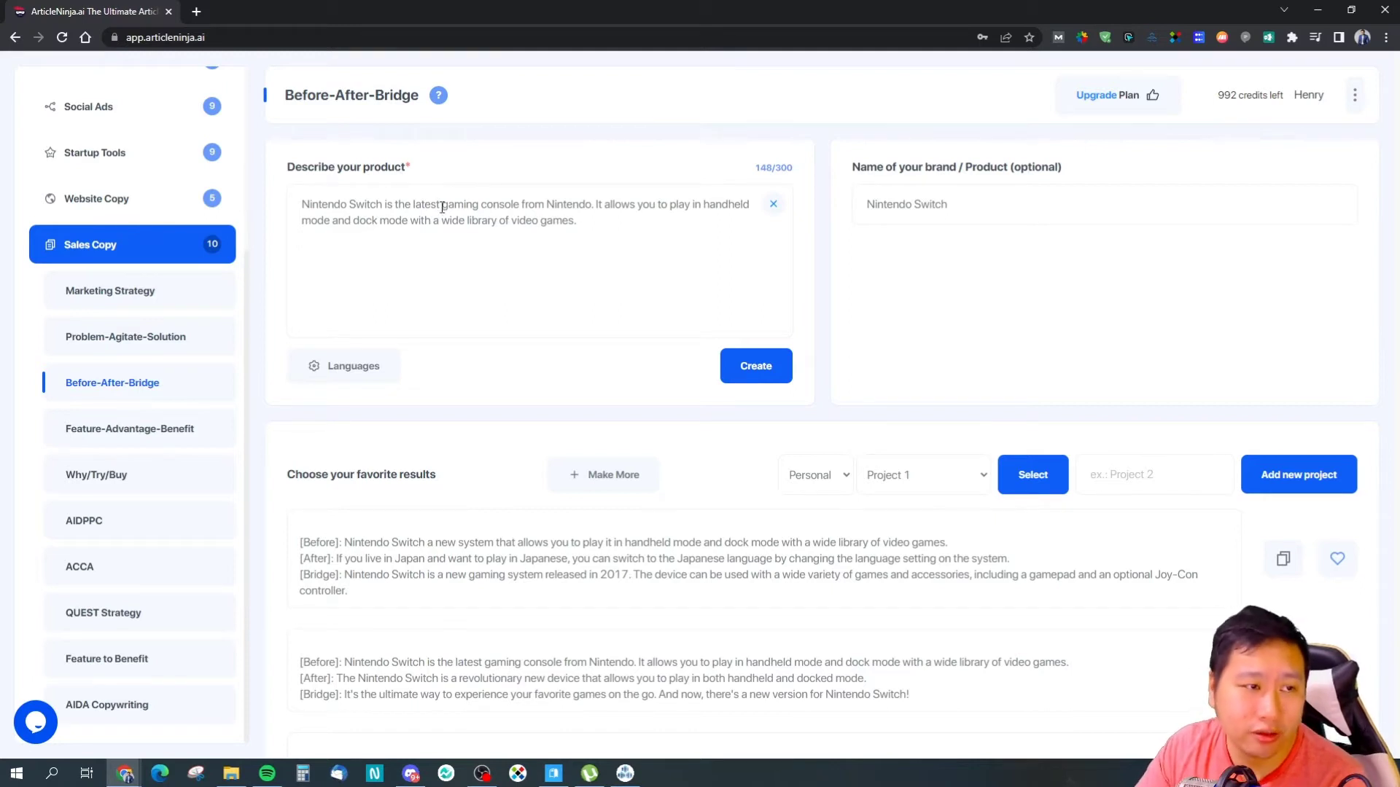
scroll("down", 3)
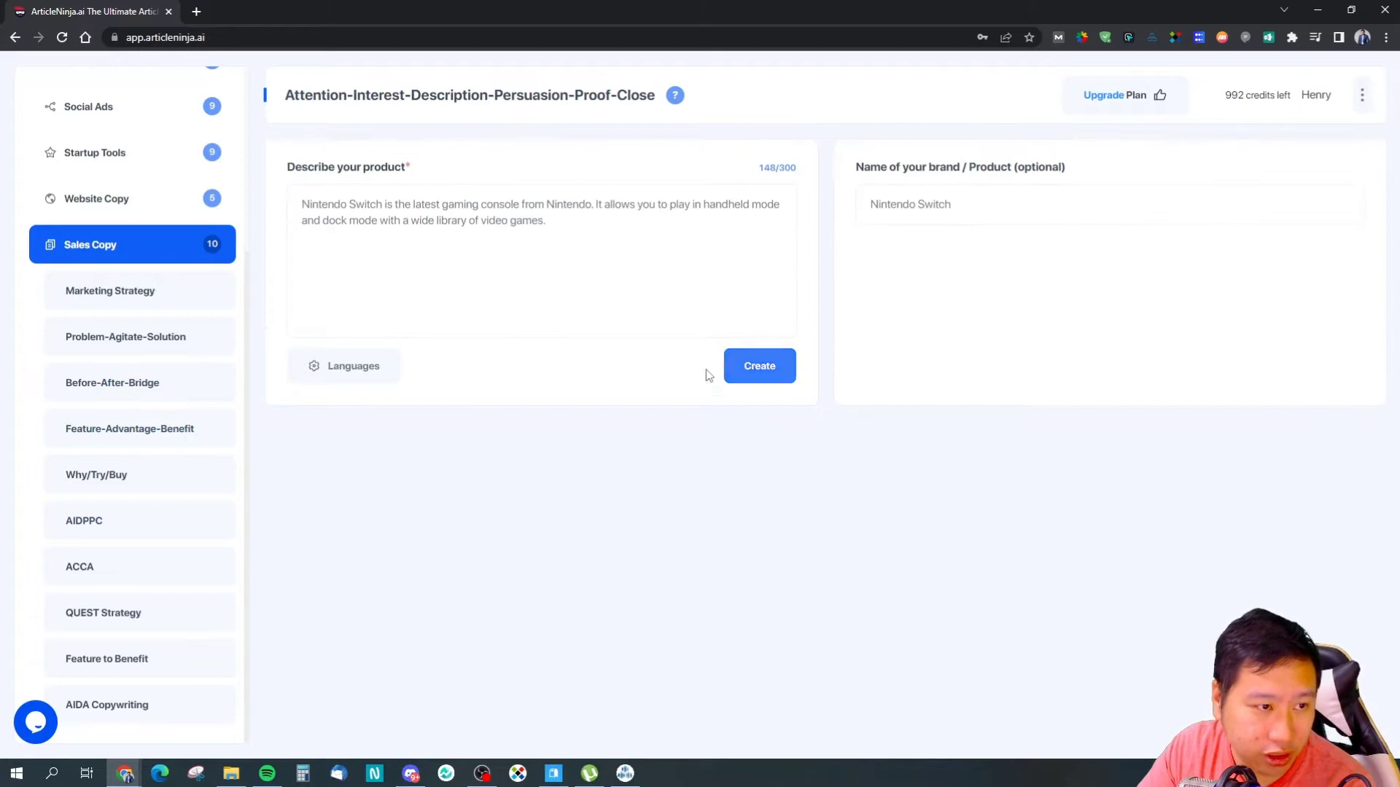
Create AIDPPC copy and scroll through the attention-to-close Switch variants
left_click(759, 366)
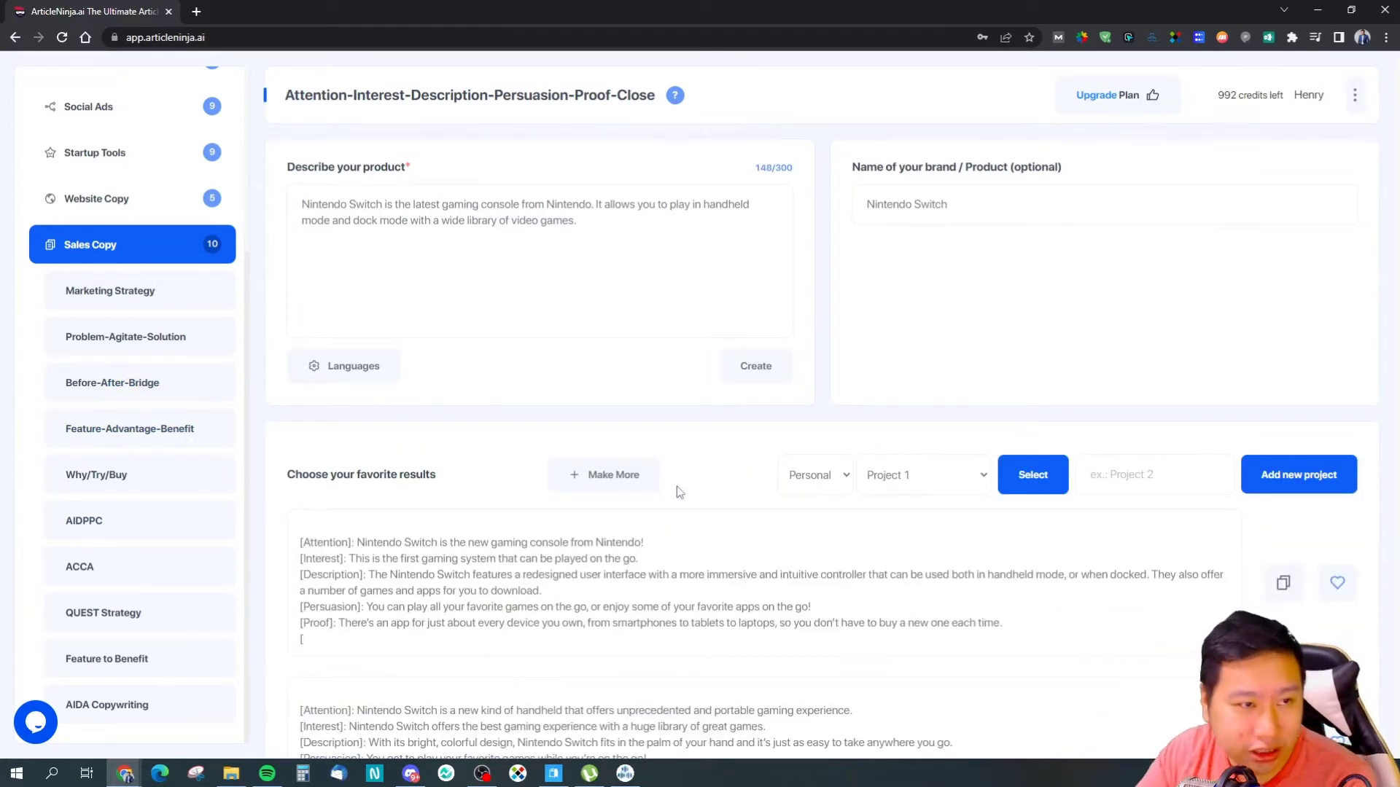
scroll("down", 3)
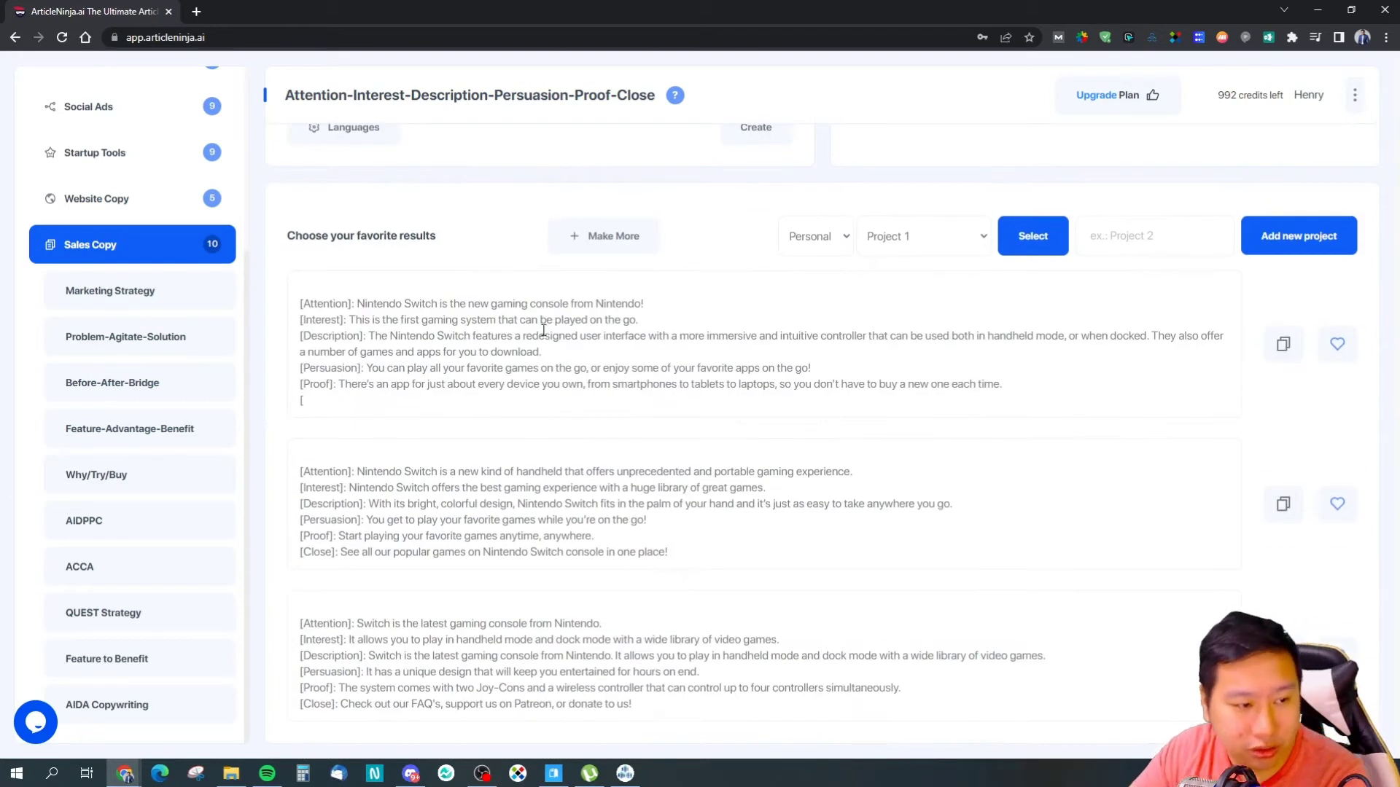
mouse_move(323, 478)
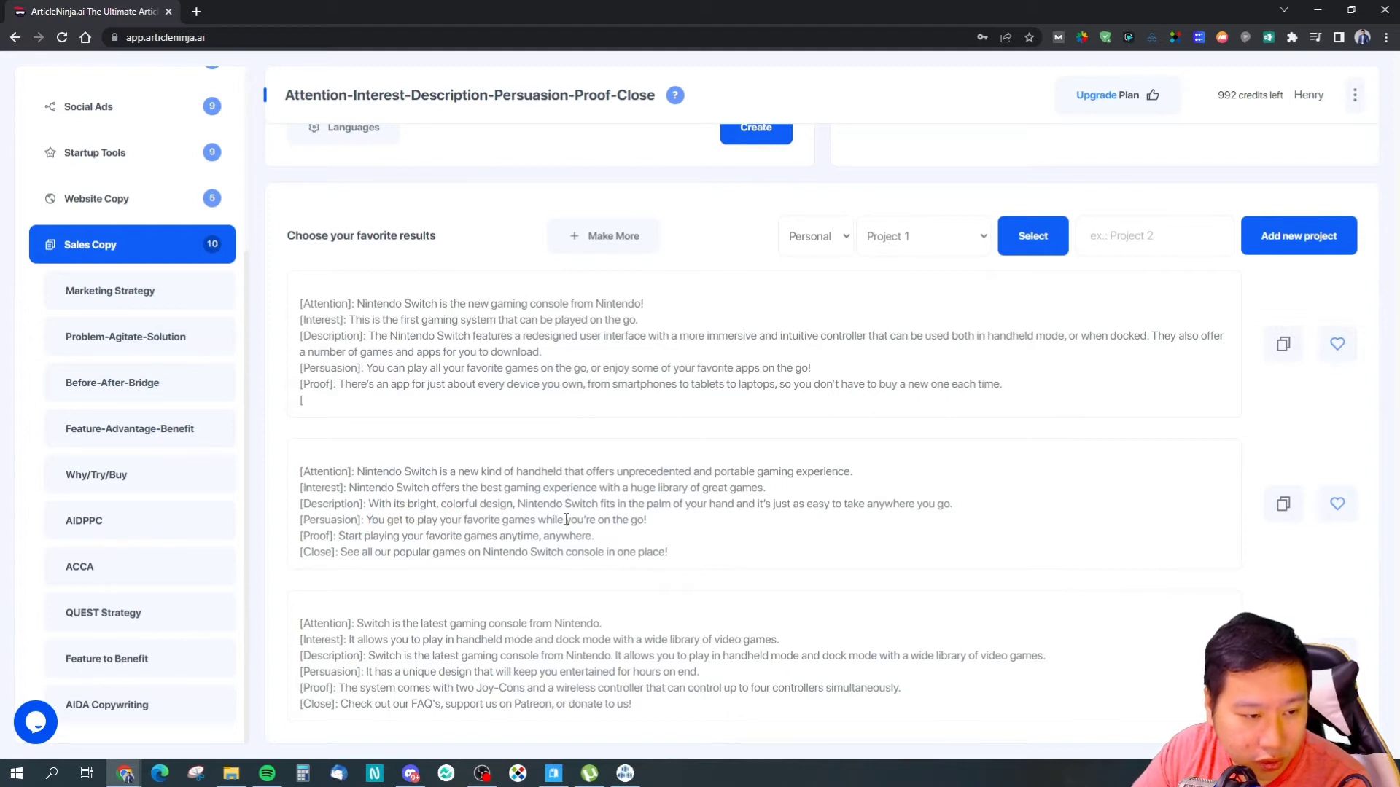
mouse_move(488, 531)
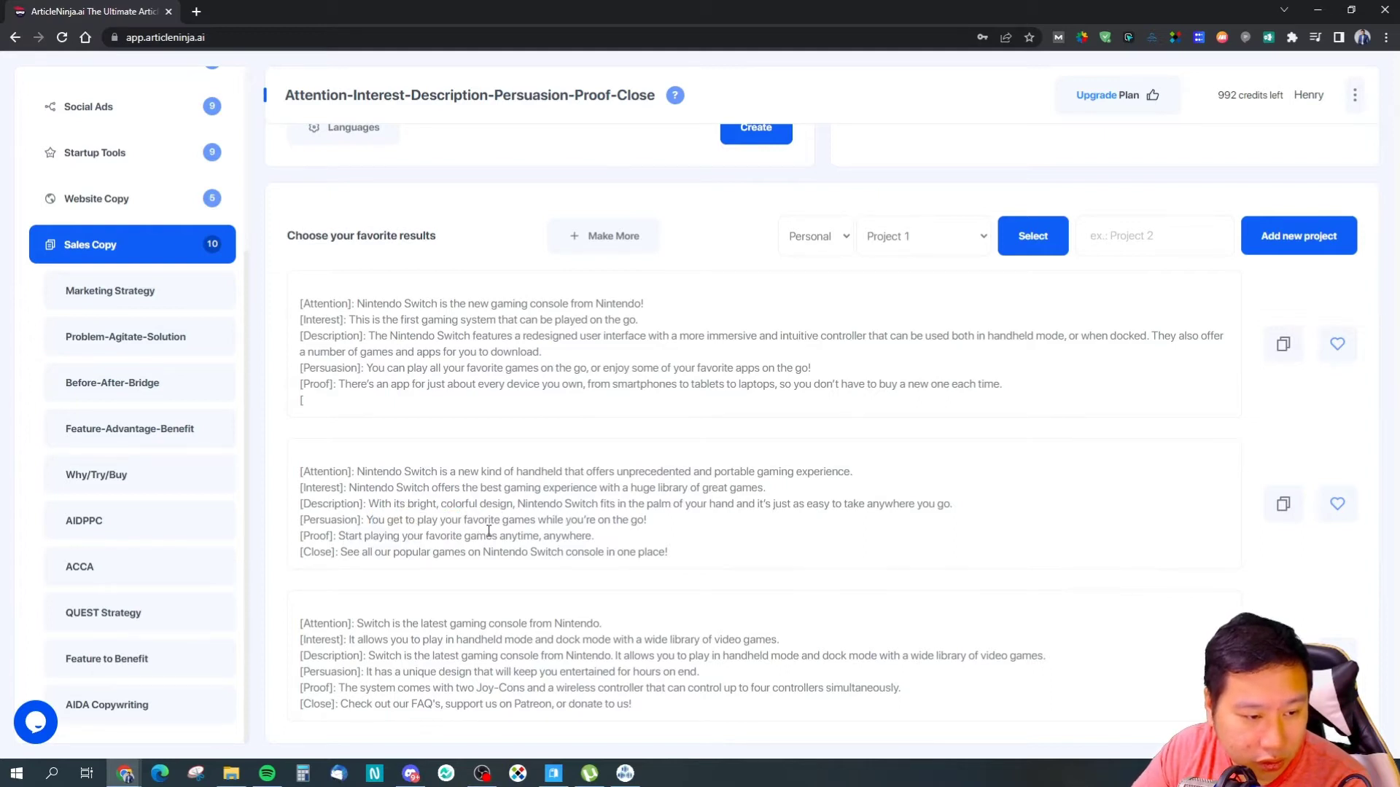
mouse_move(530, 542)
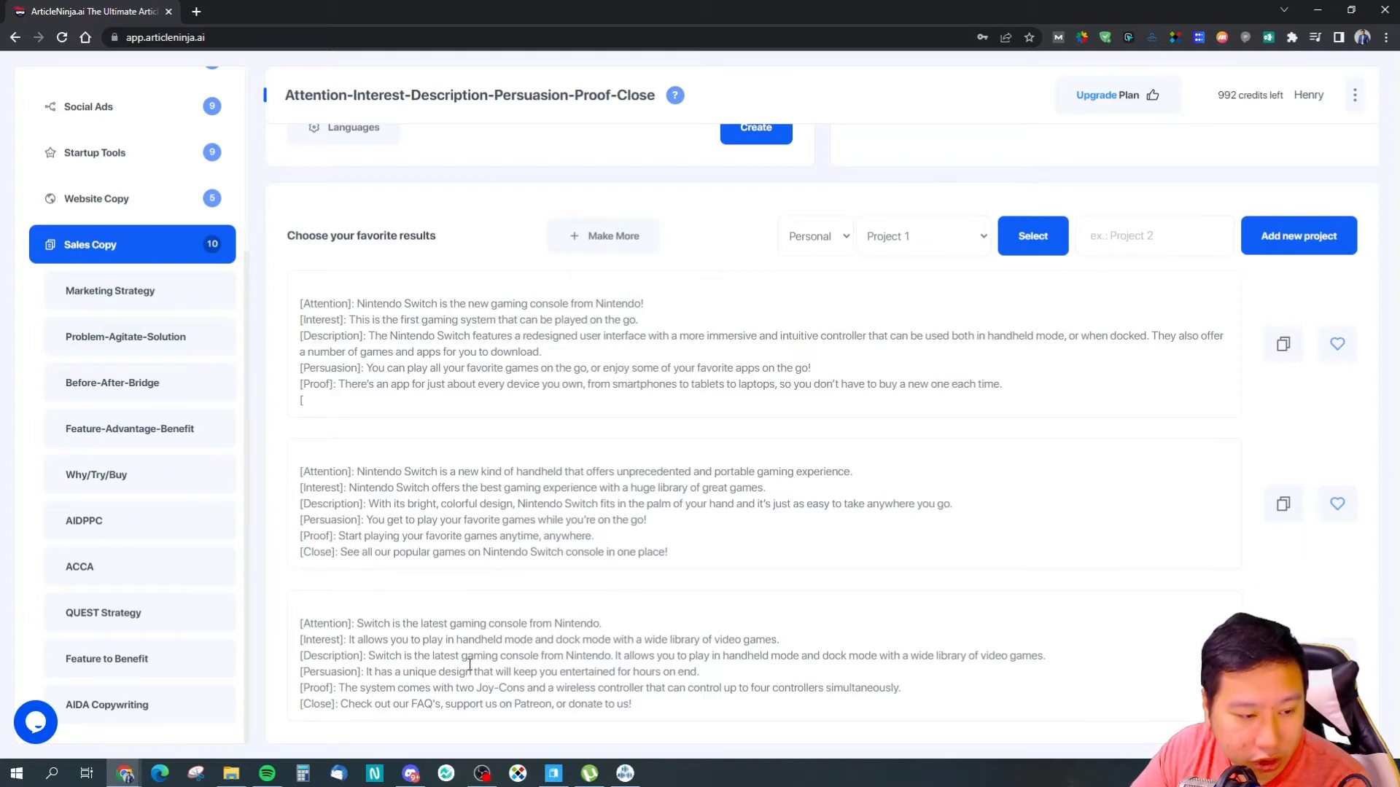
Create QUEST Strategy copy for the Switch and review the qualify-to-transition results
left_click(104, 612)
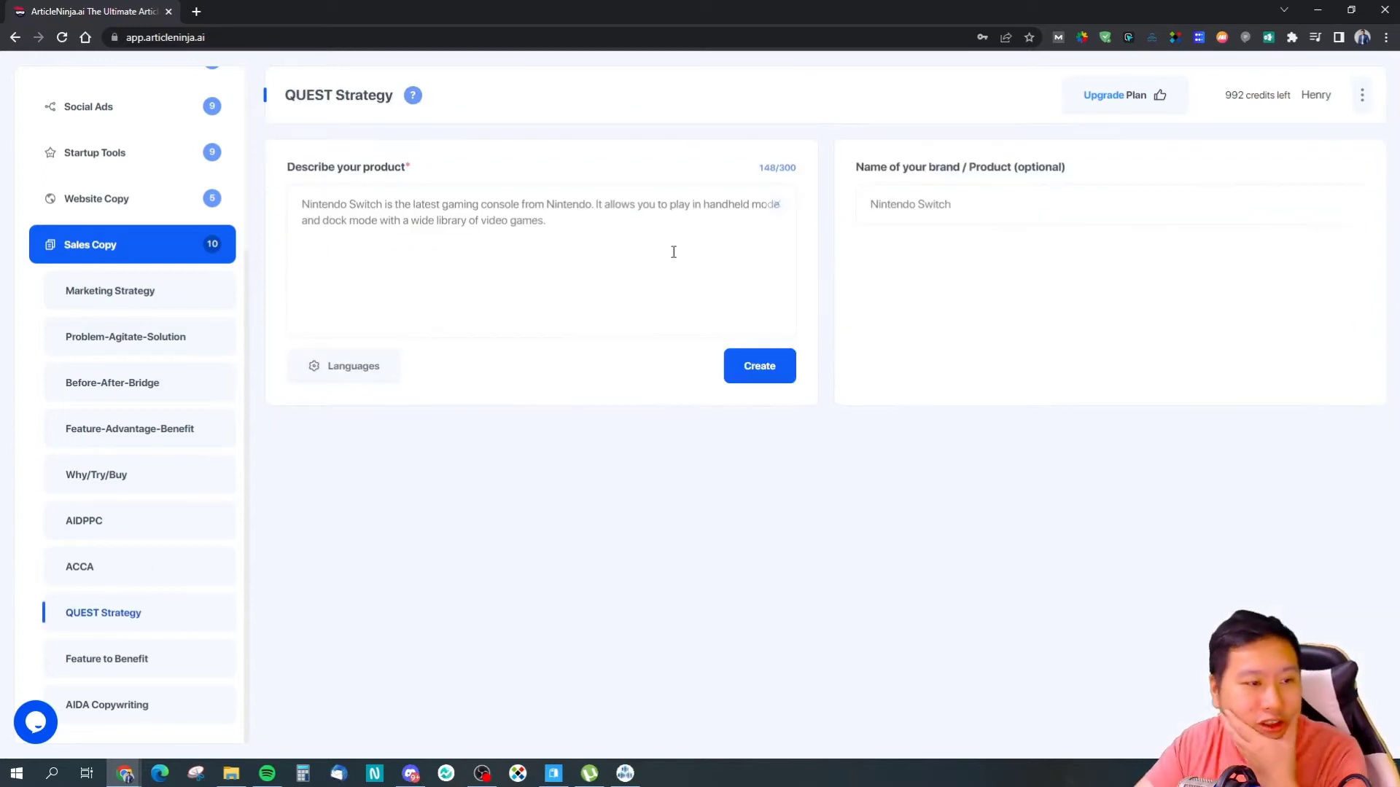
left_click(758, 366)
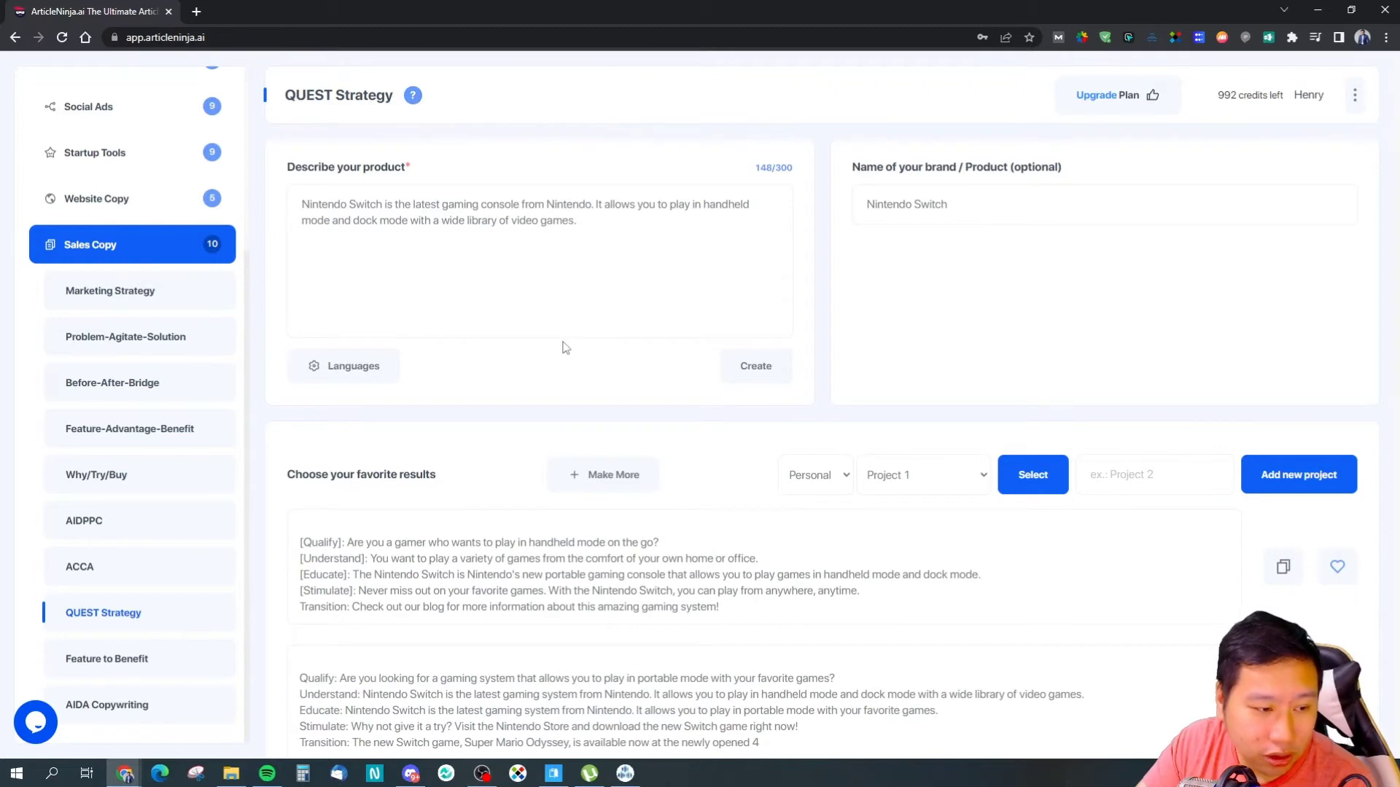
scroll("down", 3)
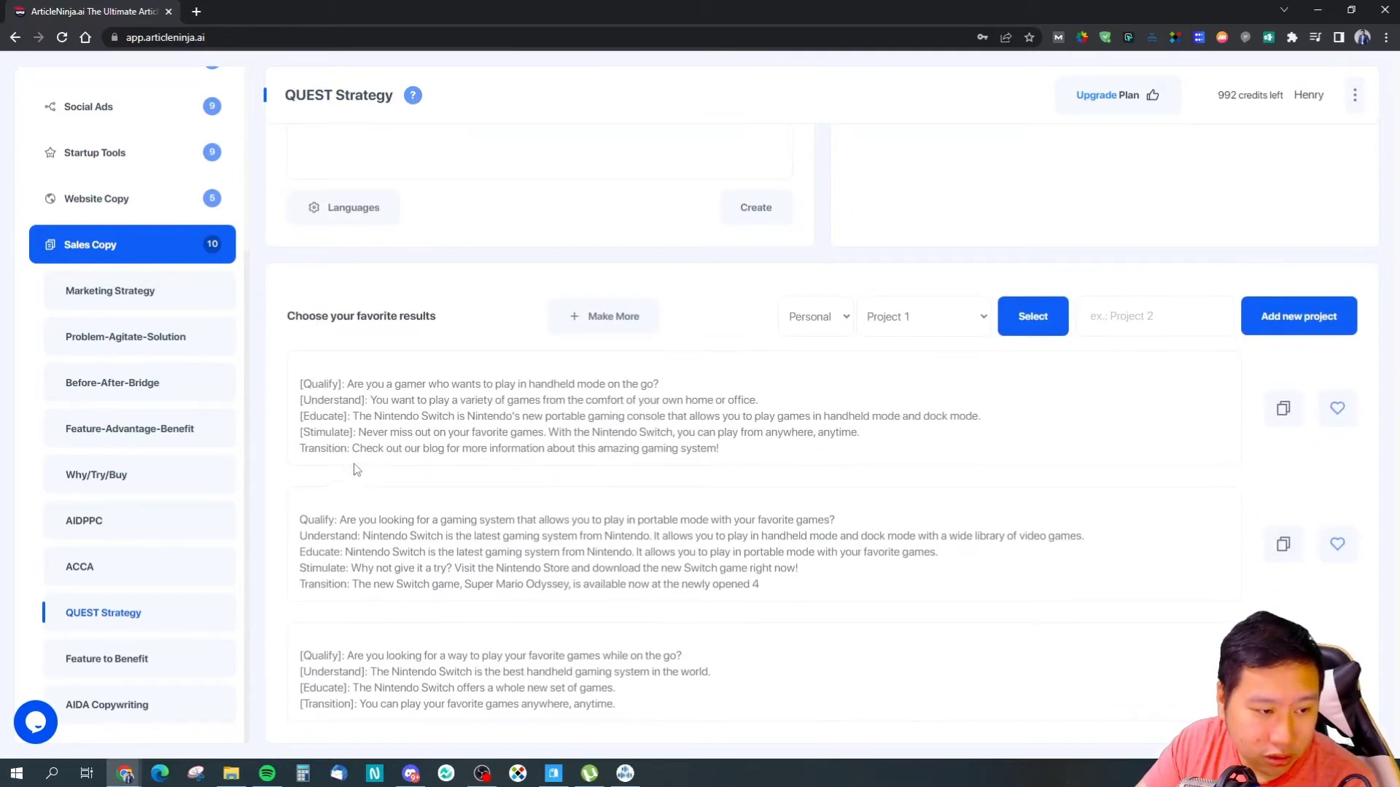
mouse_move(680, 520)
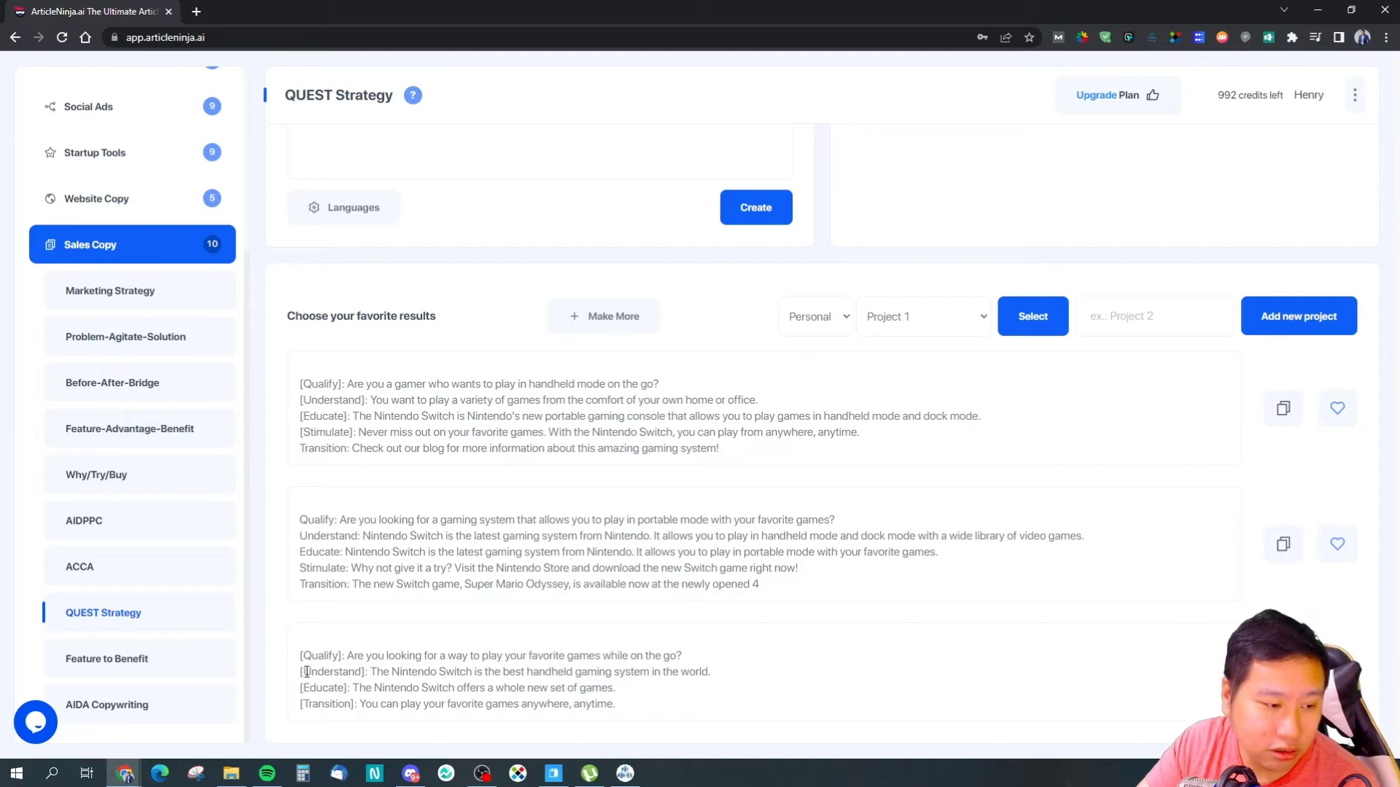
double_click(436, 384)
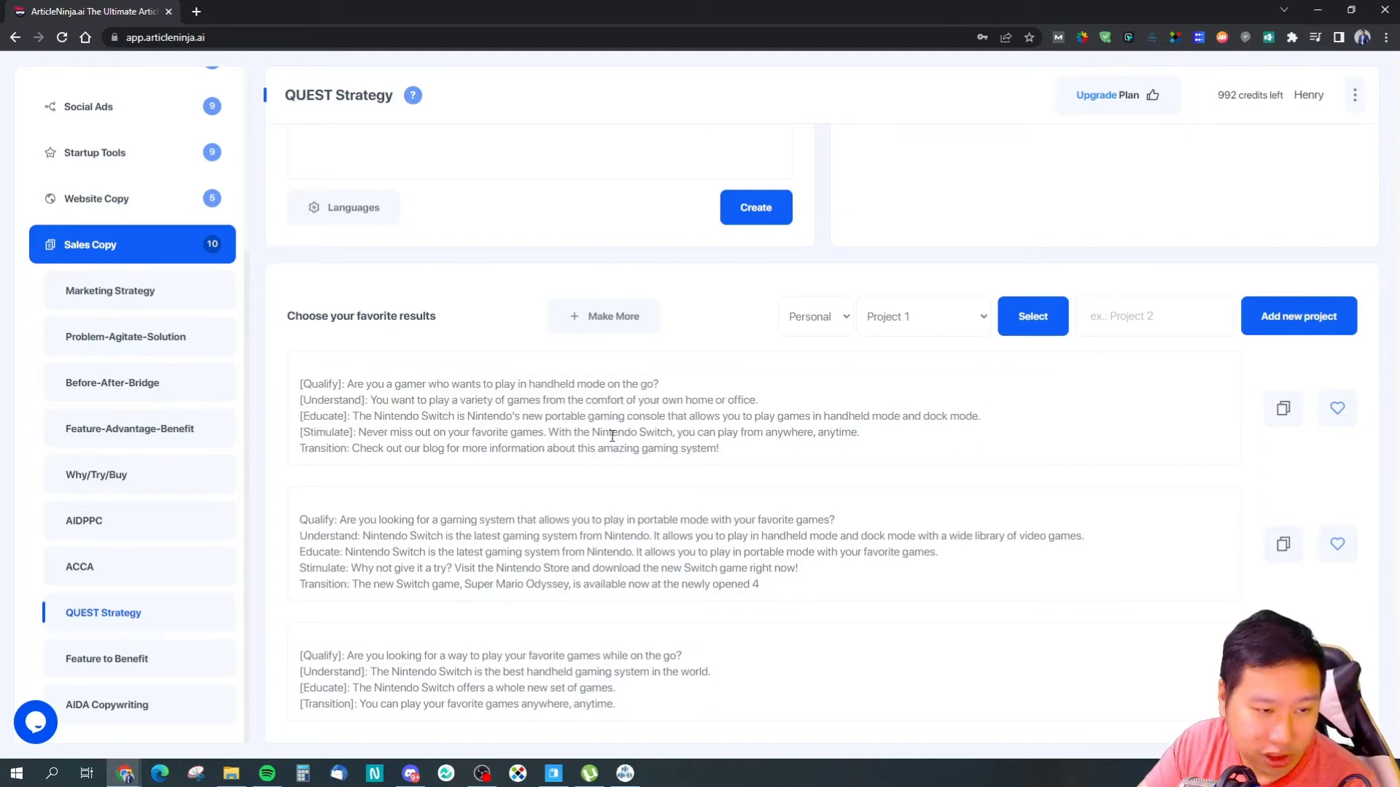
scroll("up", 3)
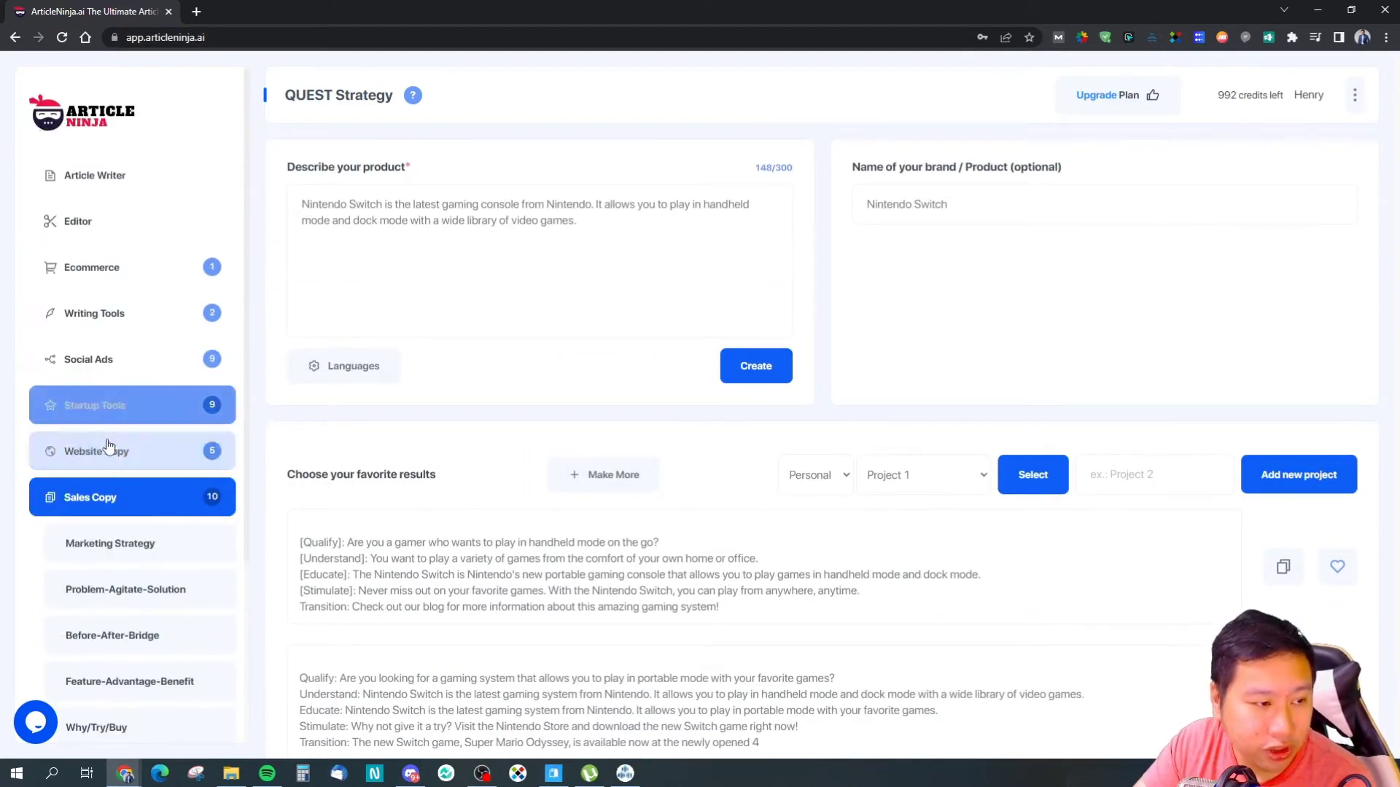
Show three Landing Page Hero Text headlines for the Switch, then expand Social Ads
left_click(96, 451)
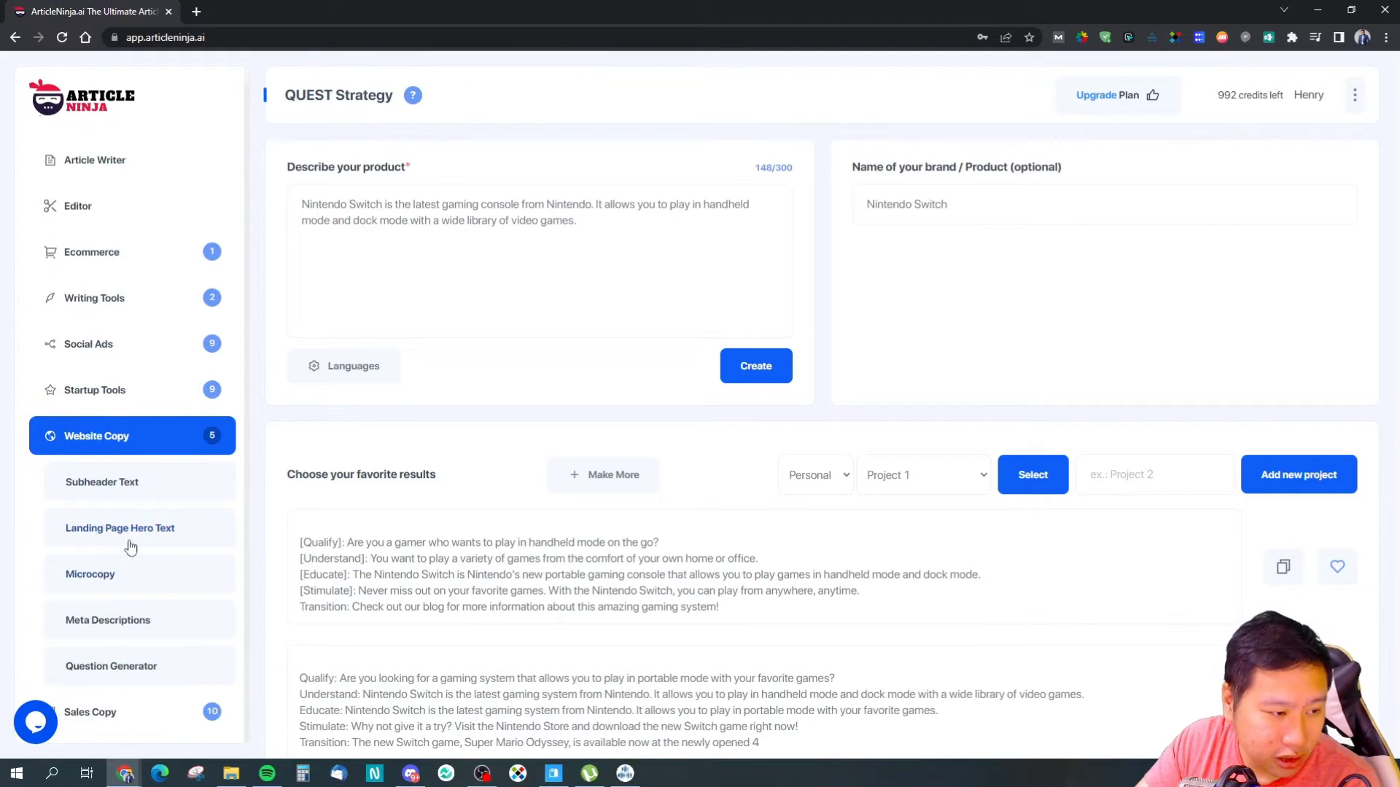
left_click(120, 527)
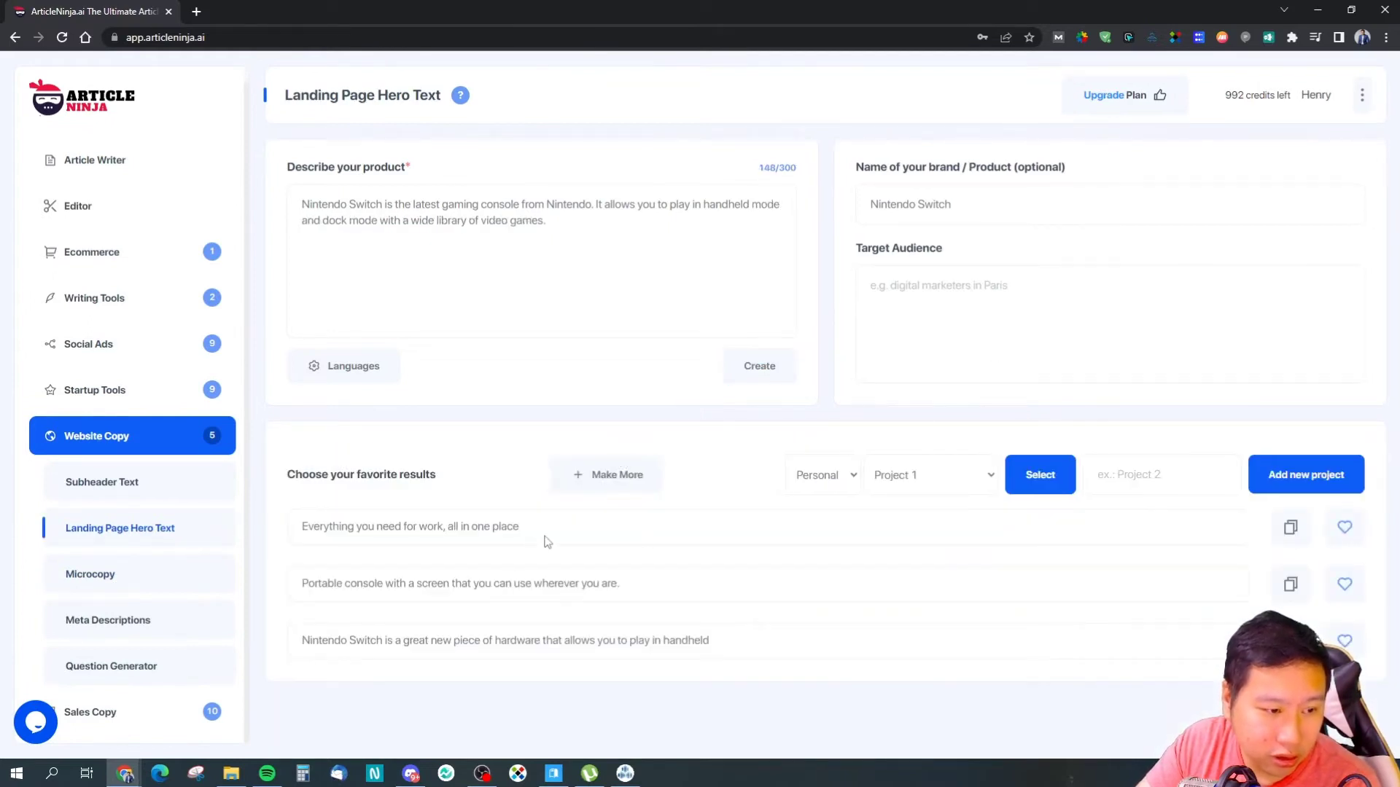
mouse_move(664, 522)
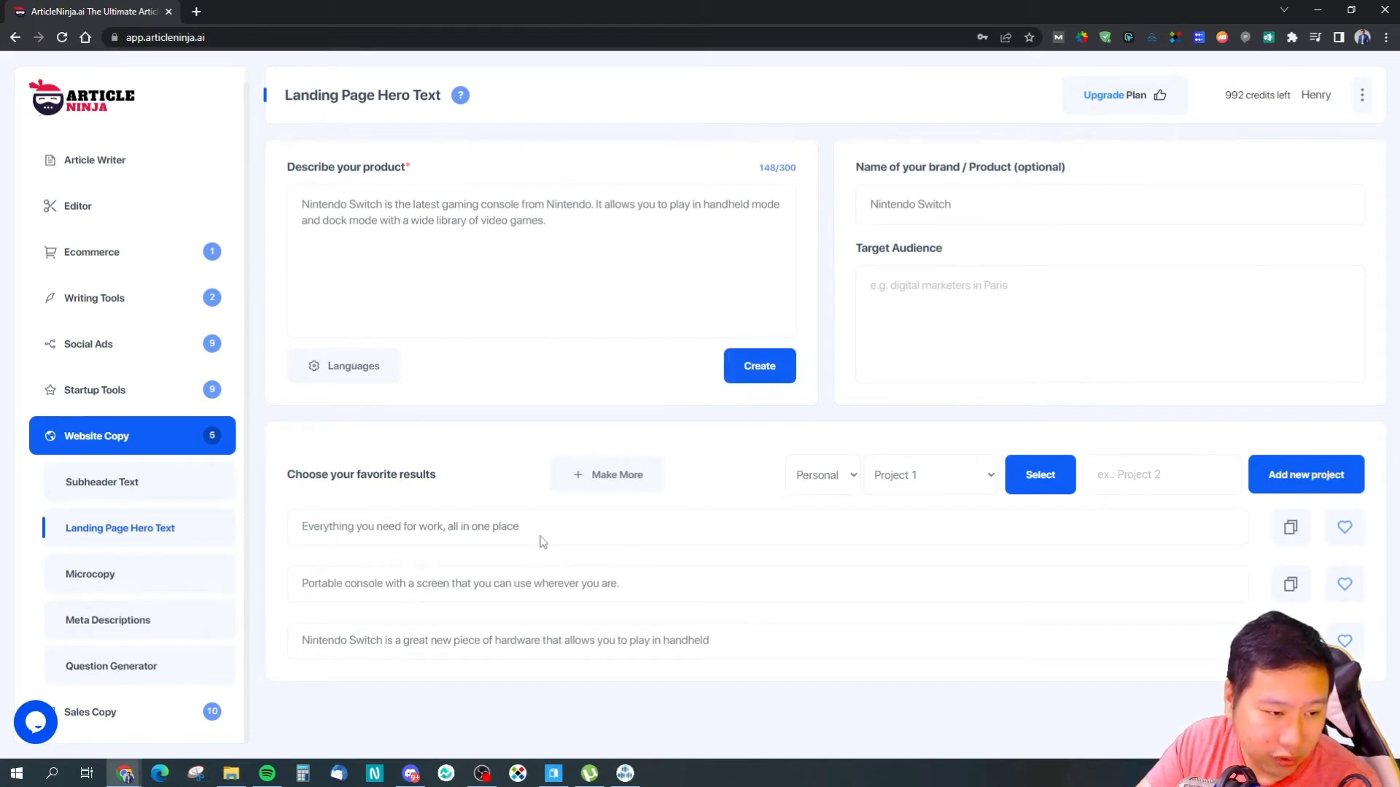
mouse_move(180, 661)
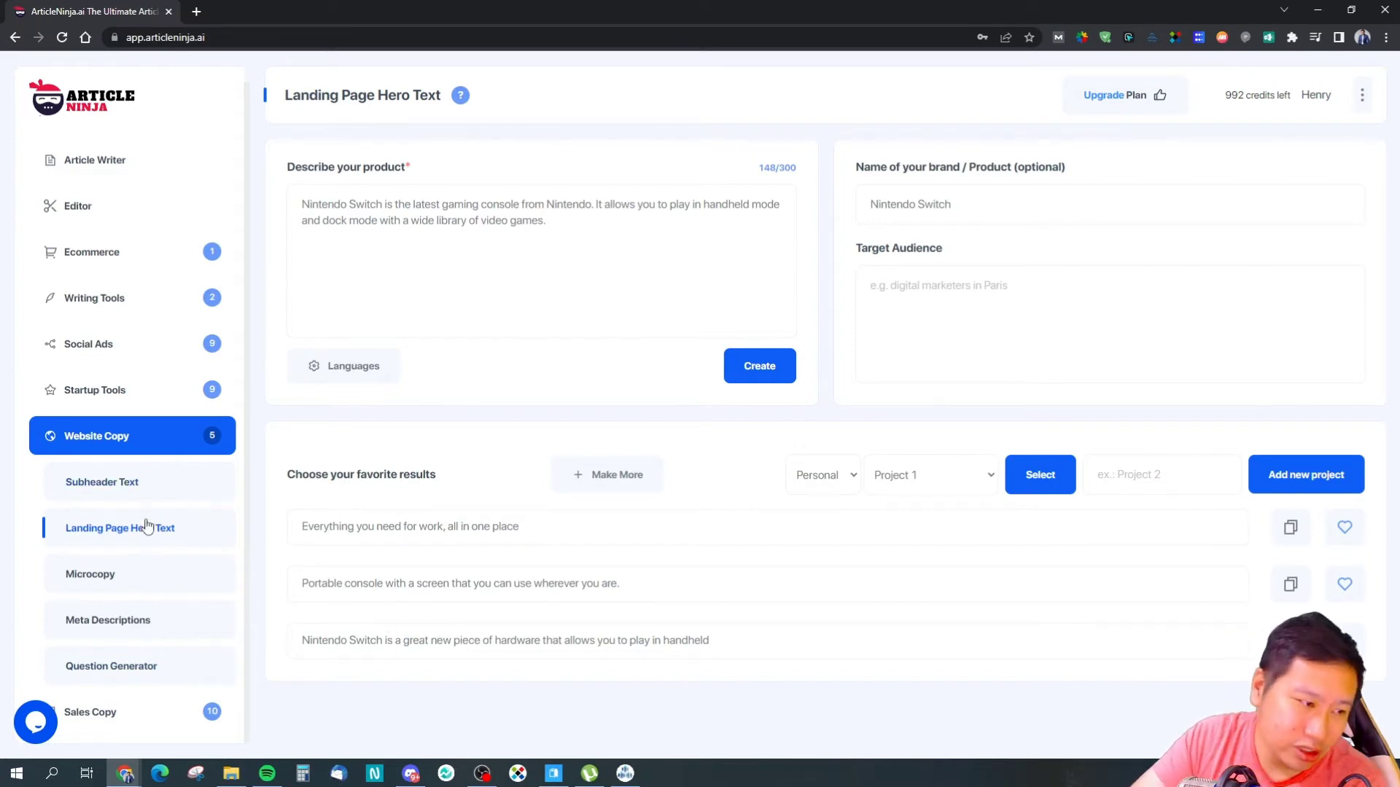
left_click(88, 344)
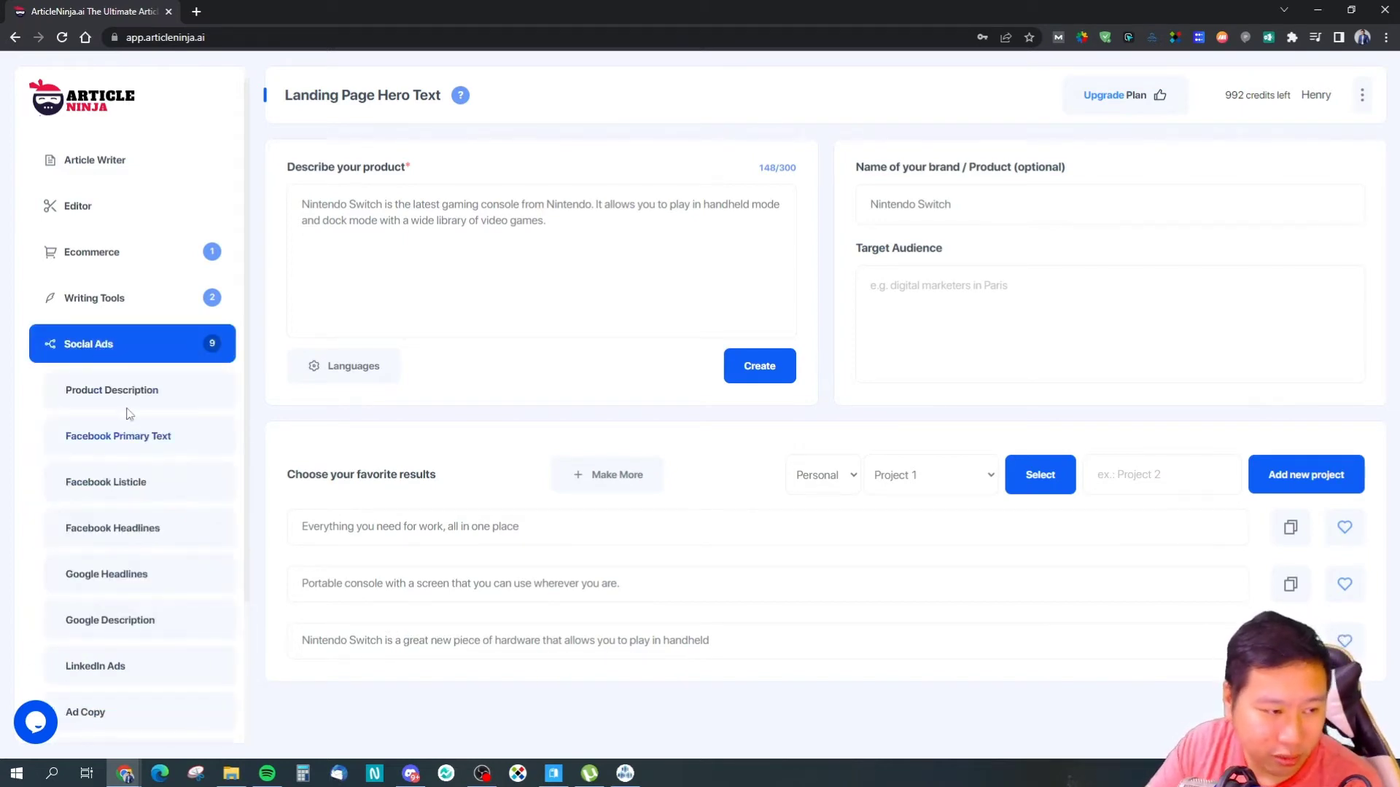
Create Social Ads product descriptions for the Nintendo Switch from the same details
left_click(111, 390)
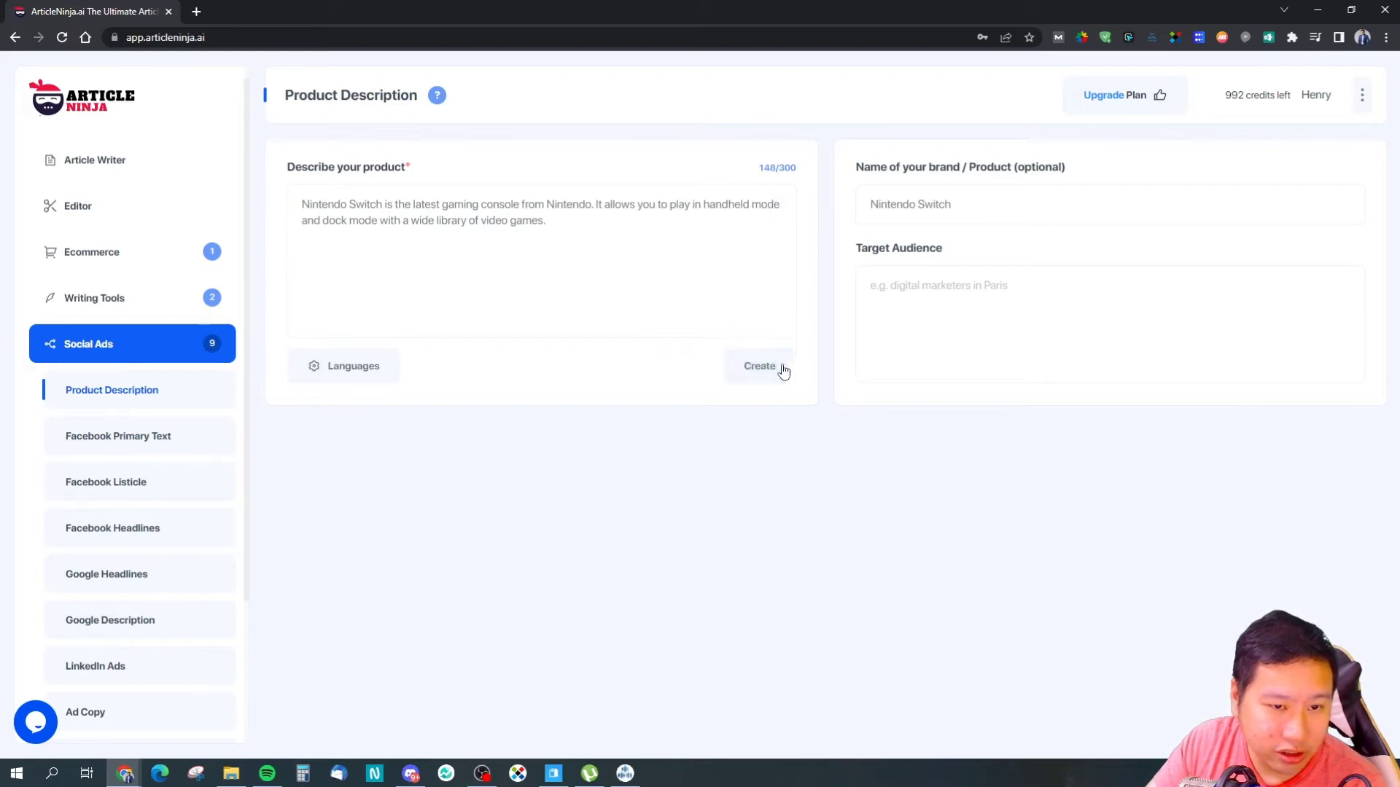
left_click(759, 366)
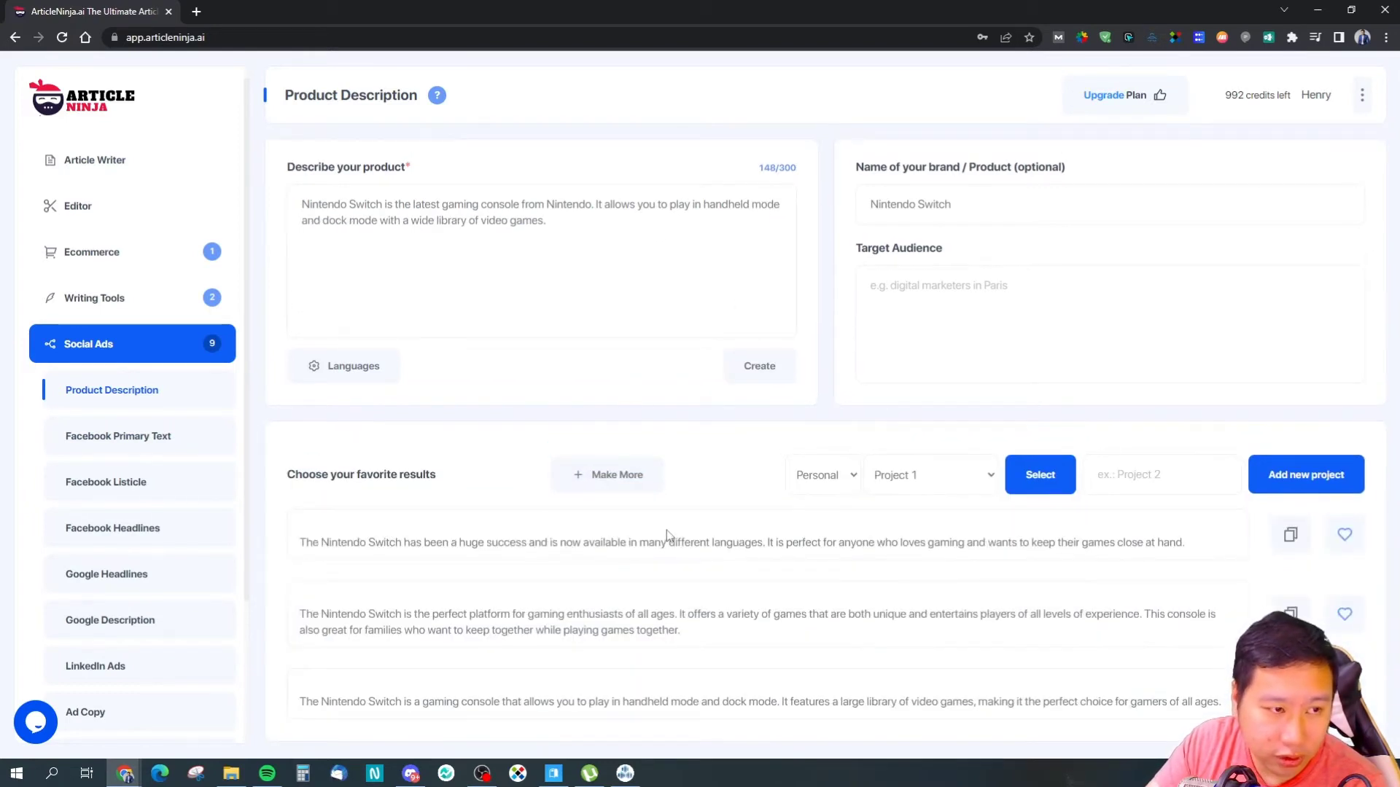
mouse_move(800, 573)
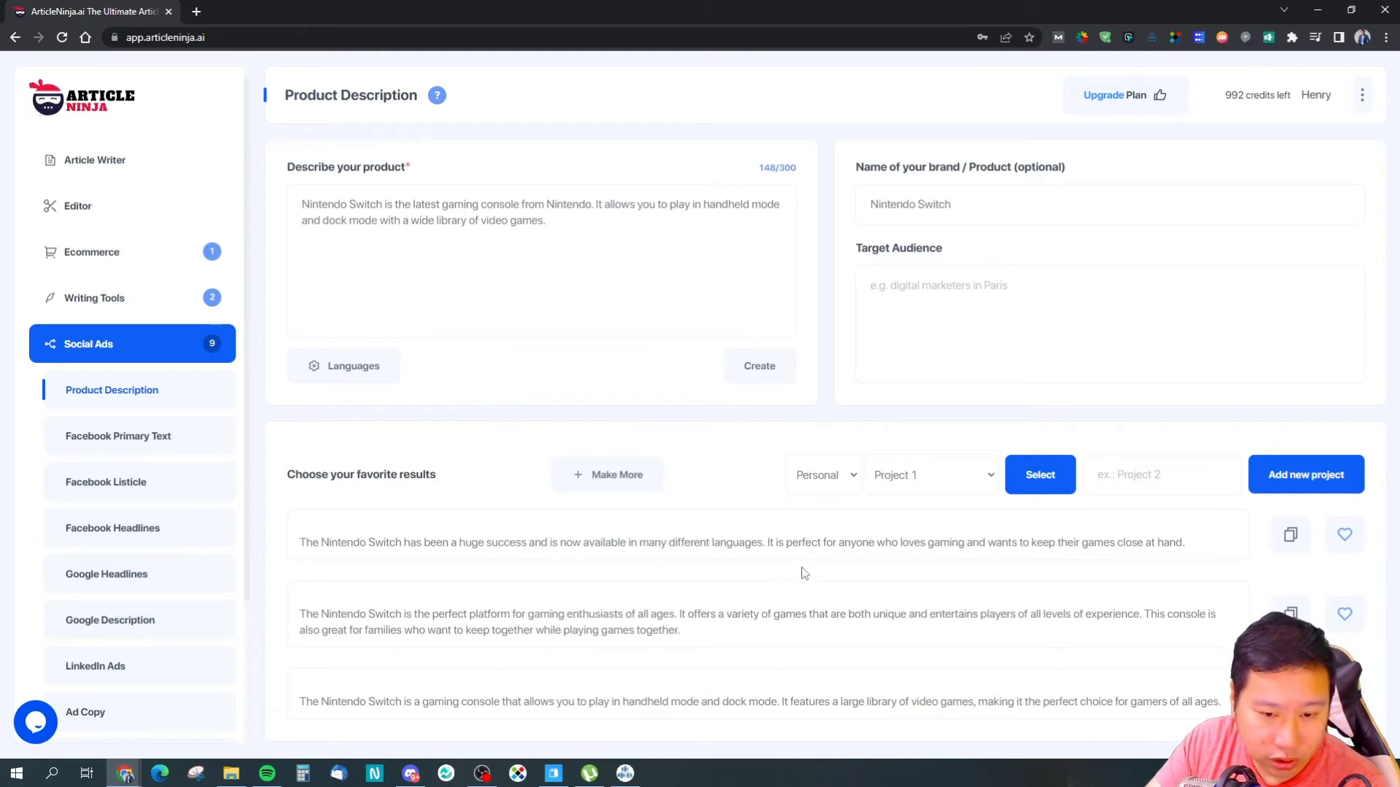
mouse_move(814, 595)
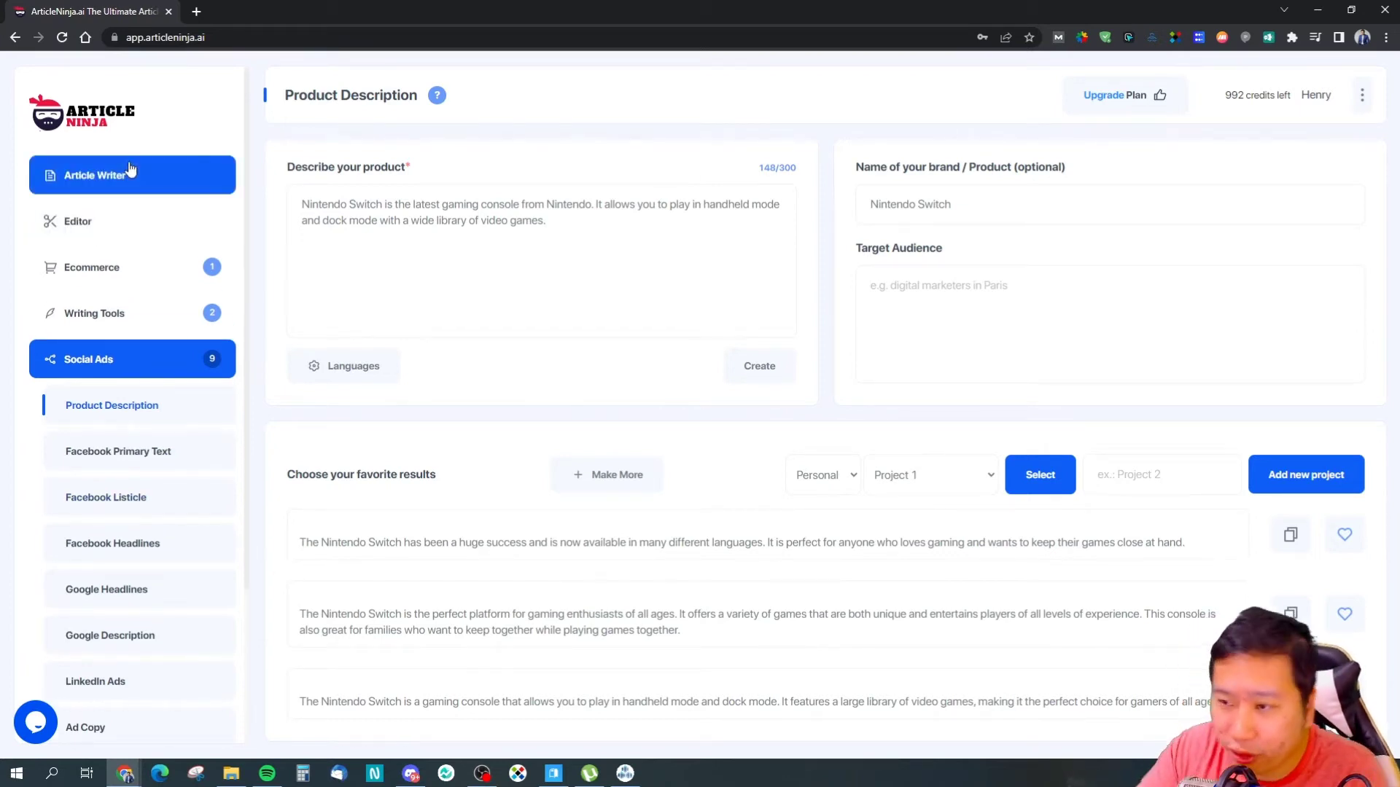
Open Article Writer and create a five-point Nintendo Switch article outline
left_click(95, 175)
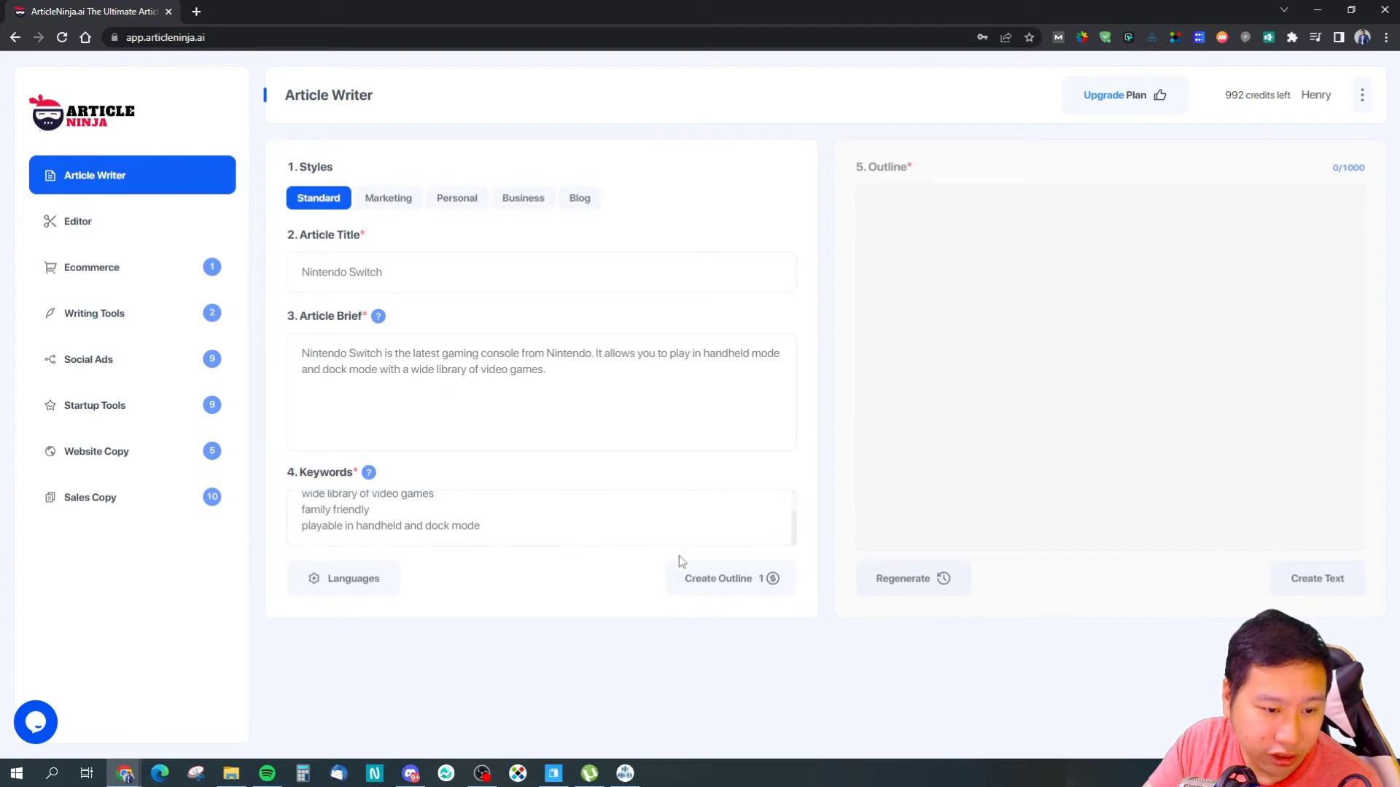
left_click(718, 577)
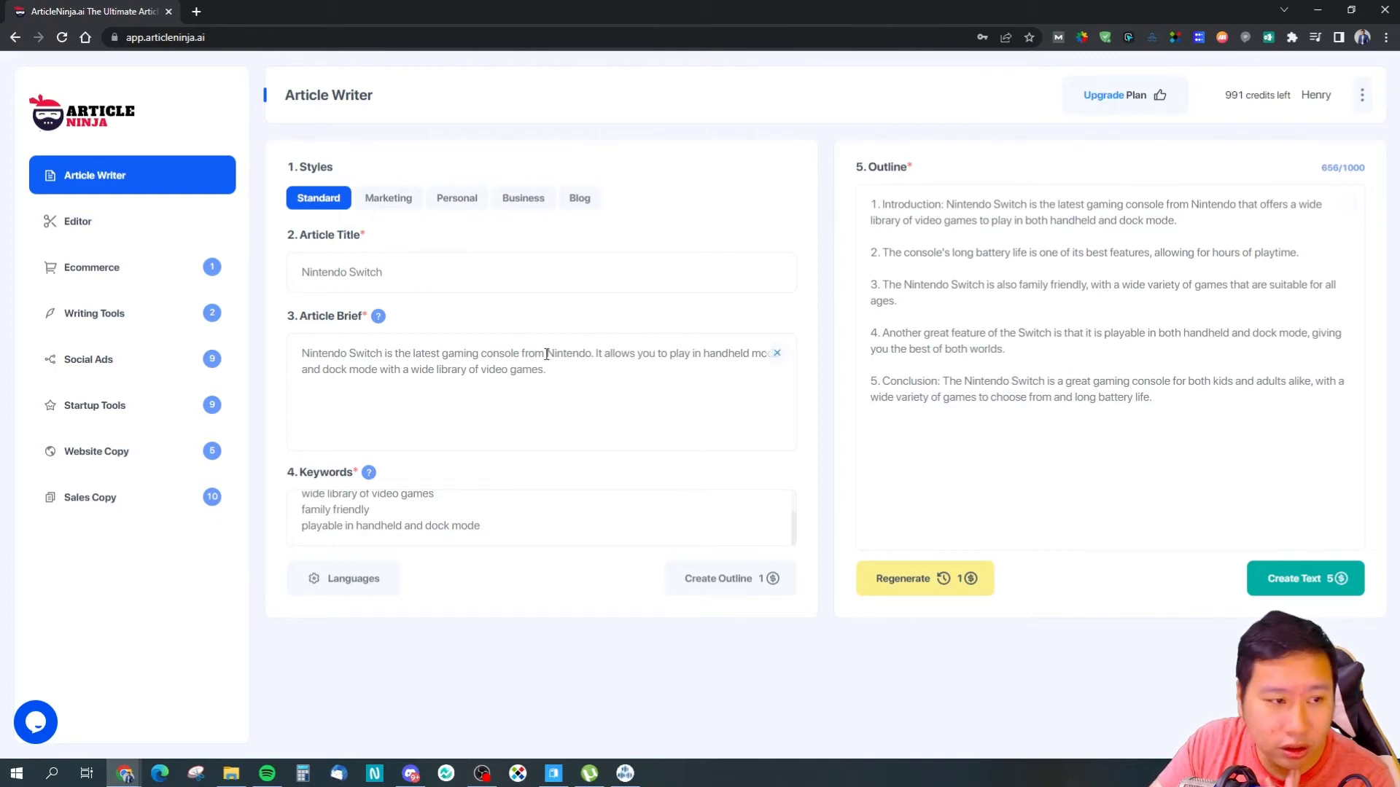
Overwrite the existing article title with 'Top Reasons to Use WhatsApp Messaging for Cart Recovery'
triple_click(341, 272)
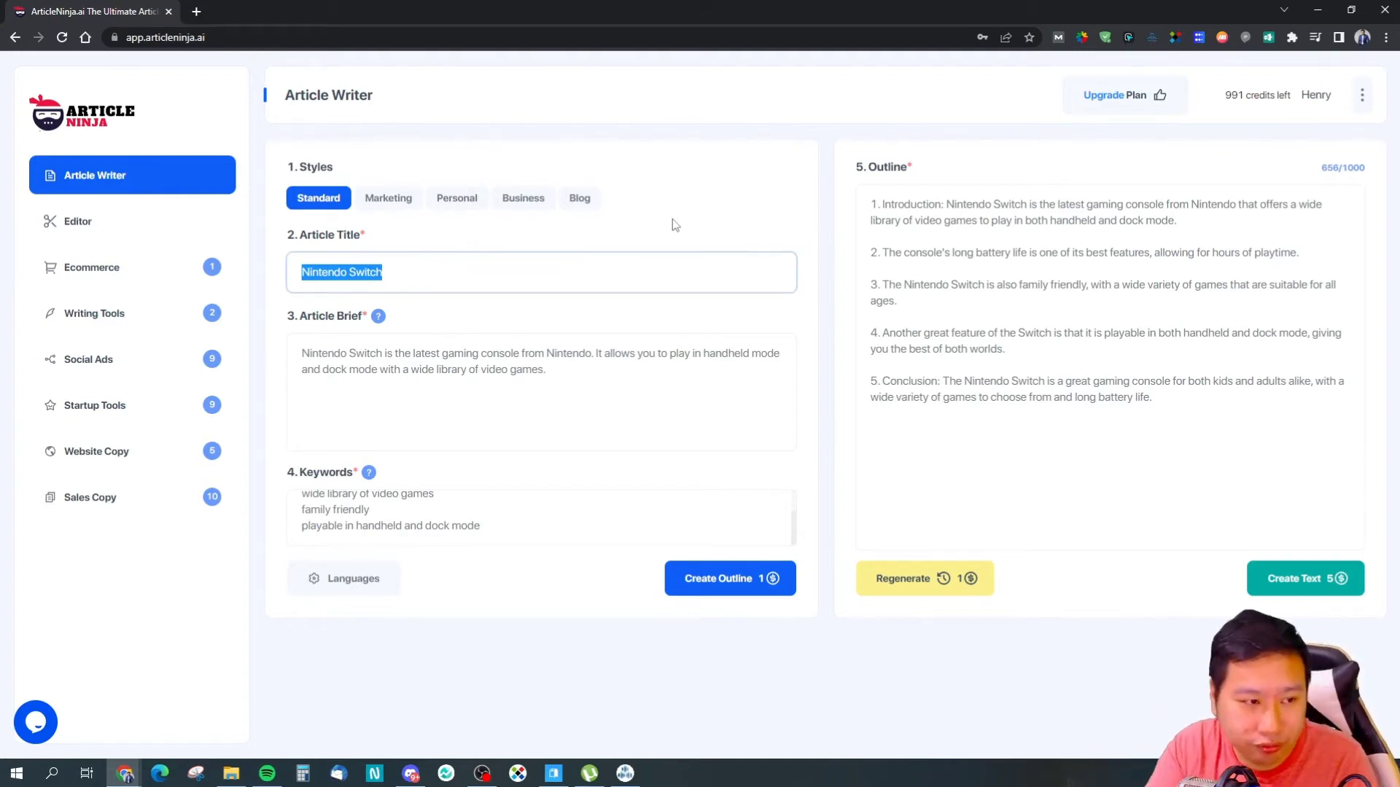
type("Wh")
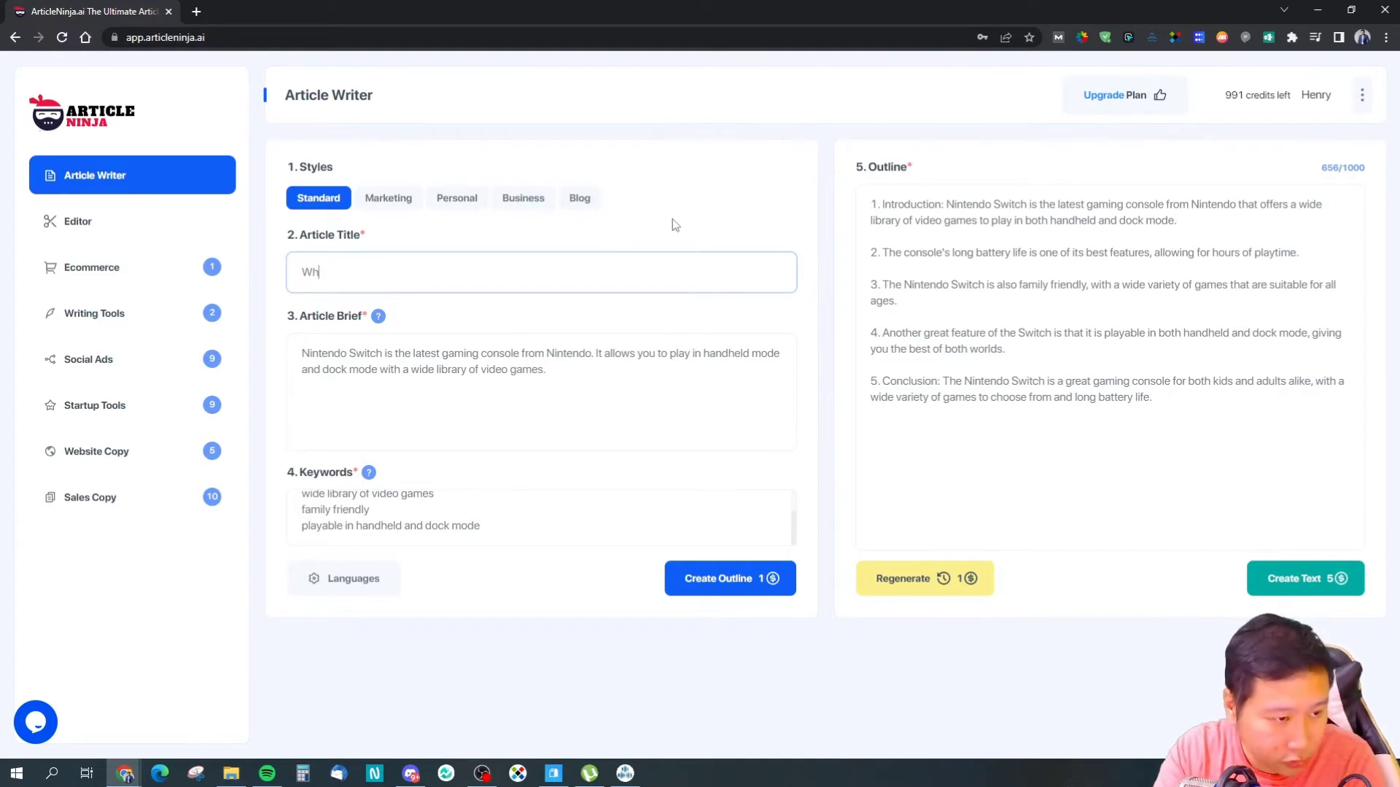
type("C")
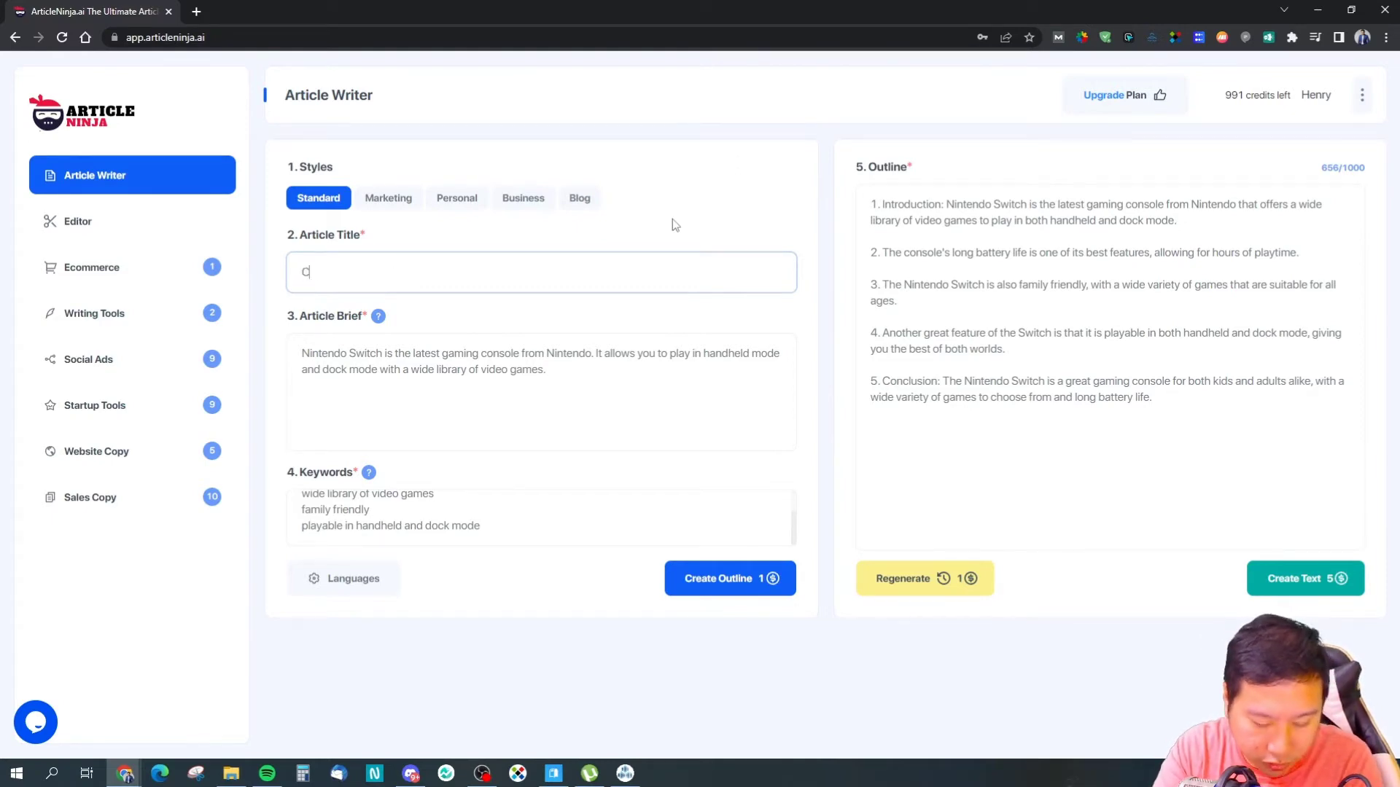
type("Wh")
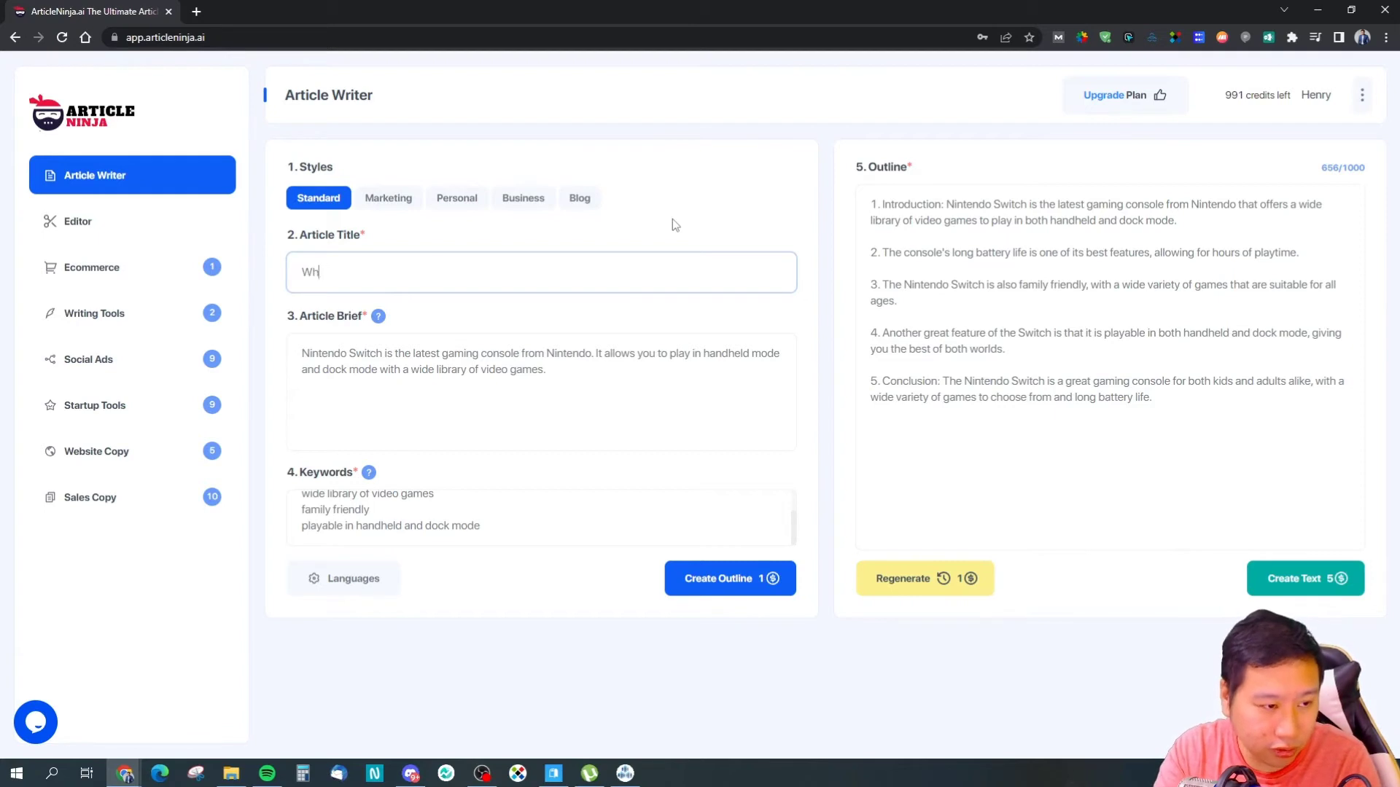
type("Top")
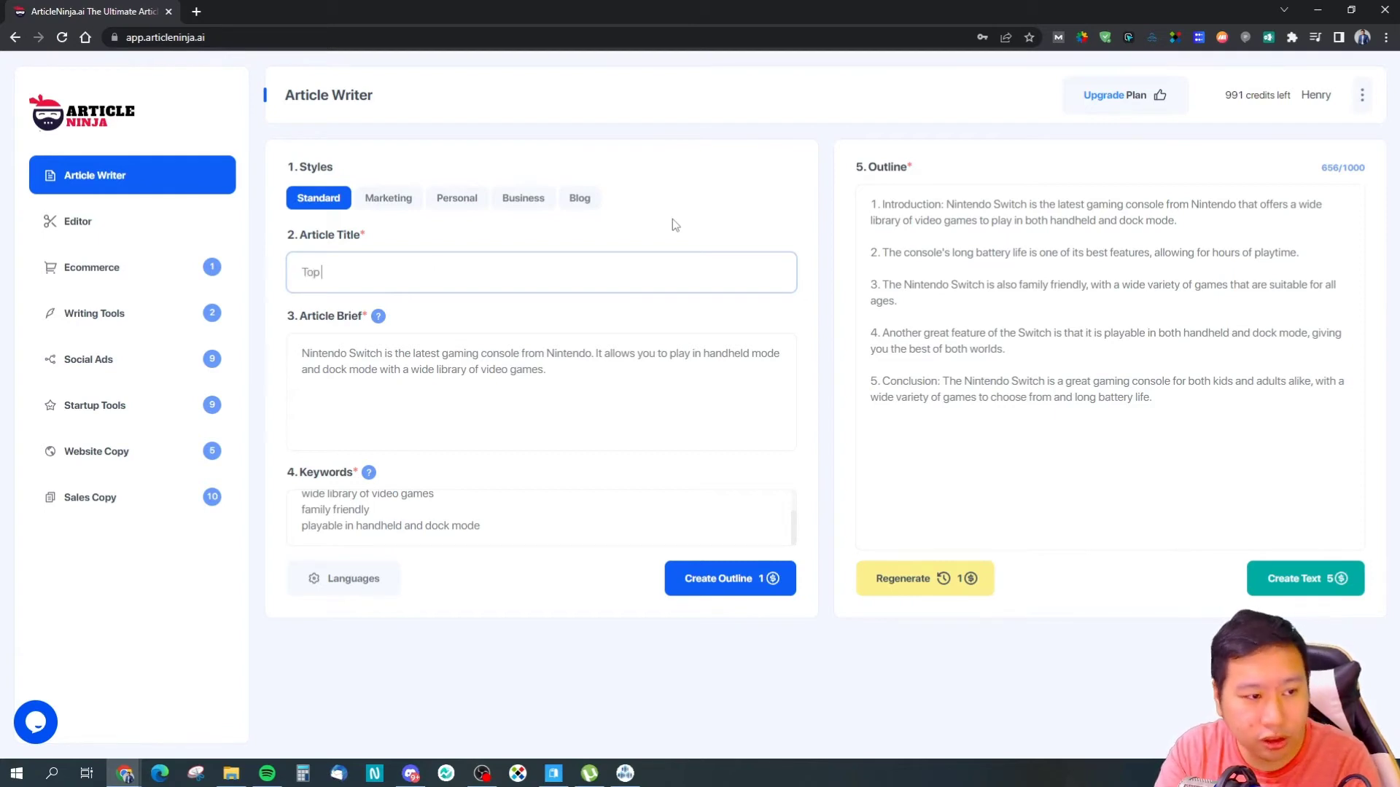
type("Reasons t")
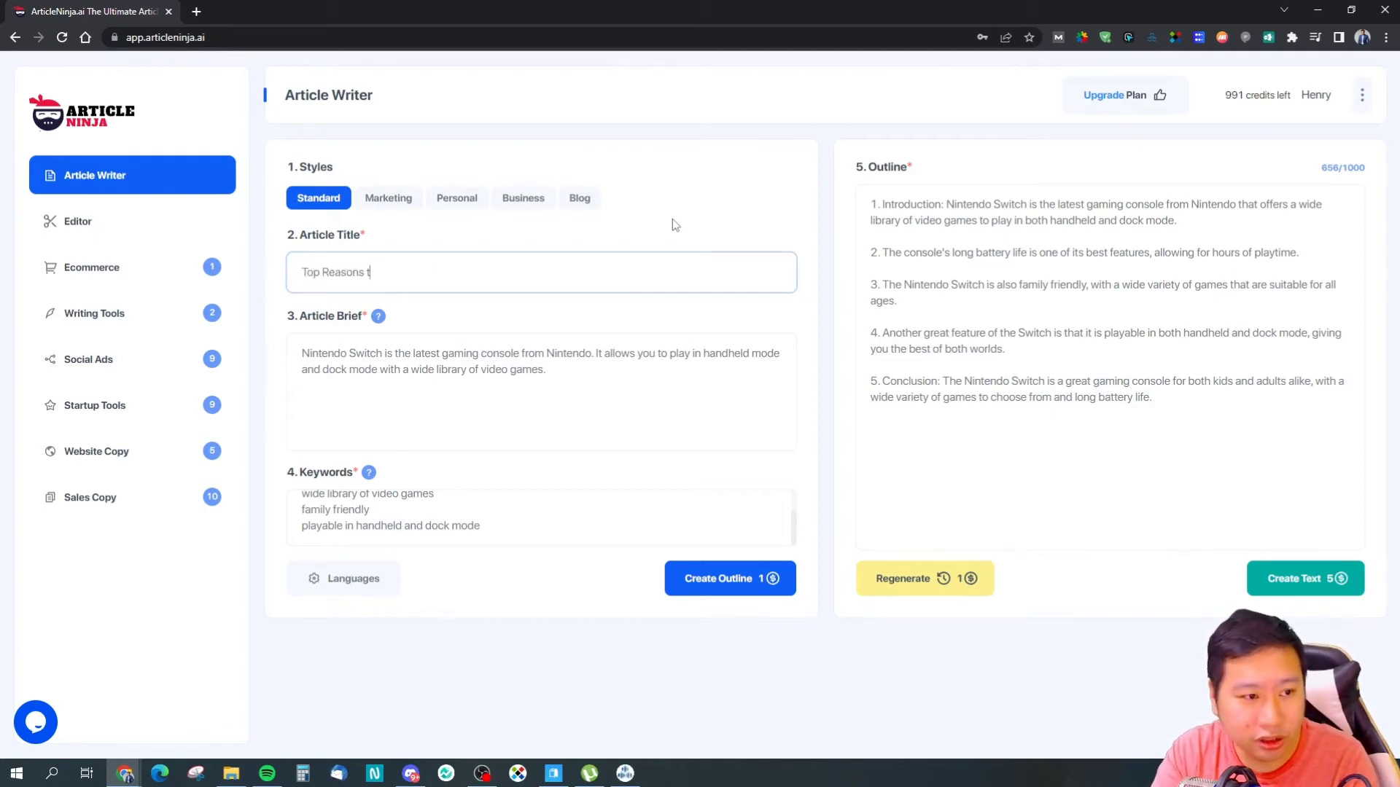
type("o Use")
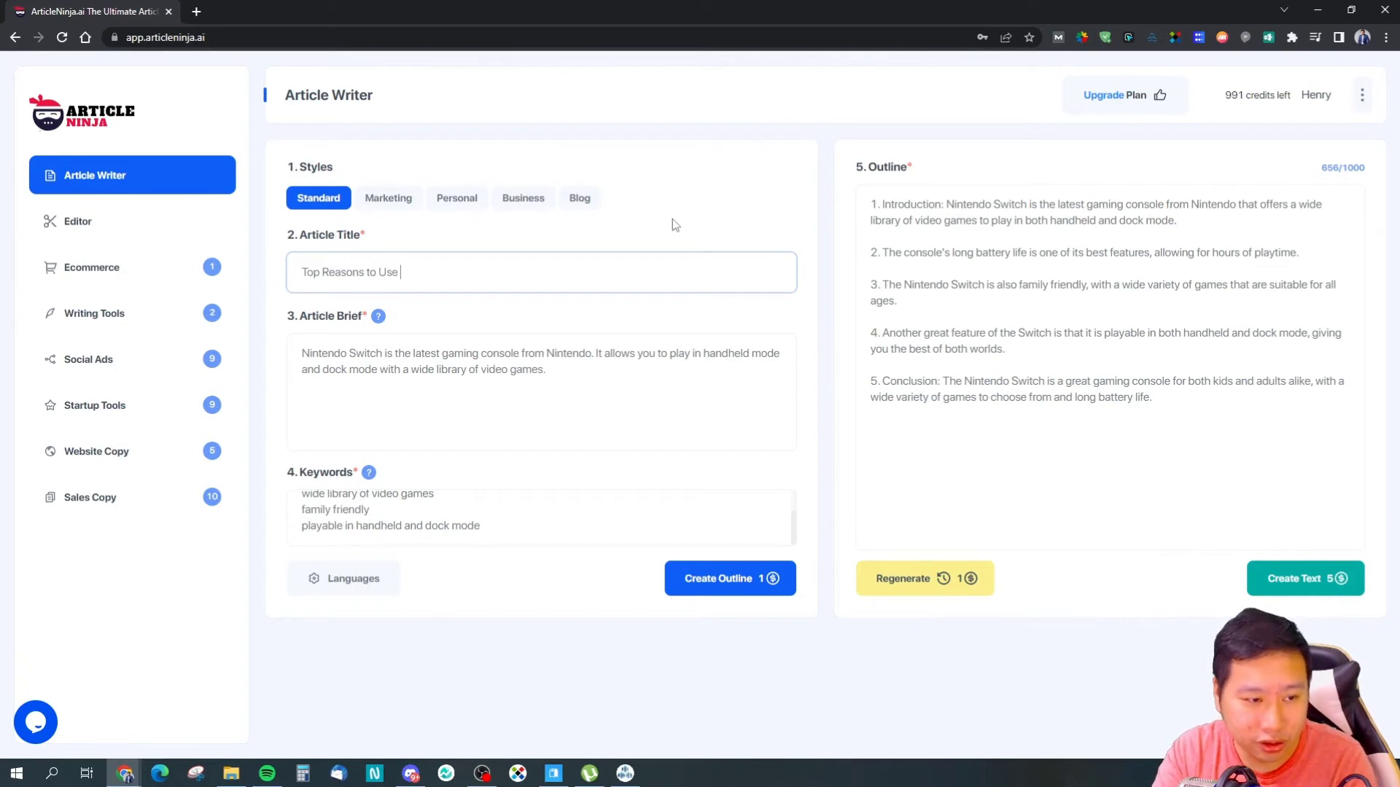
type("WhatsApp")
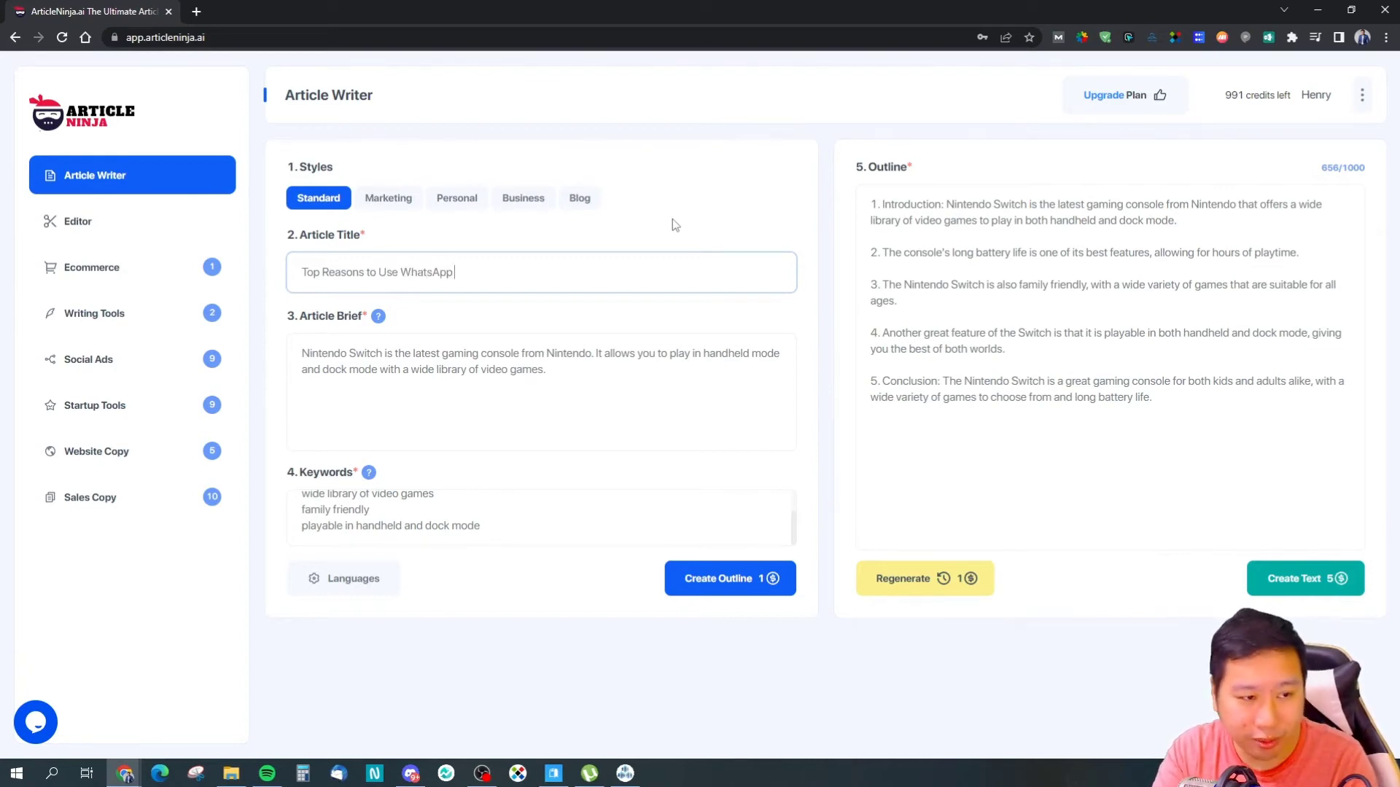
type("Messaging for")
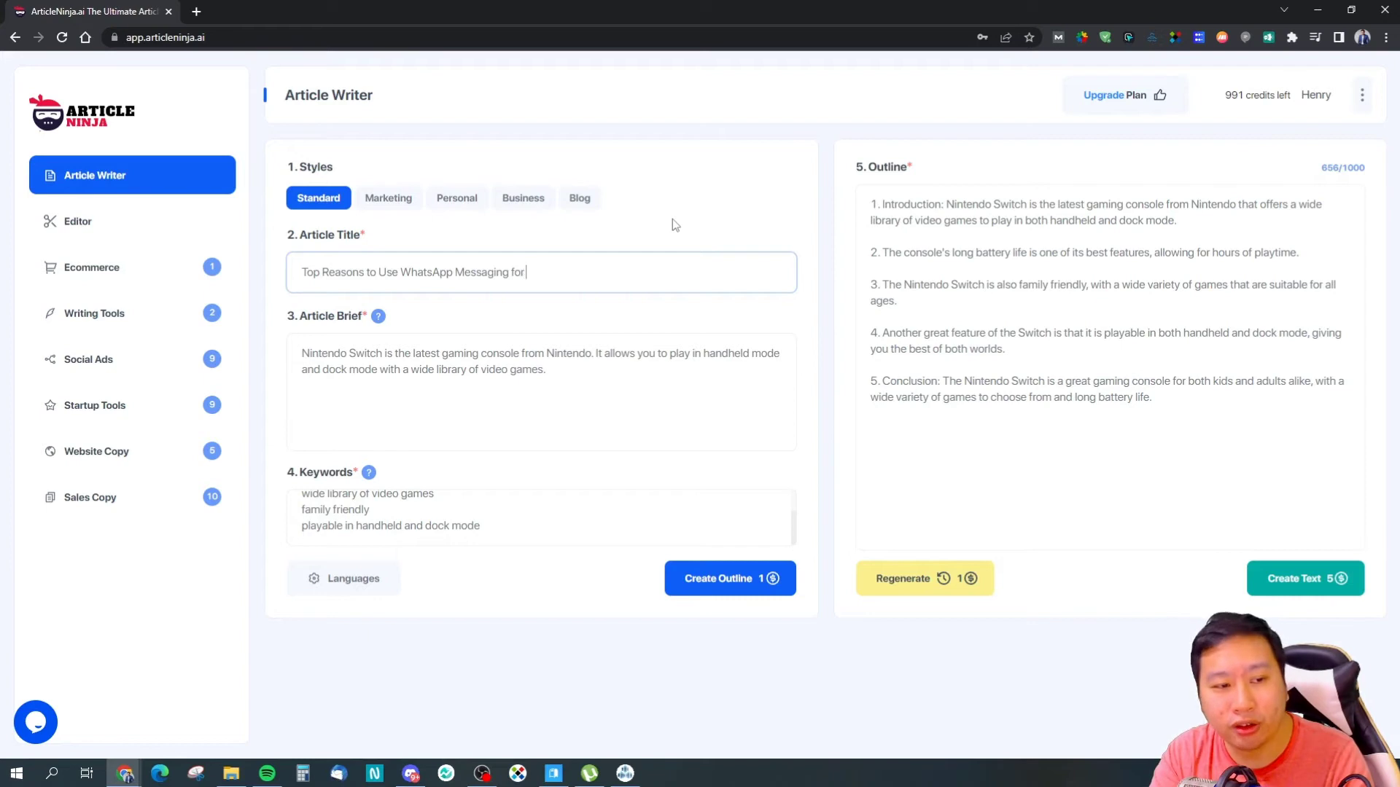
type("Cart Recovery")
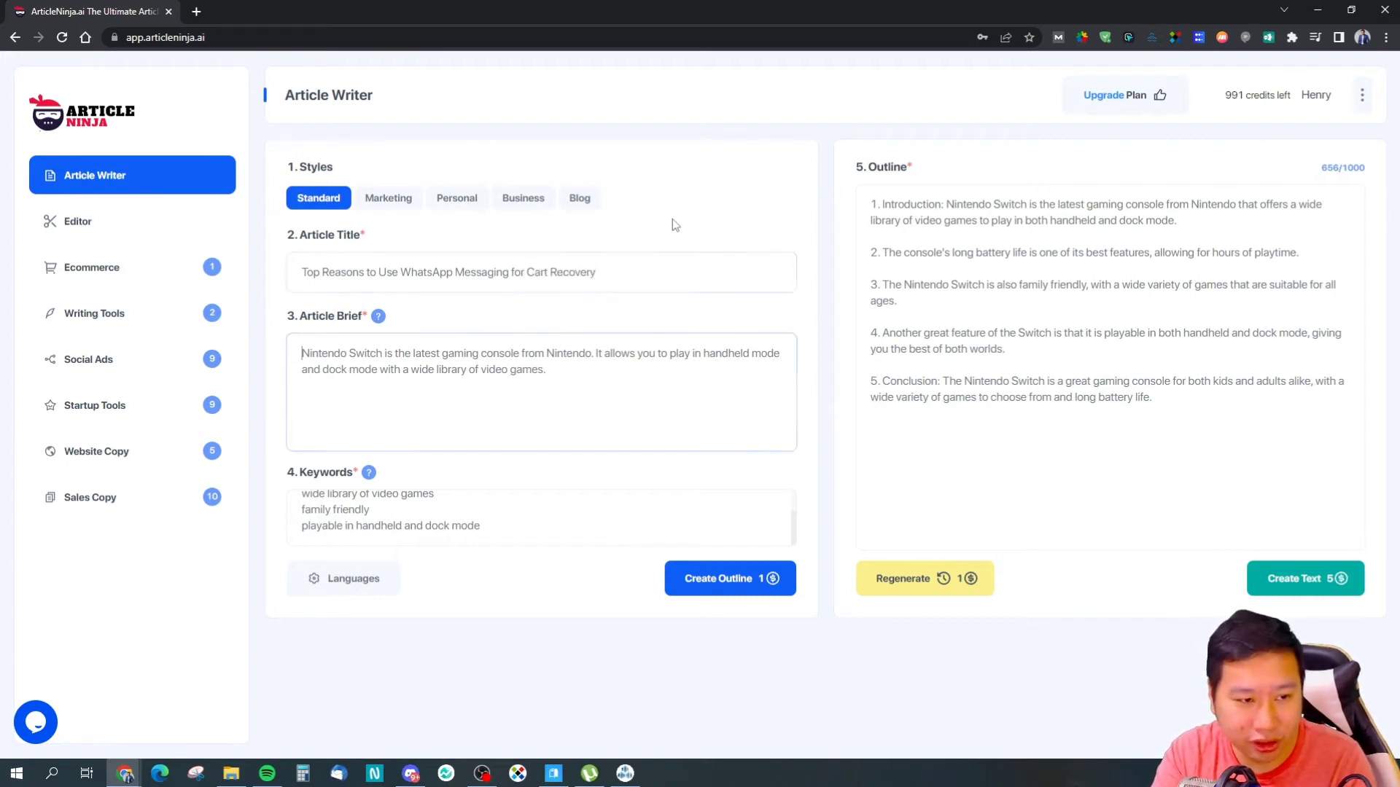
Write in the brief that WhatsApp is the most widely used phone-number-based messaging platform
type("What")
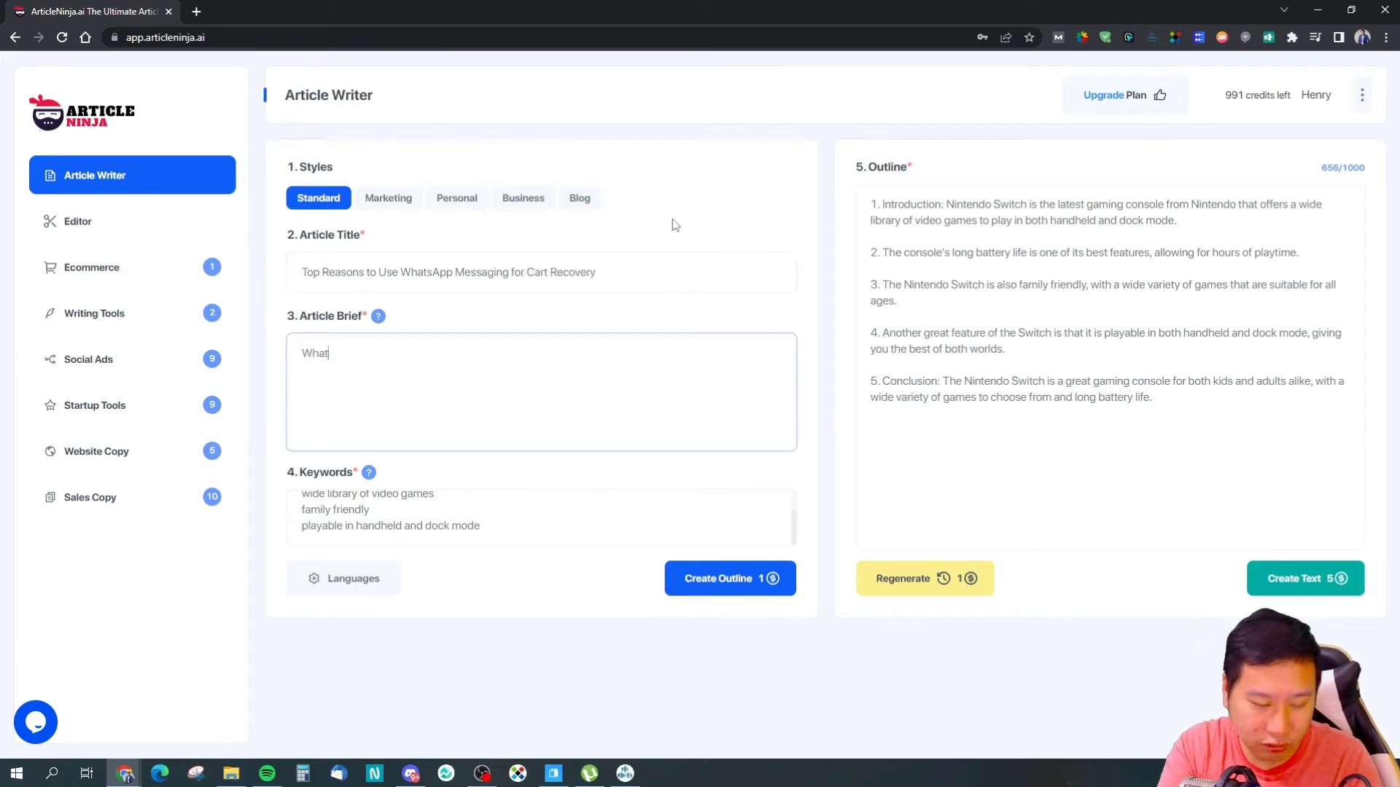
type("WhatsAp")
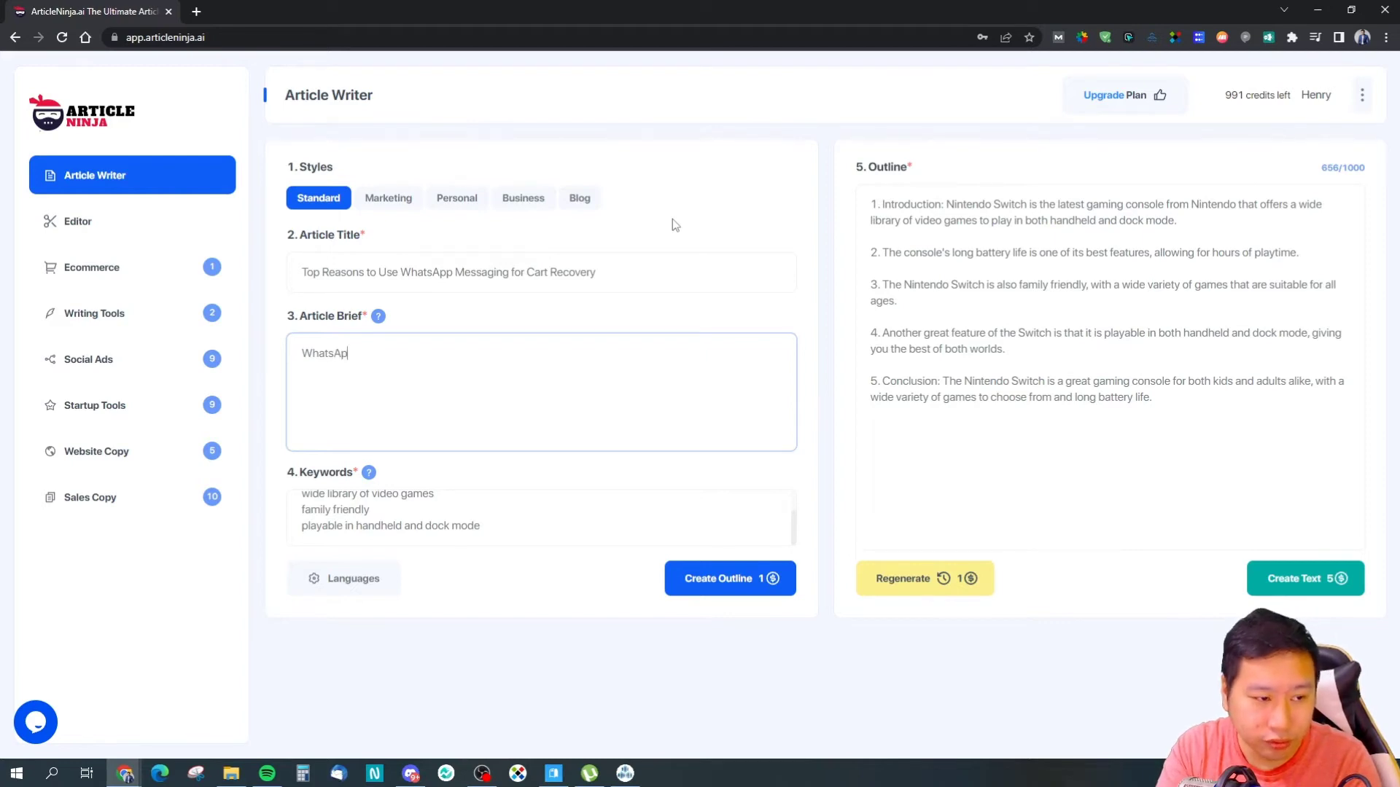
type("is the mos")
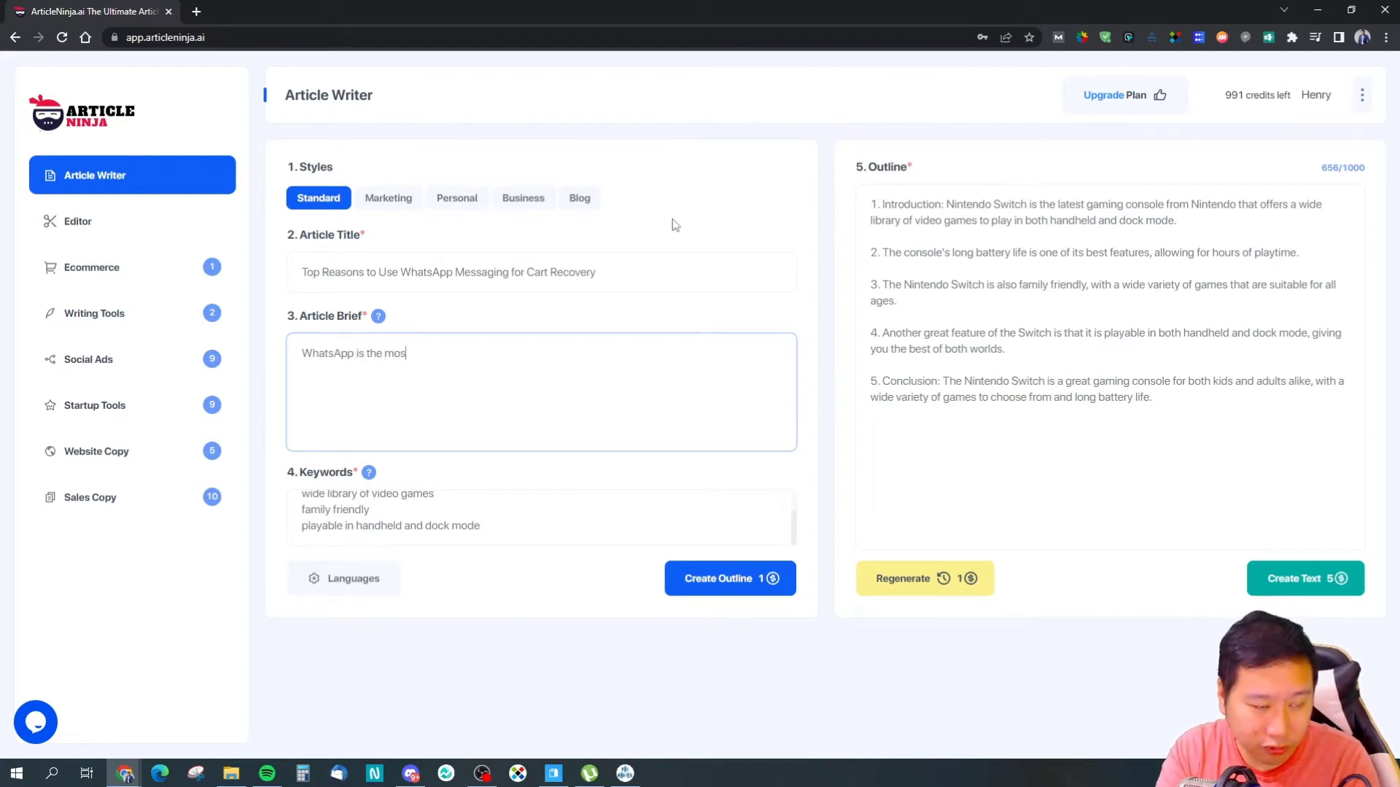
type("t widely")
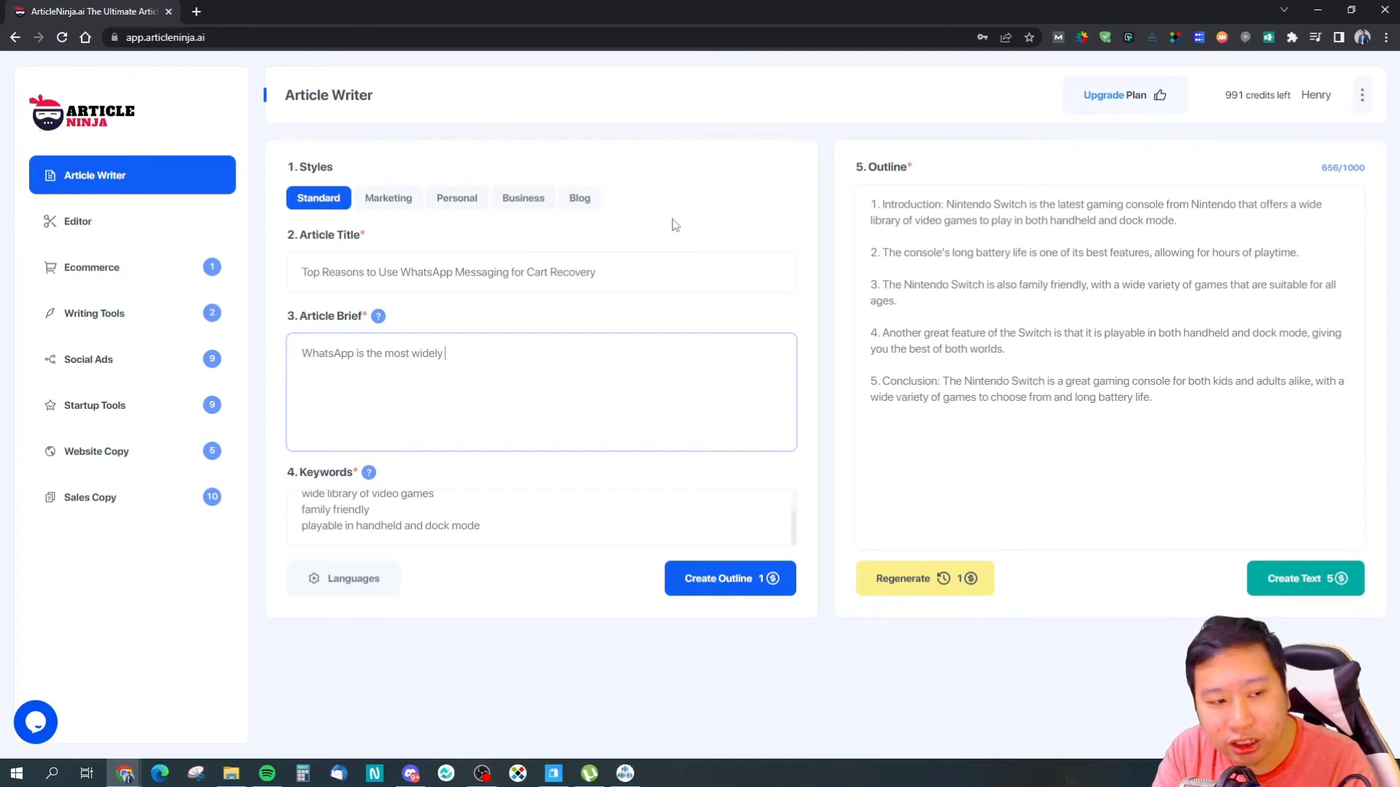
type("used instant")
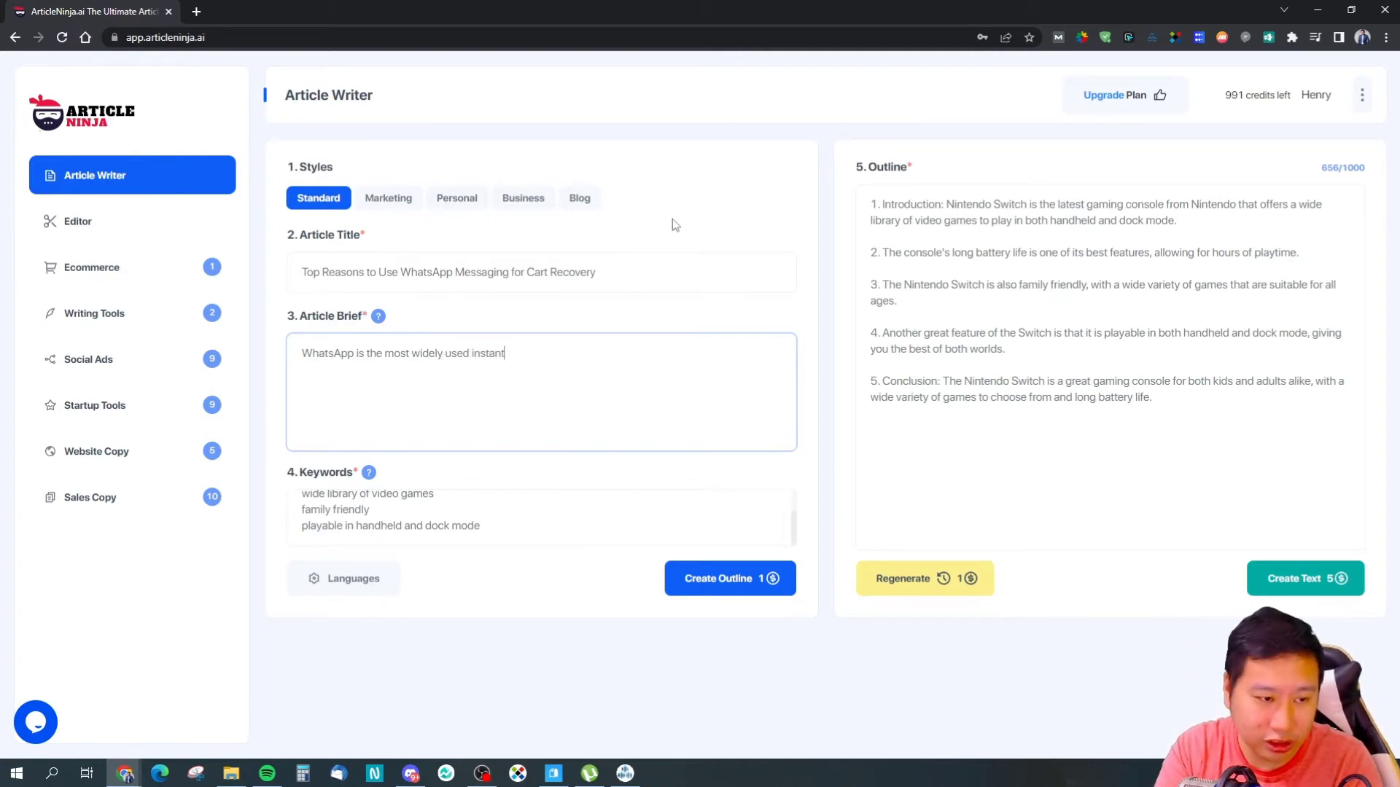
type("messaging platform")
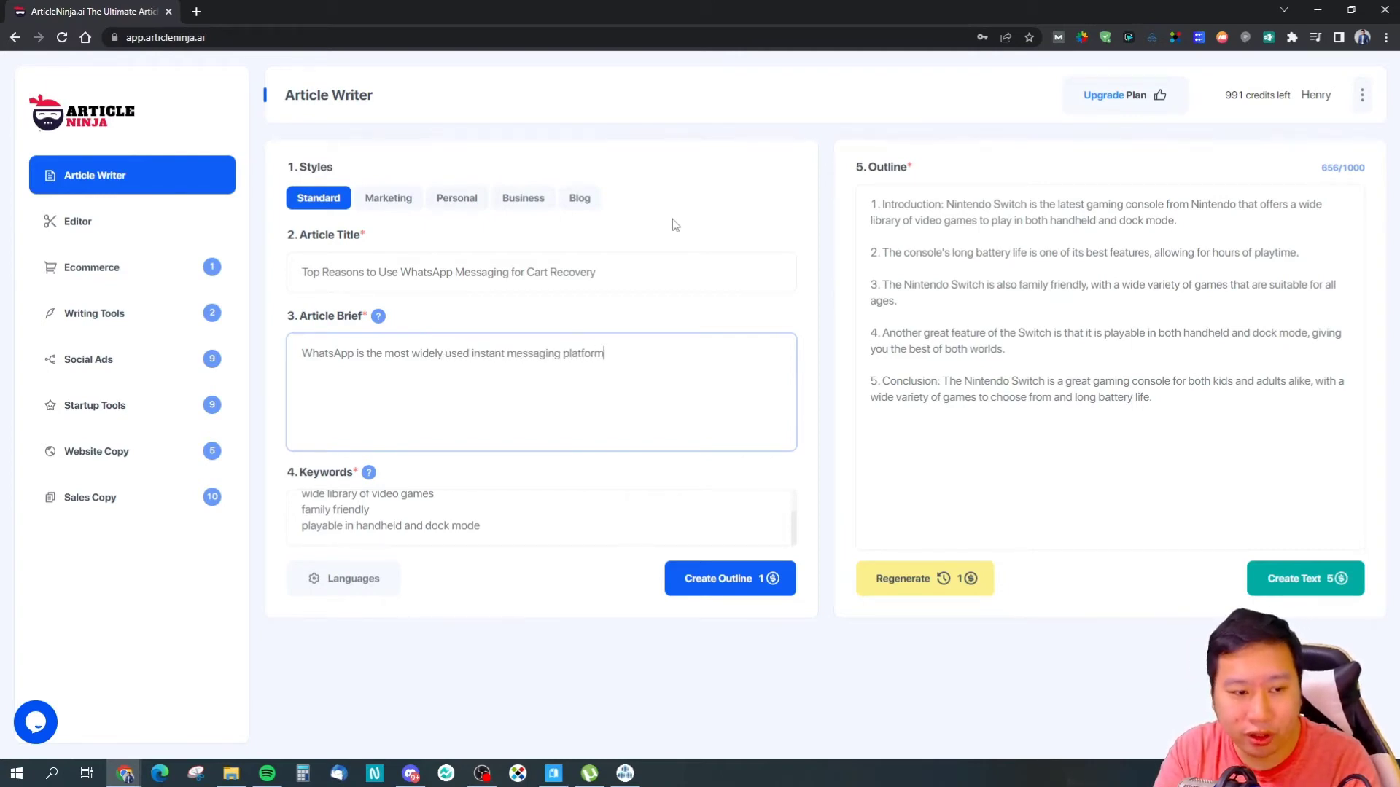
type("that is based on y")
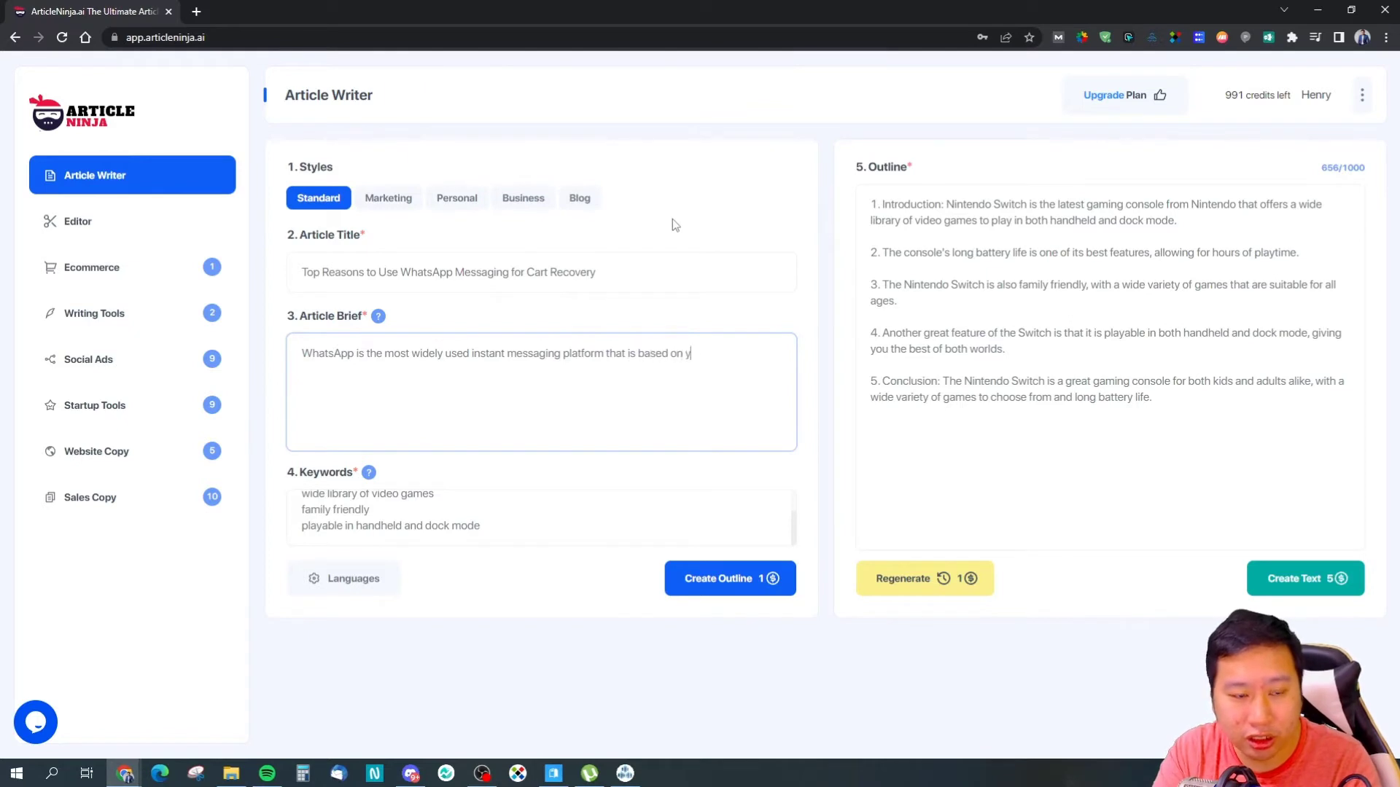
type("our phone num")
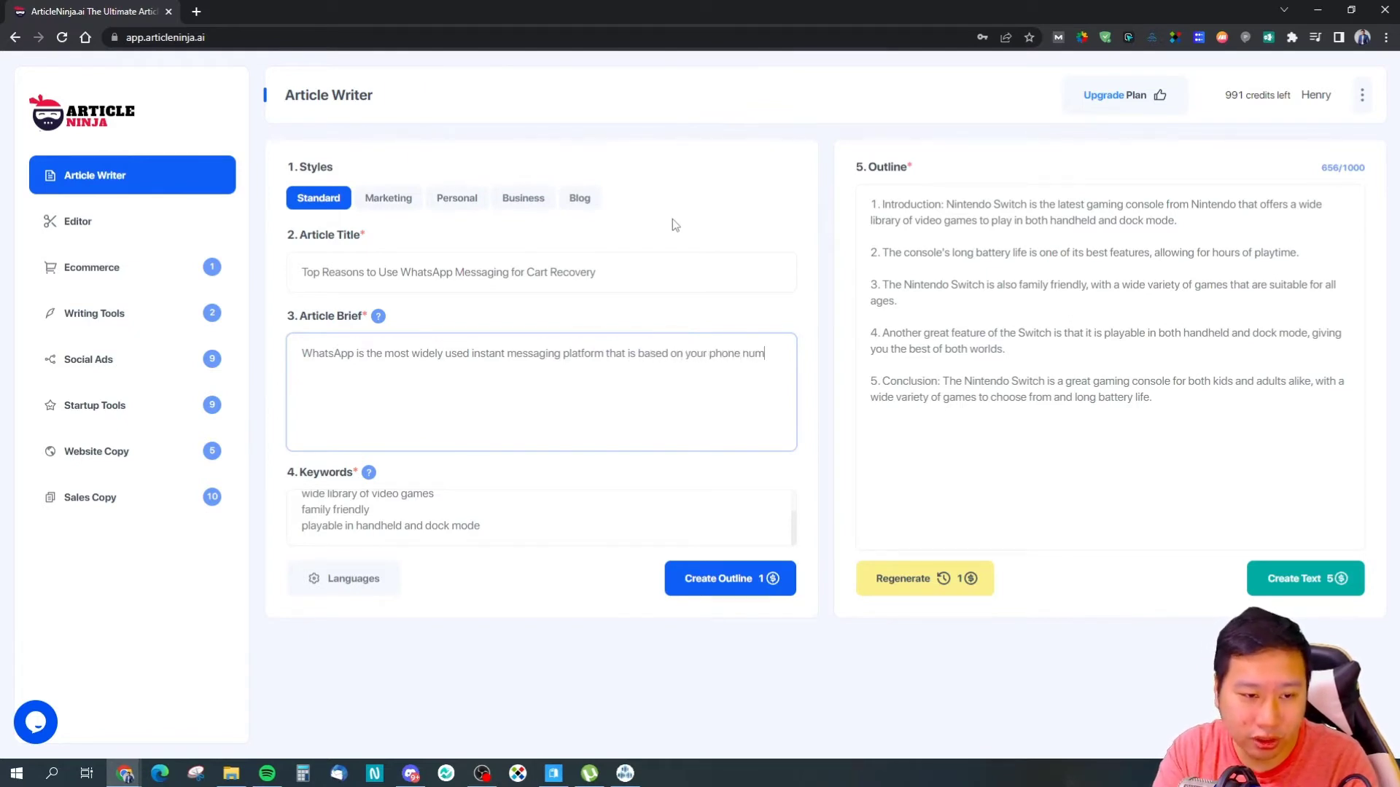
type("ber.")
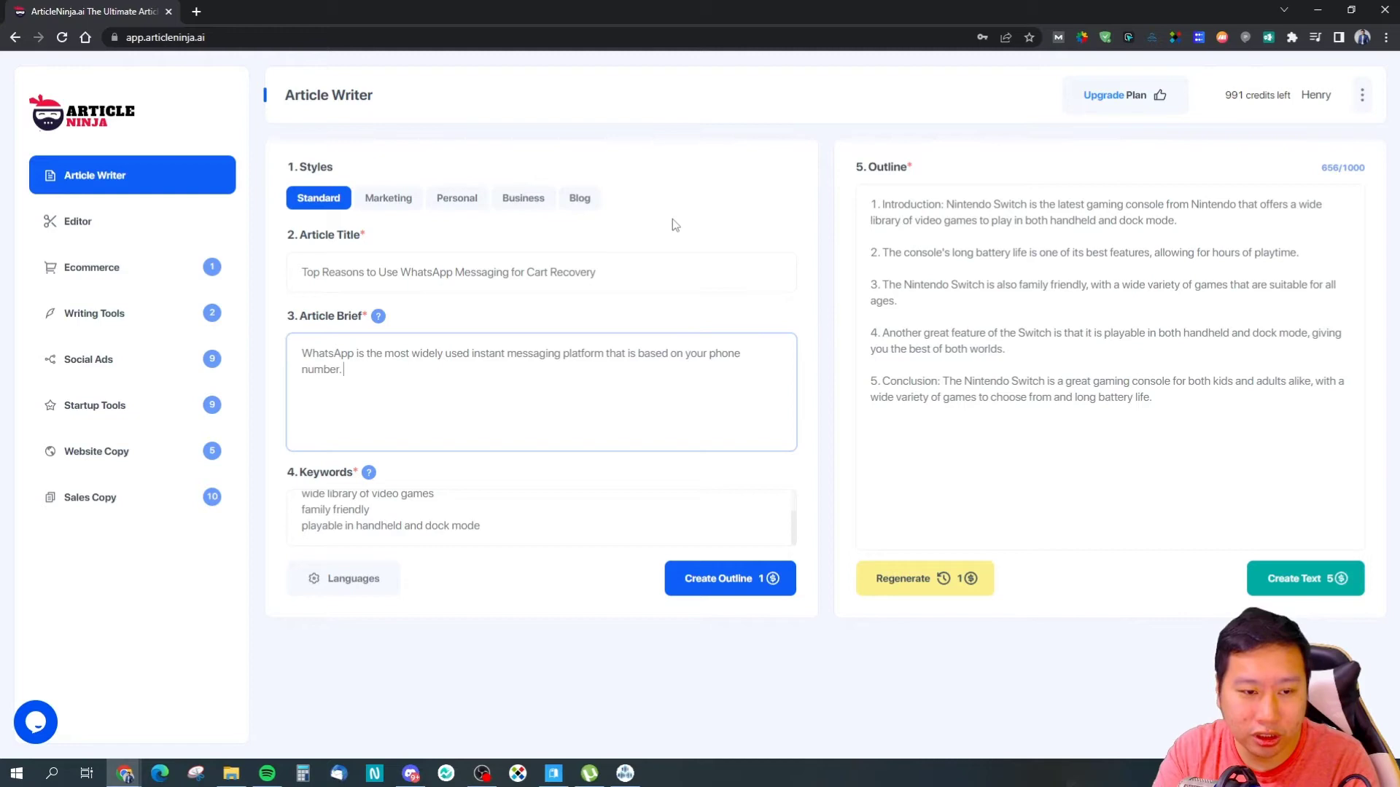
Add its 98% open rate and cart recovery messages as profitable messages to send customers
type("It has a 98%")
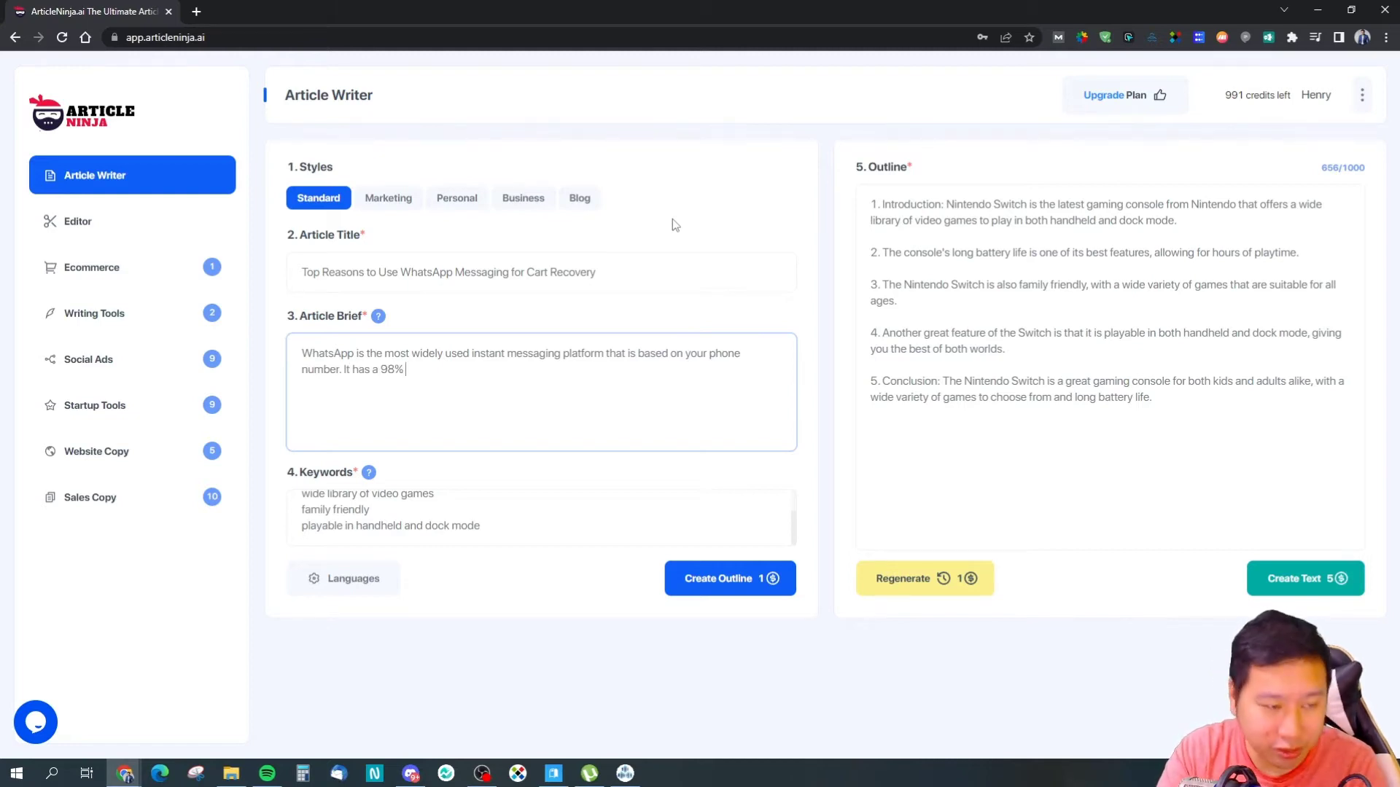
type("open rate a")
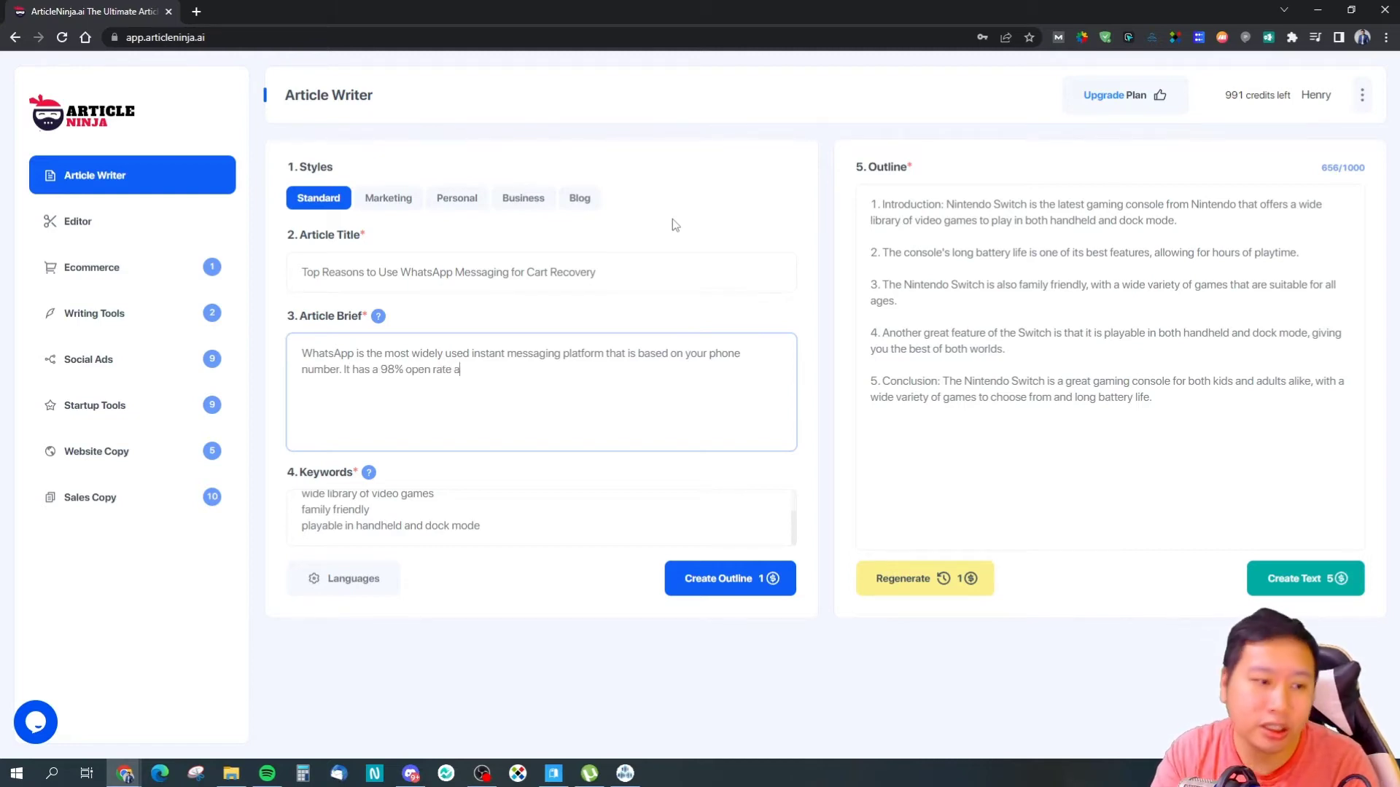
key("Backspace")
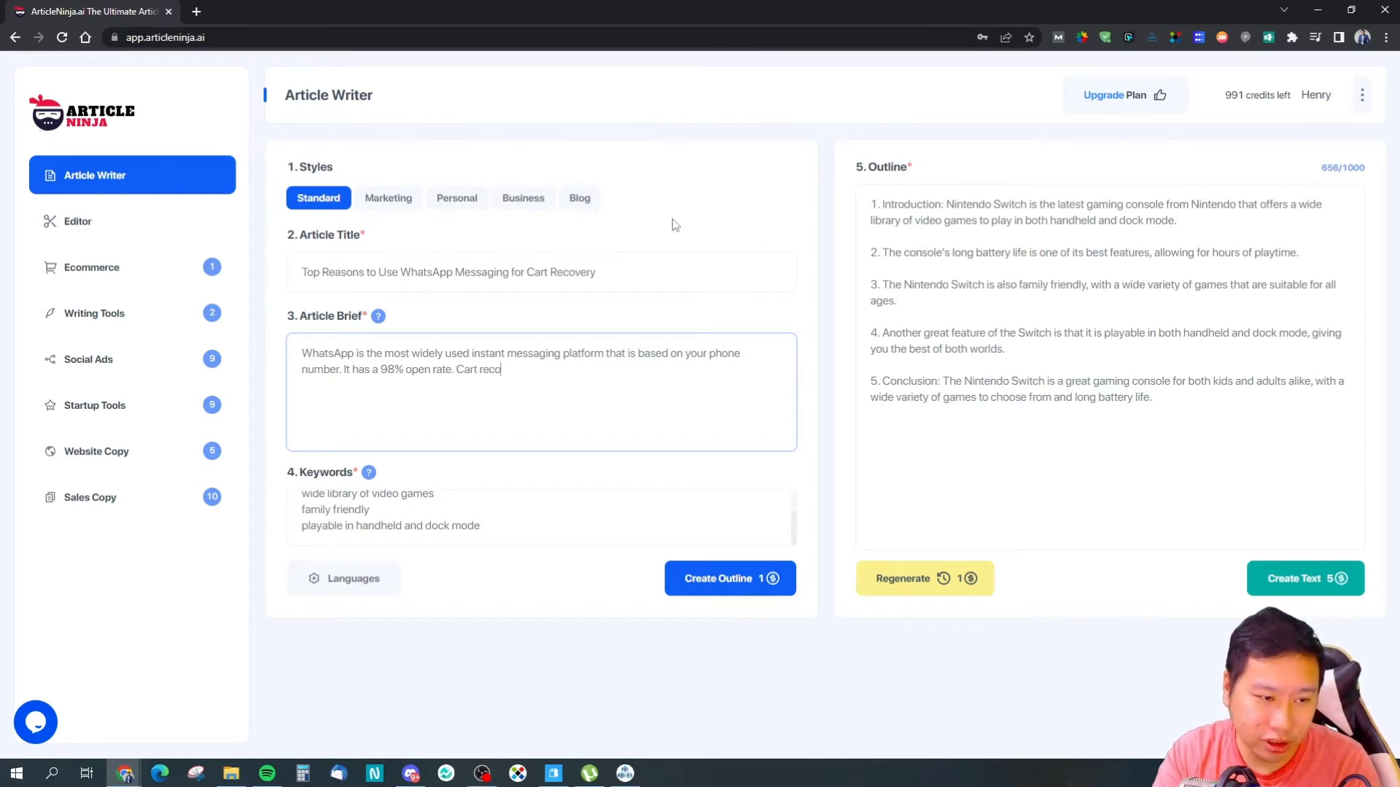
type("very messages are the most highly profit")
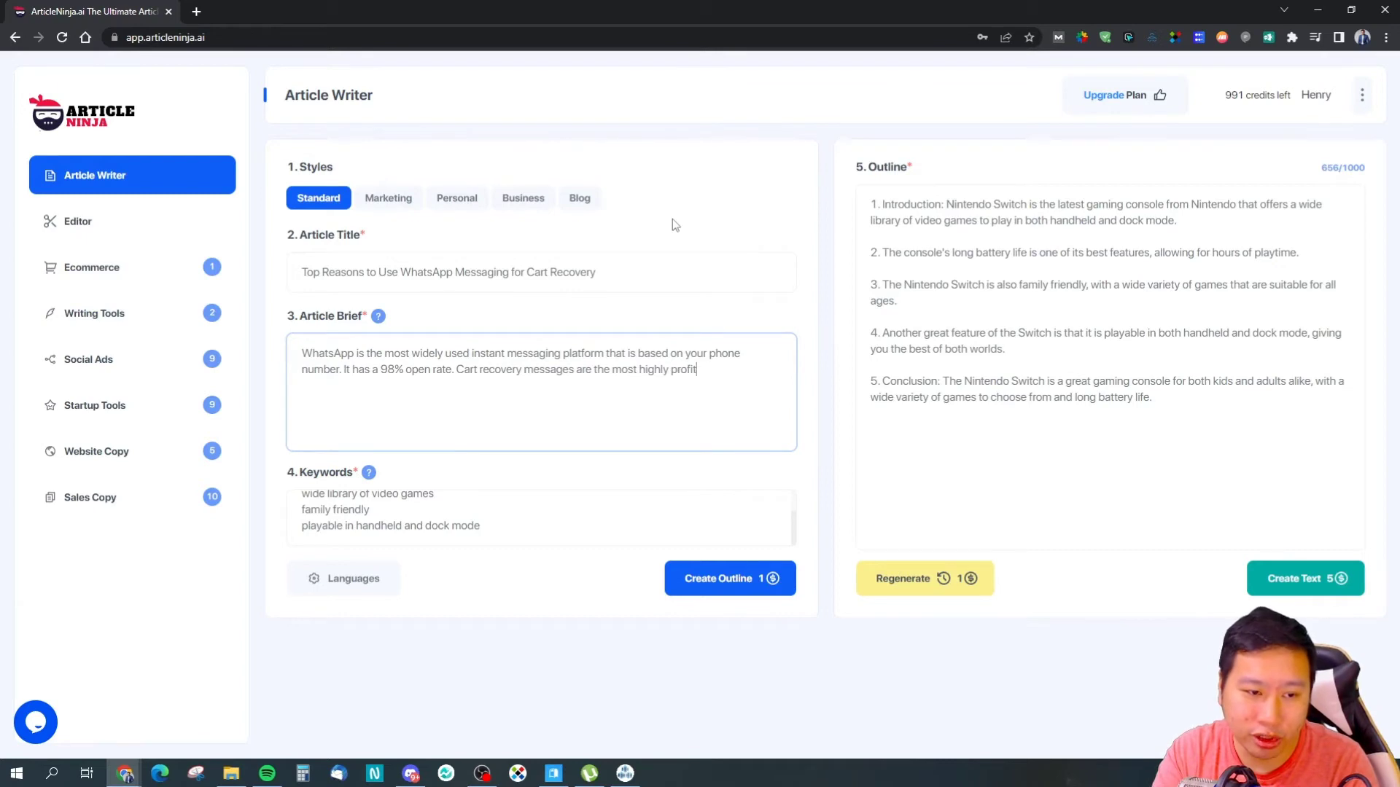
type("able")
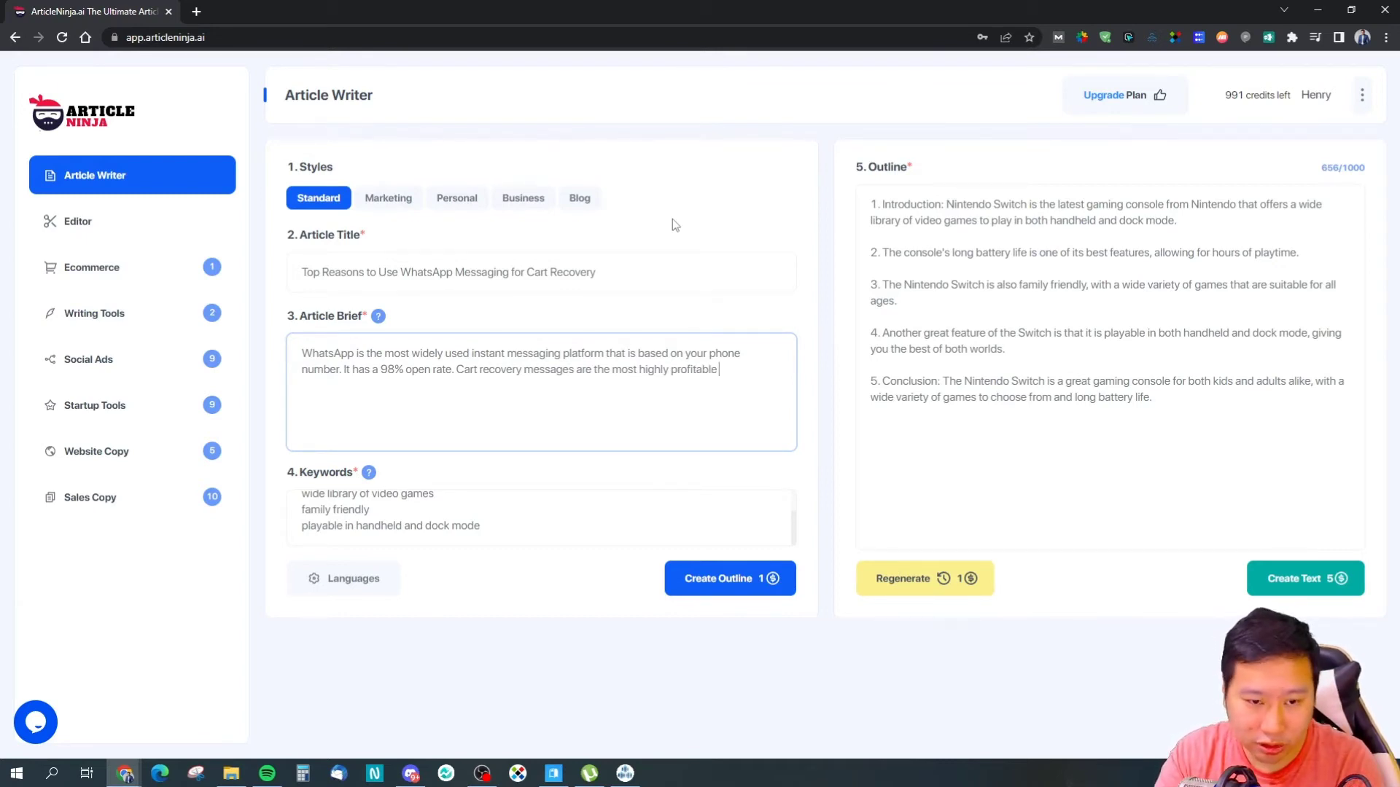
type("messages")
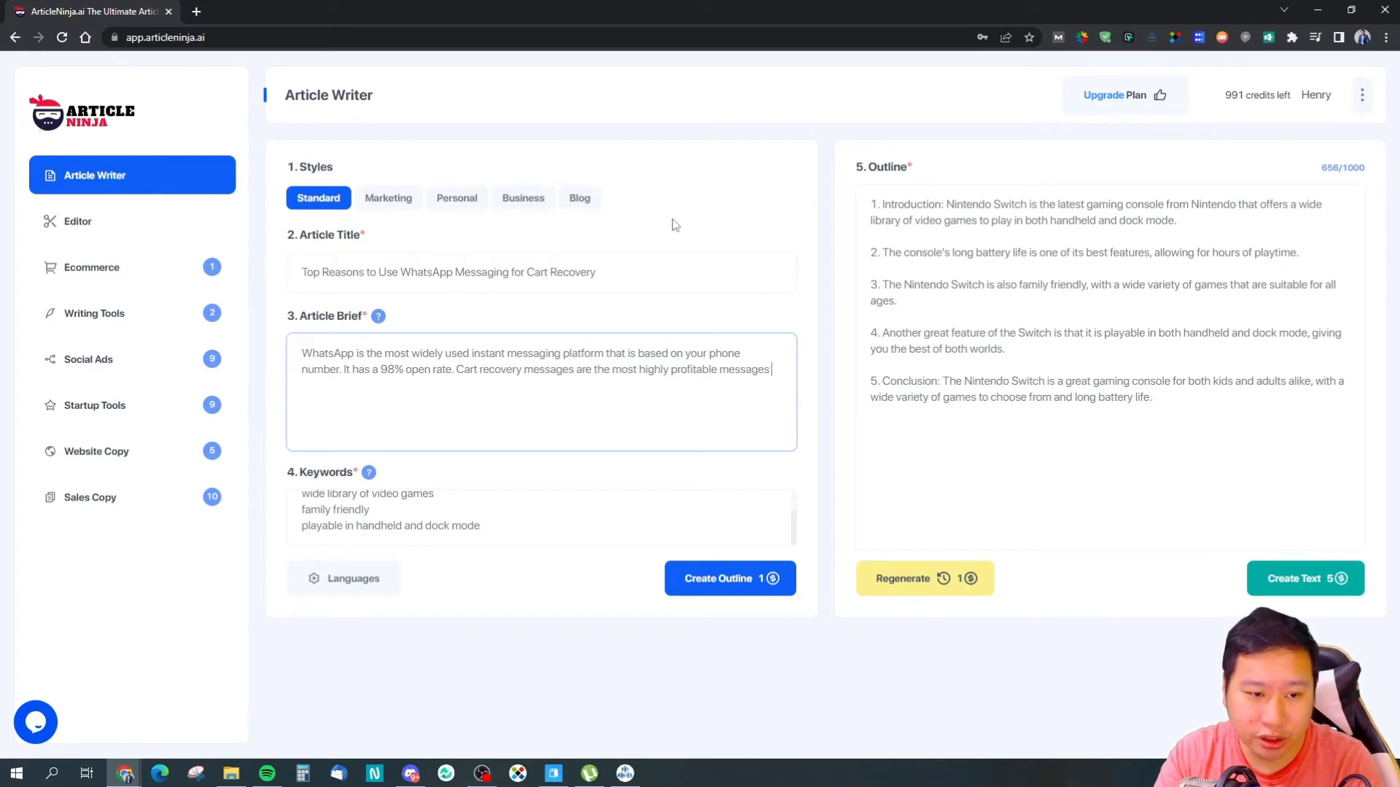
type("you can send out to")
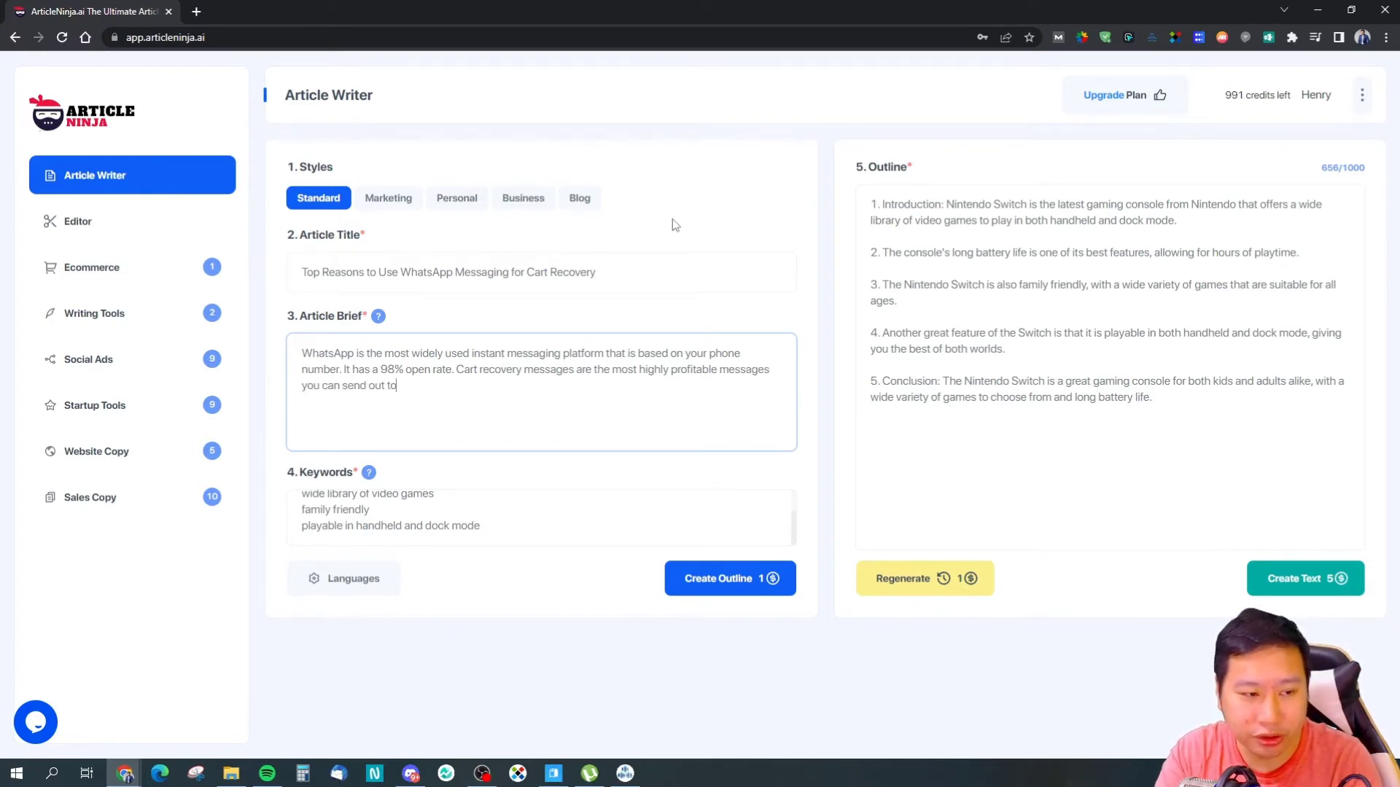
type("your customers.")
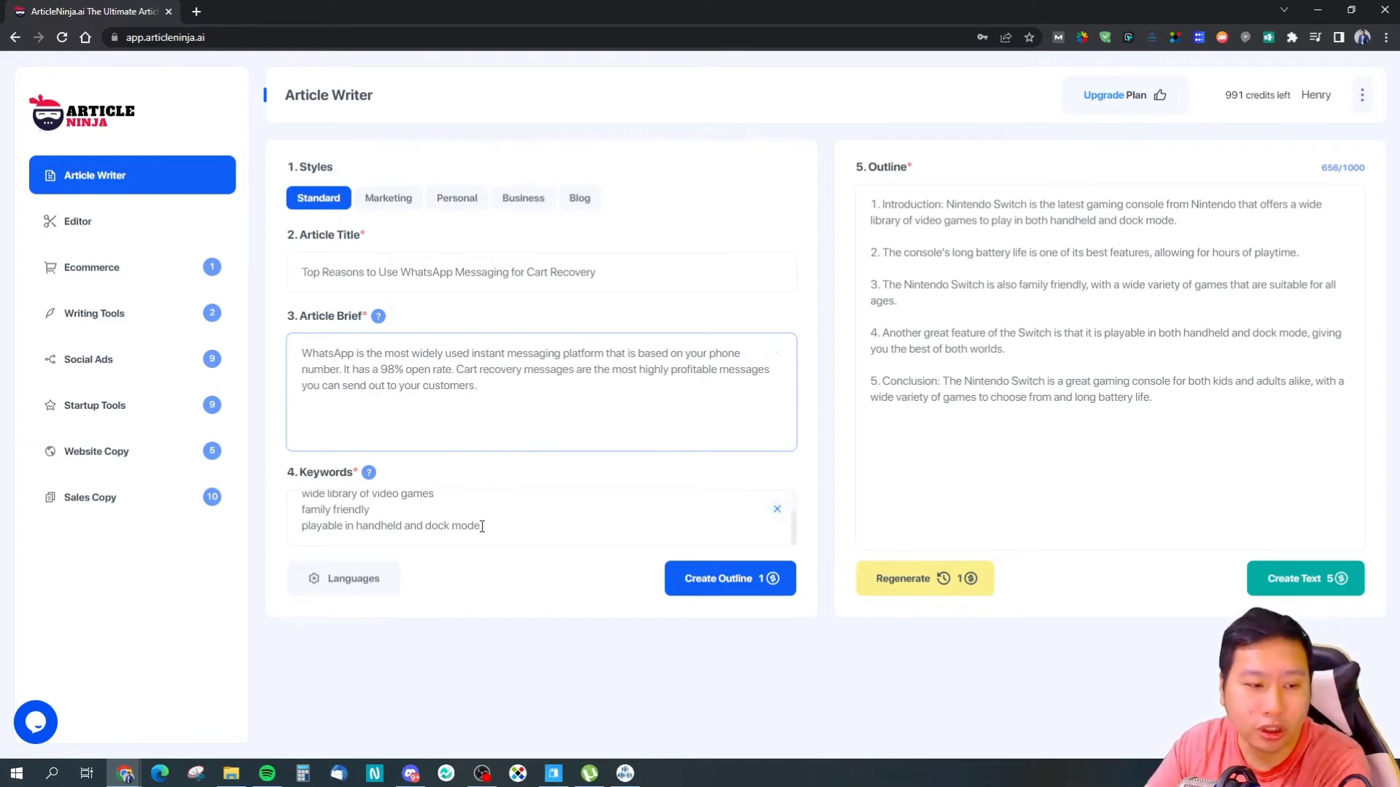
Type an extra brief sentence about sending cart recovery messages, then delete it
type("Wi")
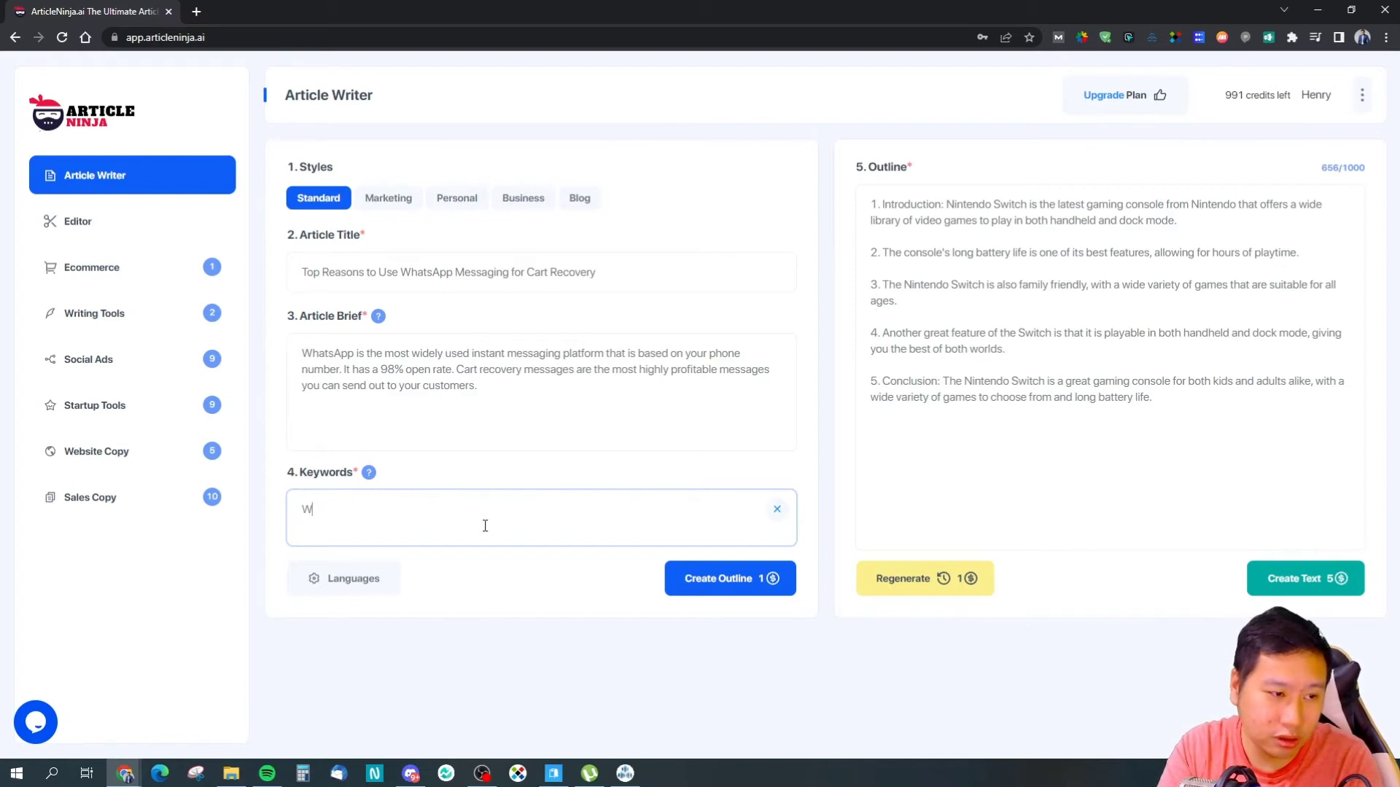
type("hatsApp")
left_click(542, 392)
type(" W")
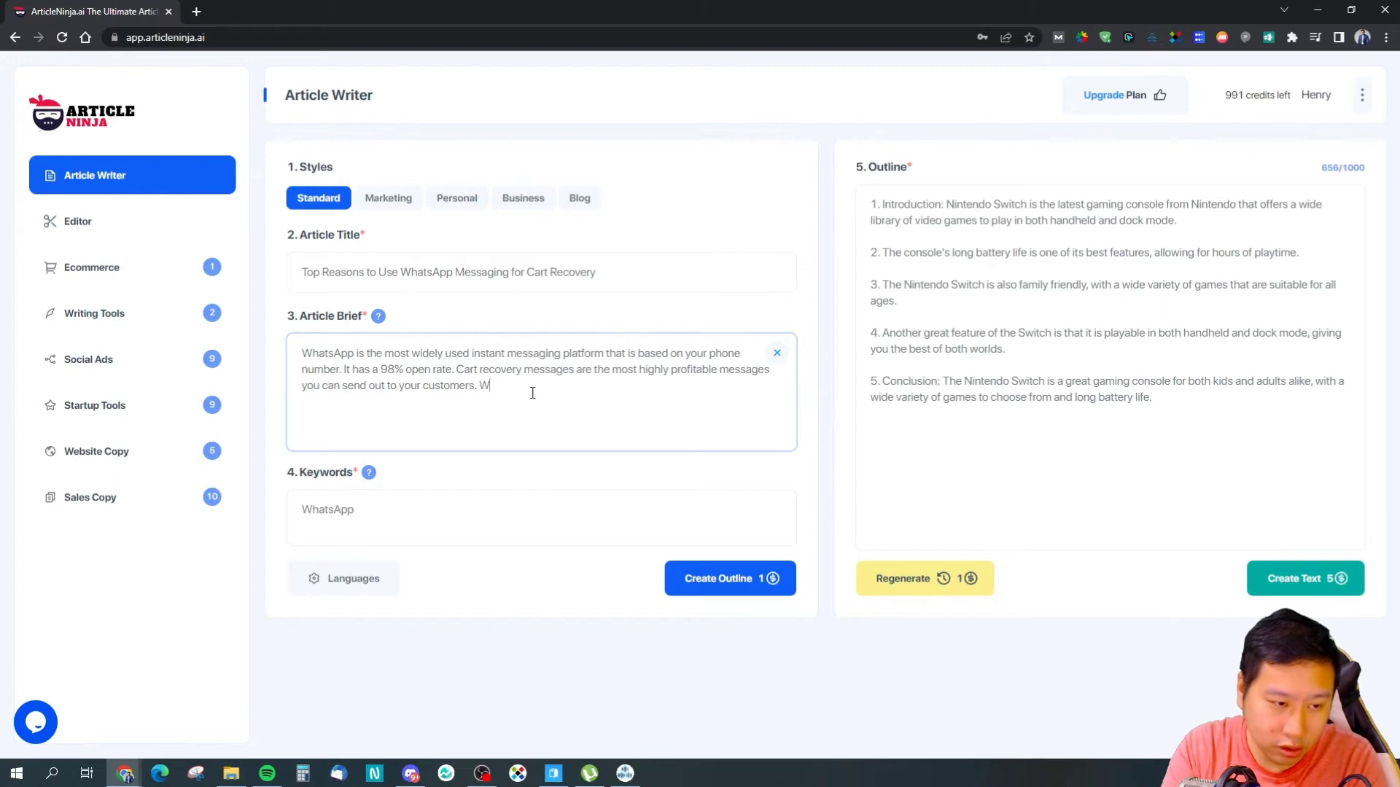
type("Instead of just sending o")
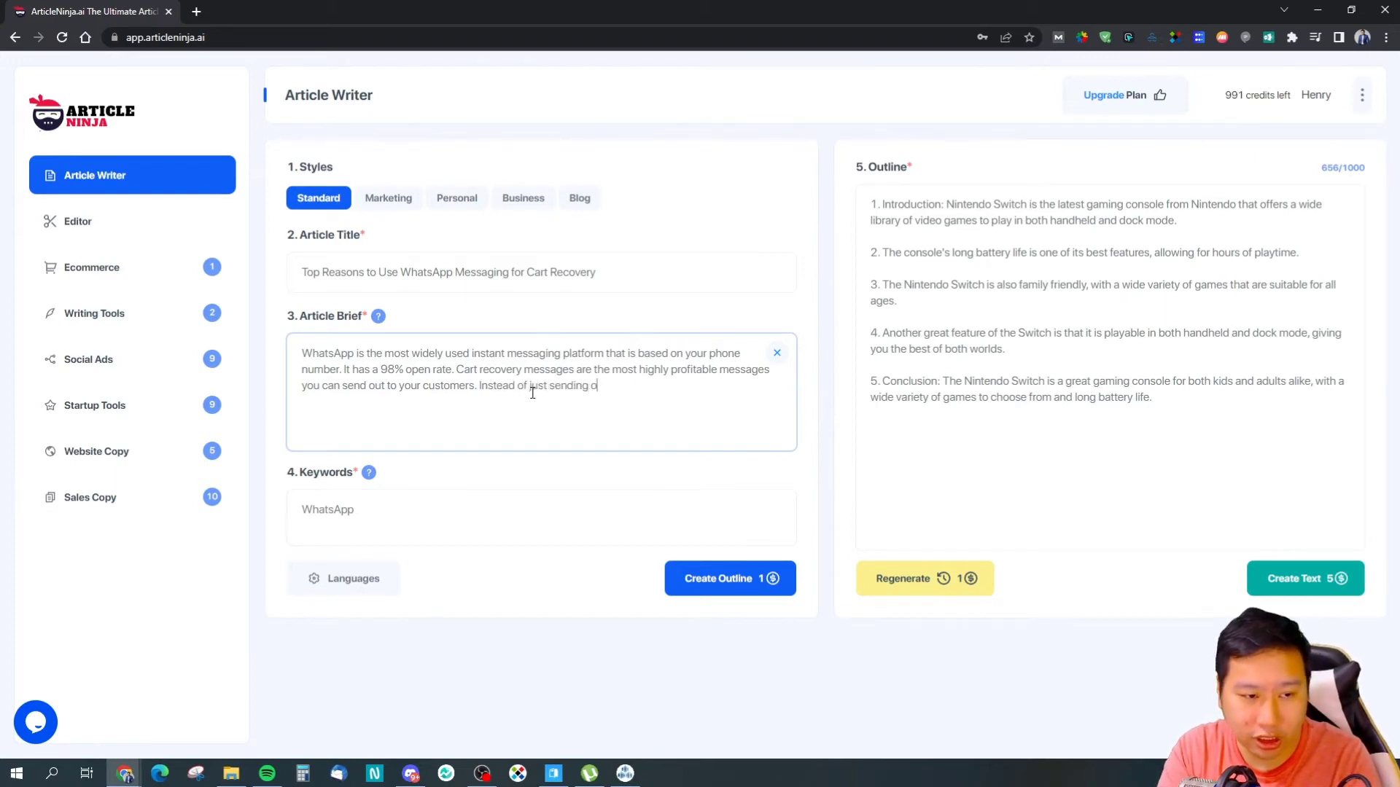
type("ut emails, we should")
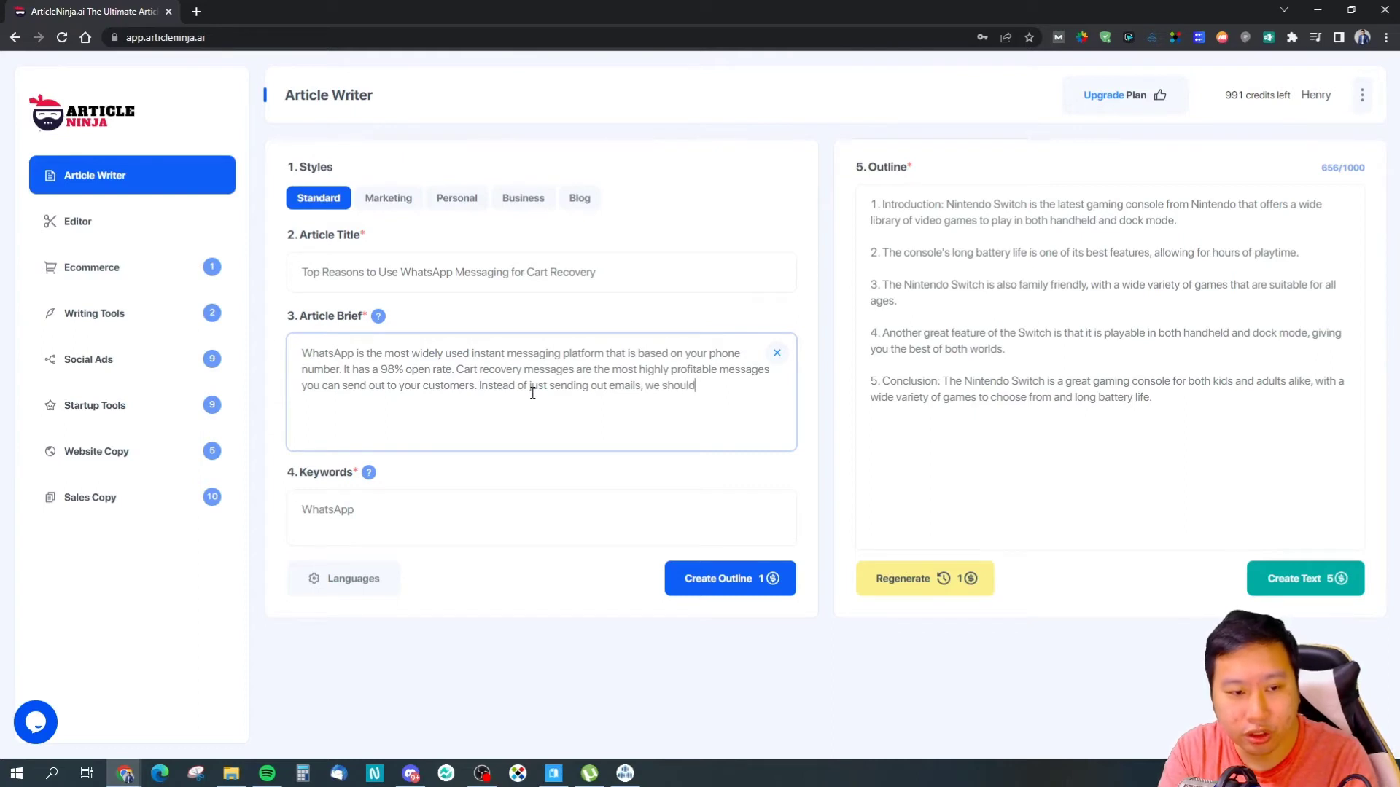
type("also send out ac")
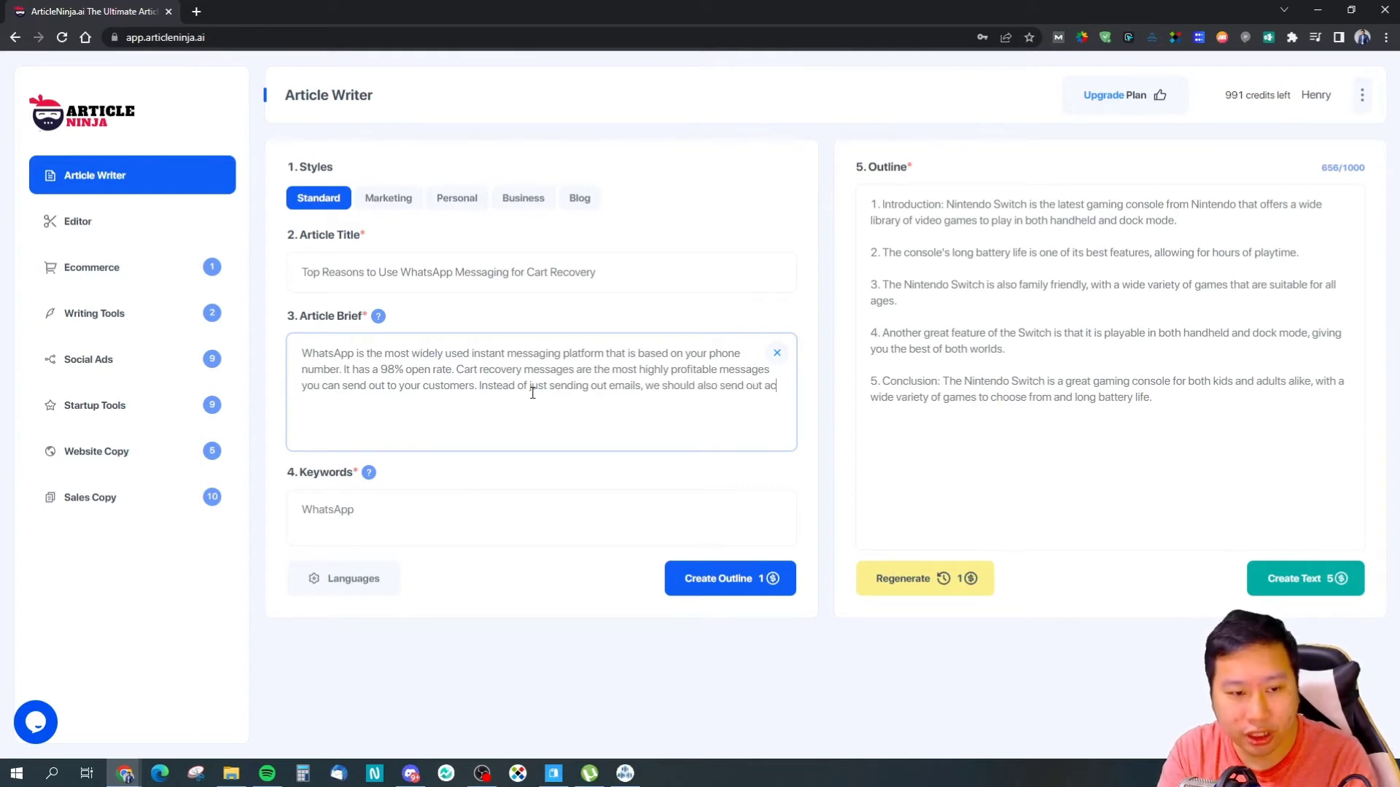
type("cart recovery messa")
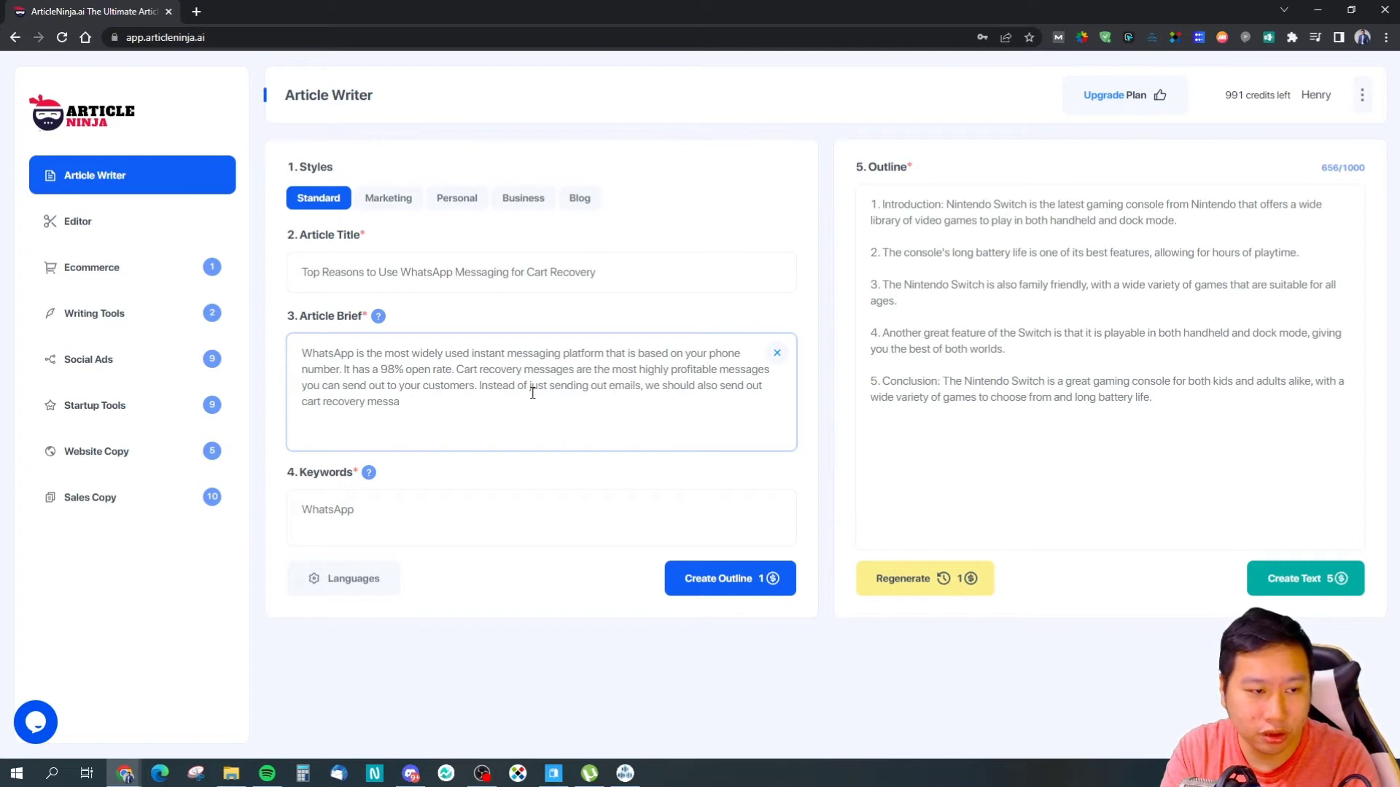
key("Backspace")
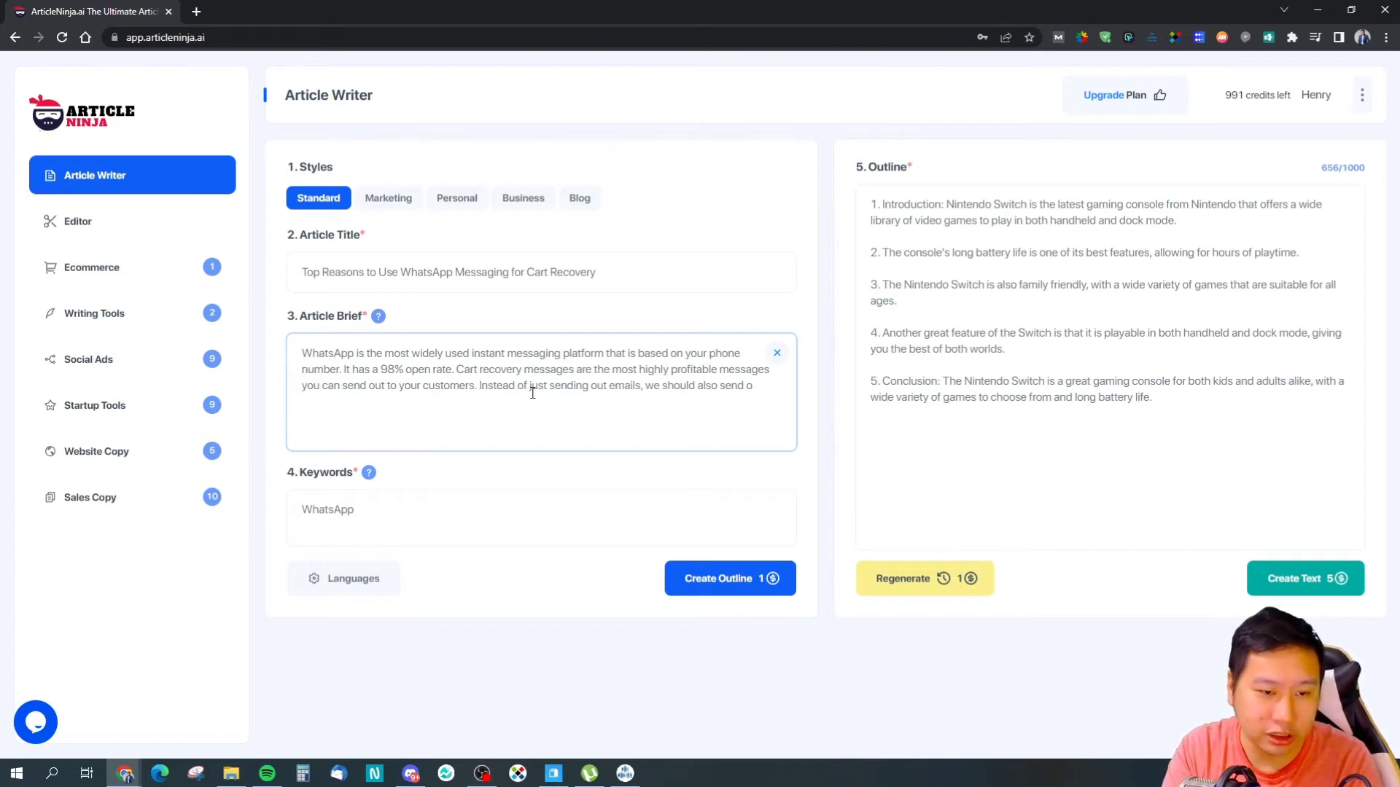
key("Backspace")
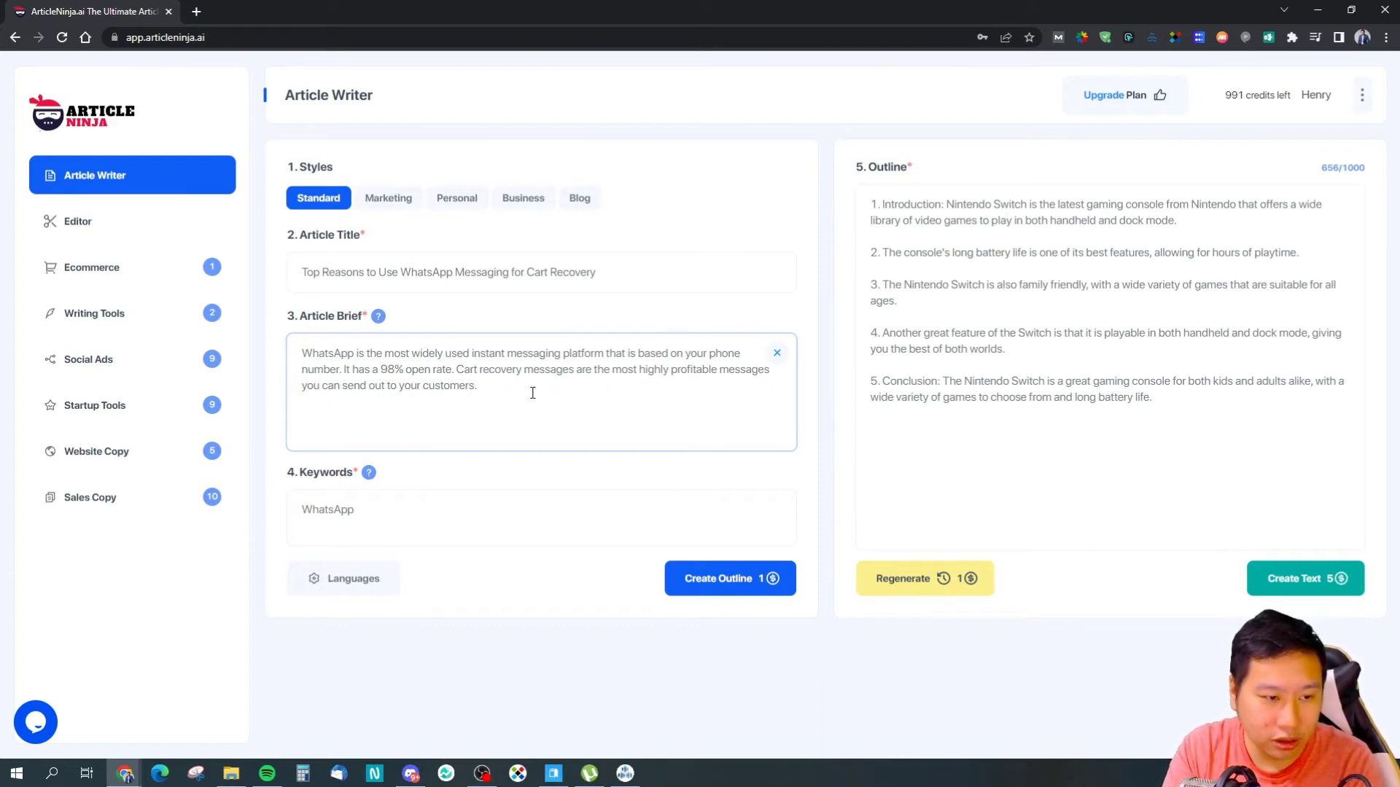
Enter the keywords API, Gateway, Cart recovery messages and abandoned carts on new lines
left_click(541, 517)
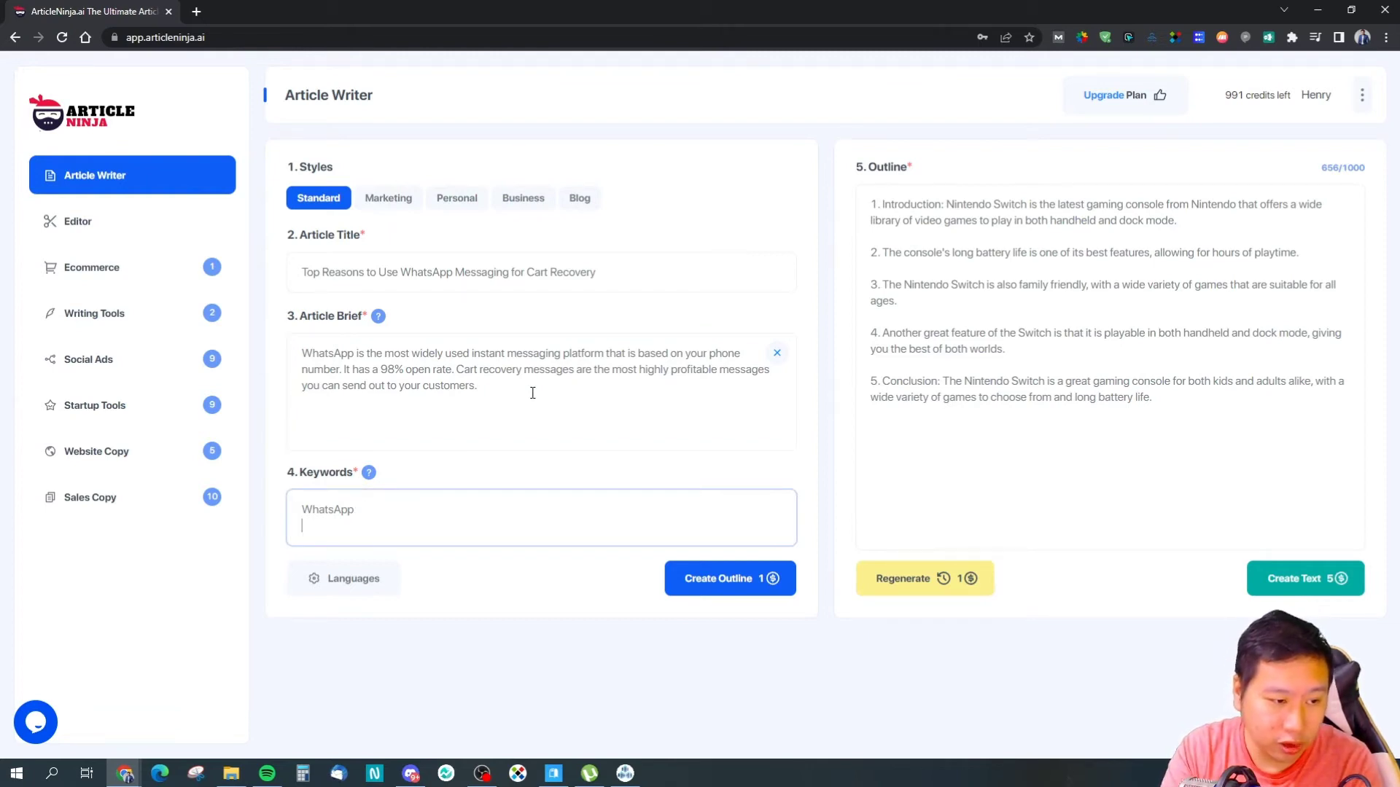
type("API")
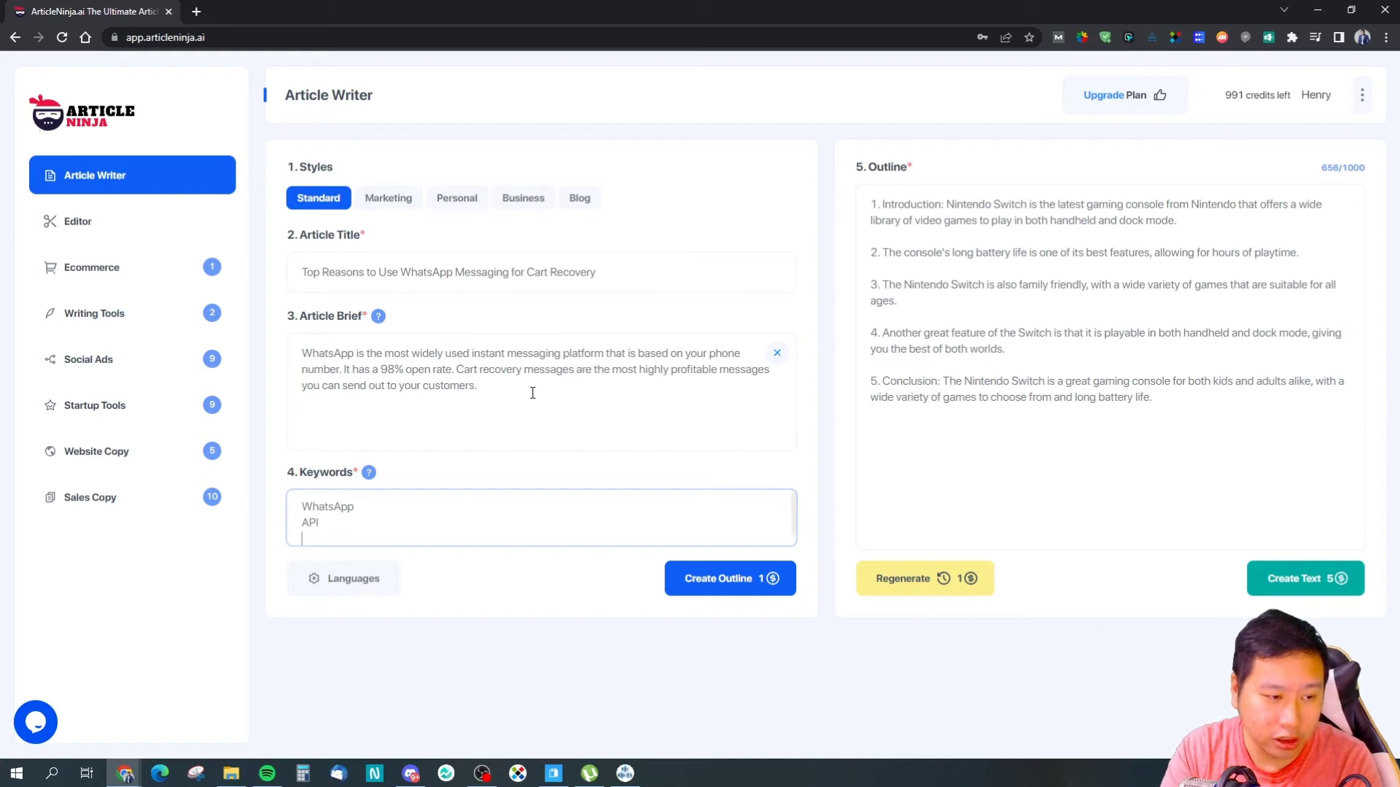
type("Gateway")
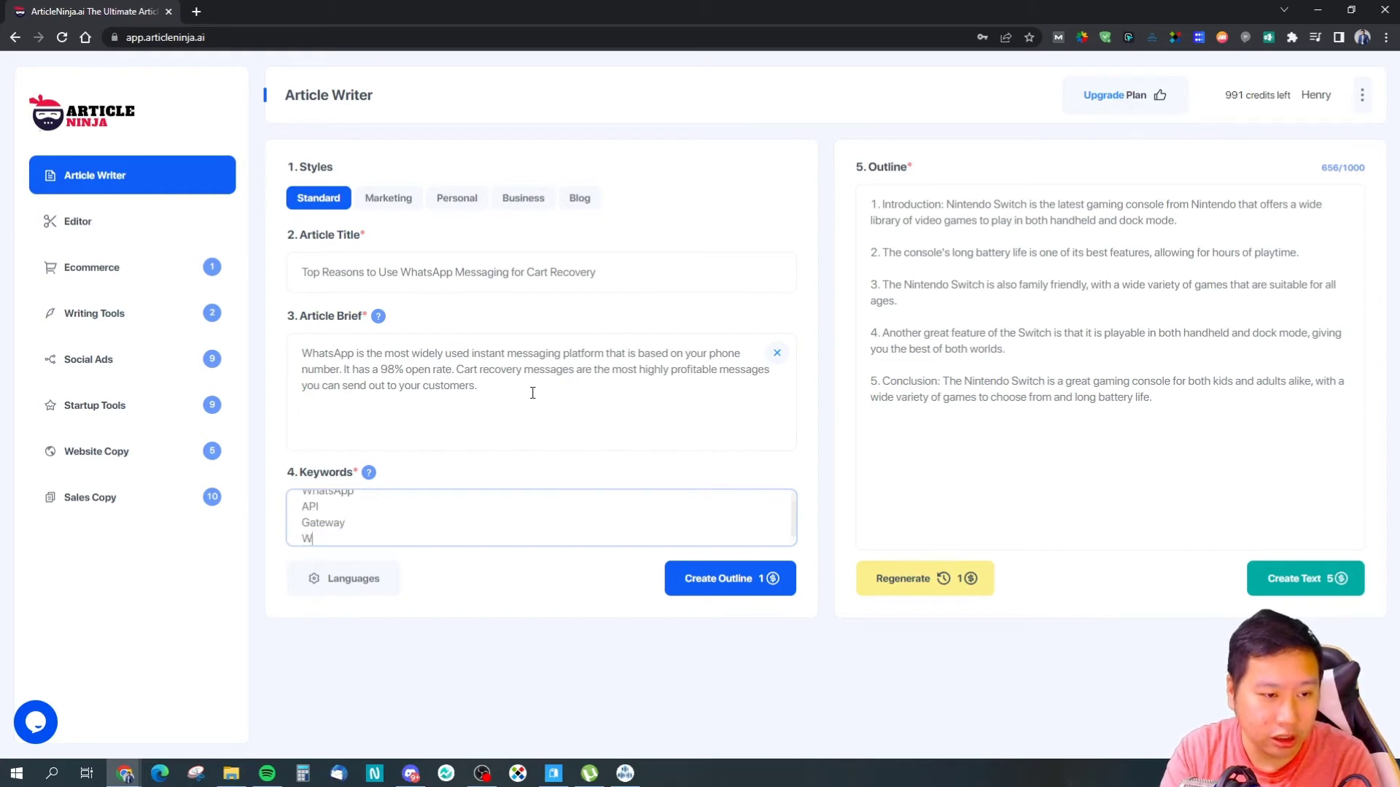
type("Cart recovery")
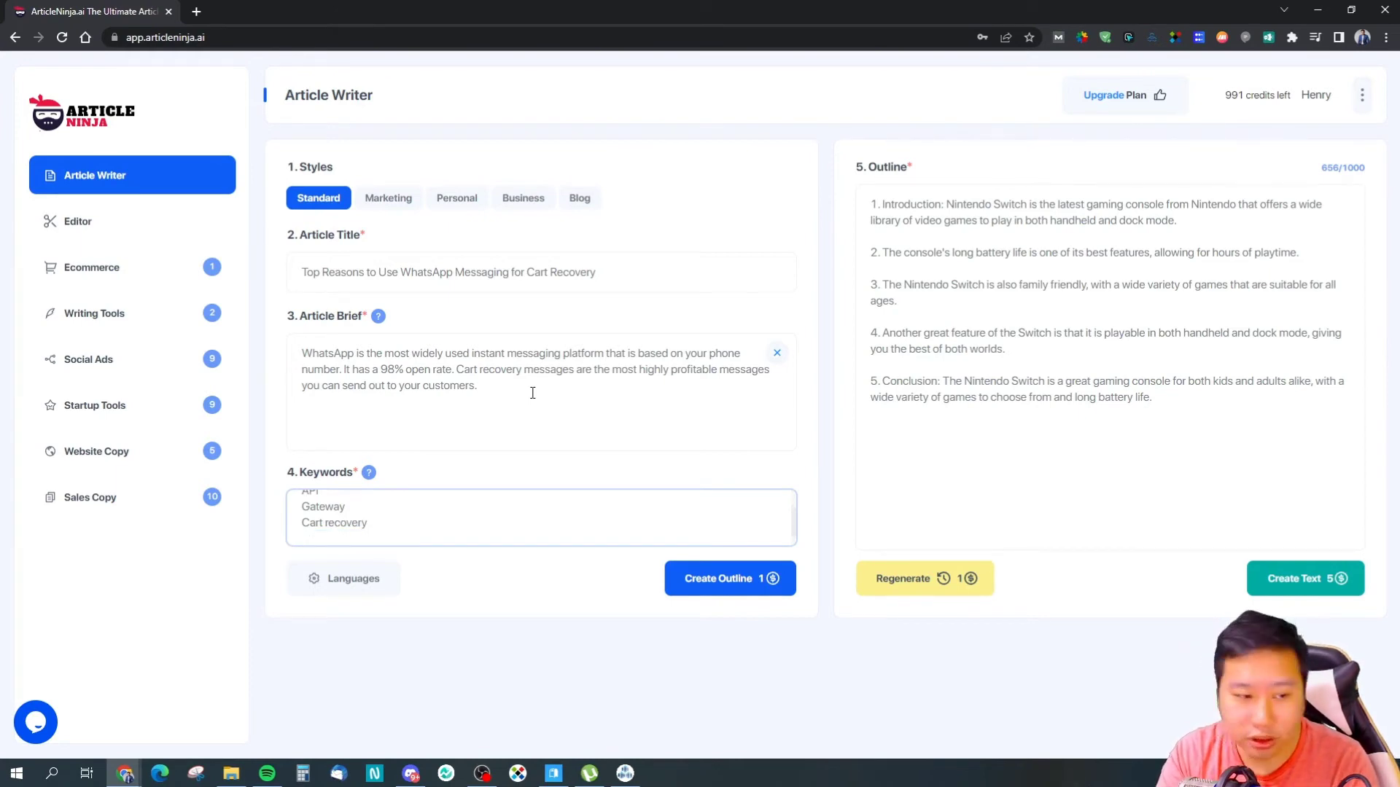
type("abandoned")
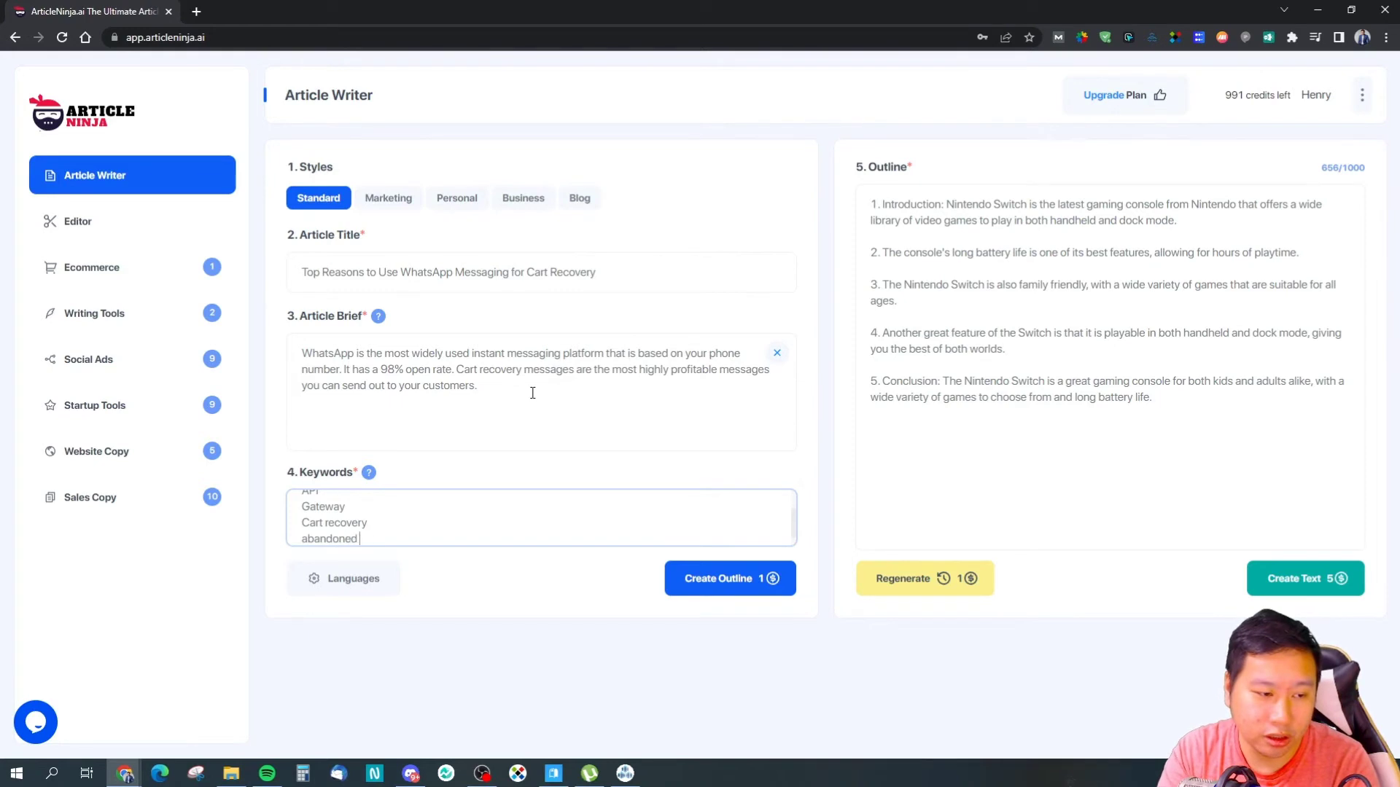
type("carts")
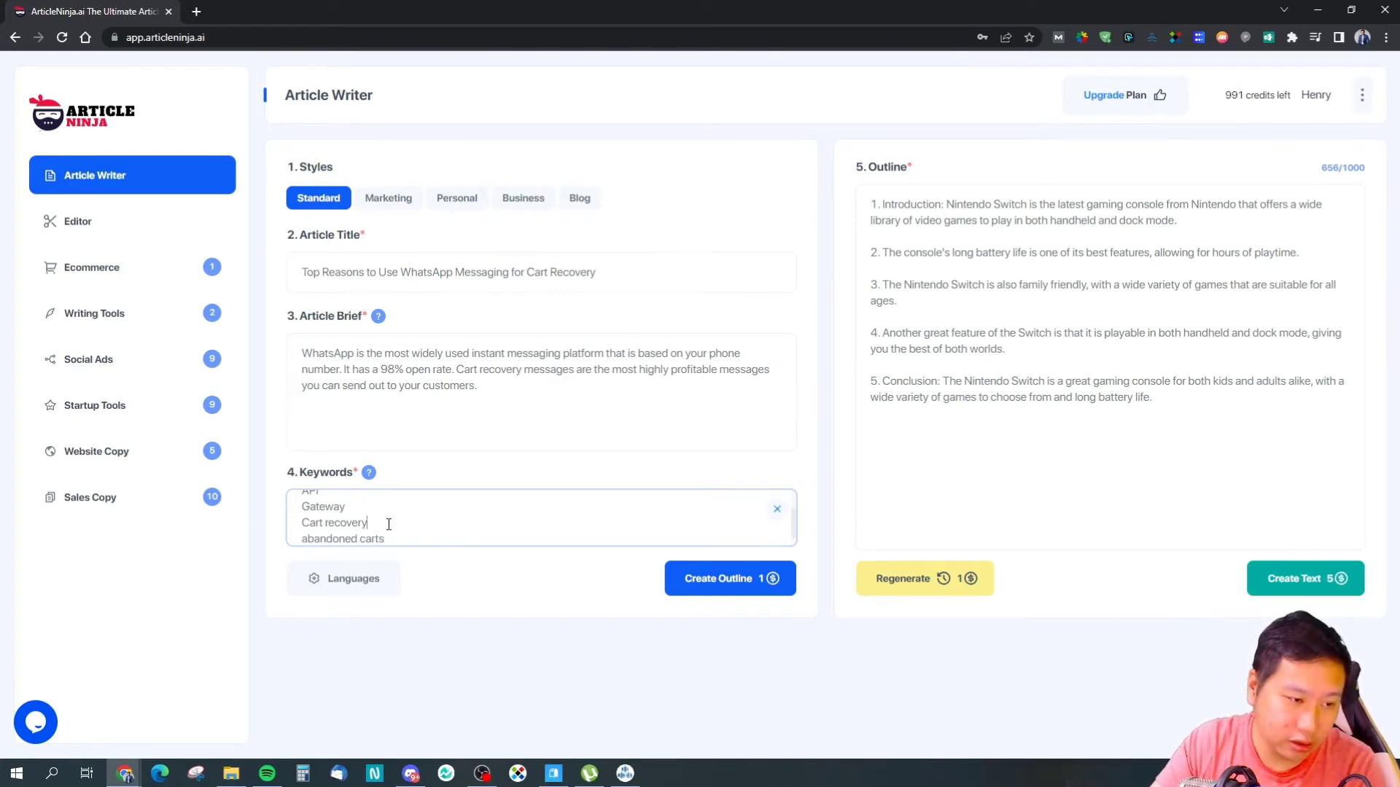
type("messages")
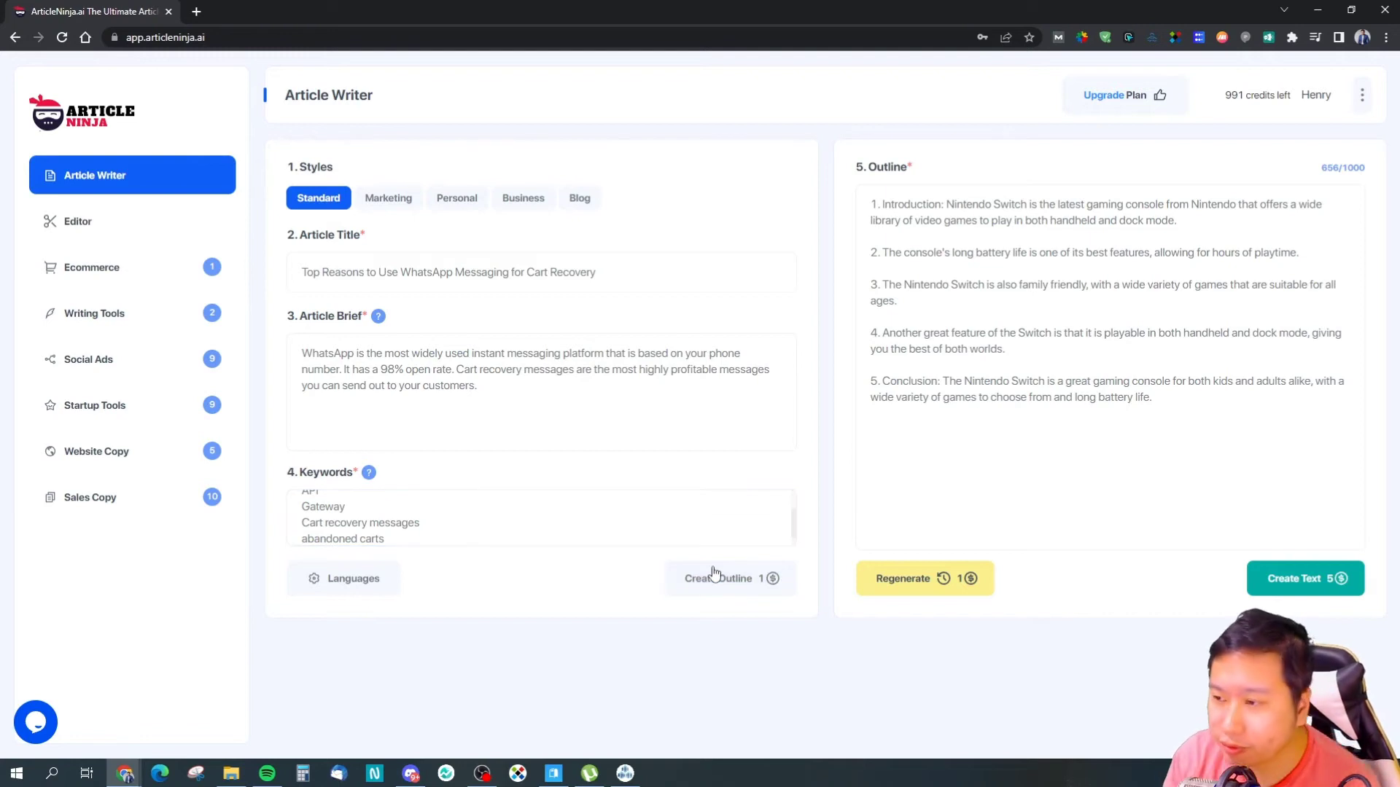
Create the outline, then regenerate it twice to get the seven WhatsApp benefit points
left_click(719, 577)
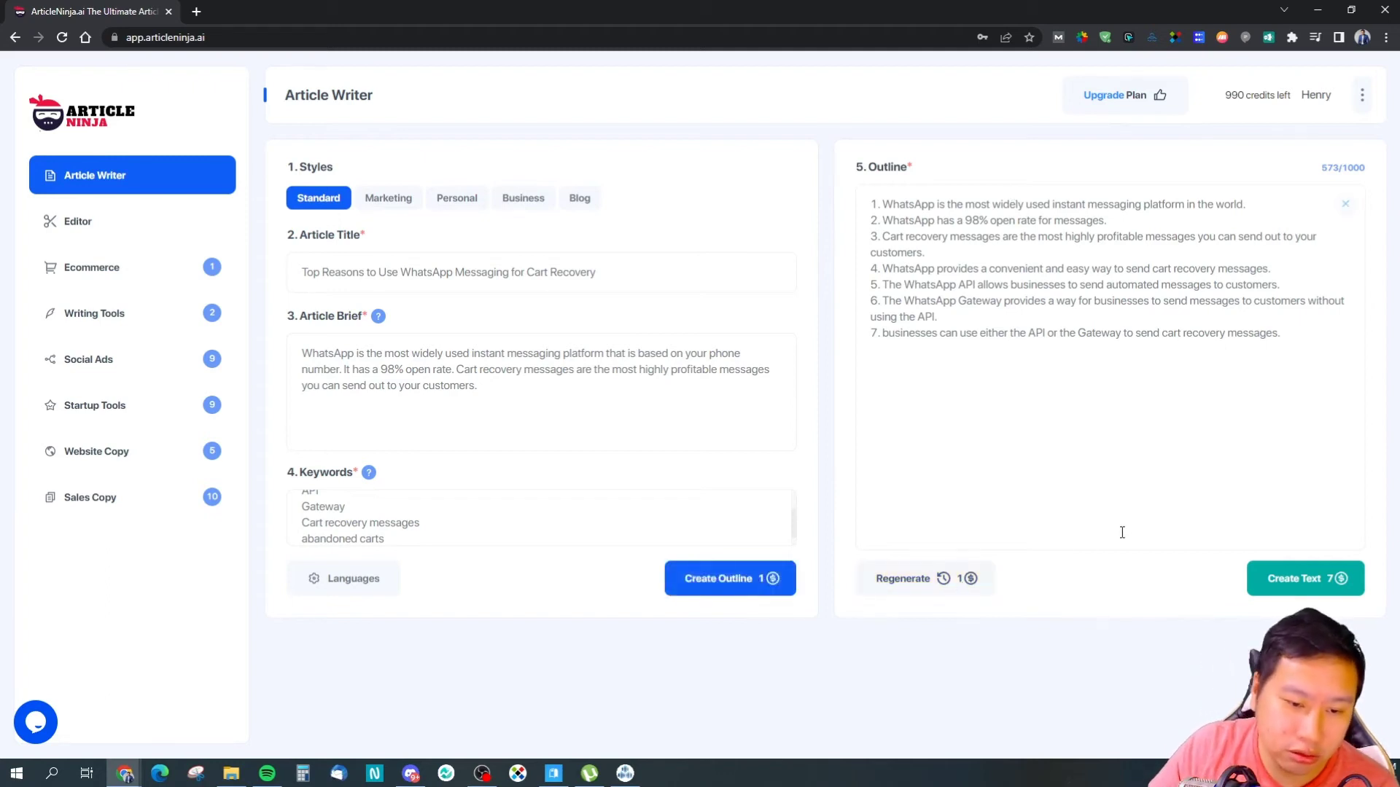
left_click(729, 578)
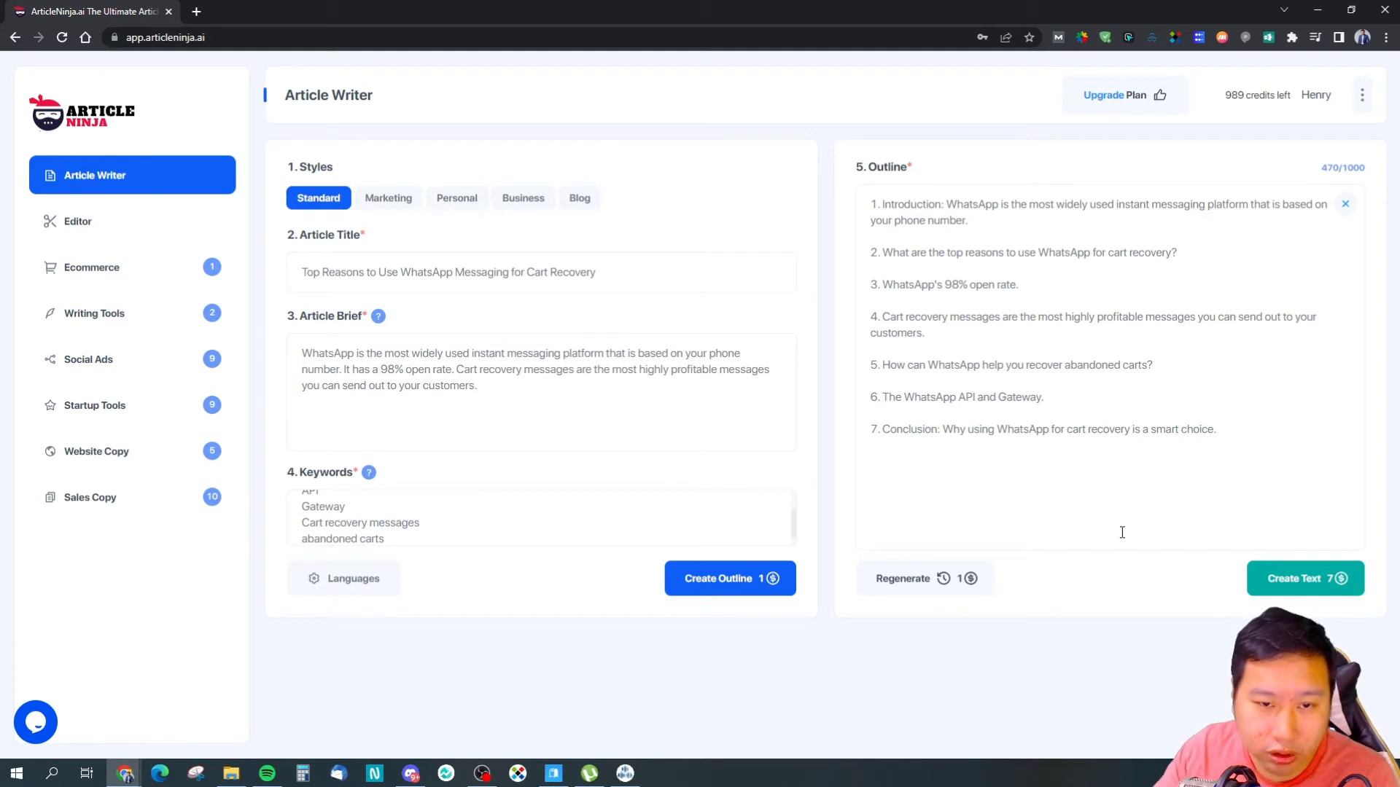
left_click(729, 578)
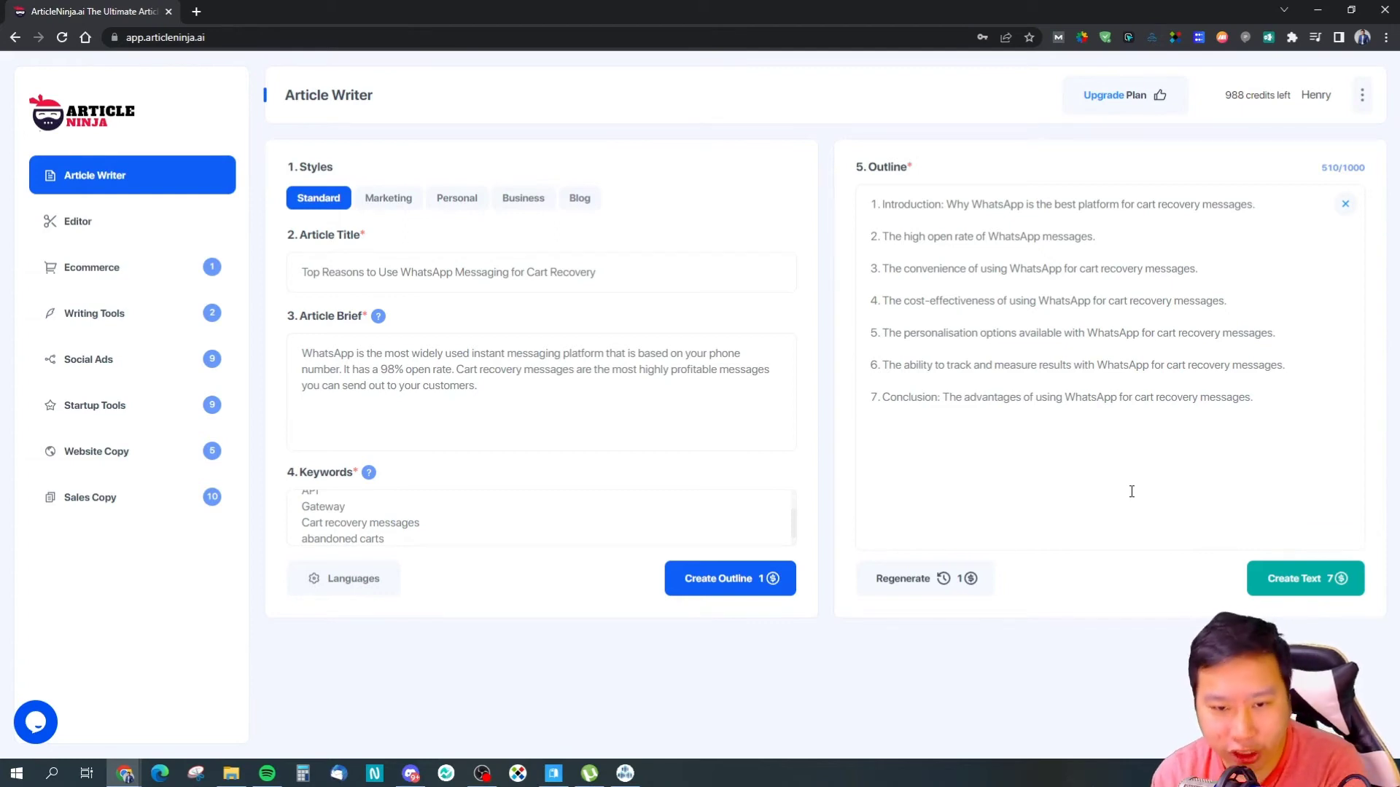
mouse_move(1201, 598)
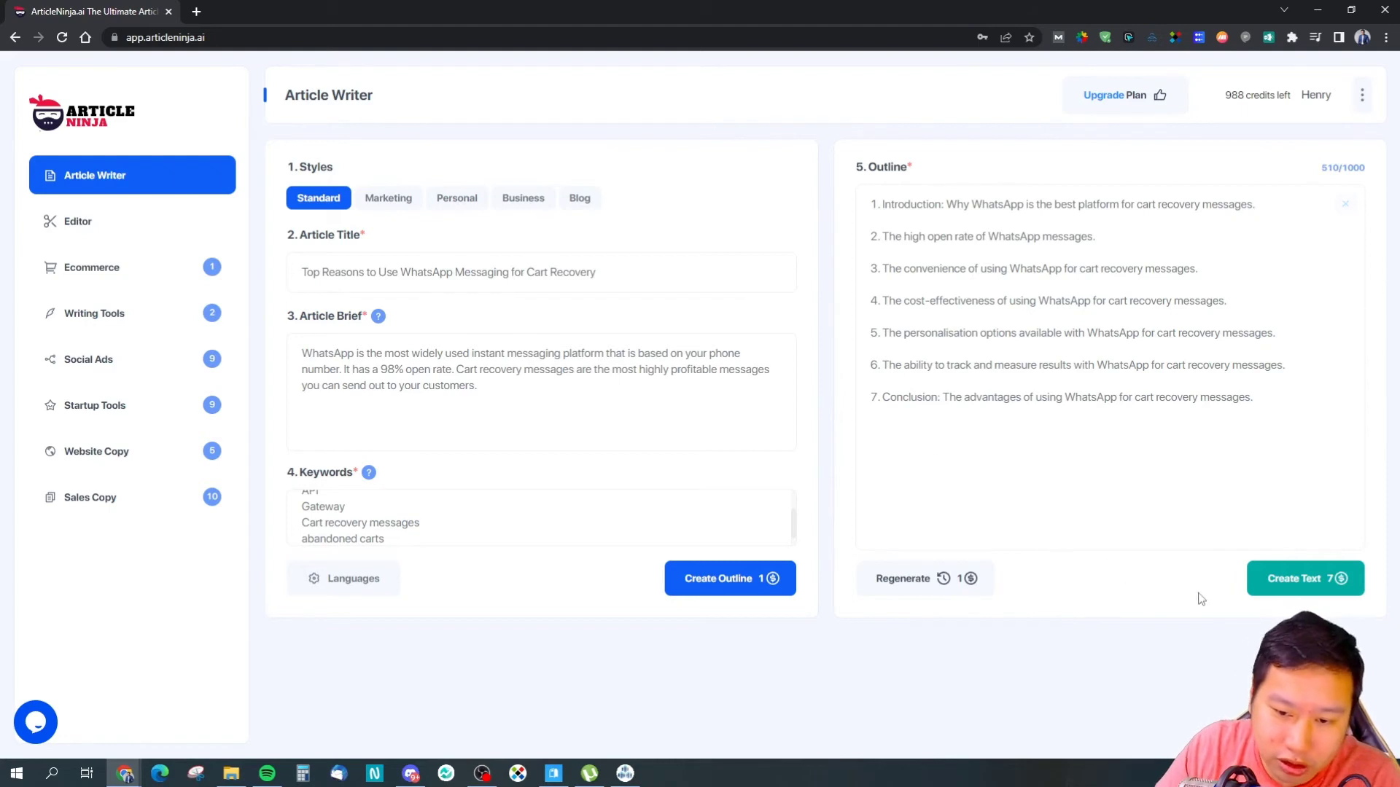
Generate the full seven-section article from the outline, look through it, and select all text
left_click(1303, 578)
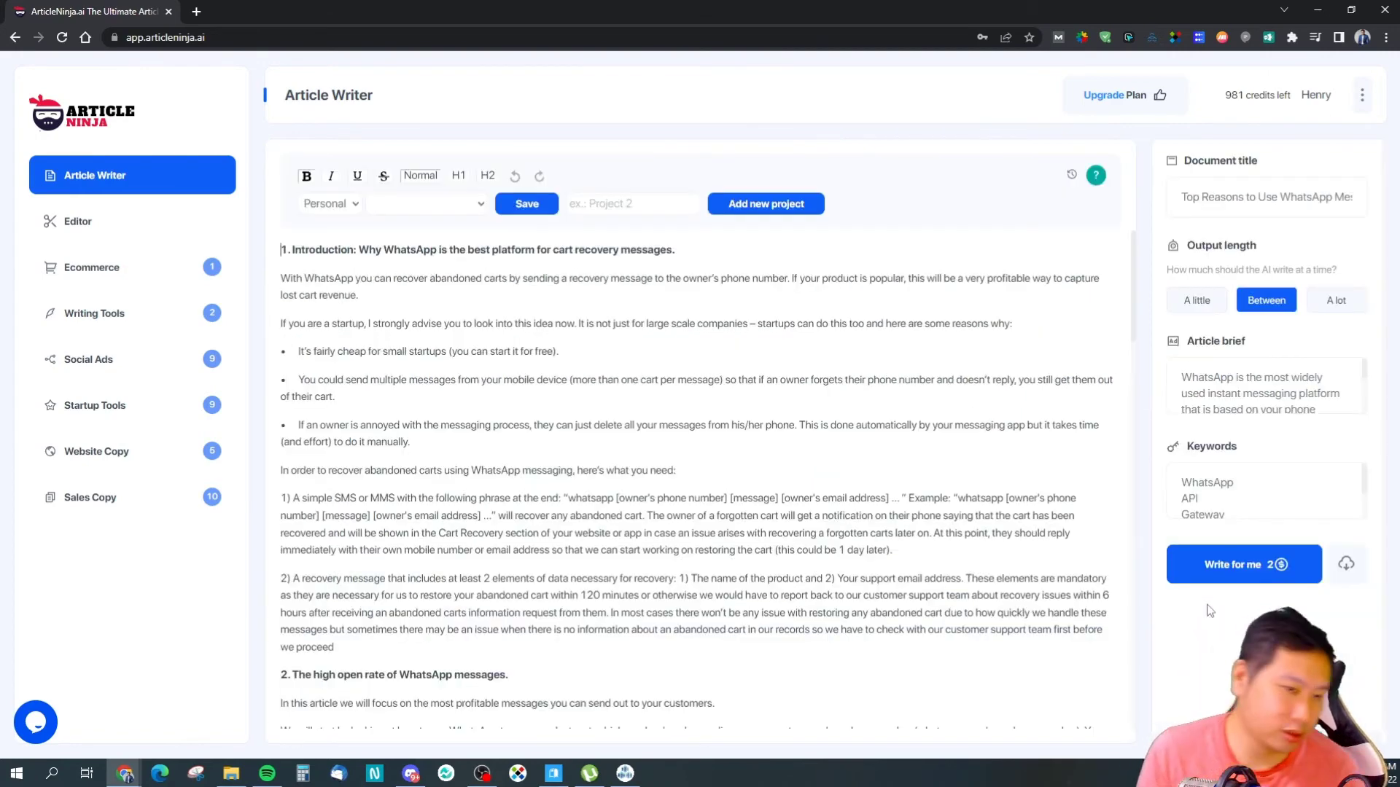
scroll("down", 3)
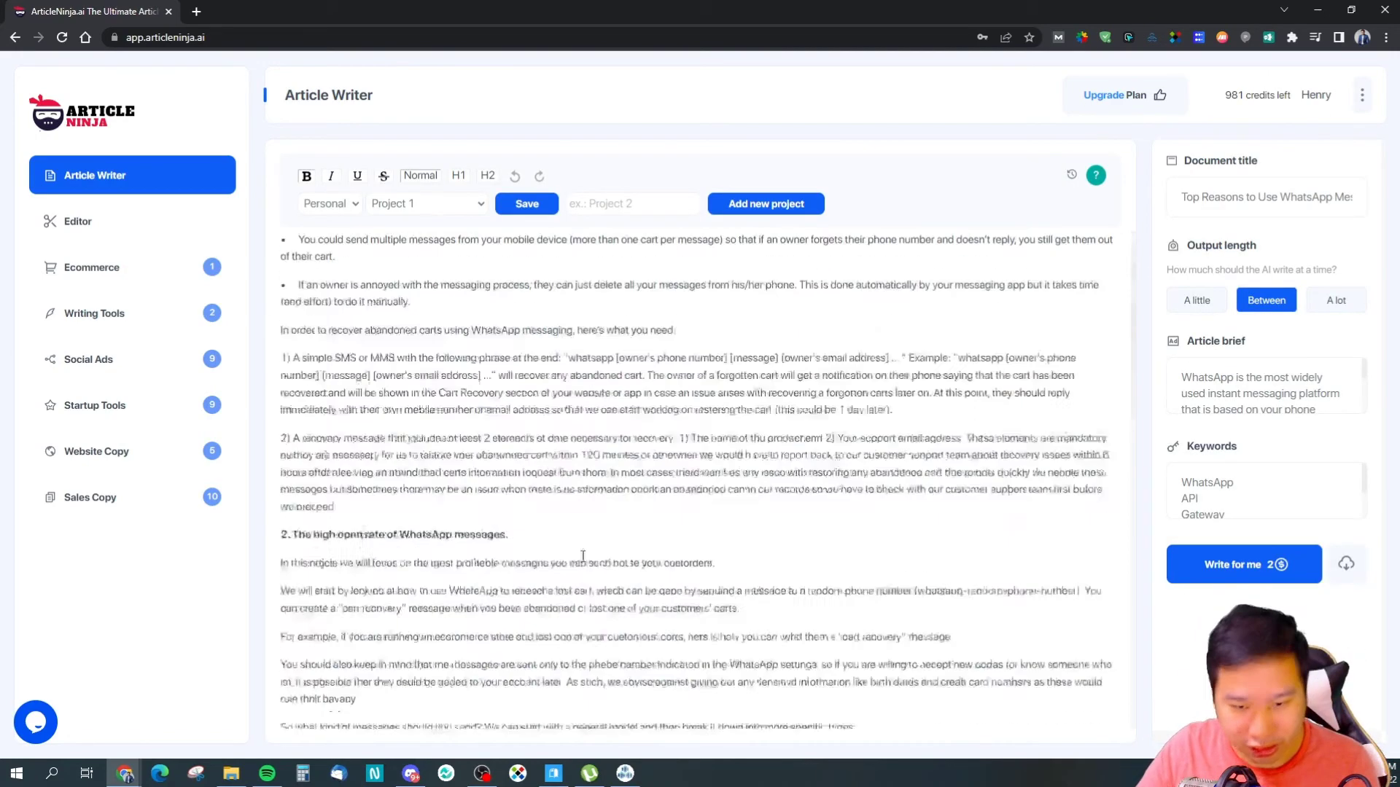
scroll("down", 3)
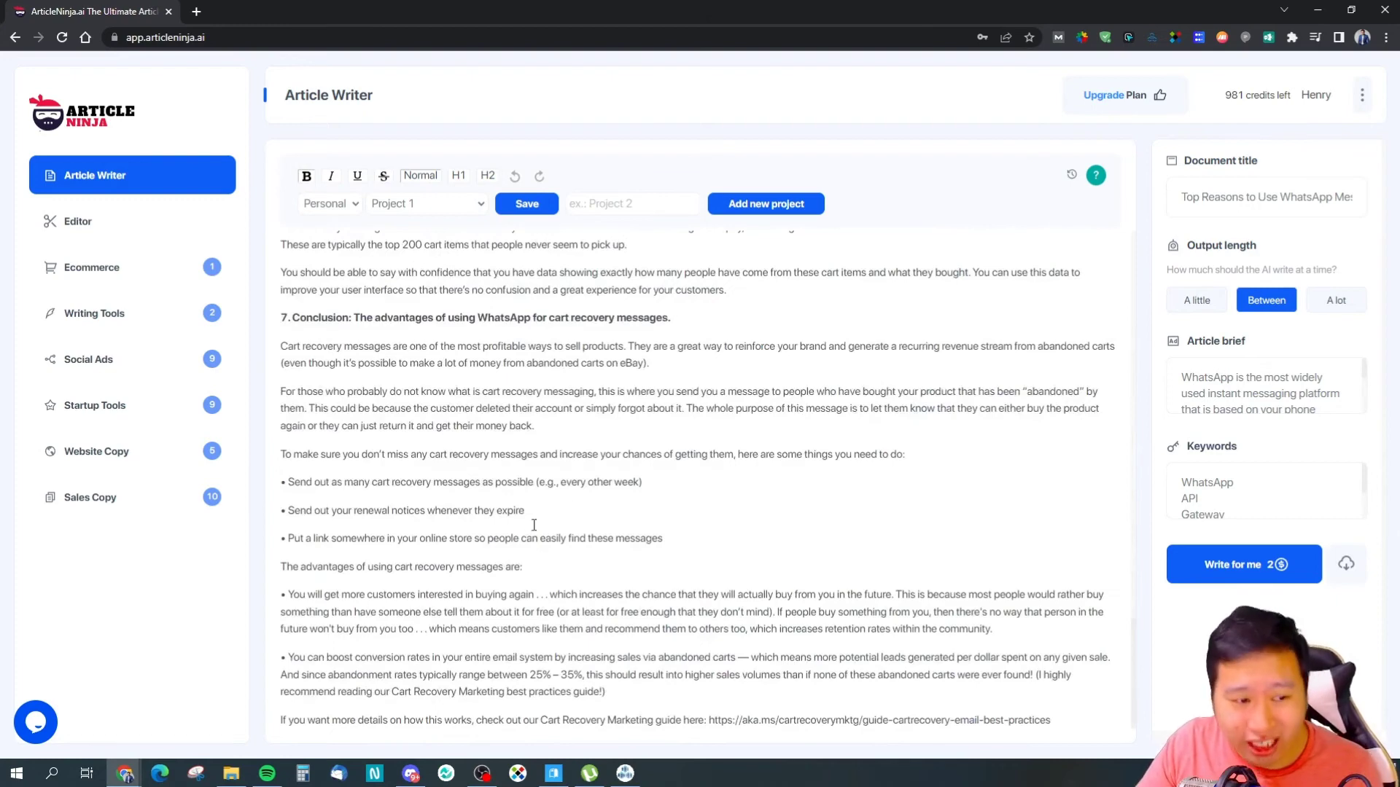
scroll("up", 3)
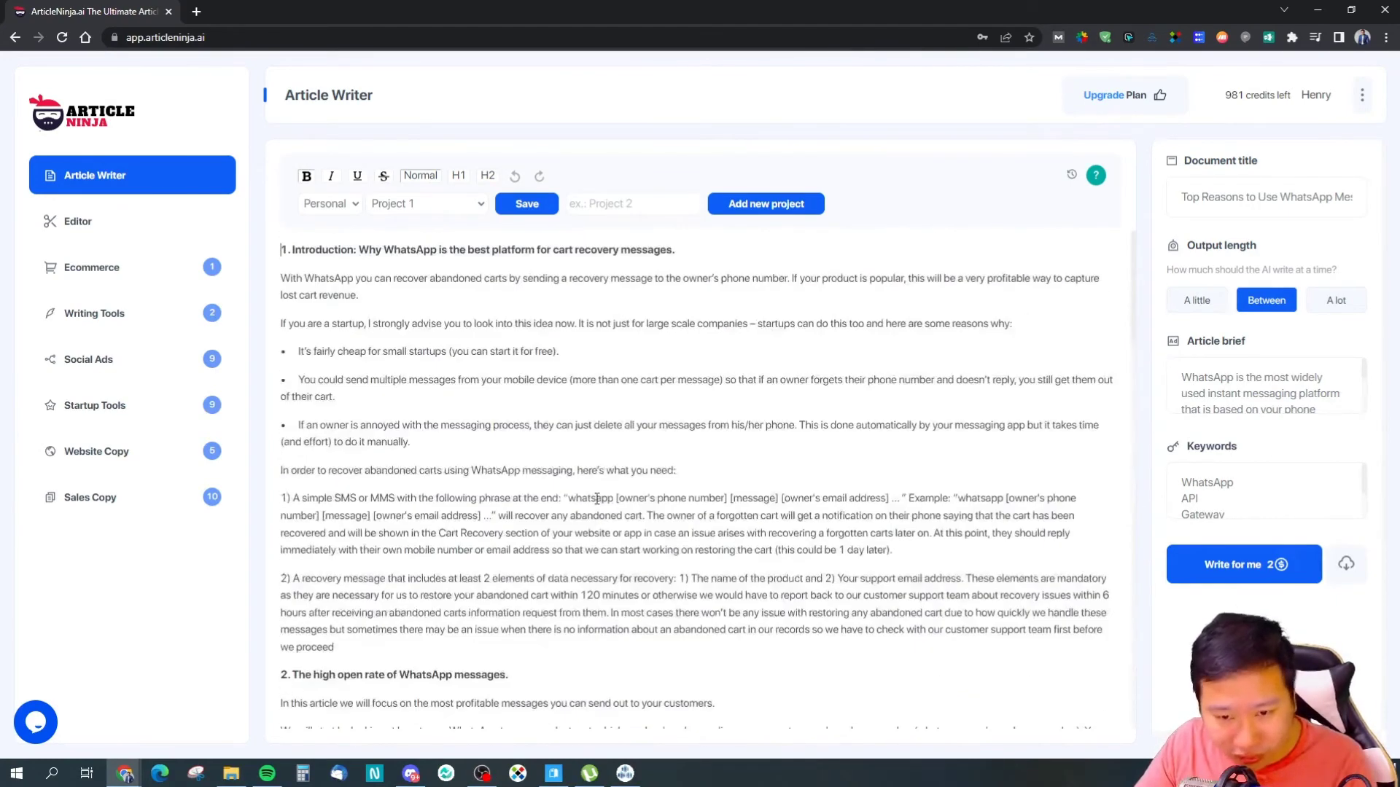
key("ctrl+a")
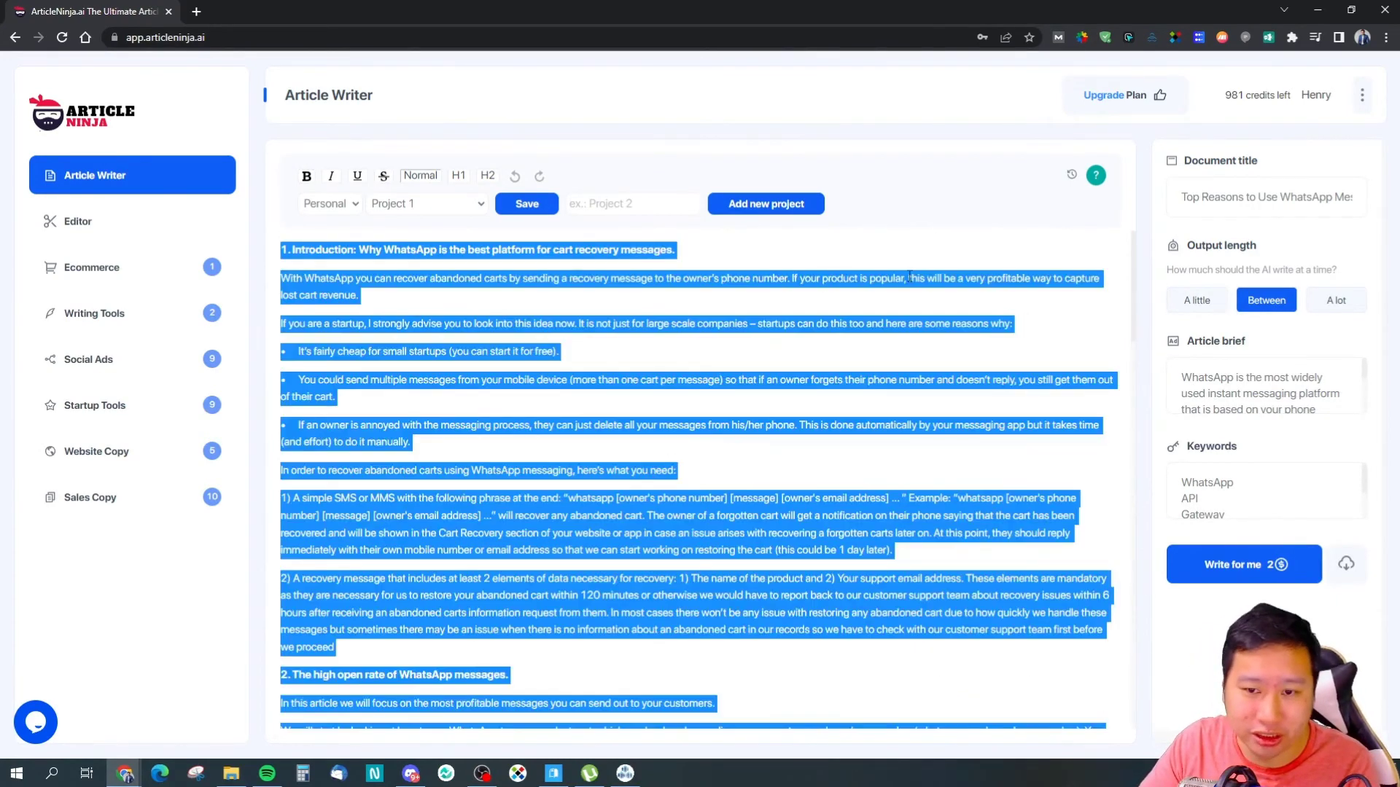
type("wrd")
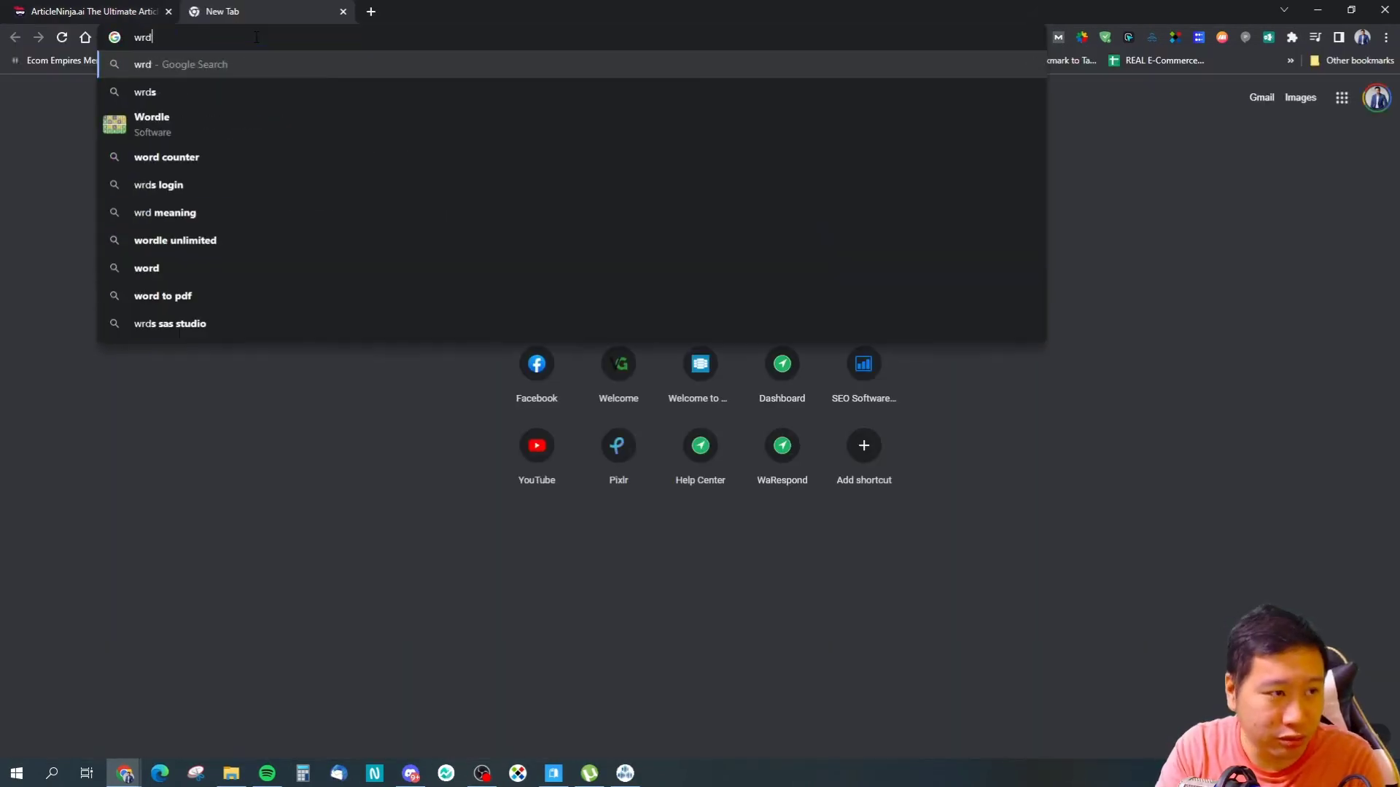
Search 'word counter', count the article on WordCounter (2,320 words), then return to ArticleNinja
type("word counter")
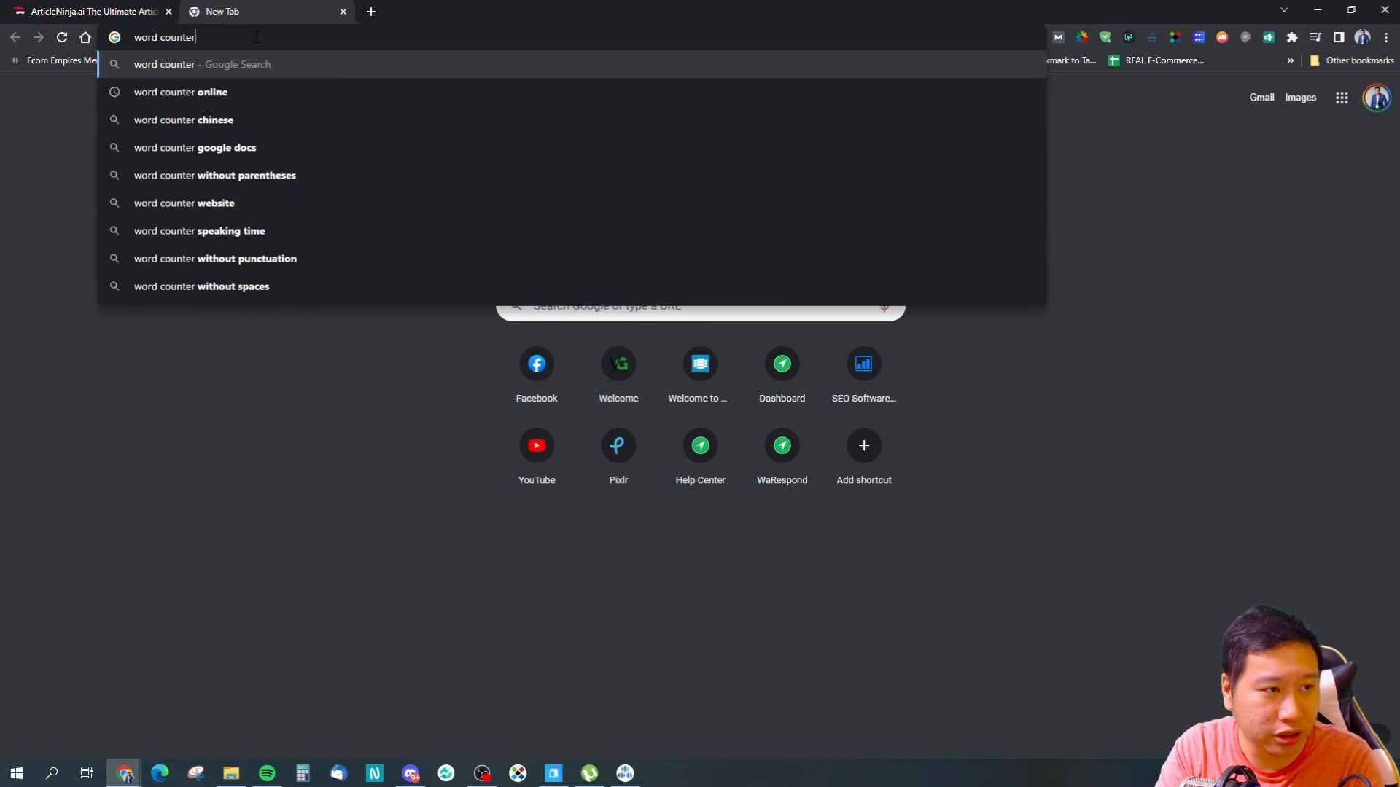
left_click(180, 92)
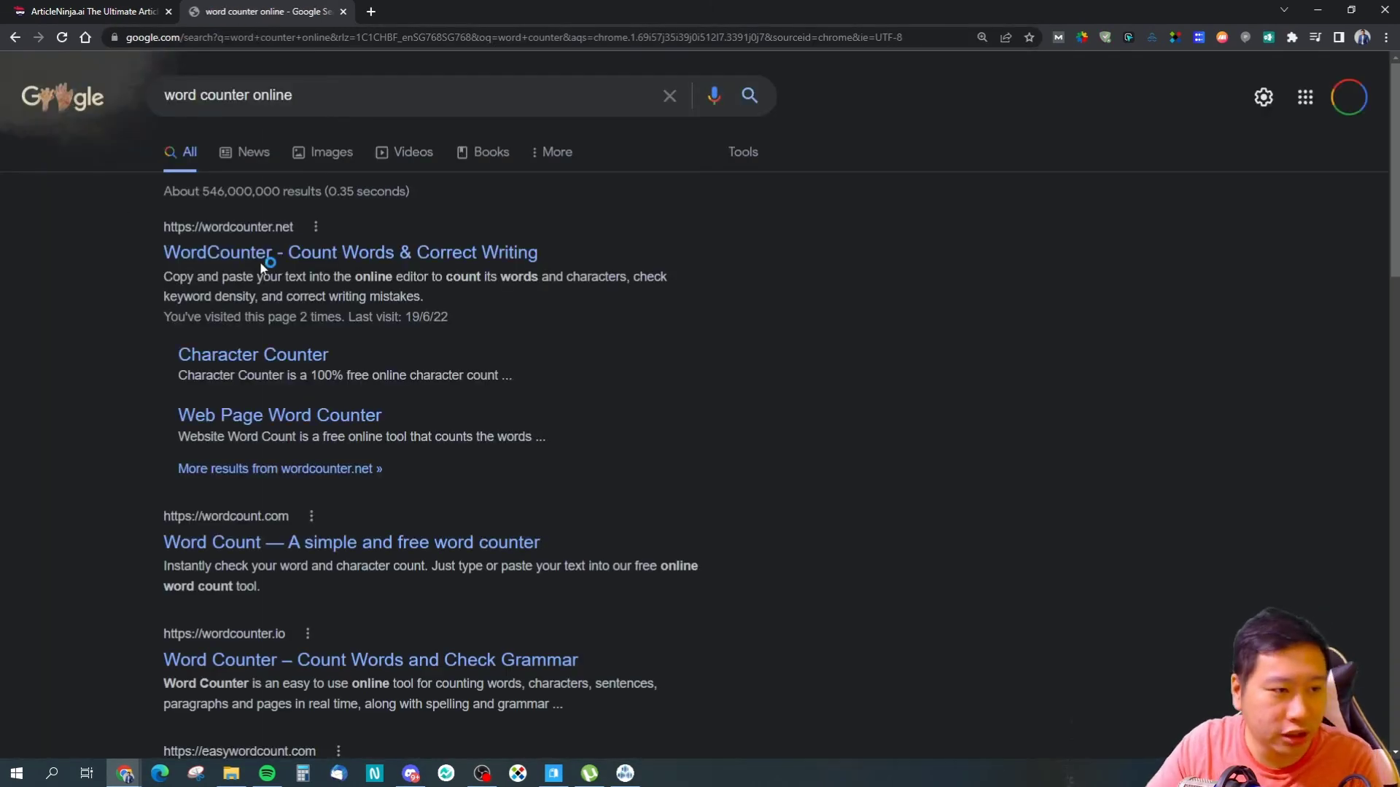
left_click(350, 251)
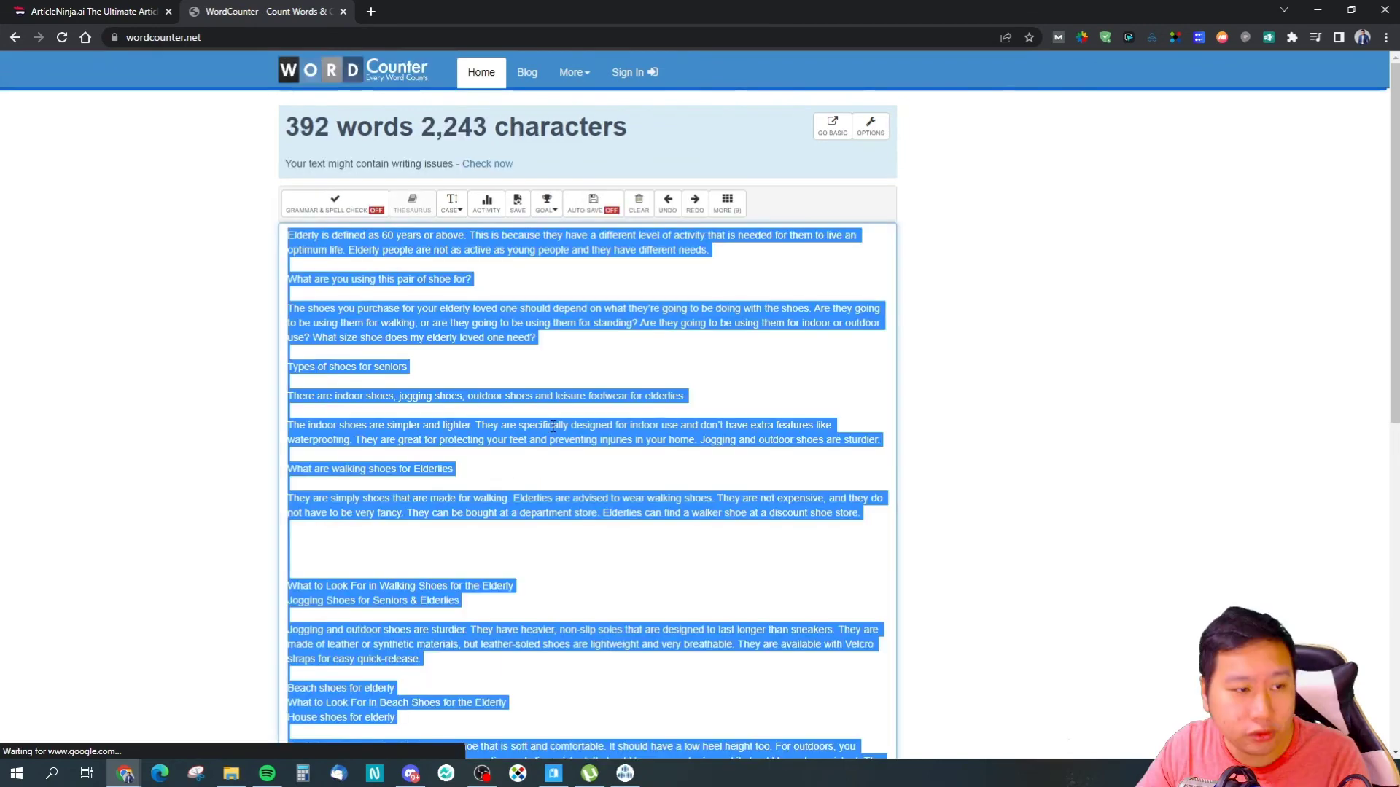
scroll("down", 3)
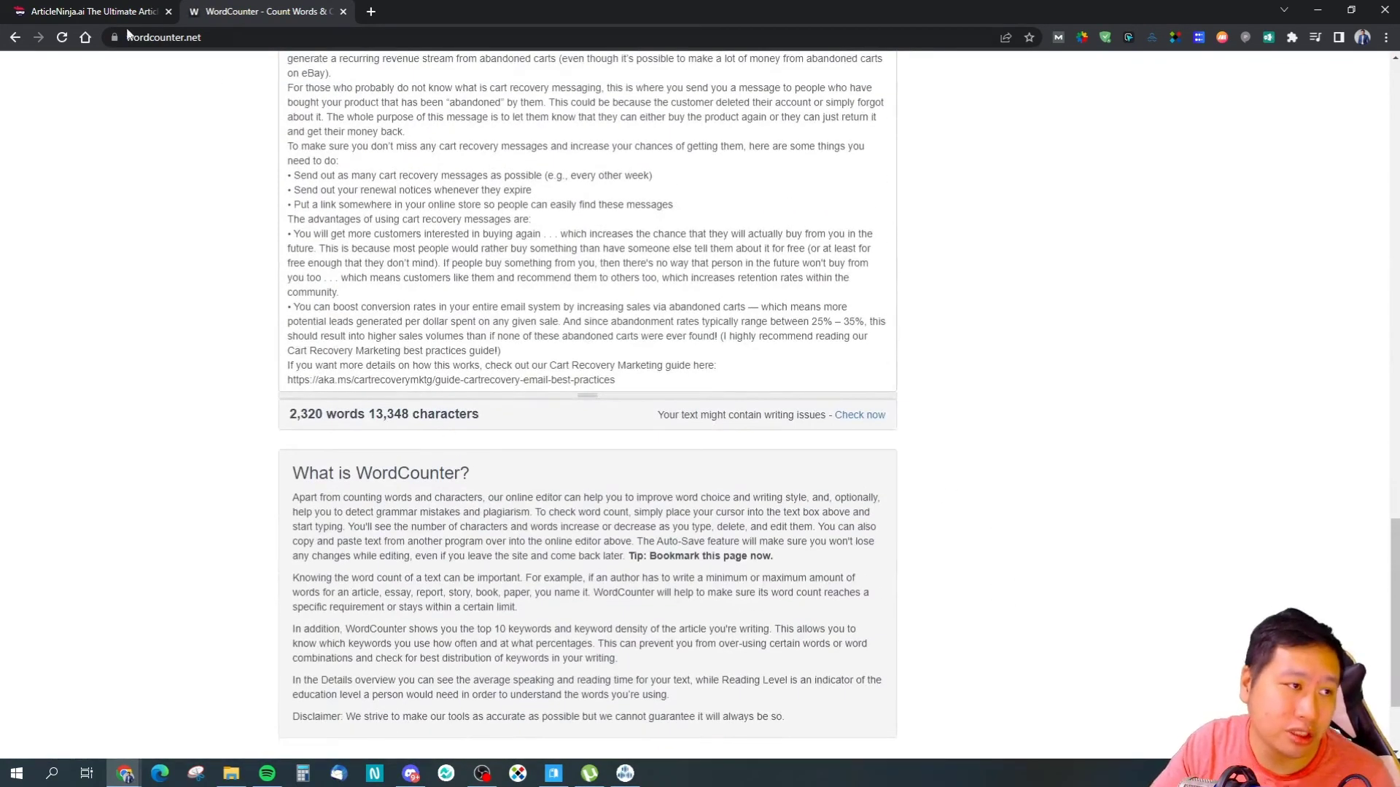
left_click(89, 11)
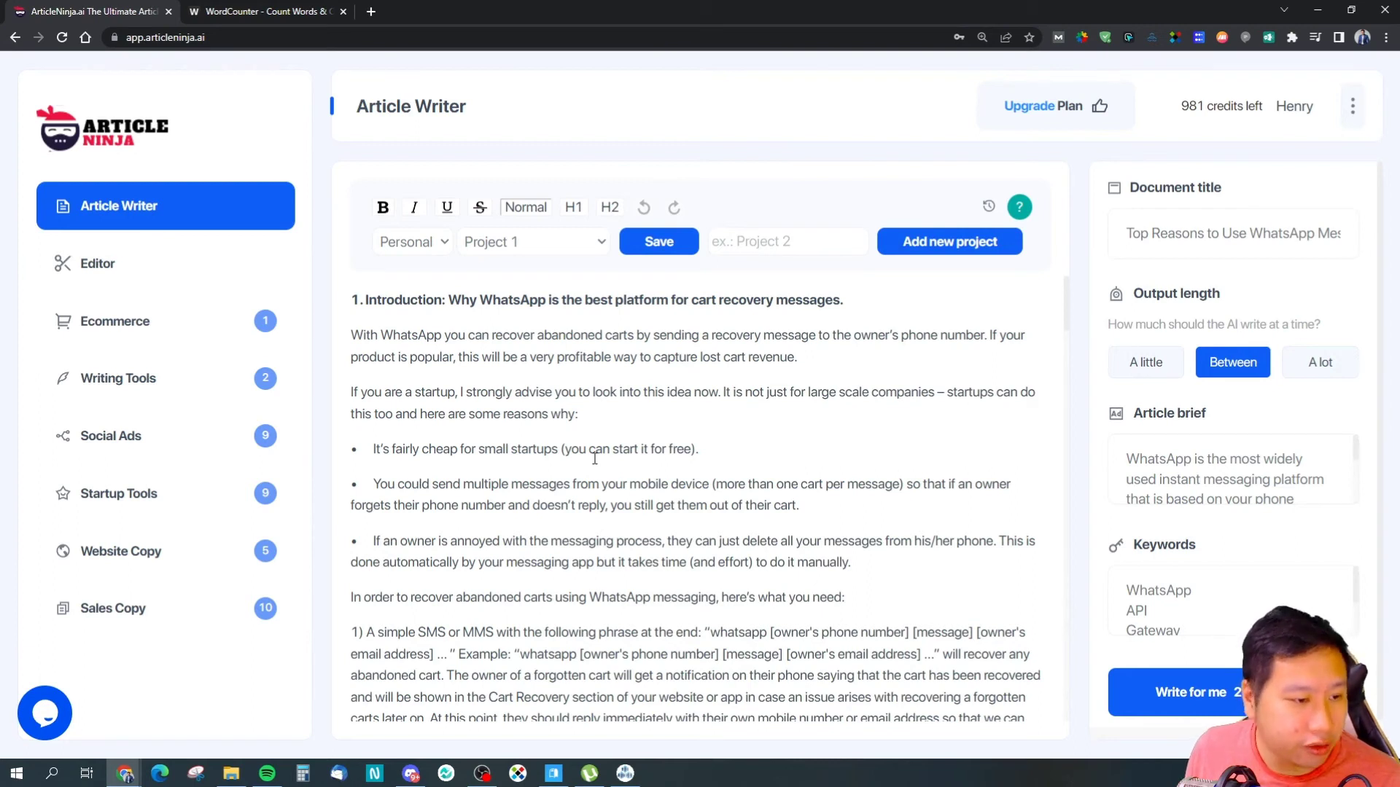
scroll("down", 3)
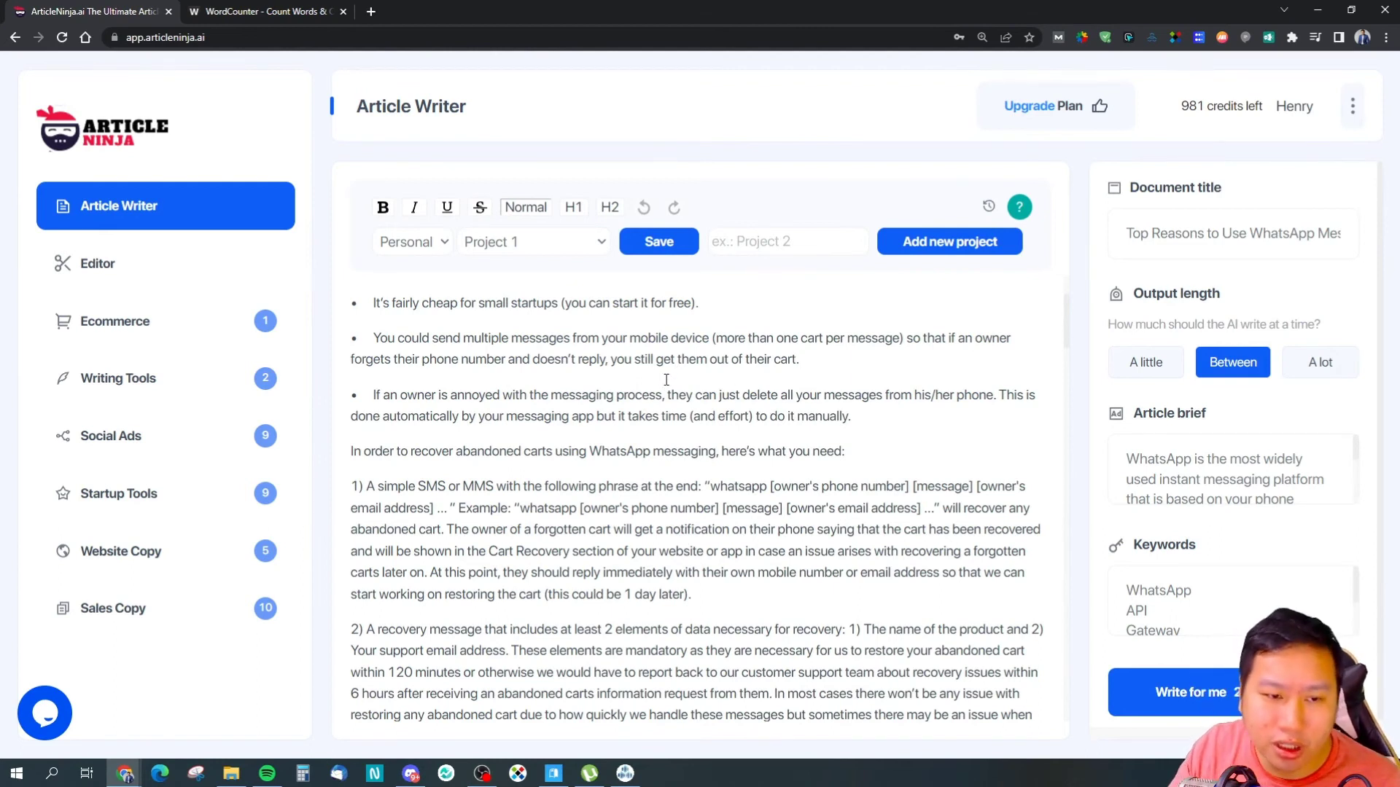
mouse_move(625, 395)
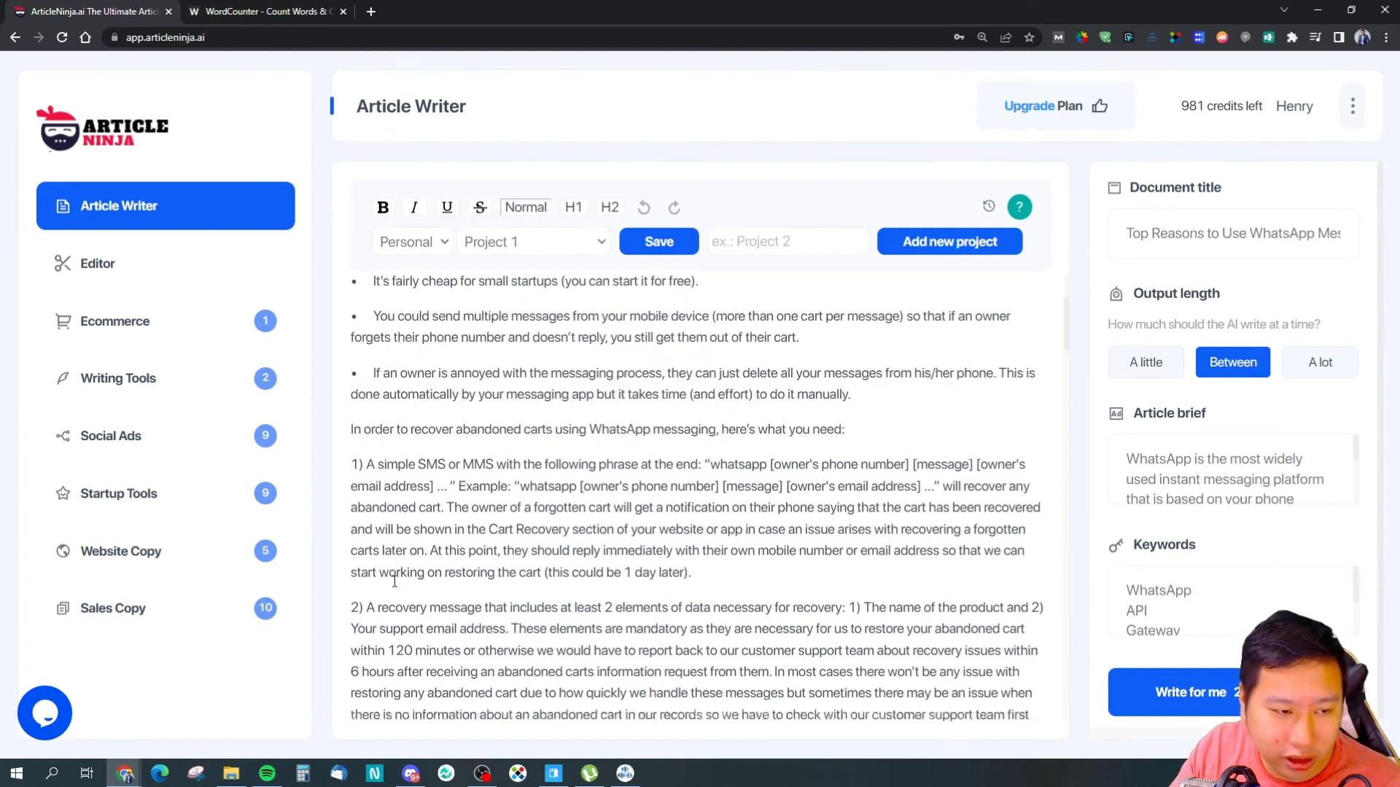
scroll("down", 3)
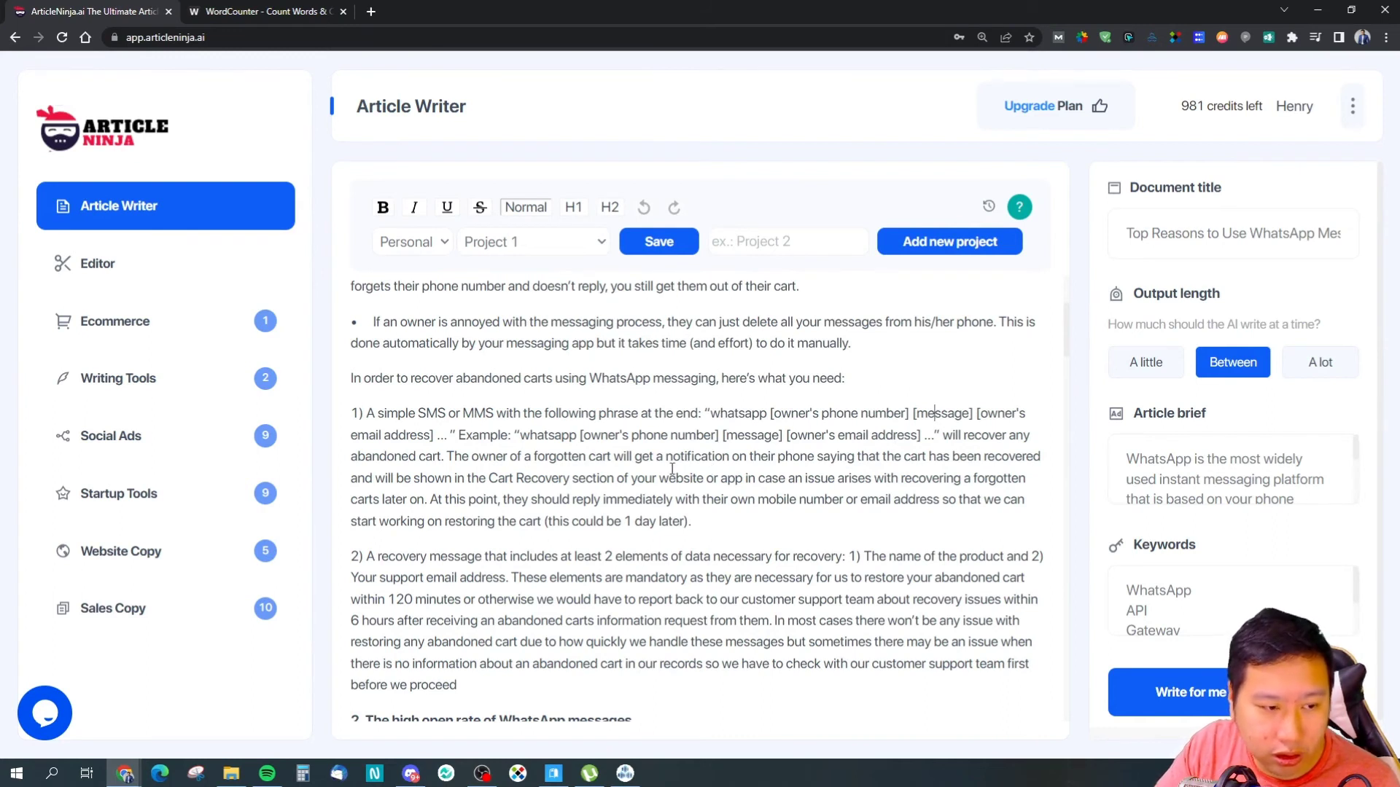
scroll("down", 3)
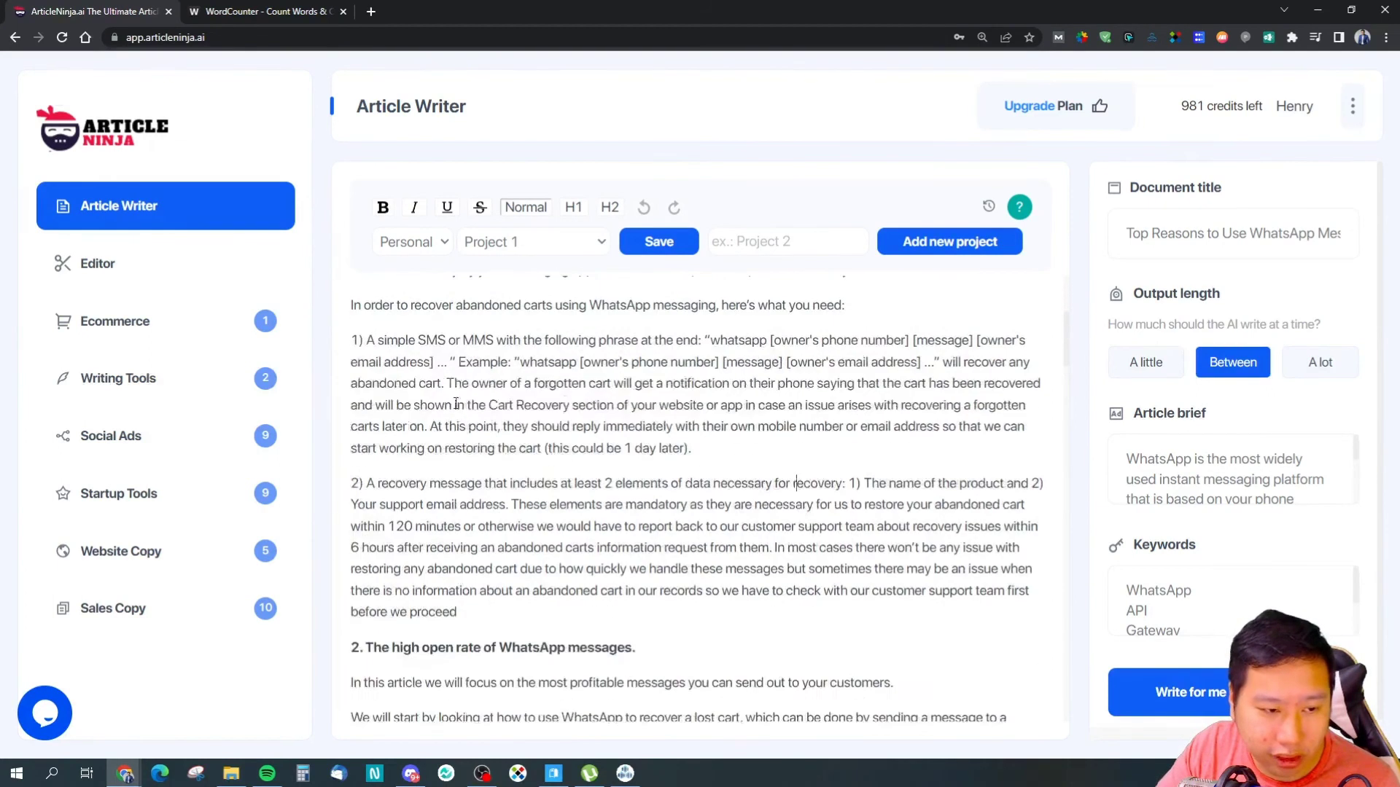
scroll("down", 3)
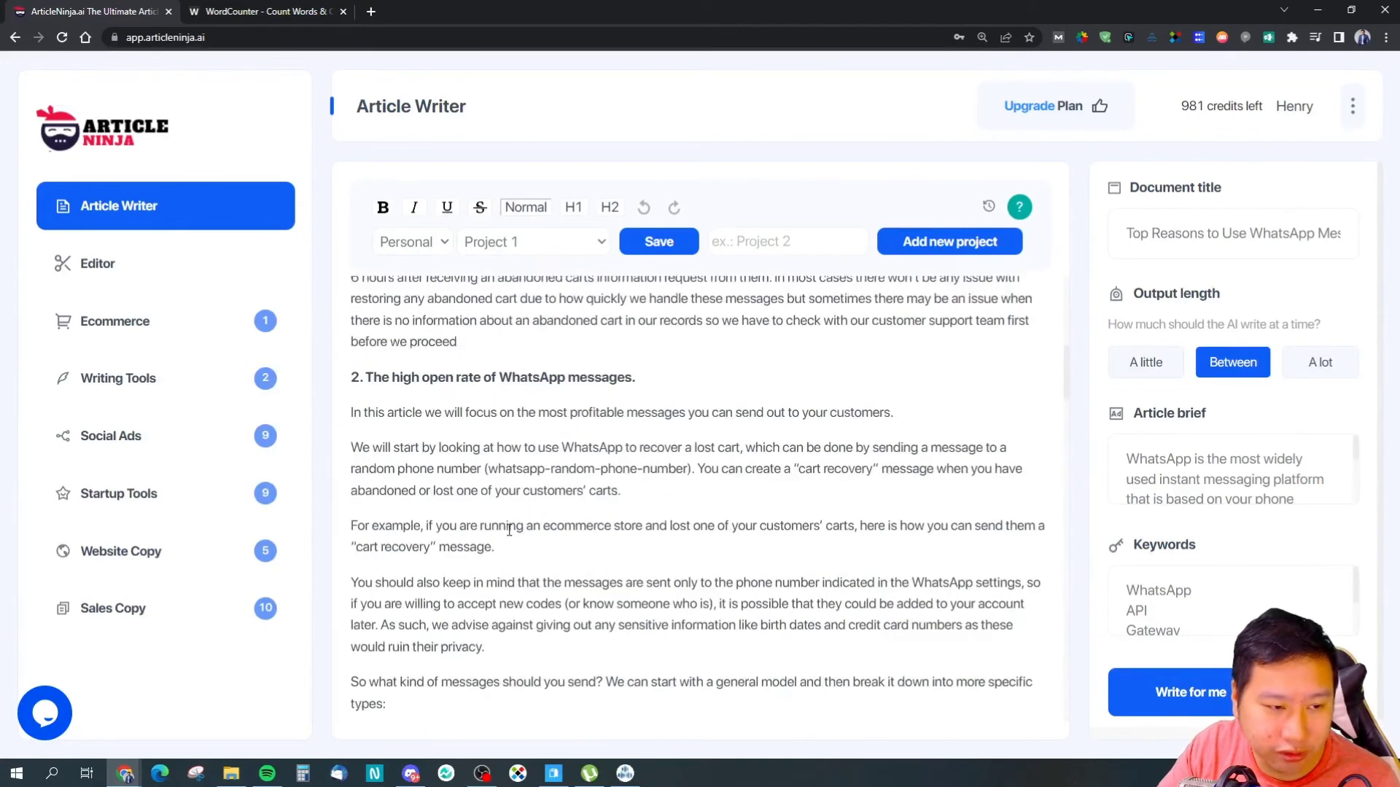
scroll("up", 3)
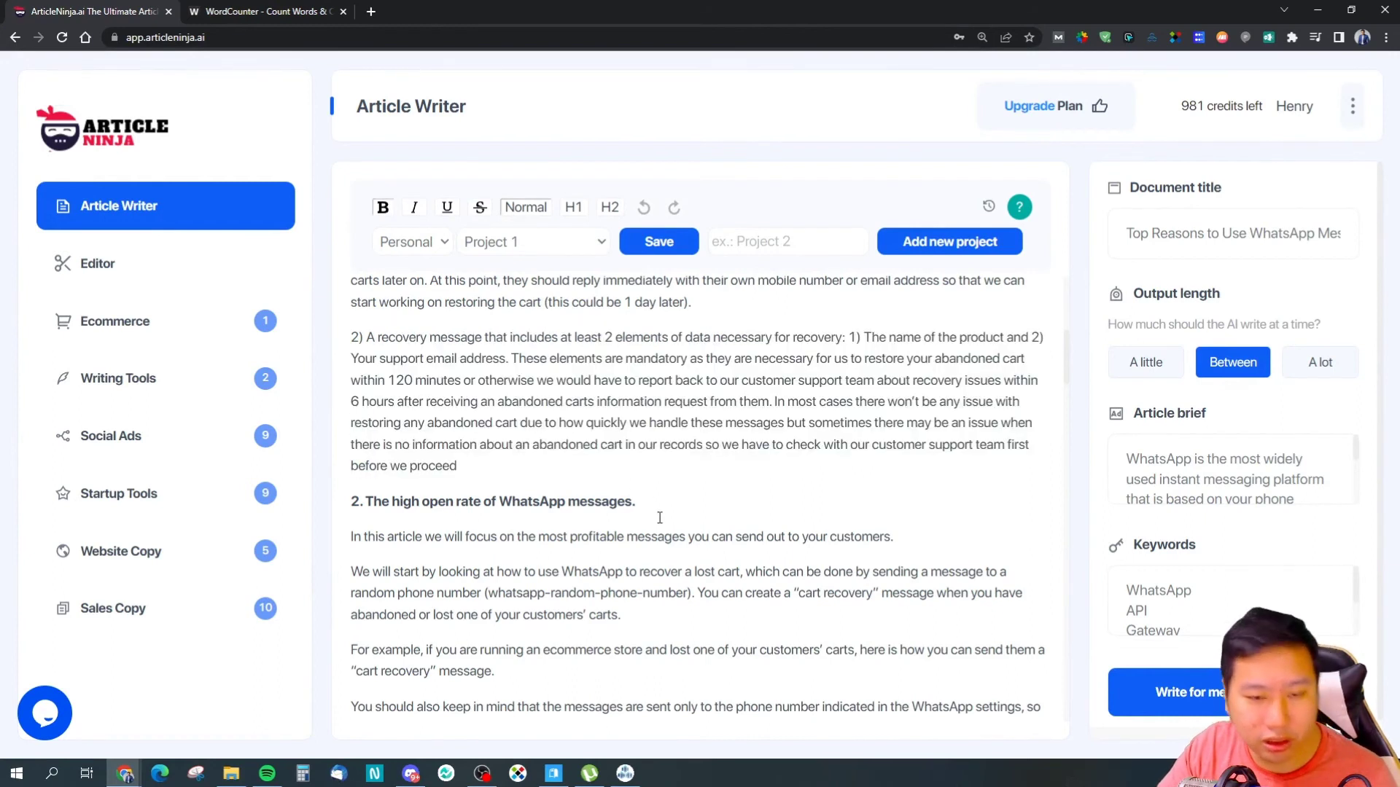
scroll("down", 3)
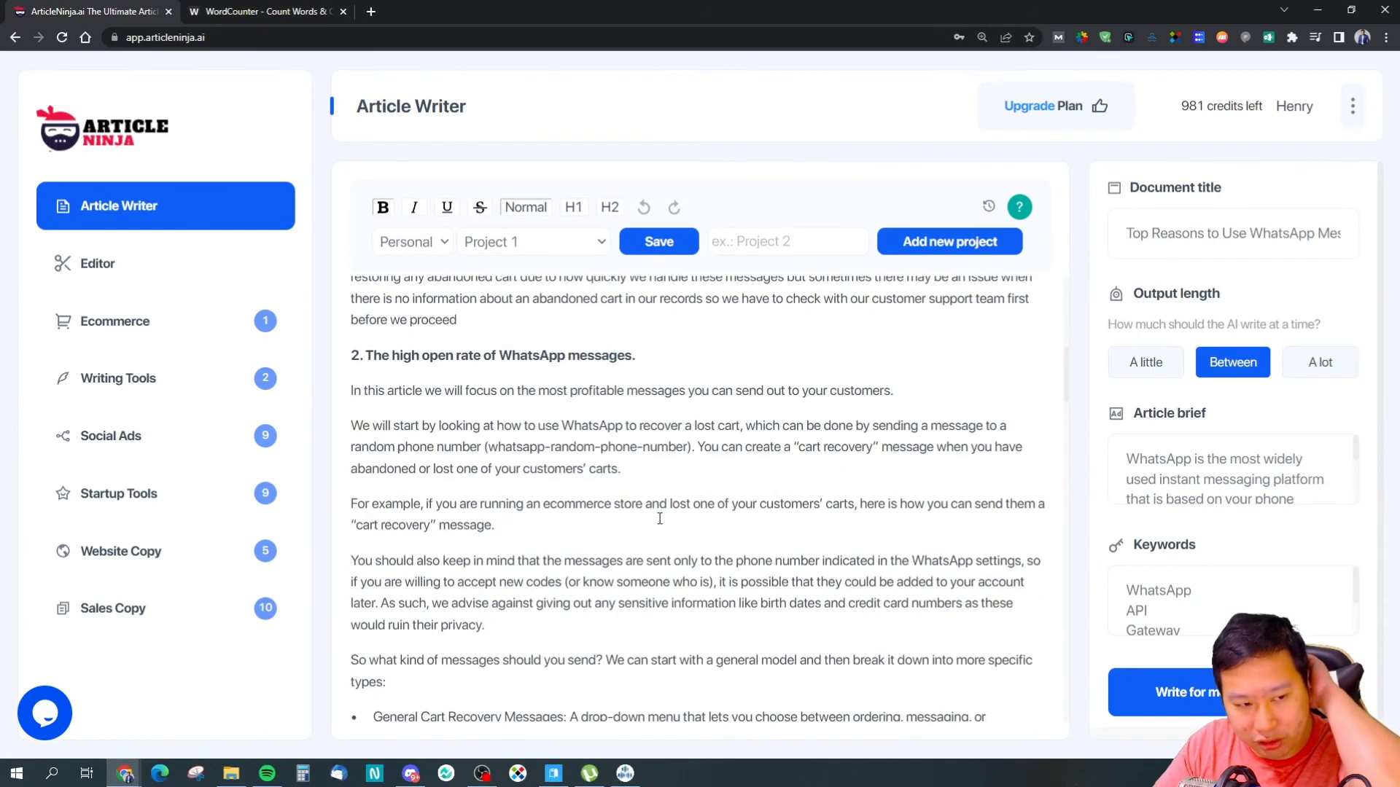
double_click(472, 426)
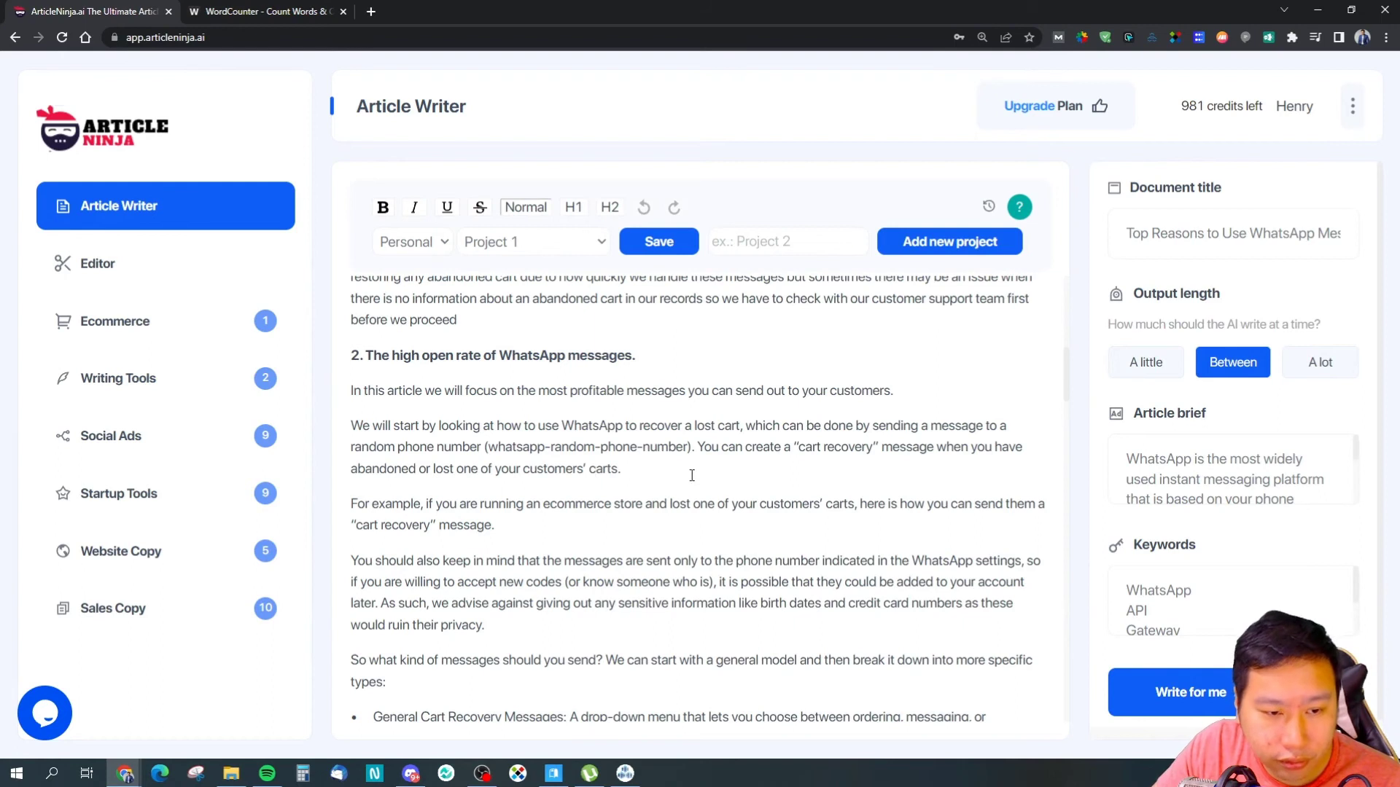
scroll("down", 3)
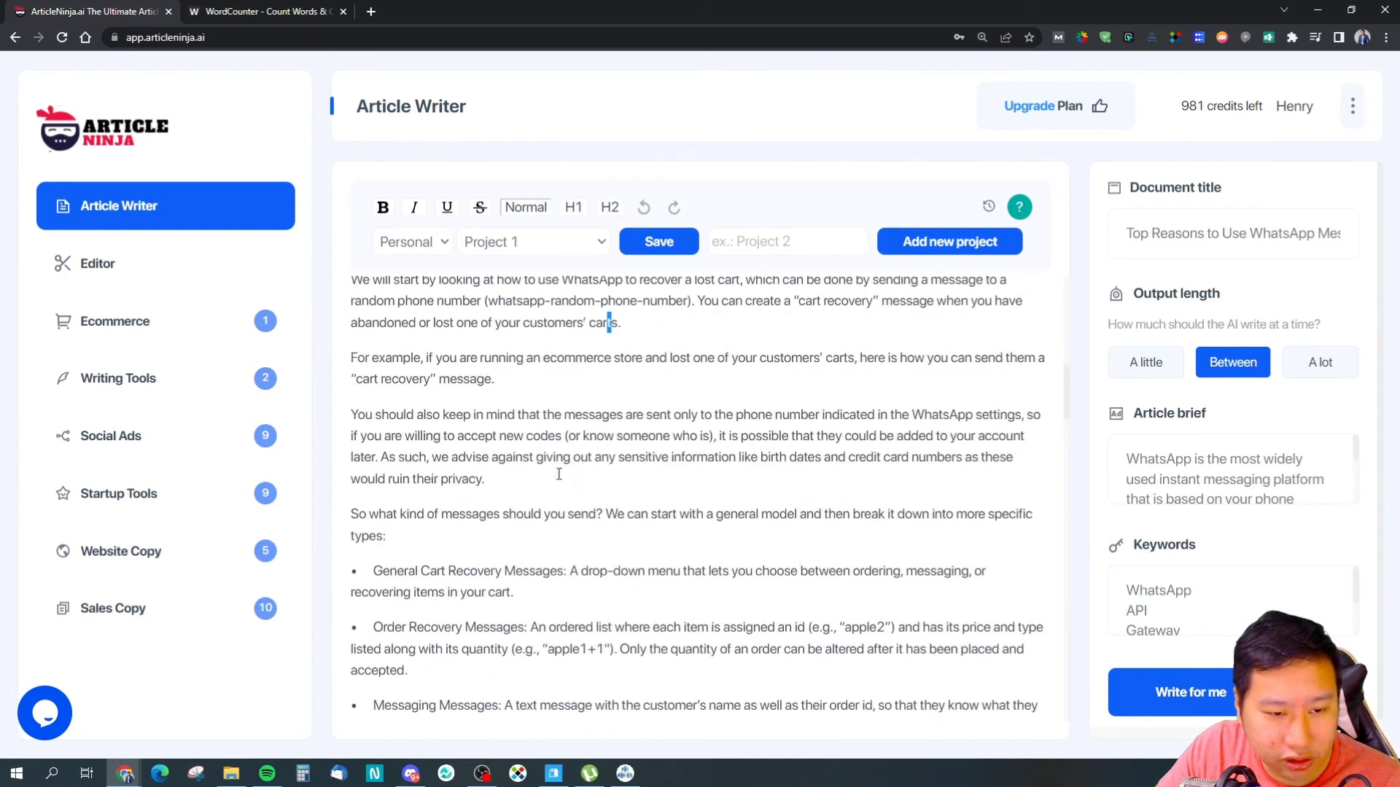
scroll("down", 3)
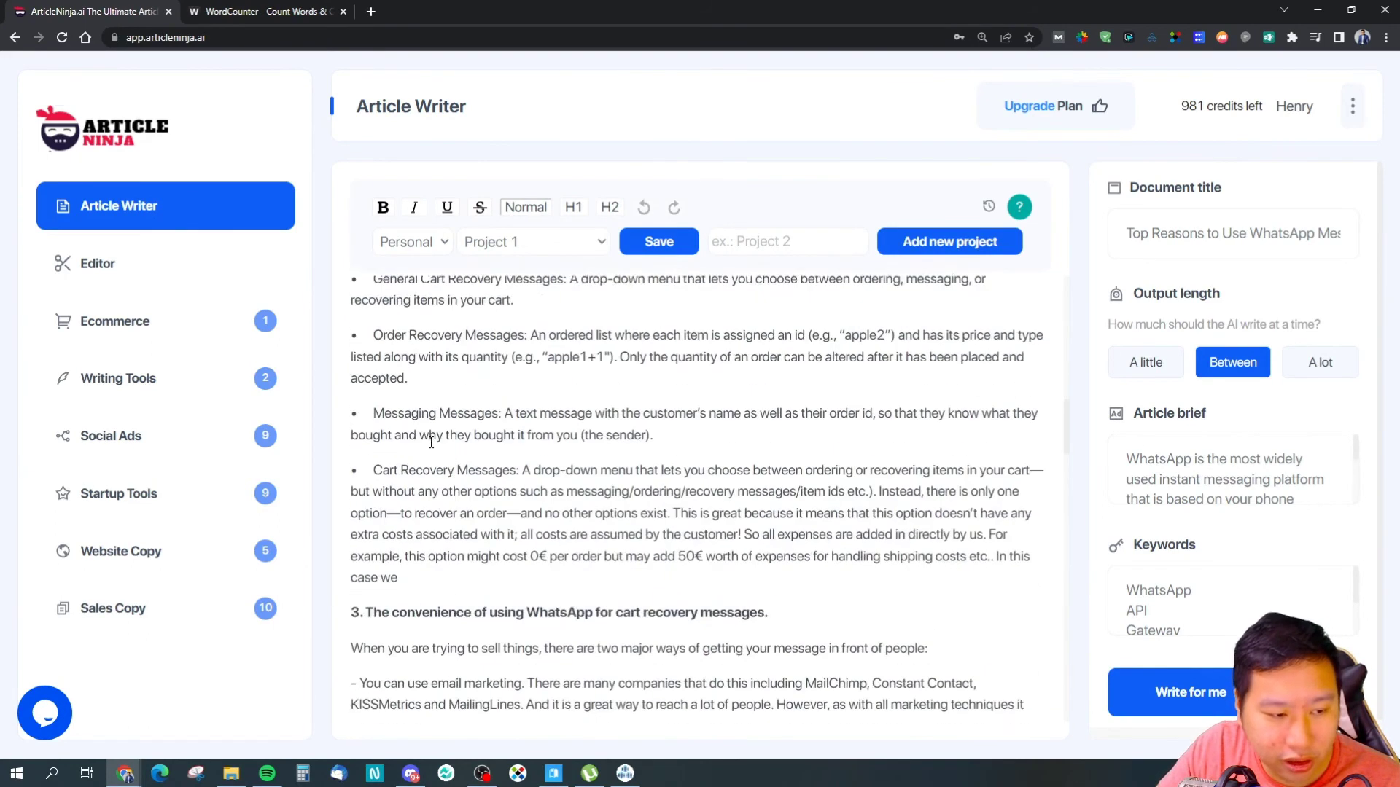
scroll("down", 3)
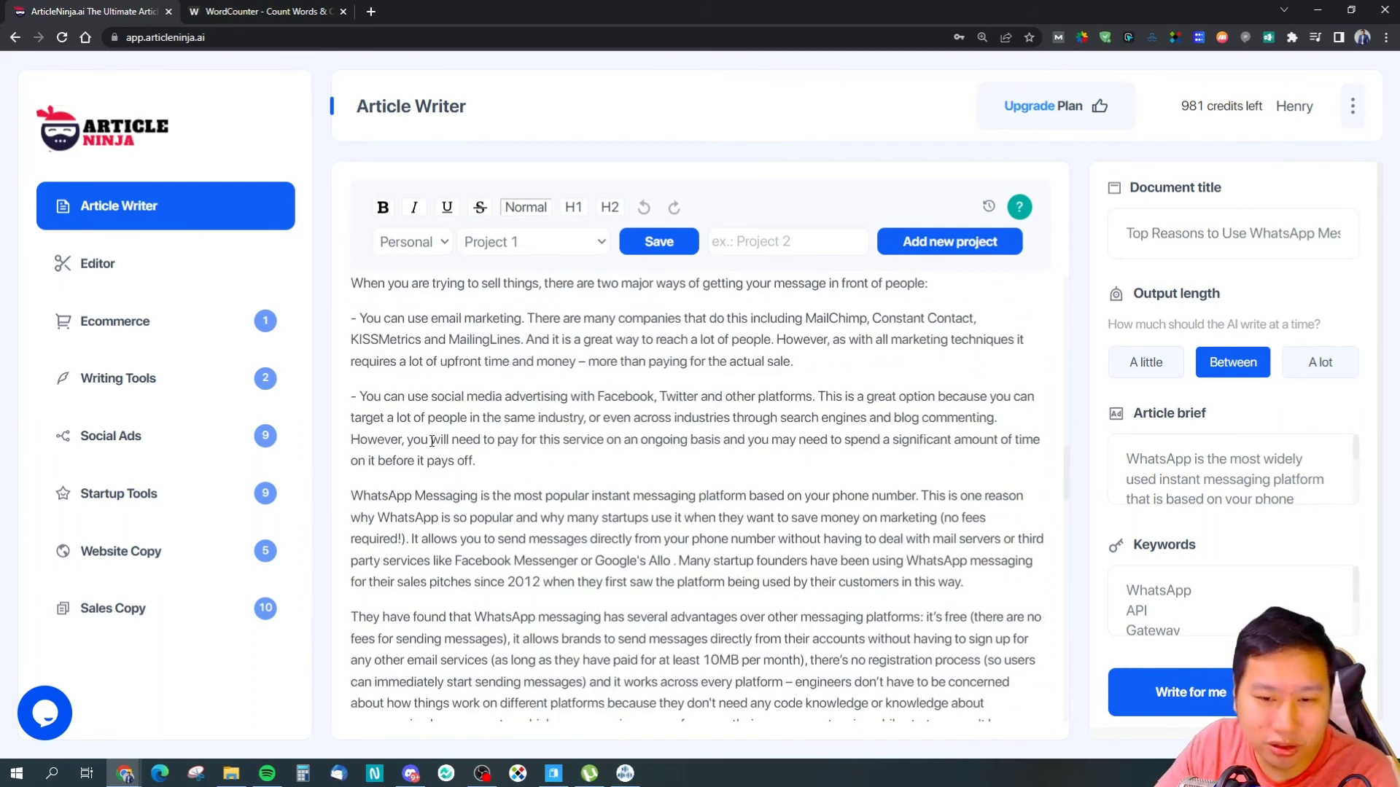
mouse_move(613, 461)
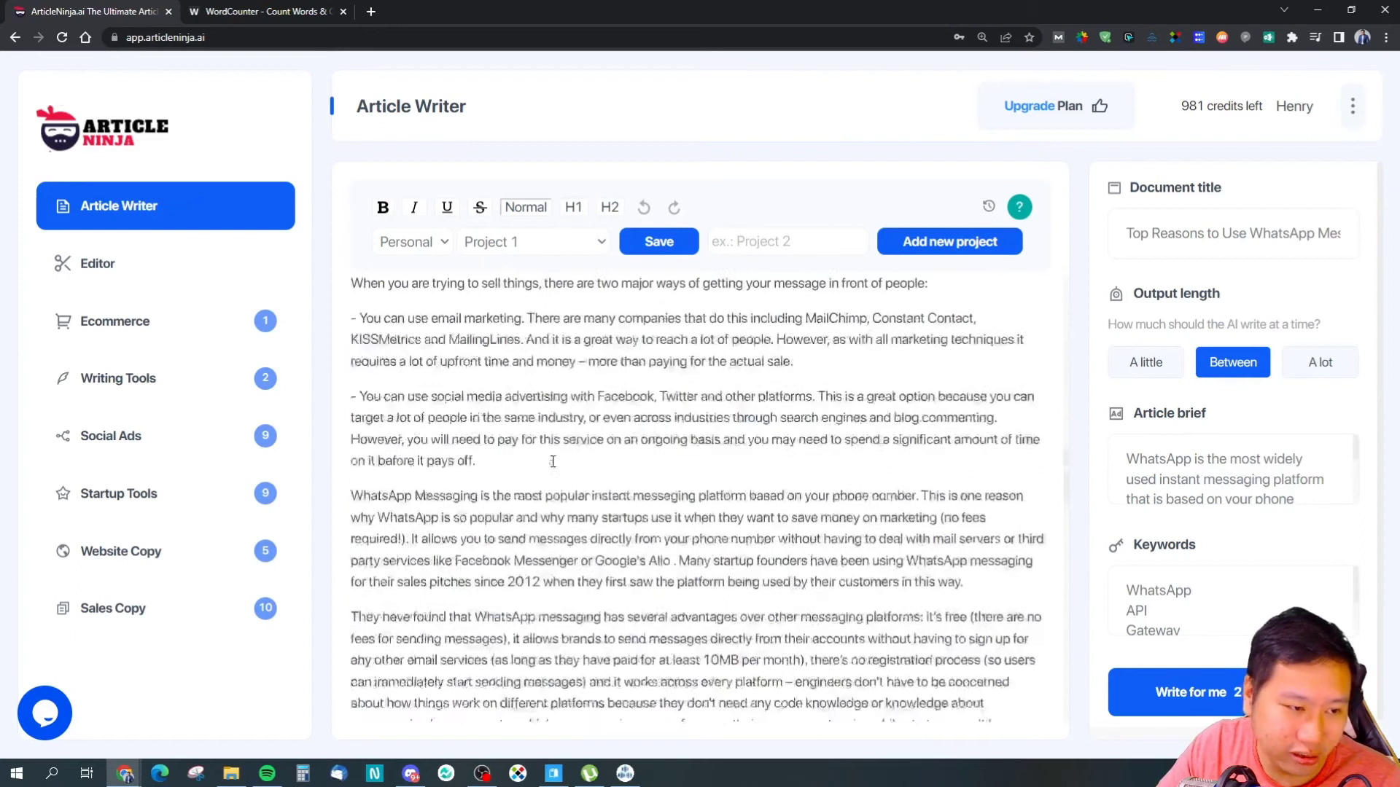
scroll("down", 3)
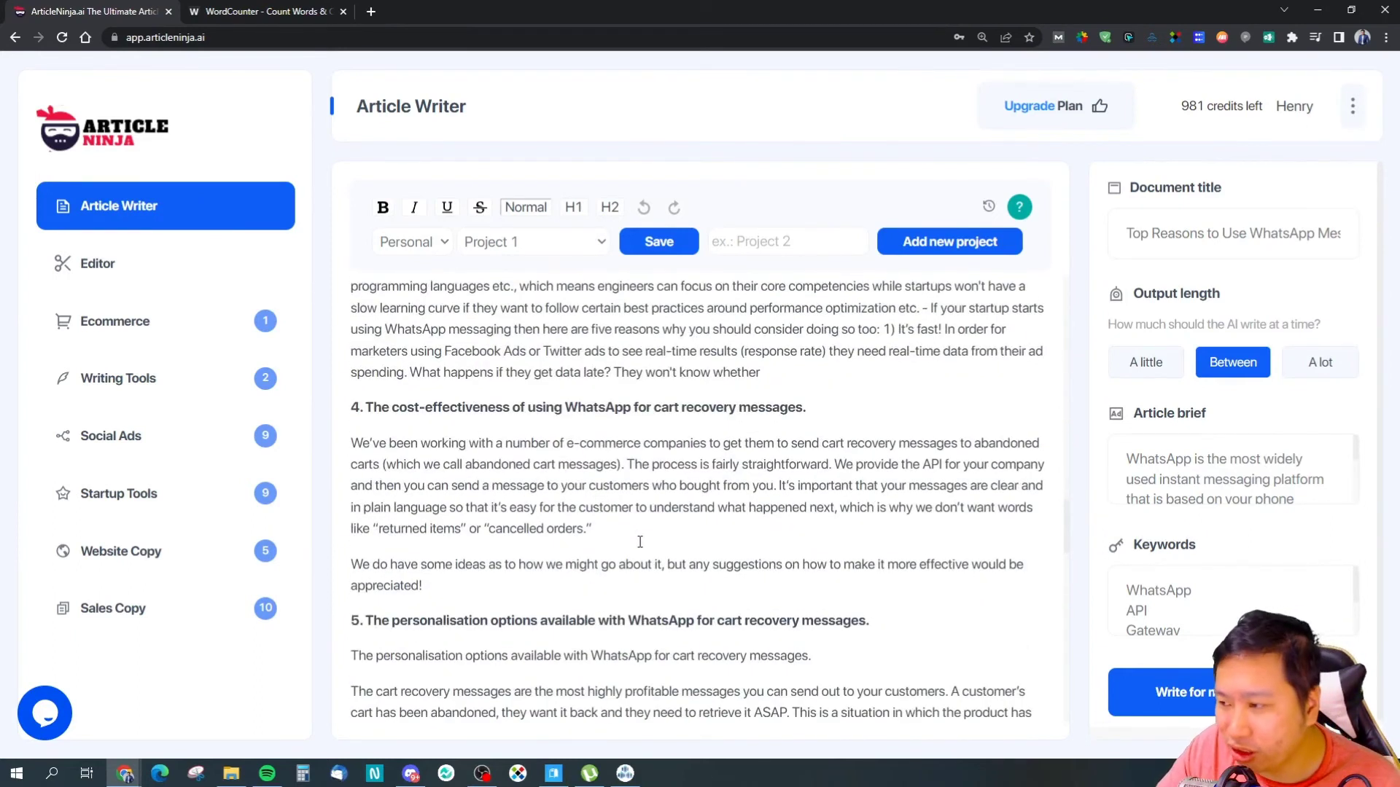
scroll("down", 3)
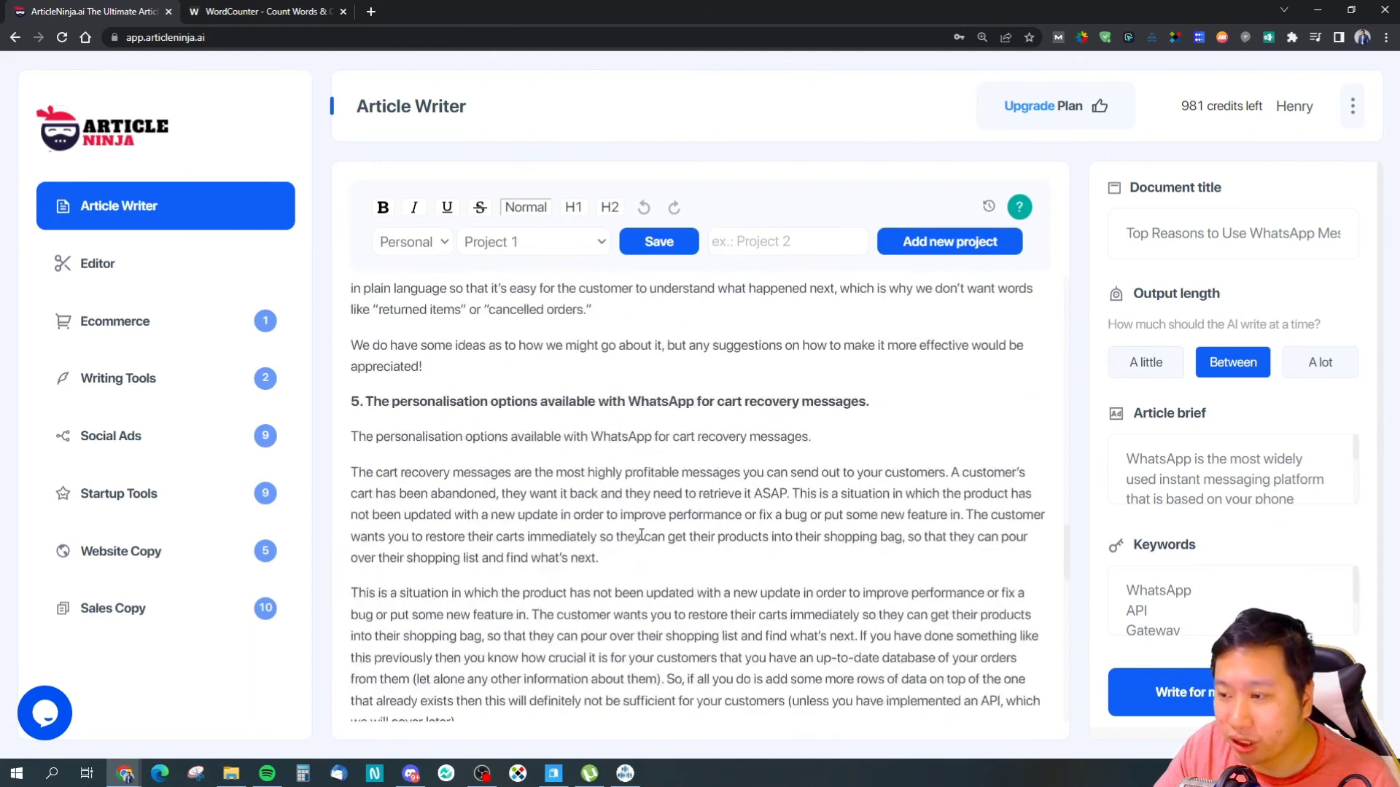
scroll("down", 3)
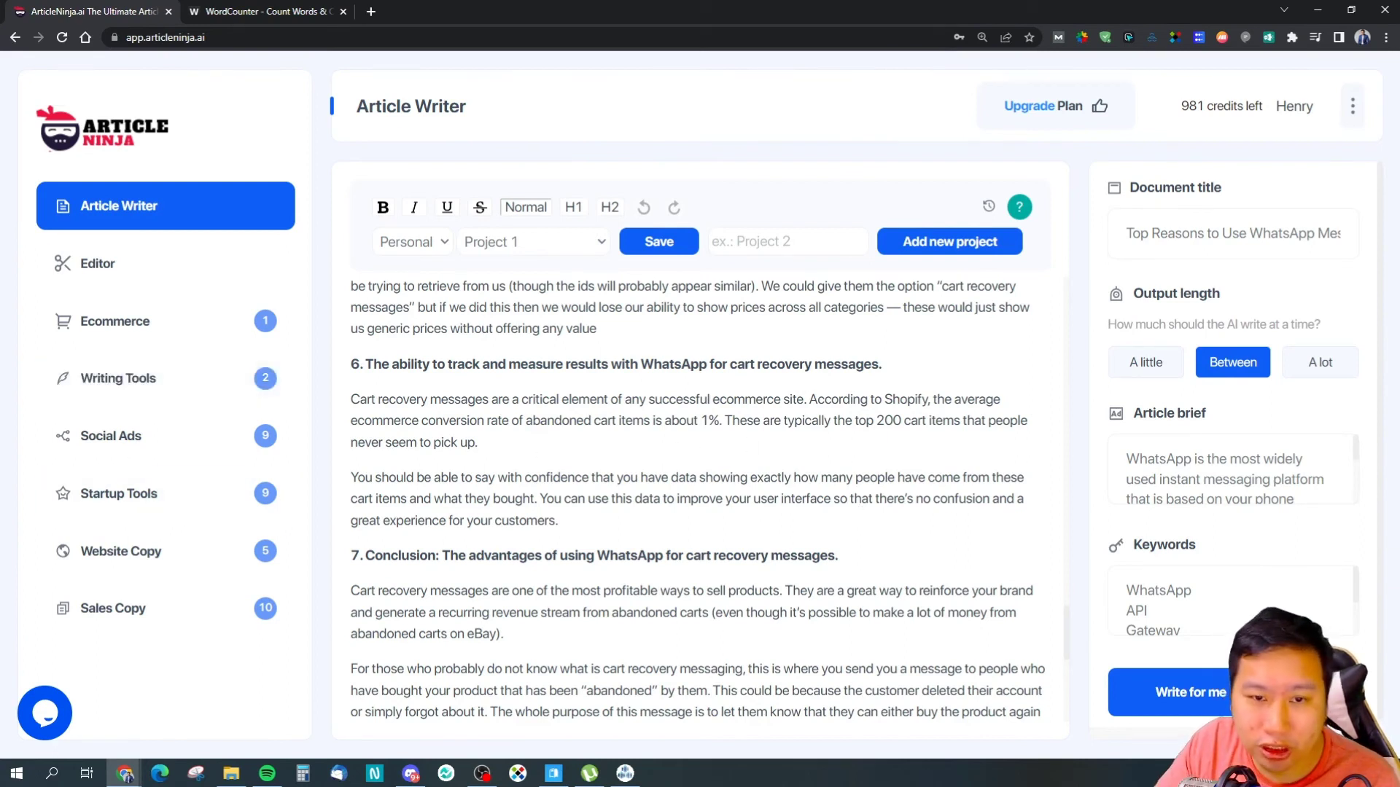
left_click(111, 436)
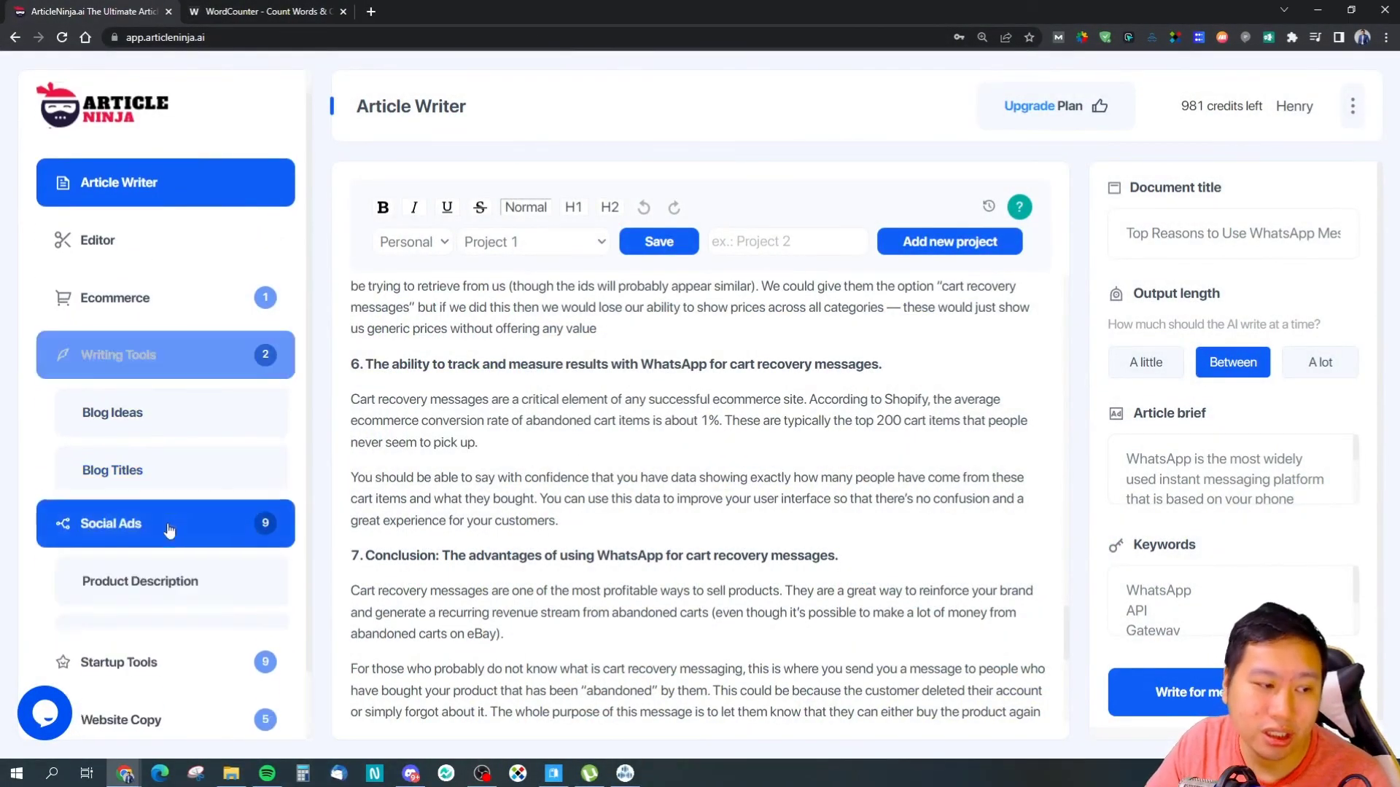
Scroll the sidebar and expand the Website Copy and Sales Copy template lists
scroll("down", 3)
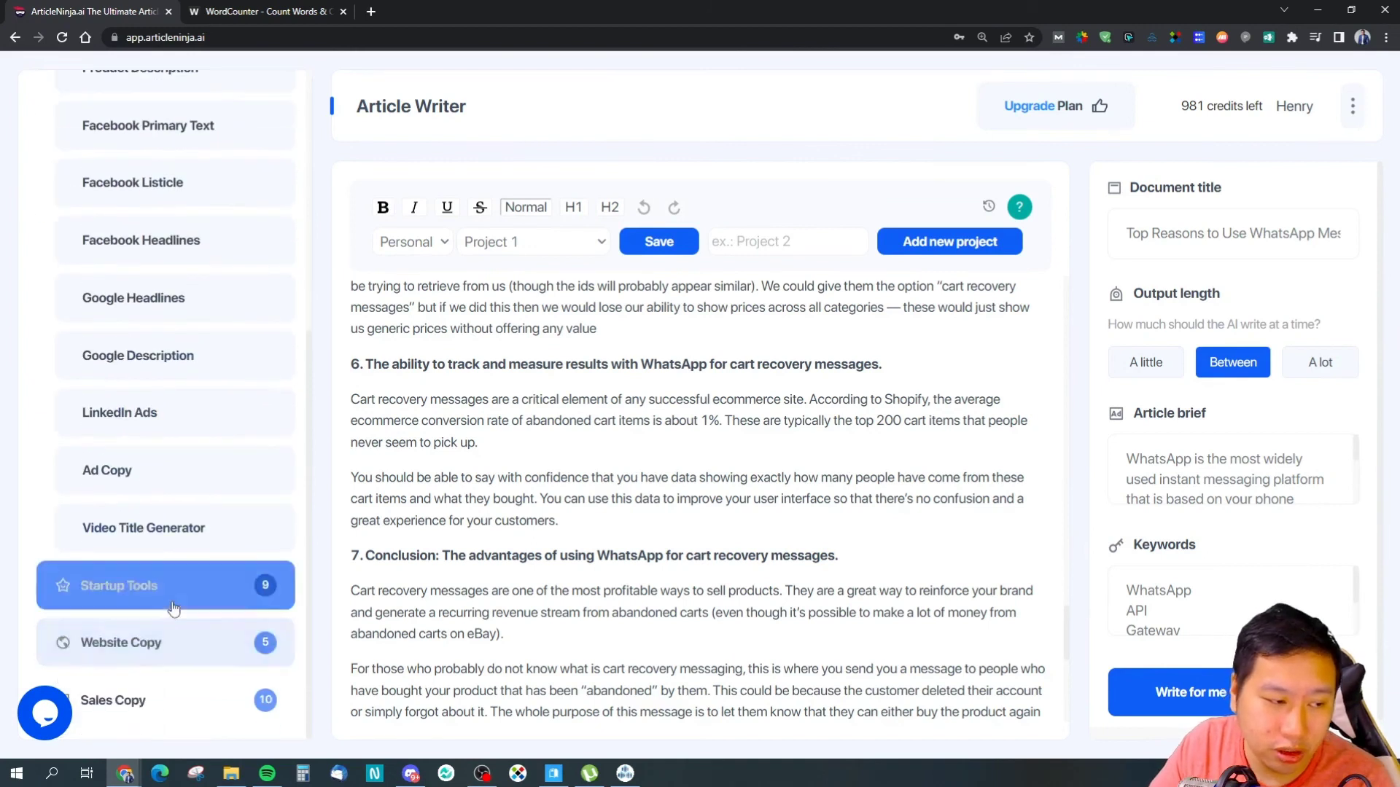
left_click(174, 585)
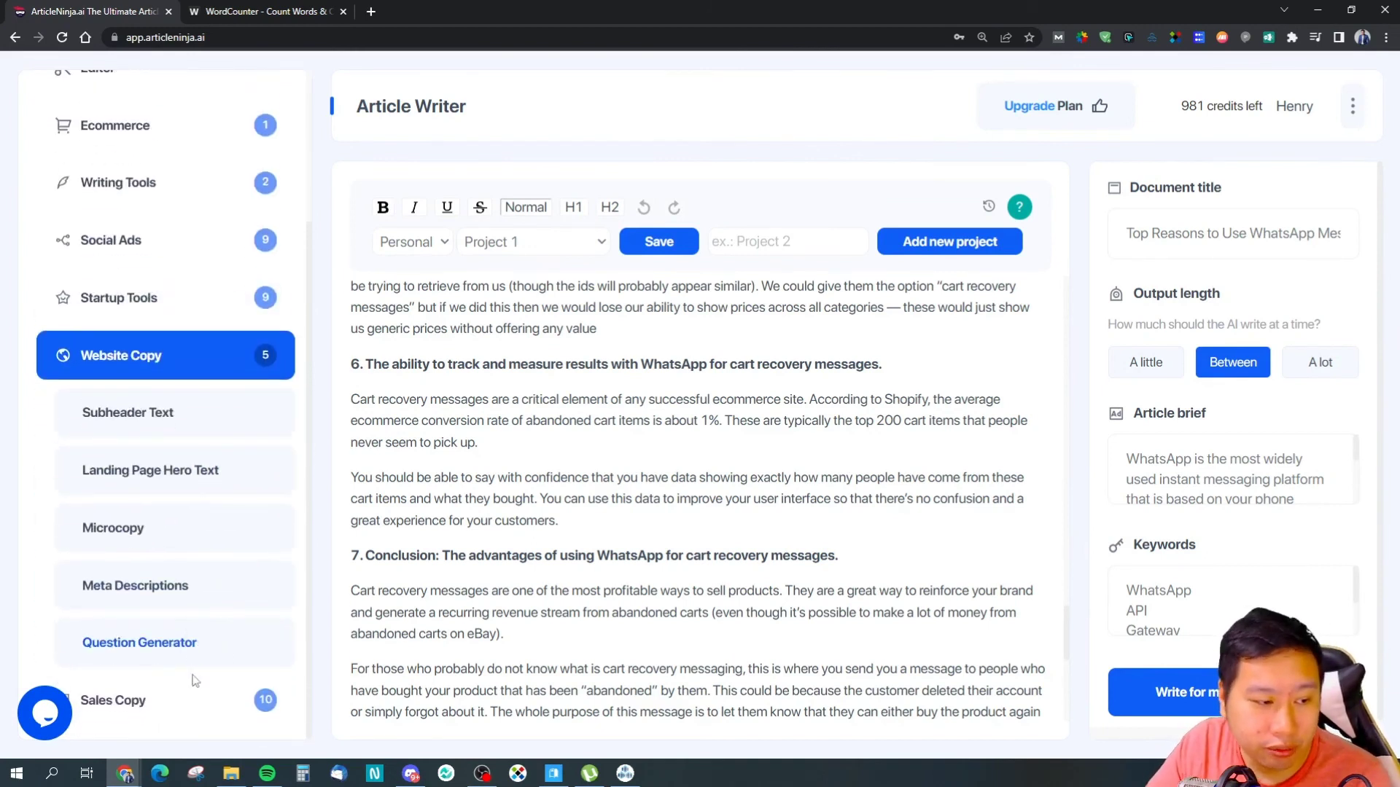
left_click(113, 701)
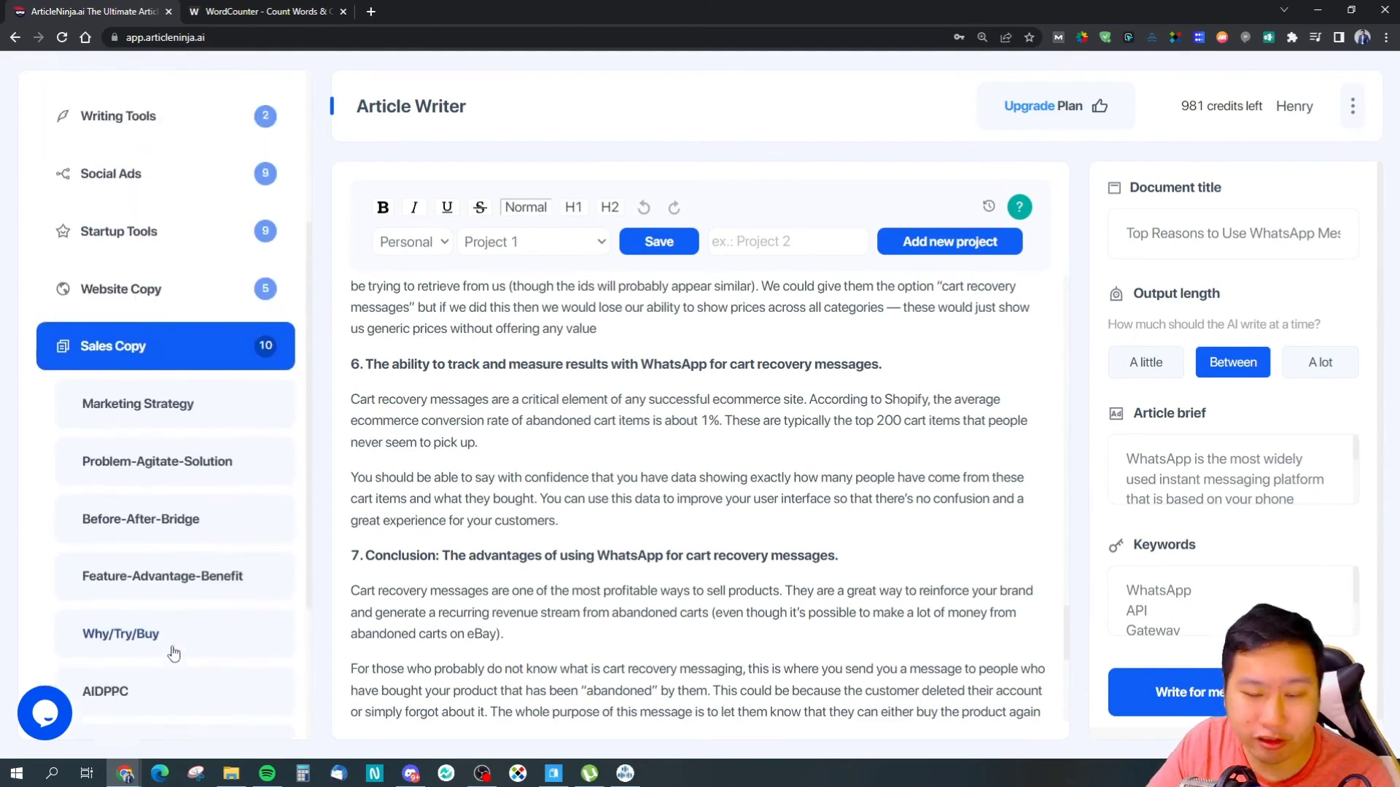